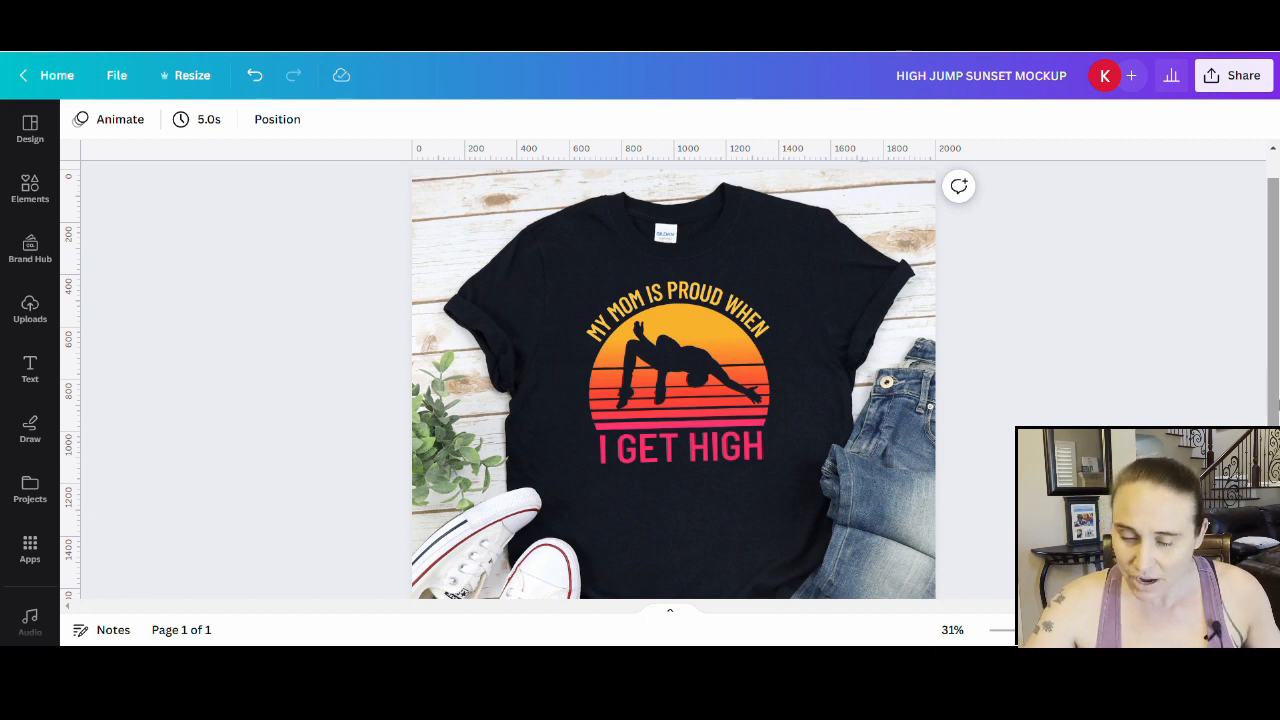
Drag the sunset high-jumper design onto the upper chest of the black T-shirt mockup
{"action": "left_click", "coordinate": [680, 390]}
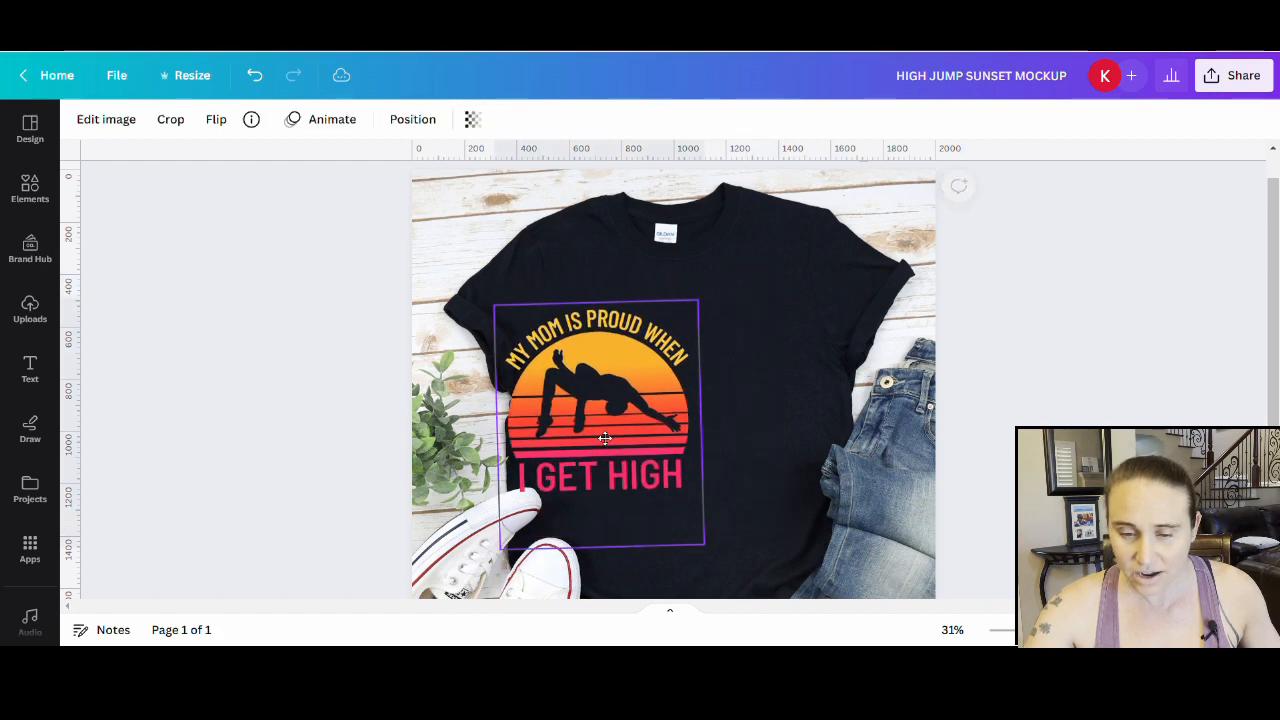
{"action": "left_click_drag", "start_coordinate": [604, 437], "coordinate": [496, 535]}
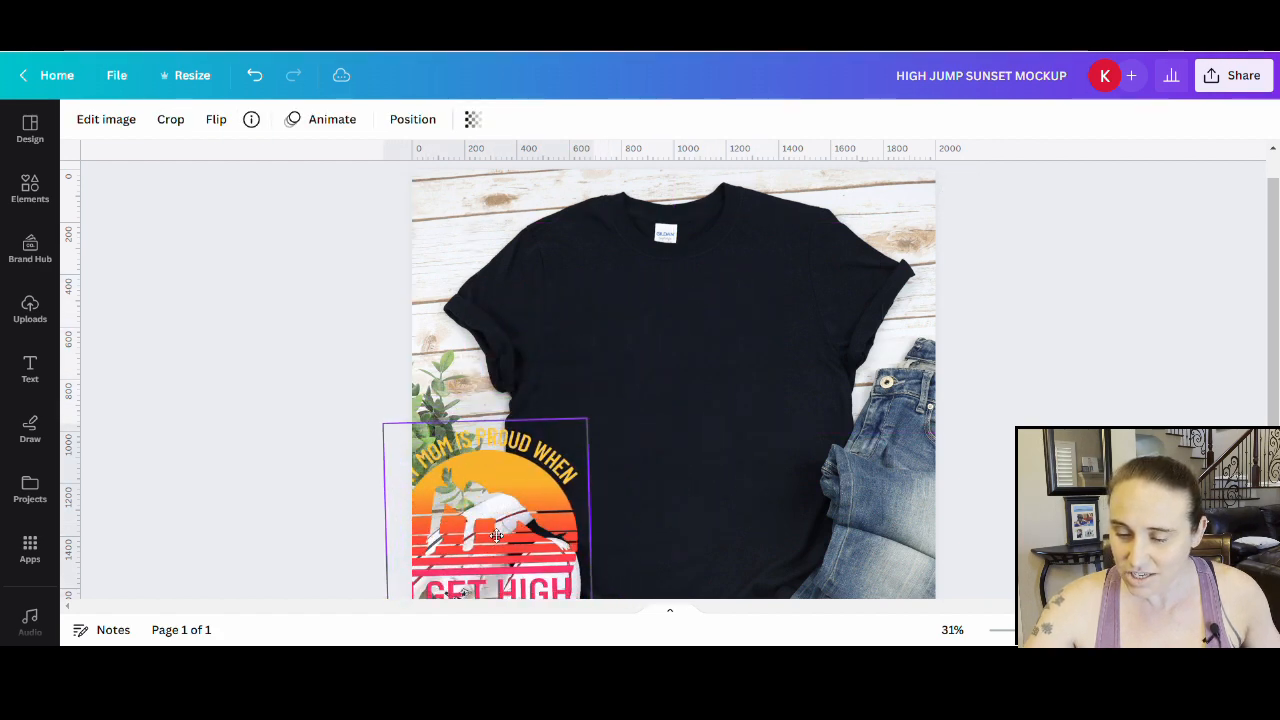
{"action": "left_click_drag", "start_coordinate": [497, 510], "coordinate": [700, 330]}
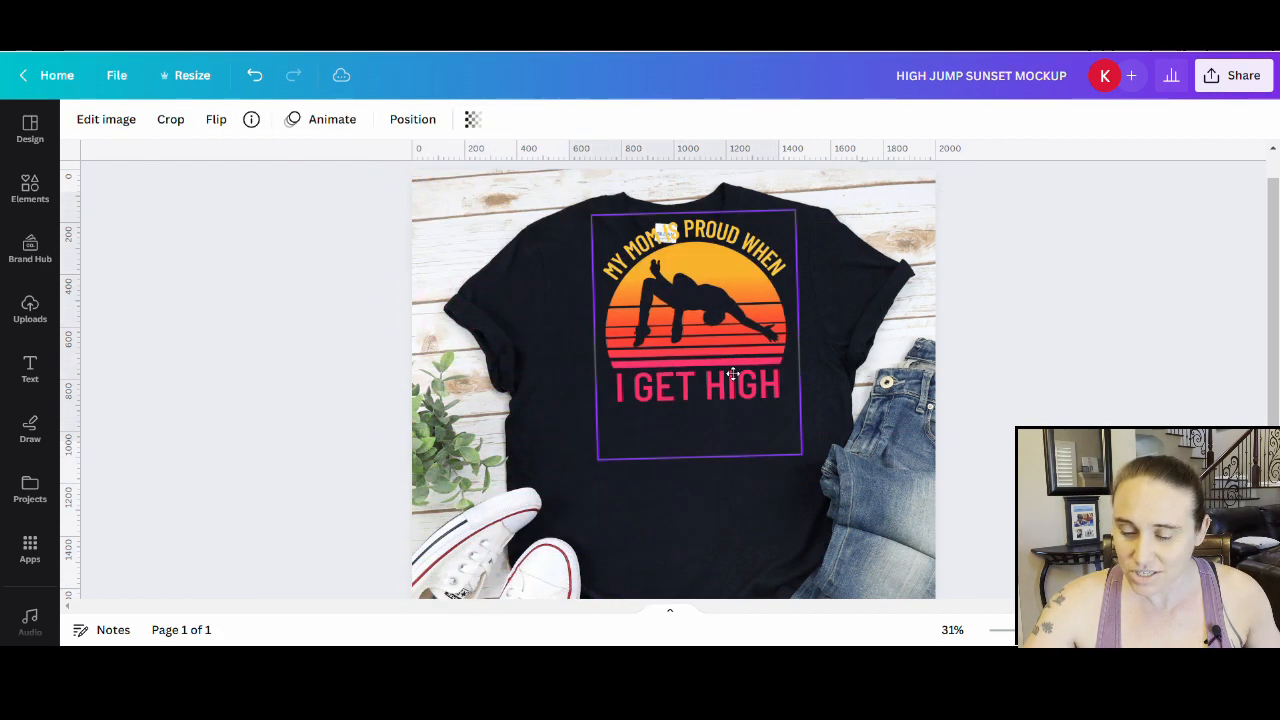
{"action": "left_click_drag", "start_coordinate": [698, 330], "coordinate": [895, 500]}
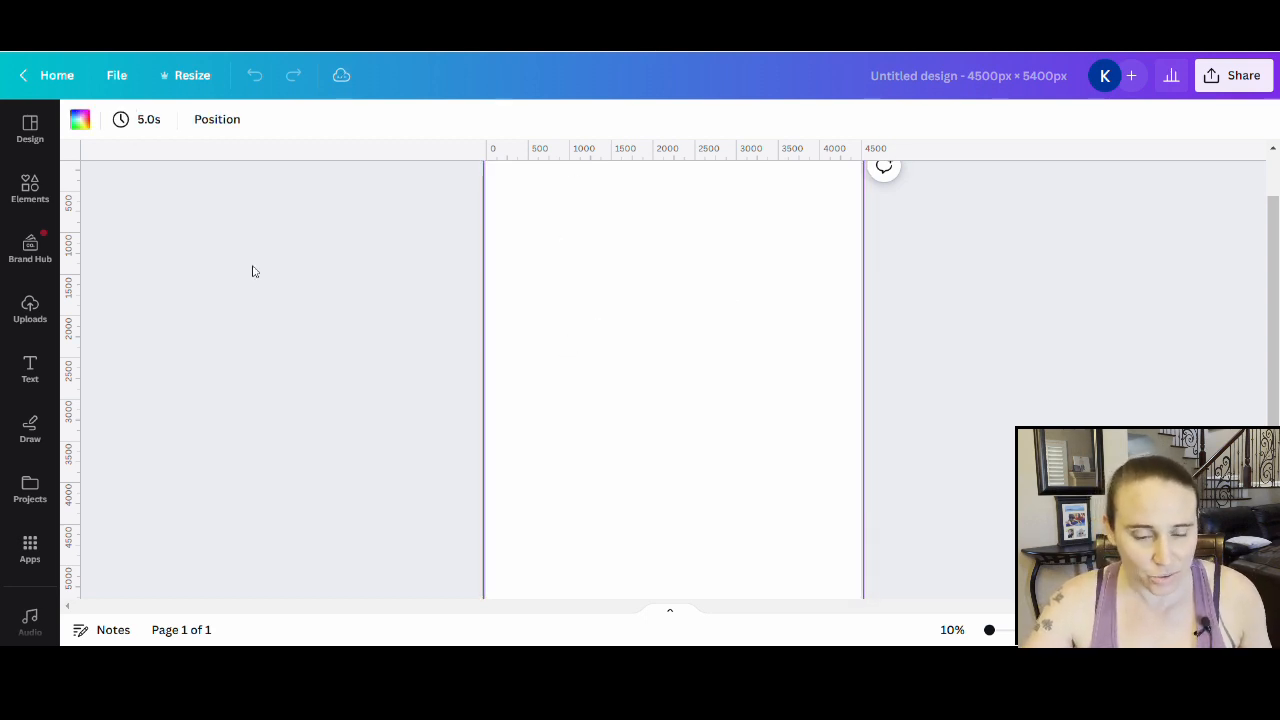
{"action": "mouse_move", "coordinate": [80, 119]}
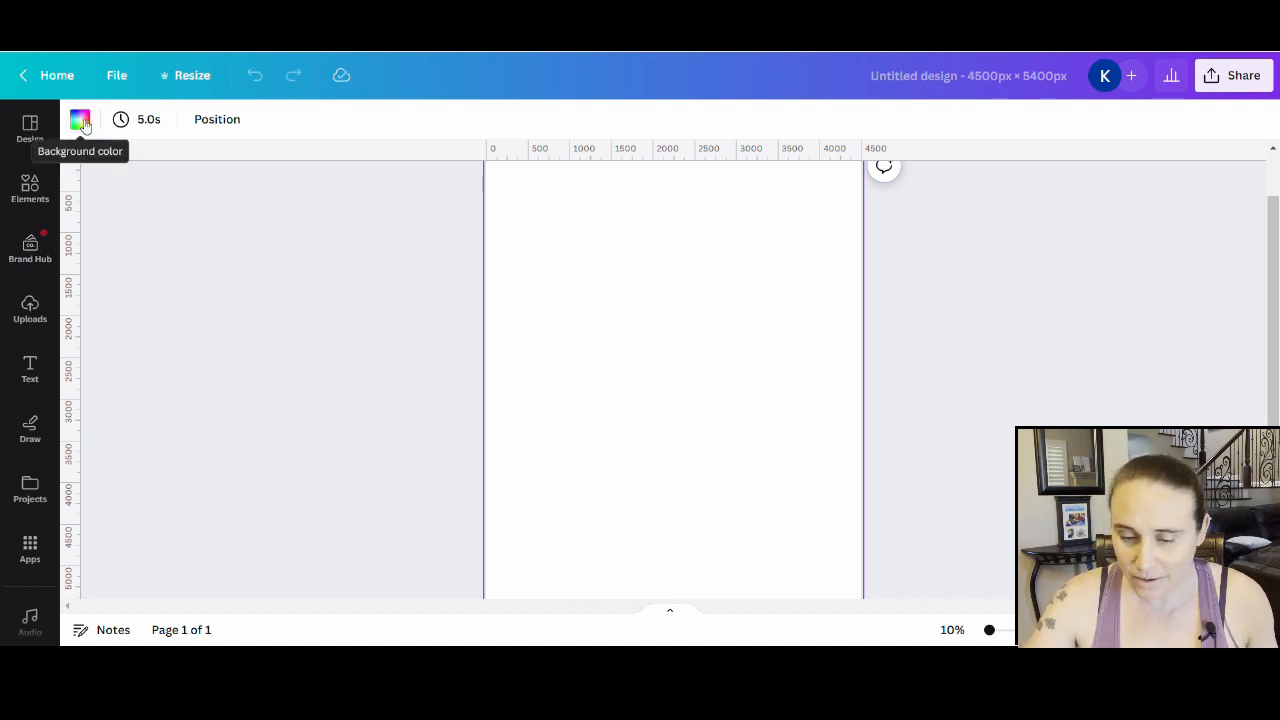
Open the page background colour choices for the new 4500 × 5400 px design
{"action": "left_click", "coordinate": [79, 119]}
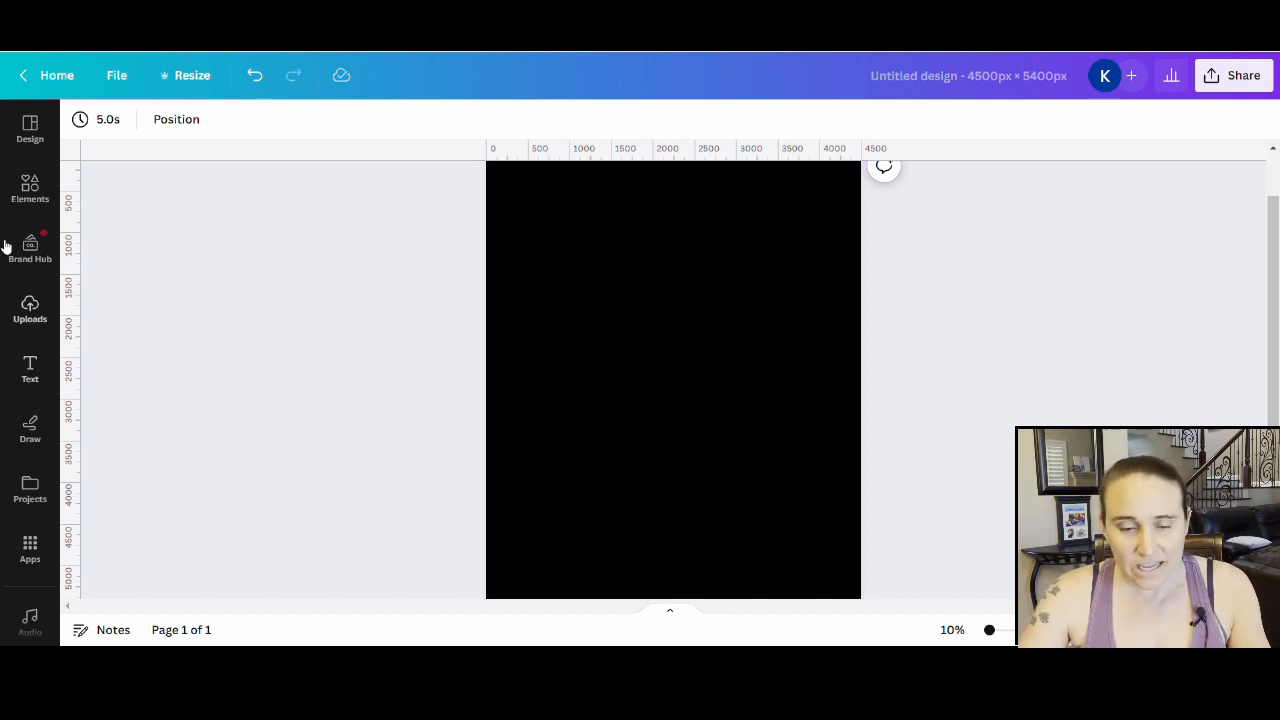
Search the Elements library for 'retro sunset'
{"action": "left_click", "coordinate": [30, 190]}
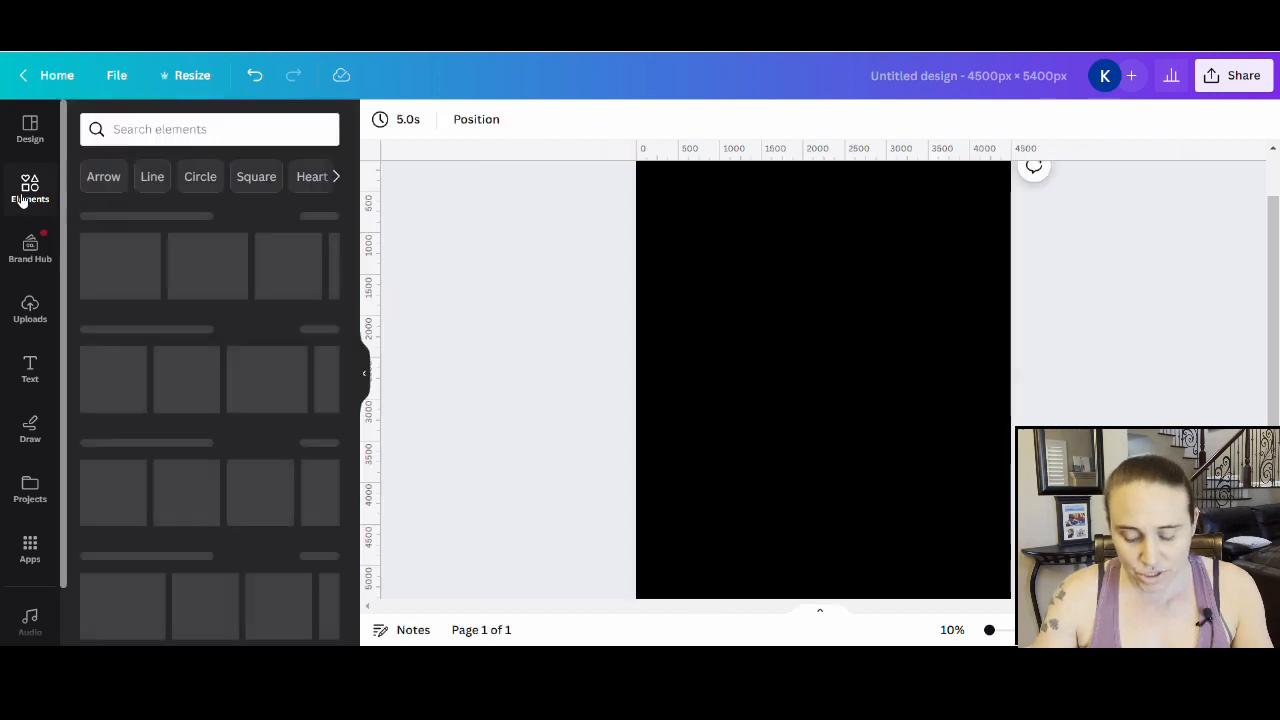
{"action": "left_click", "coordinate": [30, 188]}
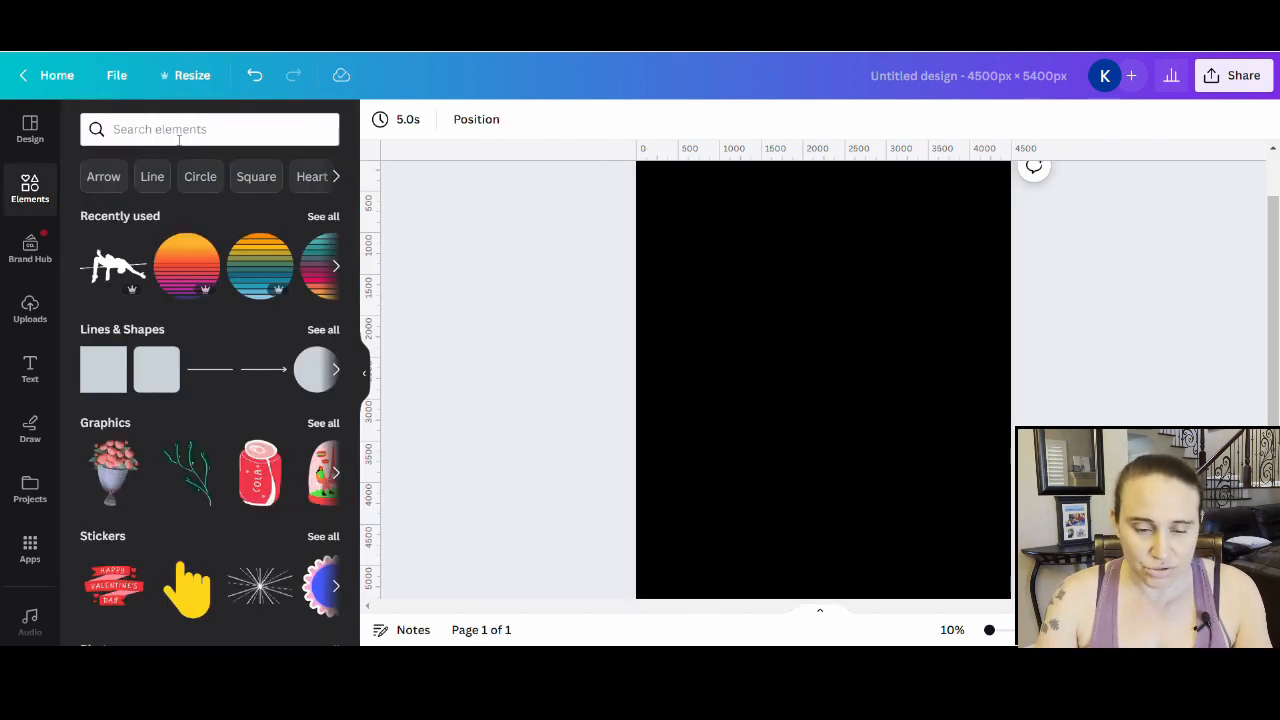
{"action": "left_click", "coordinate": [180, 129]}
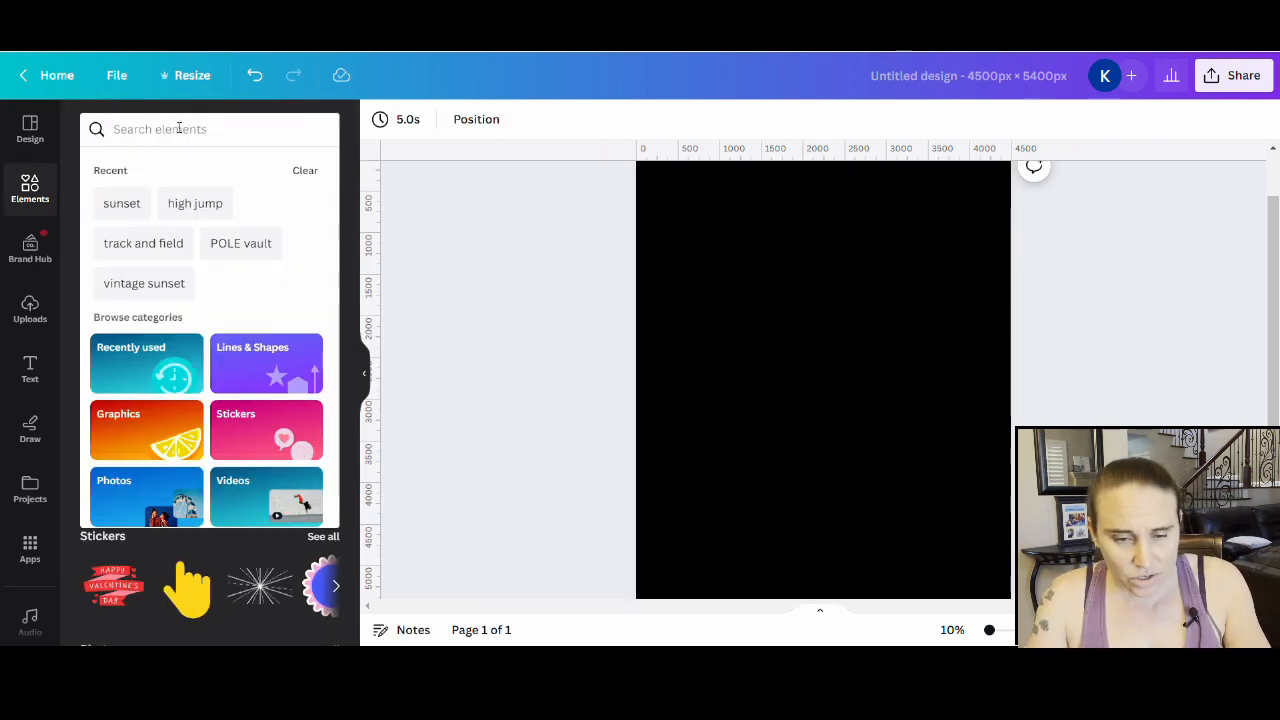
{"action": "type", "text": "su"}
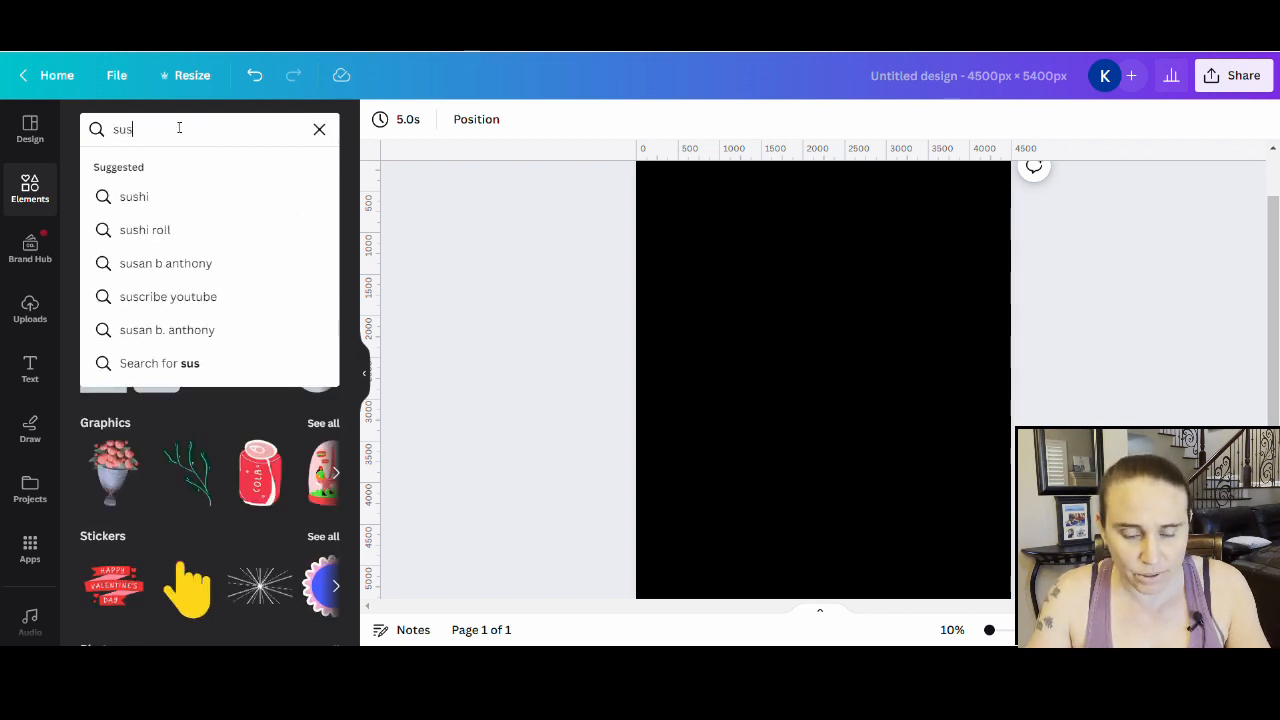
{"action": "type", "text": "sr"}
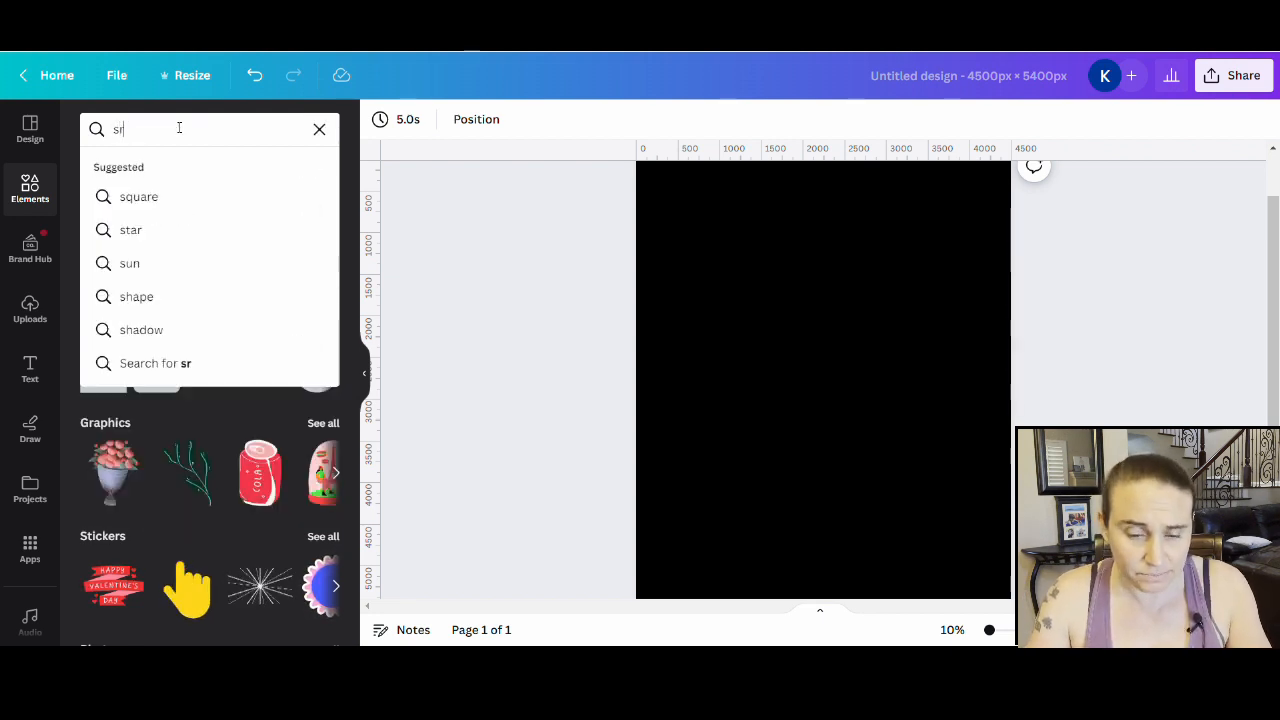
{"action": "type", "text": "retro sunset"}
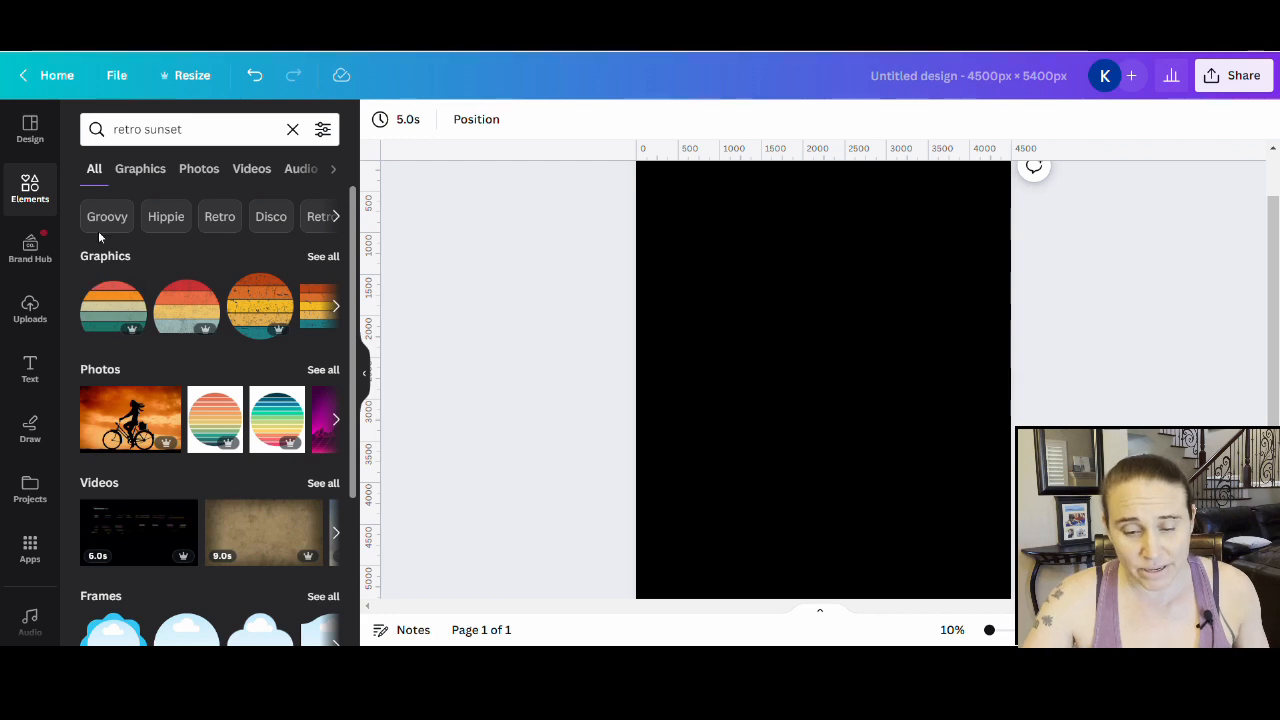
Filter the results to Graphics and scroll through the striped sunset graphics
{"action": "left_click", "coordinate": [140, 168]}
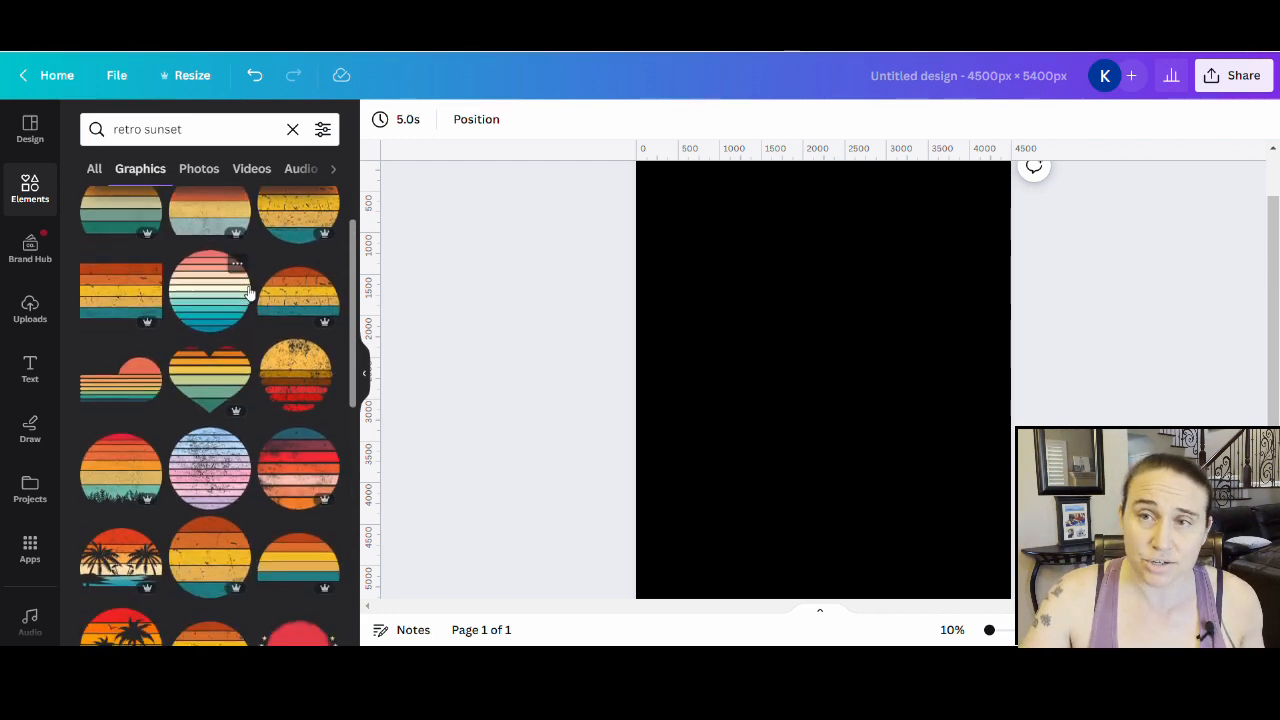
{"action": "scroll", "scroll_direction": "down", "scroll_amount": 3}
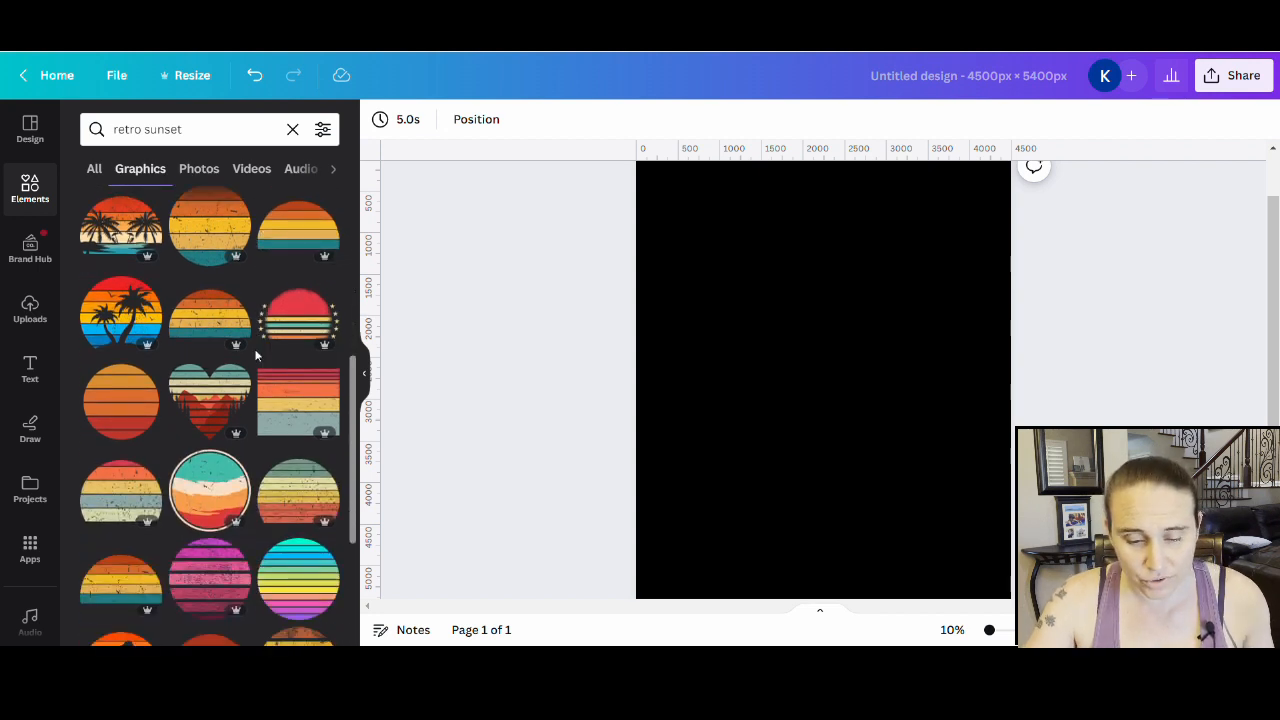
{"action": "mouse_move", "coordinate": [298, 401]}
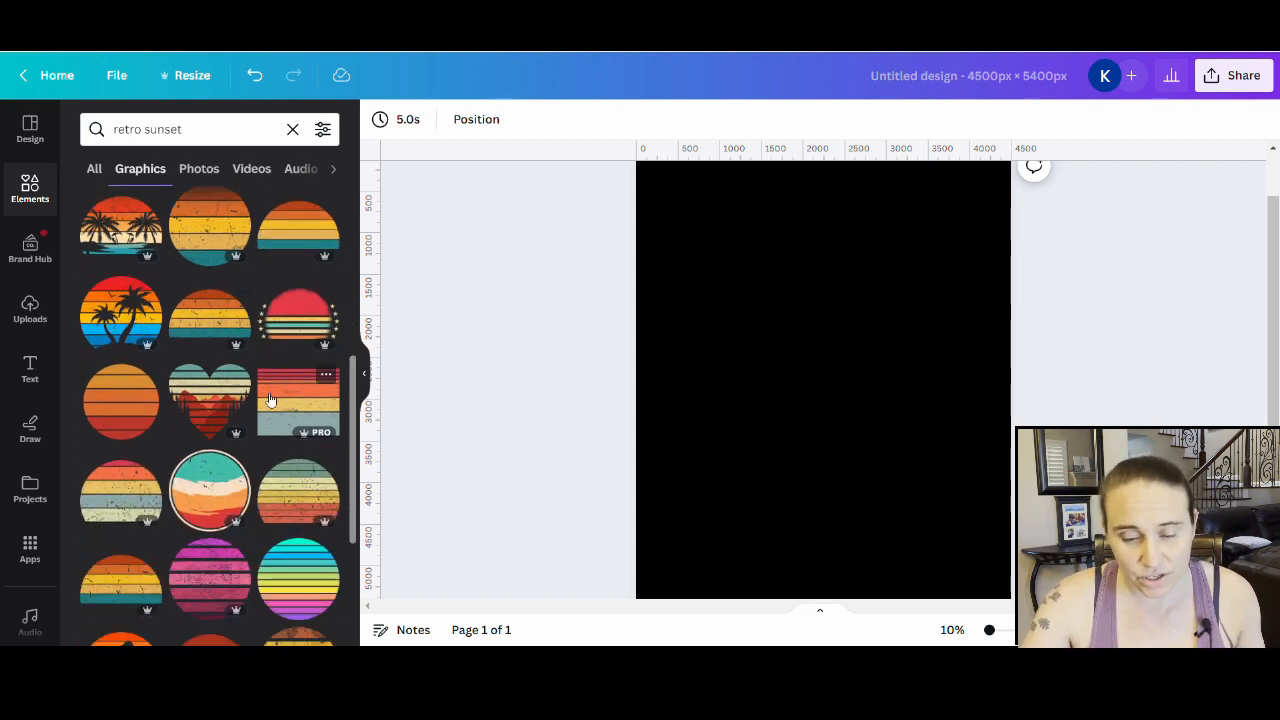
{"action": "scroll", "scroll_direction": "down", "scroll_amount": 3}
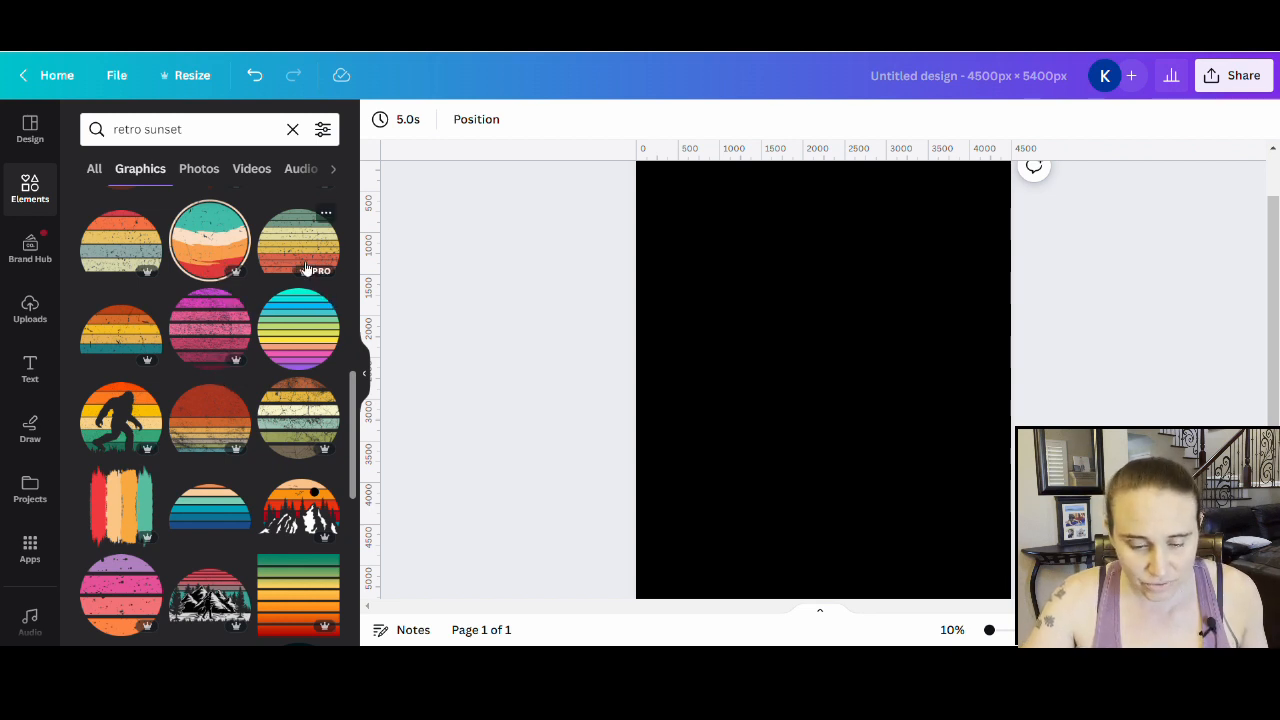
{"action": "scroll", "scroll_direction": "down", "scroll_amount": 3}
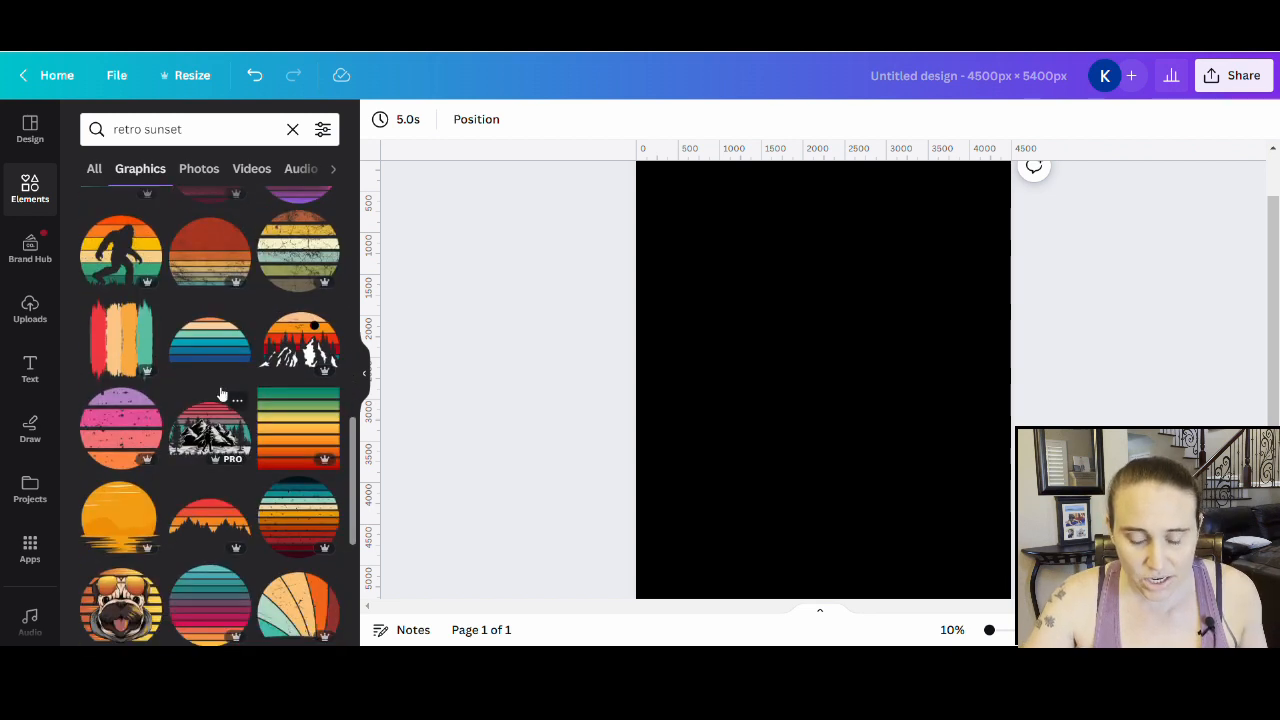
{"action": "scroll", "scroll_direction": "down", "scroll_amount": 3}
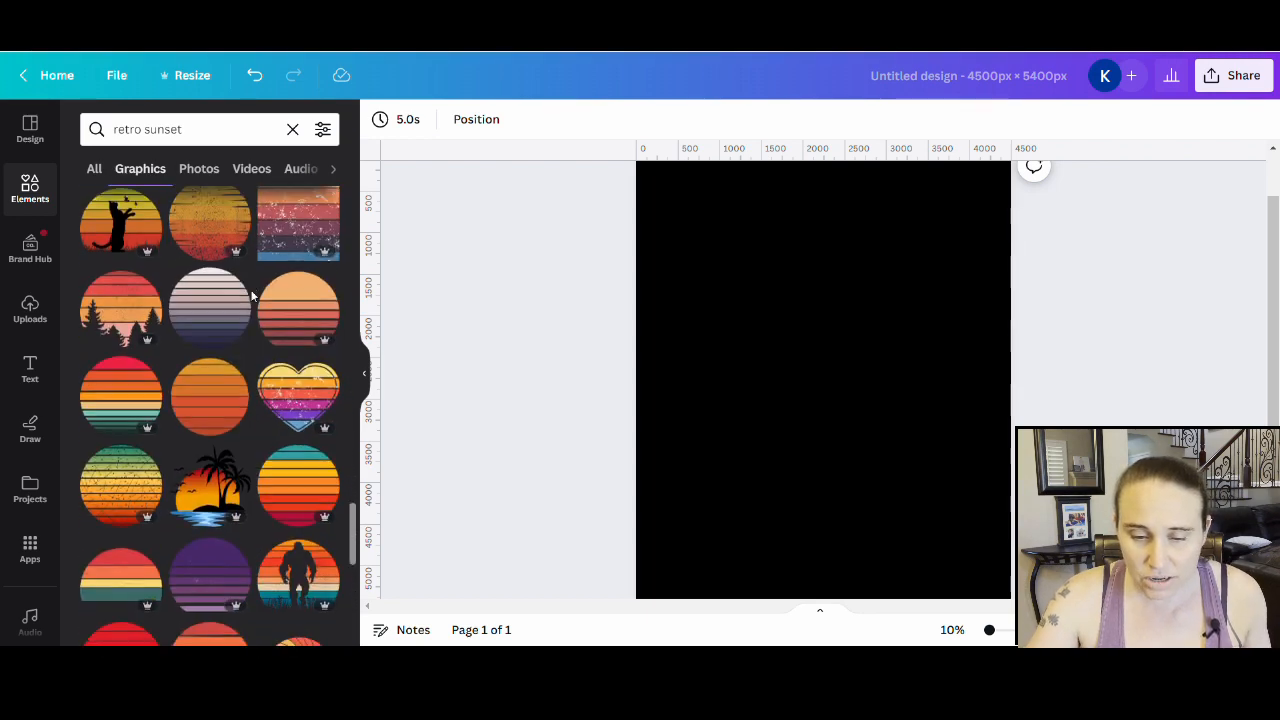
{"action": "scroll", "scroll_direction": "down", "scroll_amount": 3}
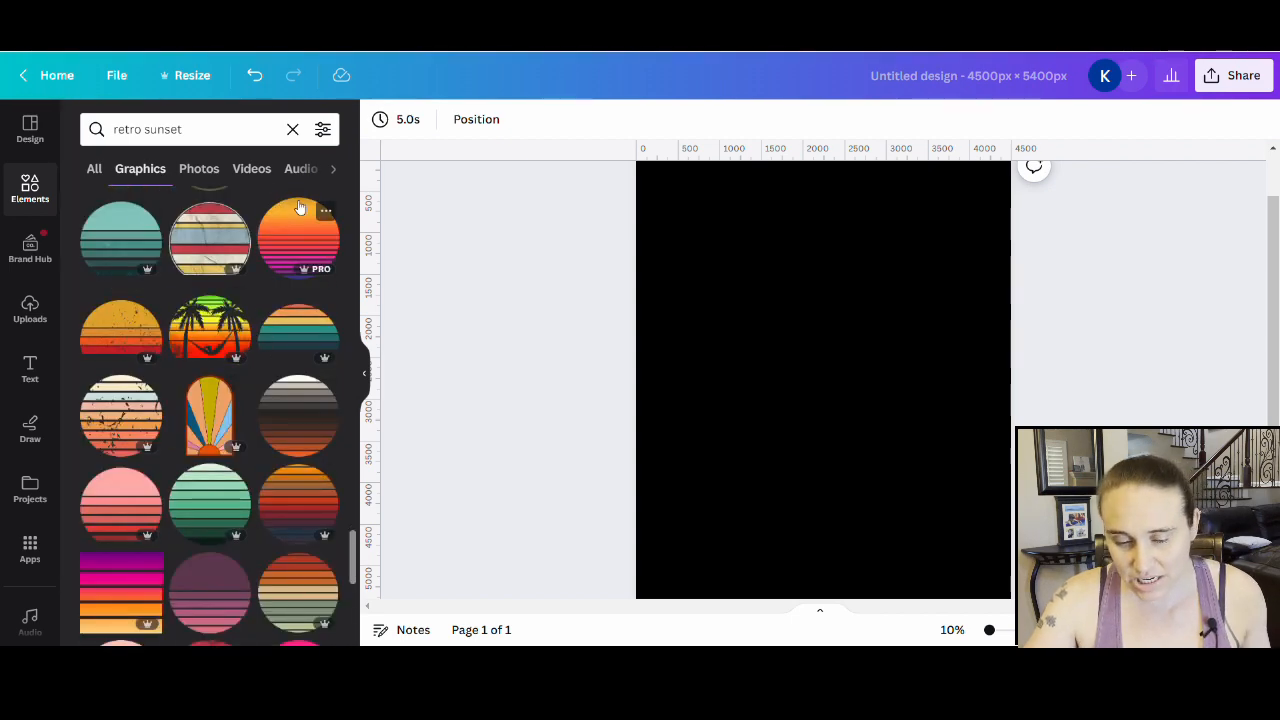
Insert the orange-to-pink striped sunset graphic, close the library, and select it
{"action": "left_click", "coordinate": [298, 237]}
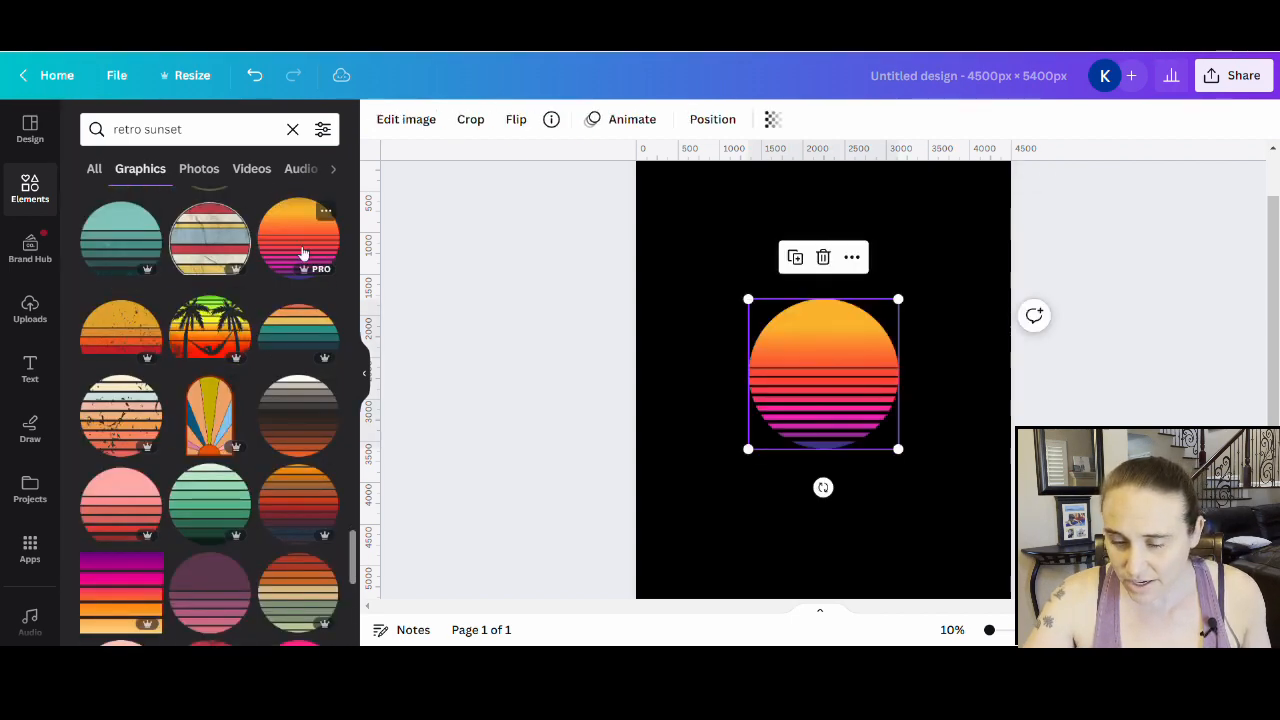
{"action": "left_click", "coordinate": [298, 238]}
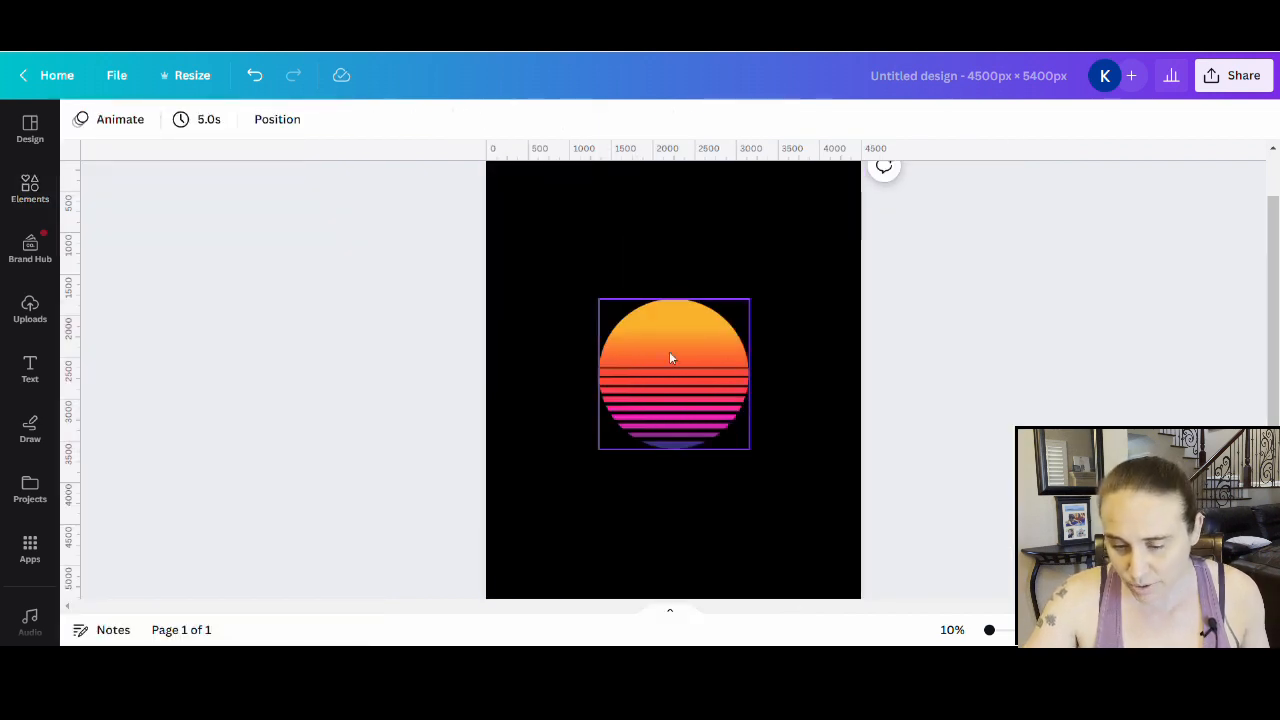
{"action": "mouse_move", "coordinate": [716, 344]}
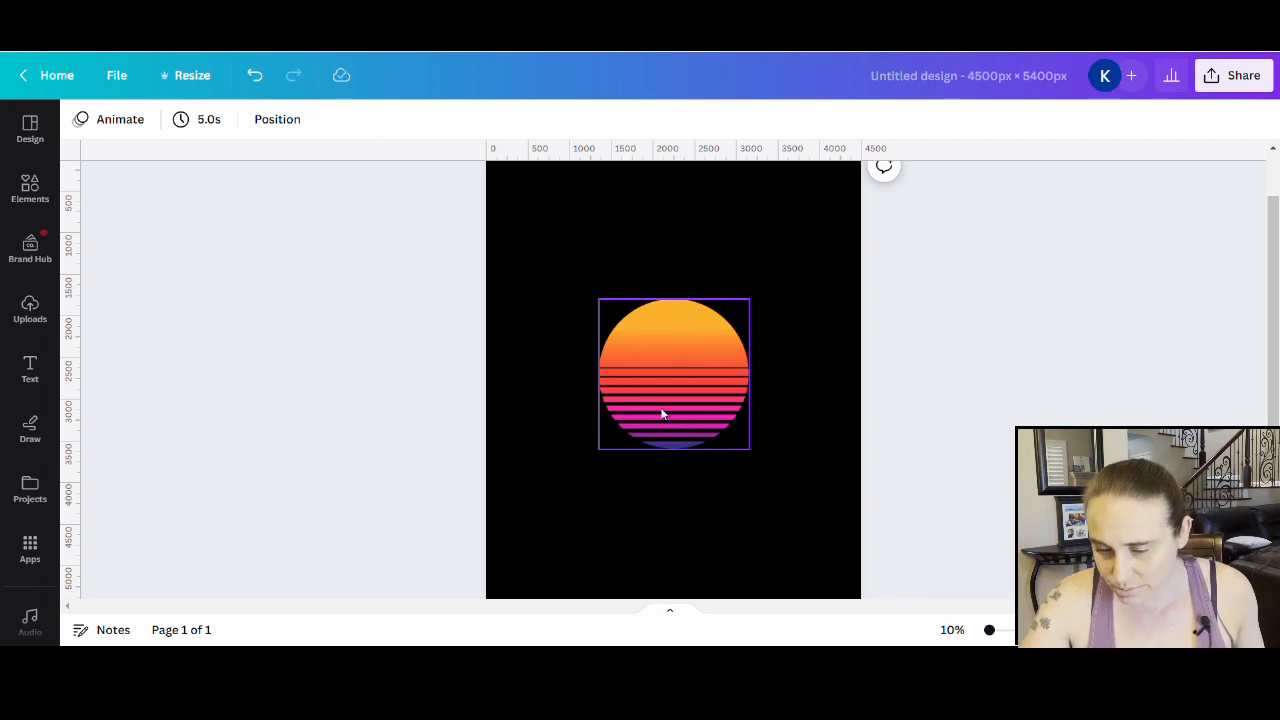
{"action": "left_click", "coordinate": [673, 375]}
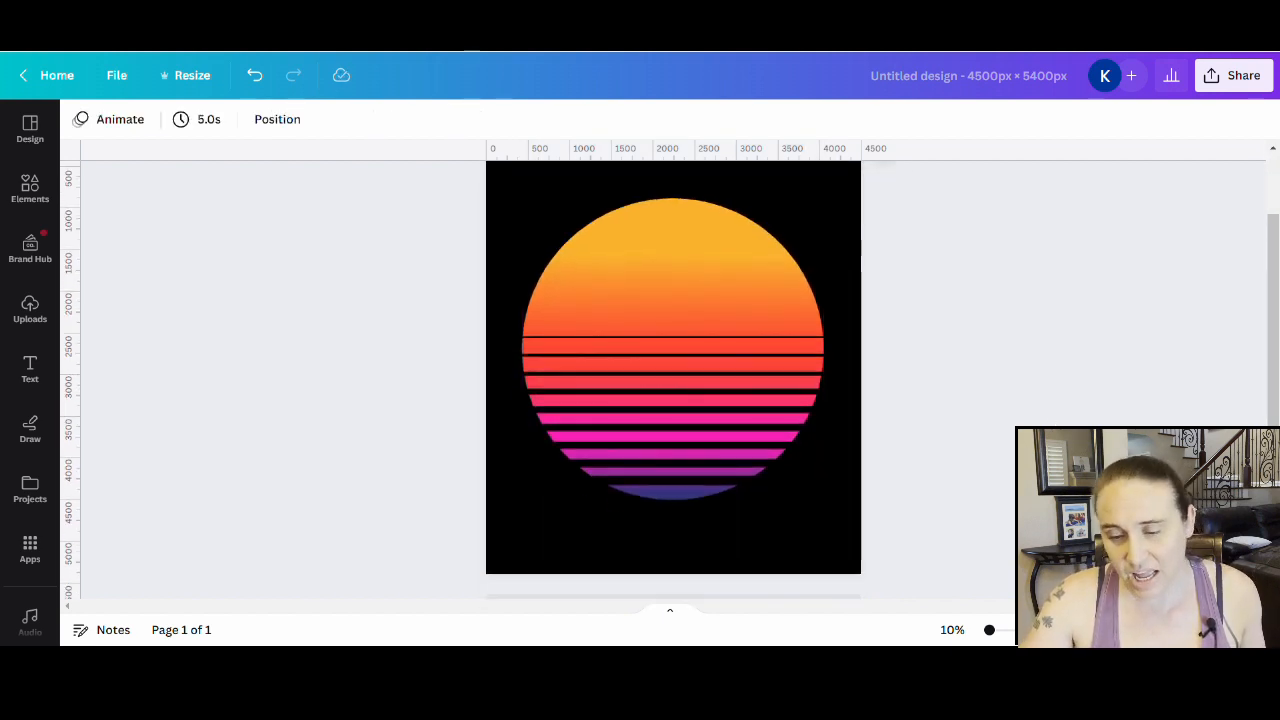
Crop the sunset graphic by dragging its bottom edge up to trim the lower stripes
{"action": "left_click", "coordinate": [672, 350]}
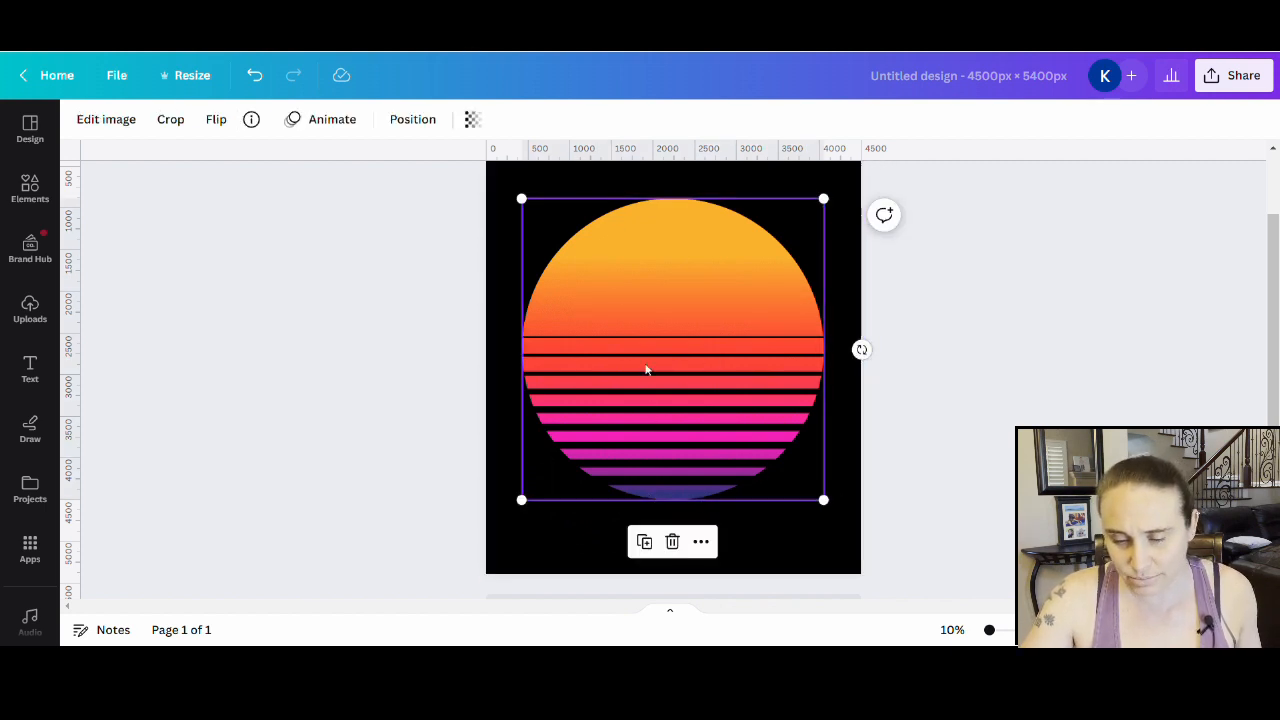
{"action": "mouse_move", "coordinate": [722, 414]}
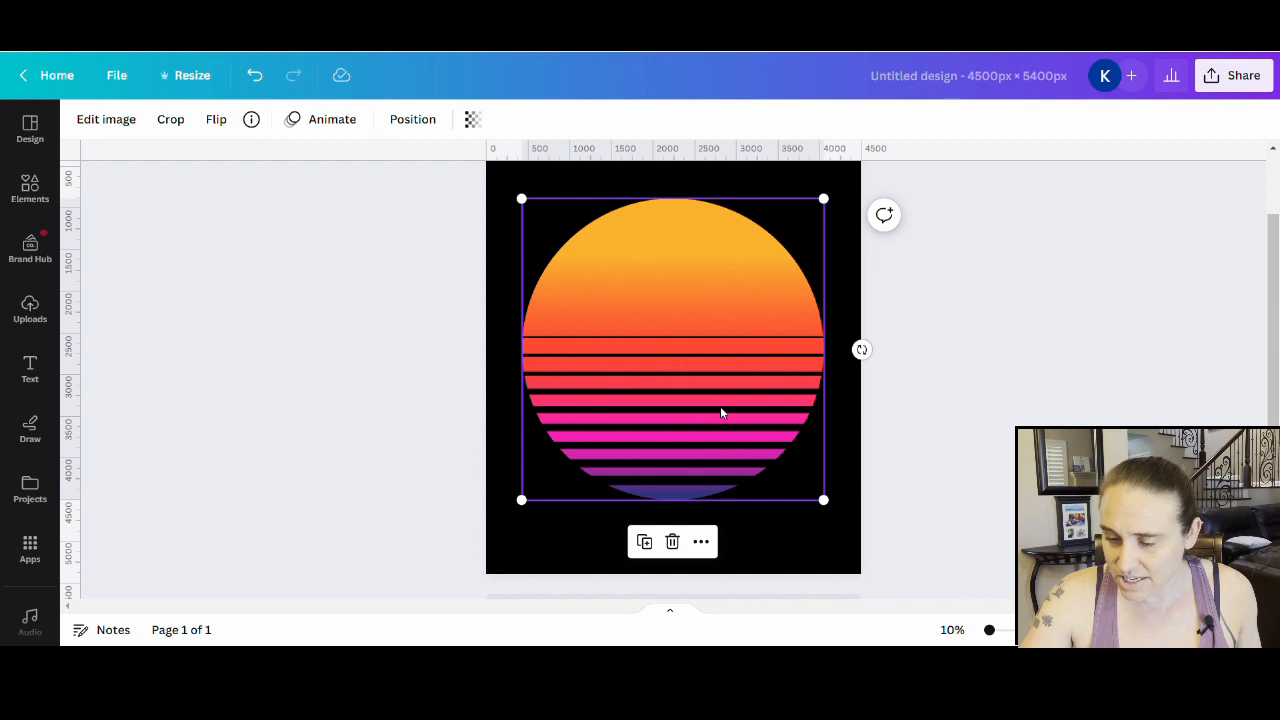
{"action": "left_click", "coordinate": [170, 119]}
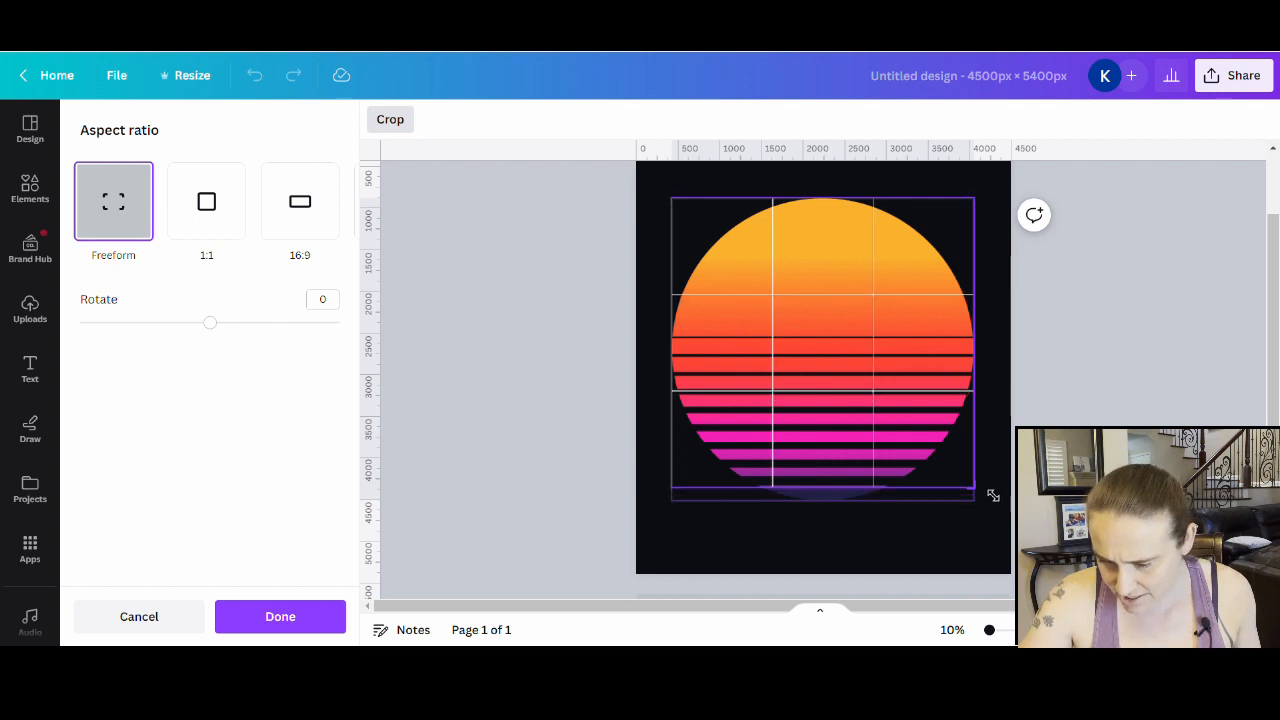
{"action": "left_click_drag", "start_coordinate": [993, 495], "coordinate": [1001, 473]}
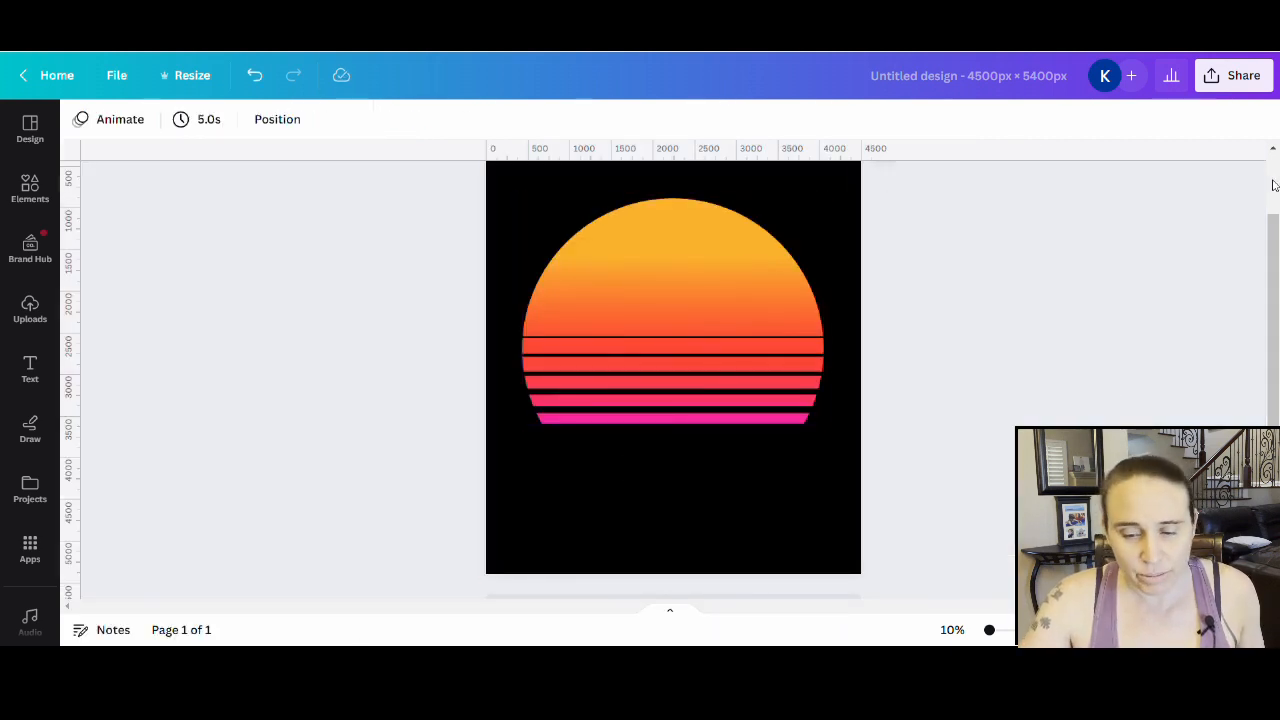
{"action": "mouse_move", "coordinate": [986, 248]}
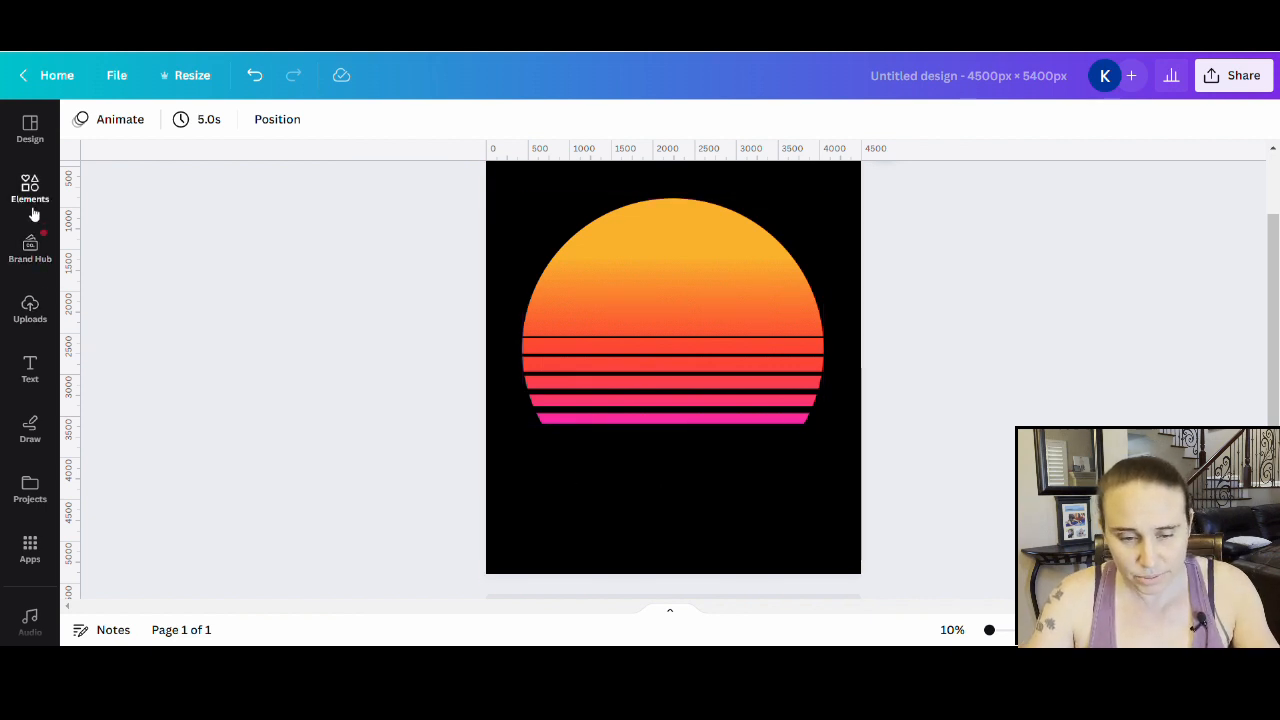
Search Elements for 'high jump' and scroll the results for a jumper silhouette
{"action": "left_click", "coordinate": [30, 190]}
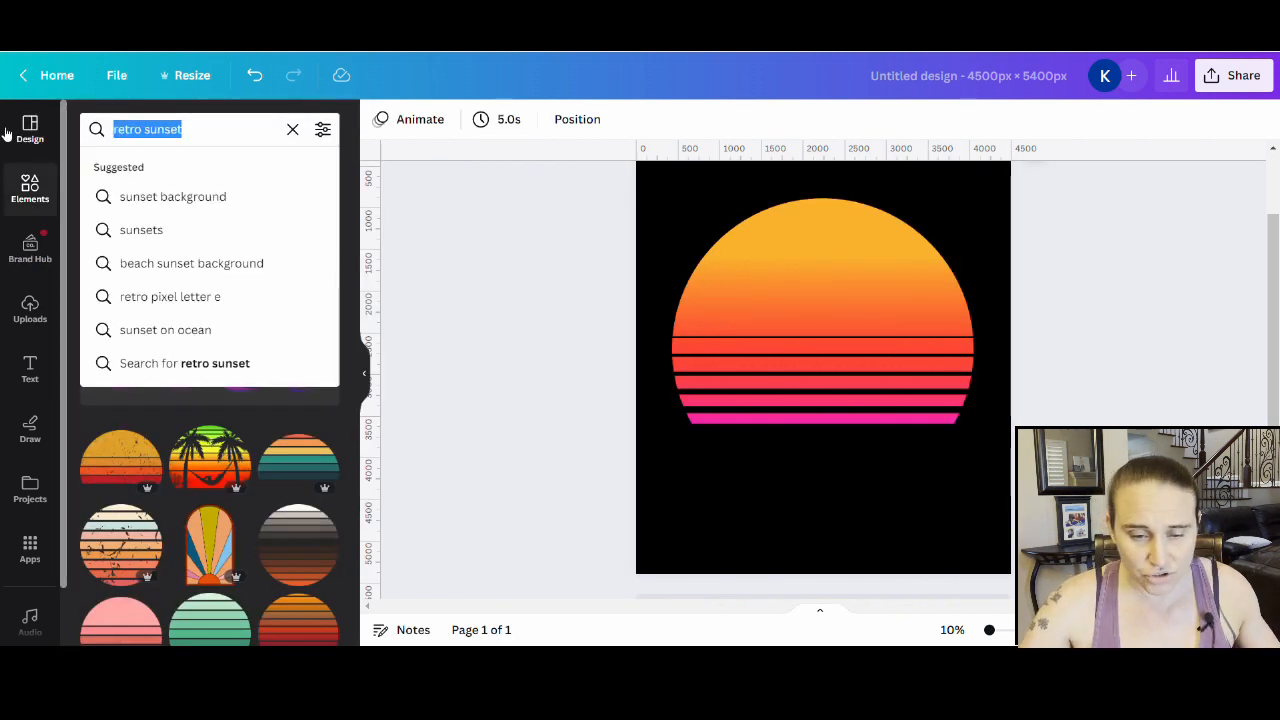
{"action": "type", "text": "high jump"}
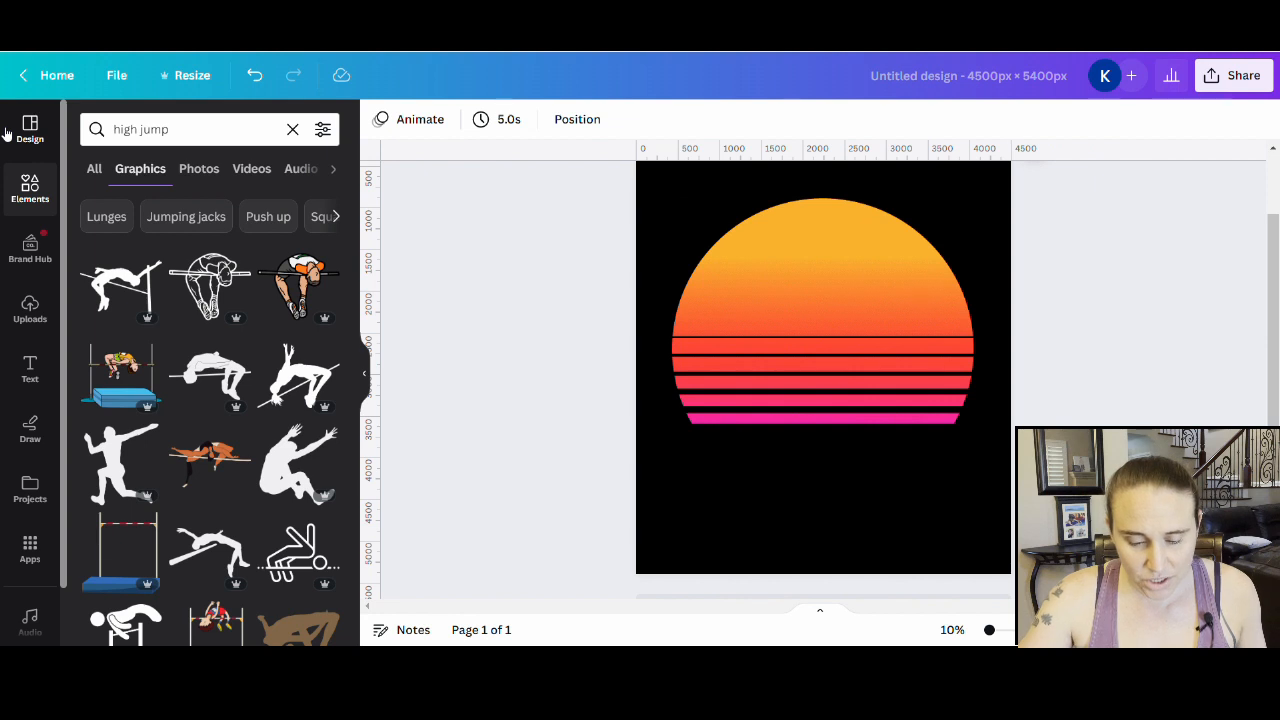
{"action": "scroll", "scroll_direction": "down", "scroll_amount": 3}
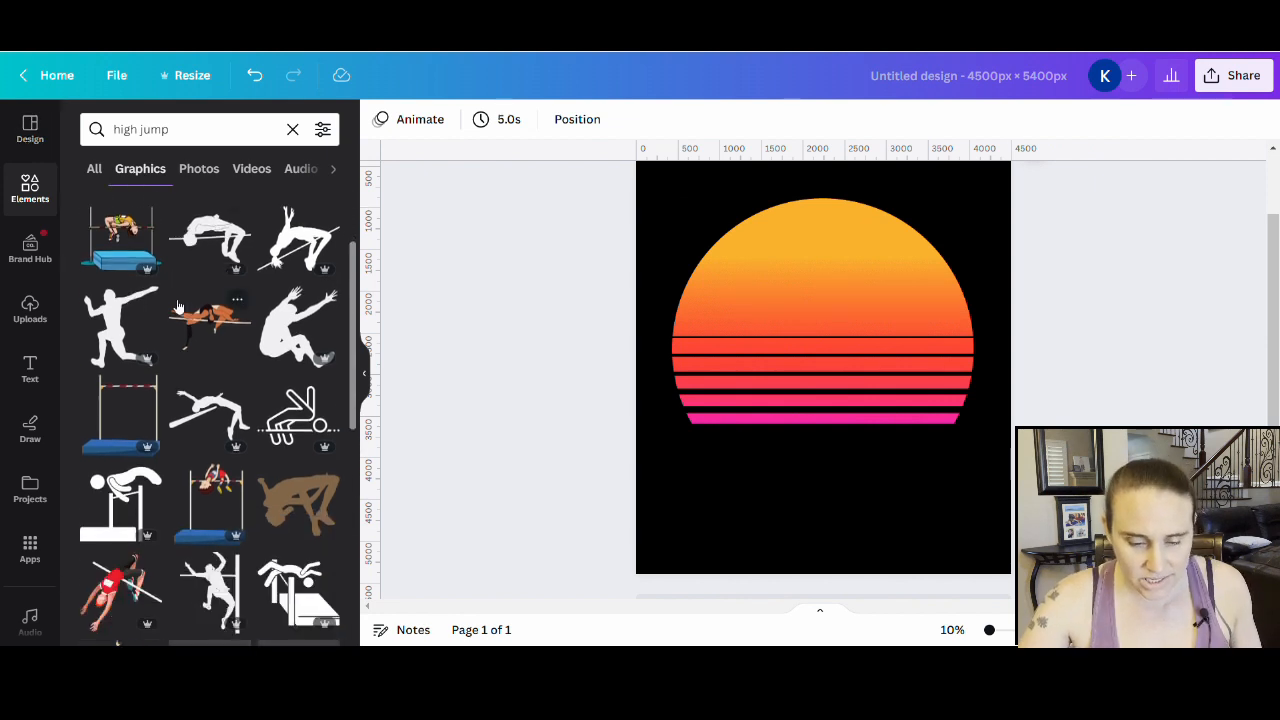
{"action": "scroll", "scroll_direction": "down", "scroll_amount": 3}
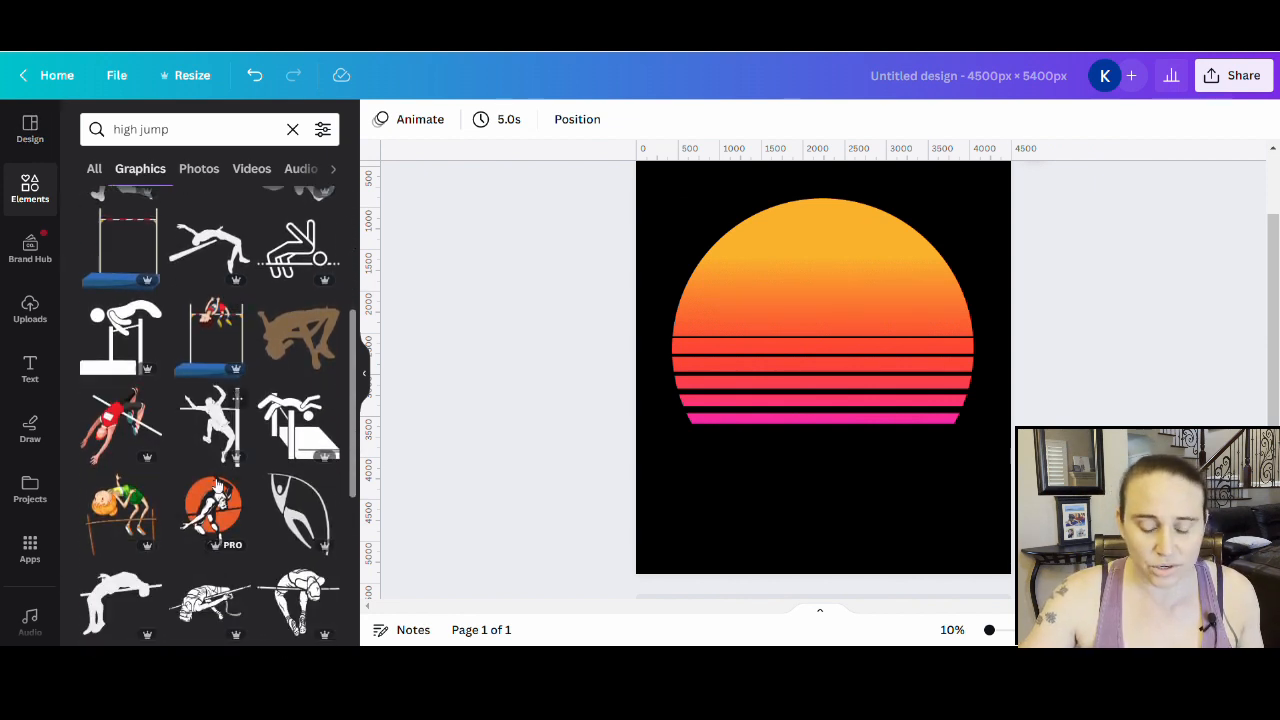
{"action": "scroll", "scroll_direction": "down", "scroll_amount": 3}
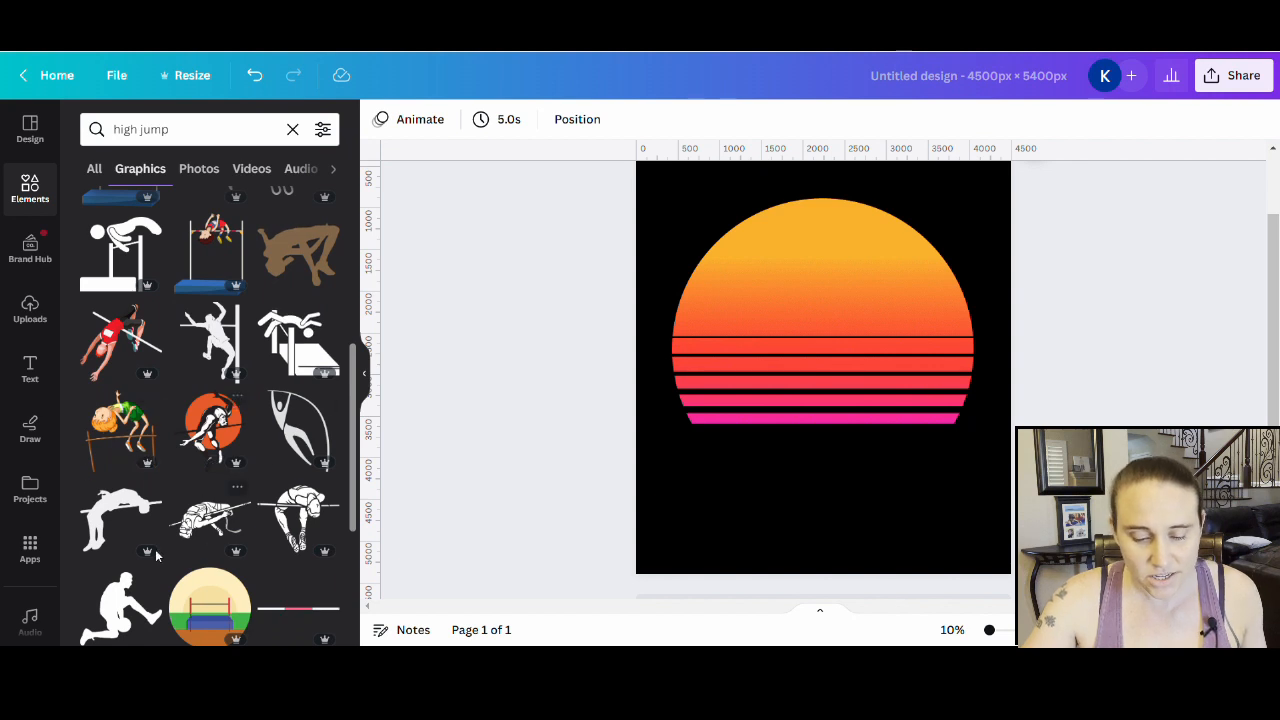
{"action": "scroll", "scroll_direction": "down", "scroll_amount": 3}
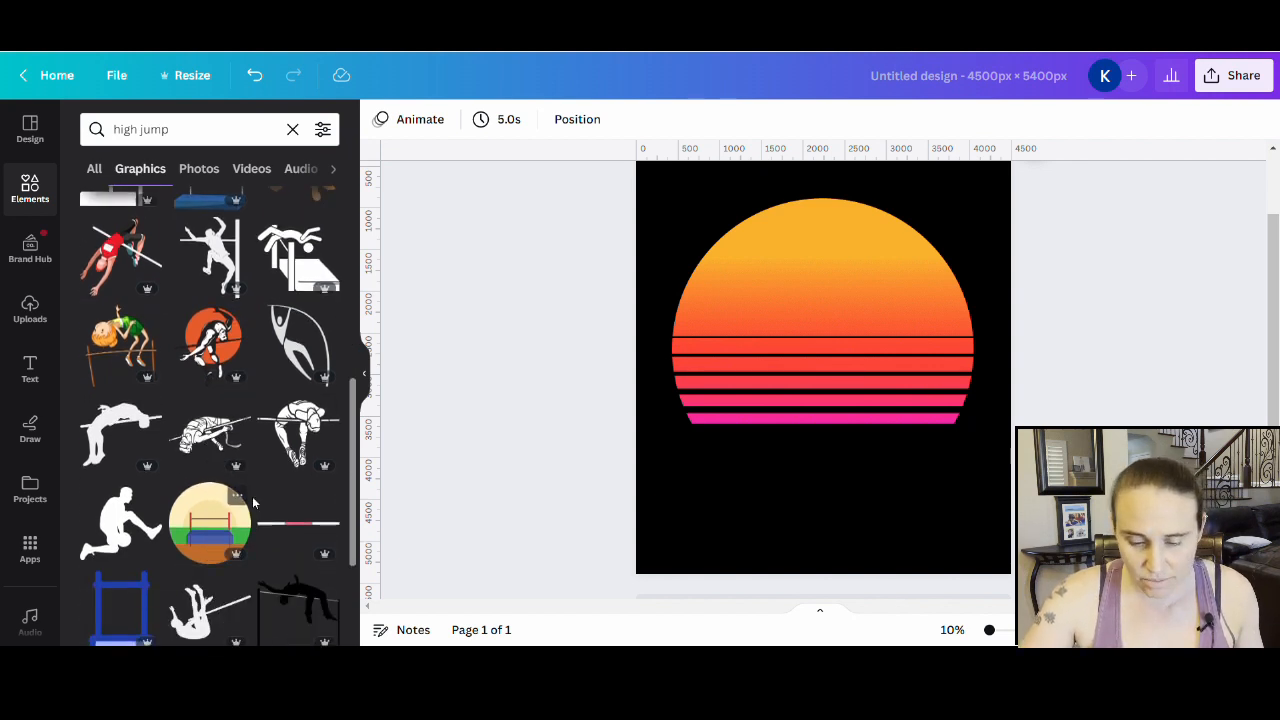
{"action": "scroll", "scroll_direction": "down", "scroll_amount": 3}
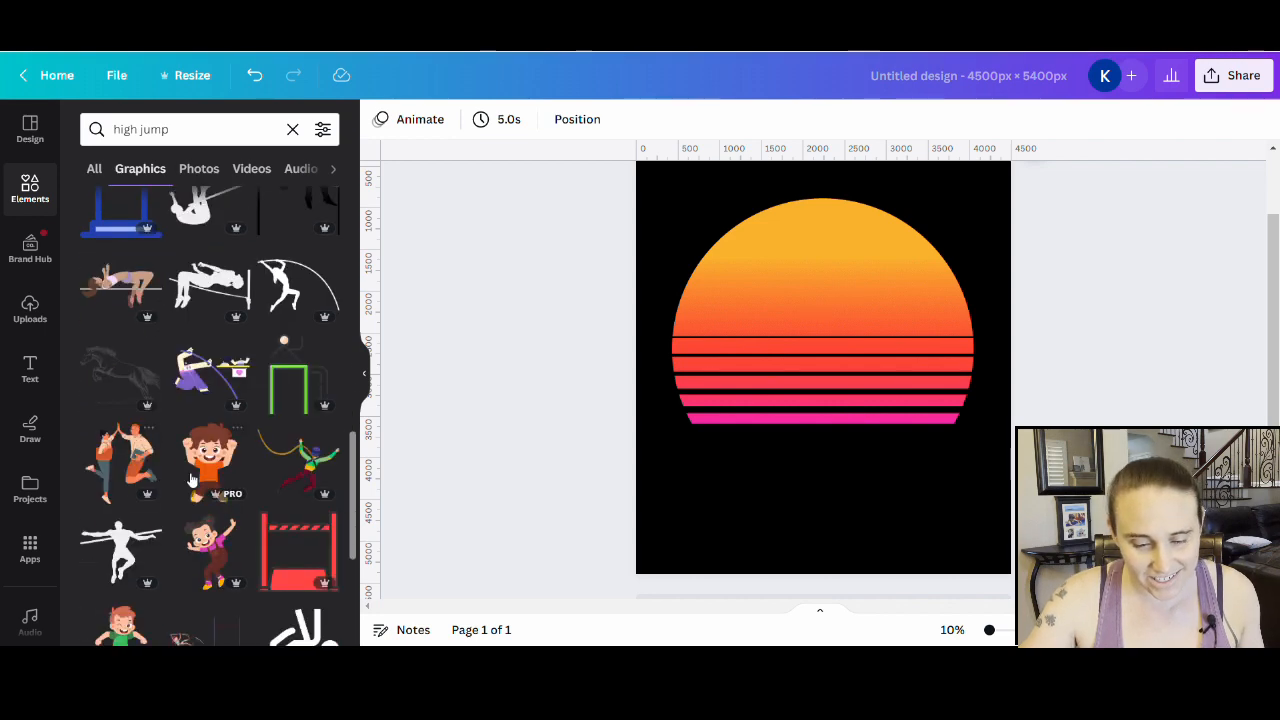
{"action": "scroll", "scroll_direction": "down", "scroll_amount": 3}
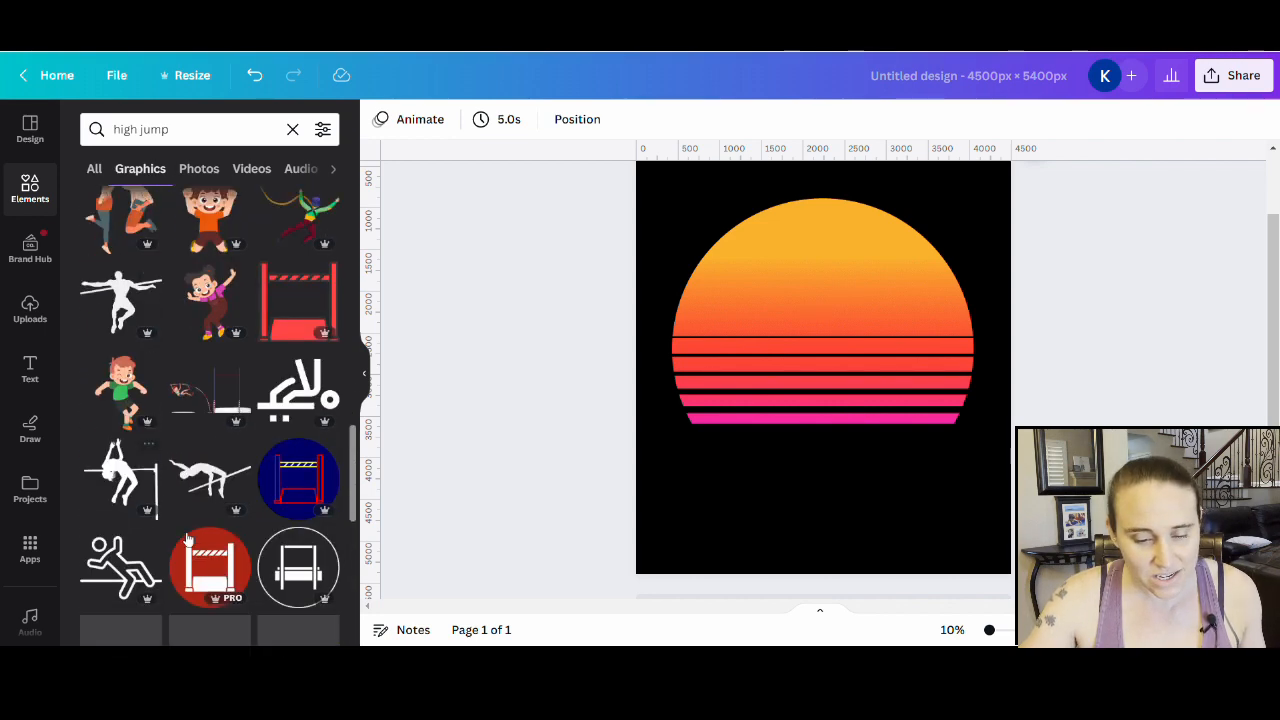
{"action": "scroll", "scroll_direction": "down", "scroll_amount": 3}
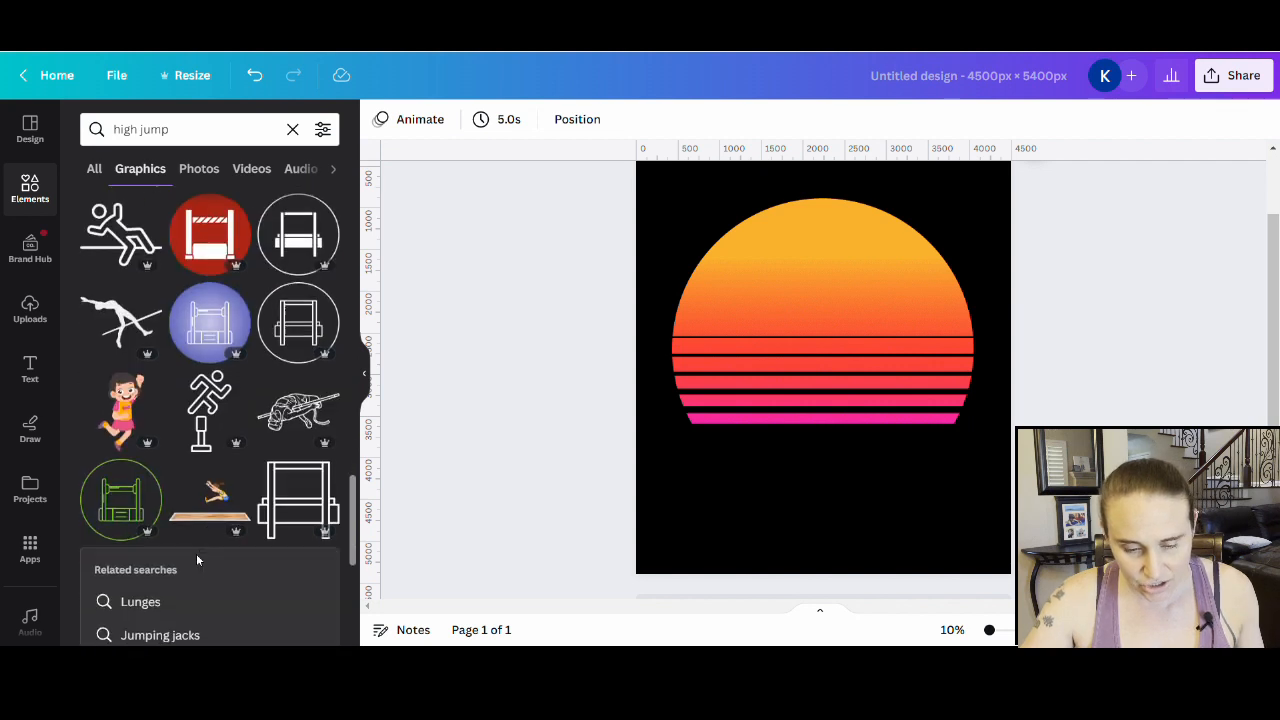
{"action": "scroll", "scroll_direction": "down", "scroll_amount": 3}
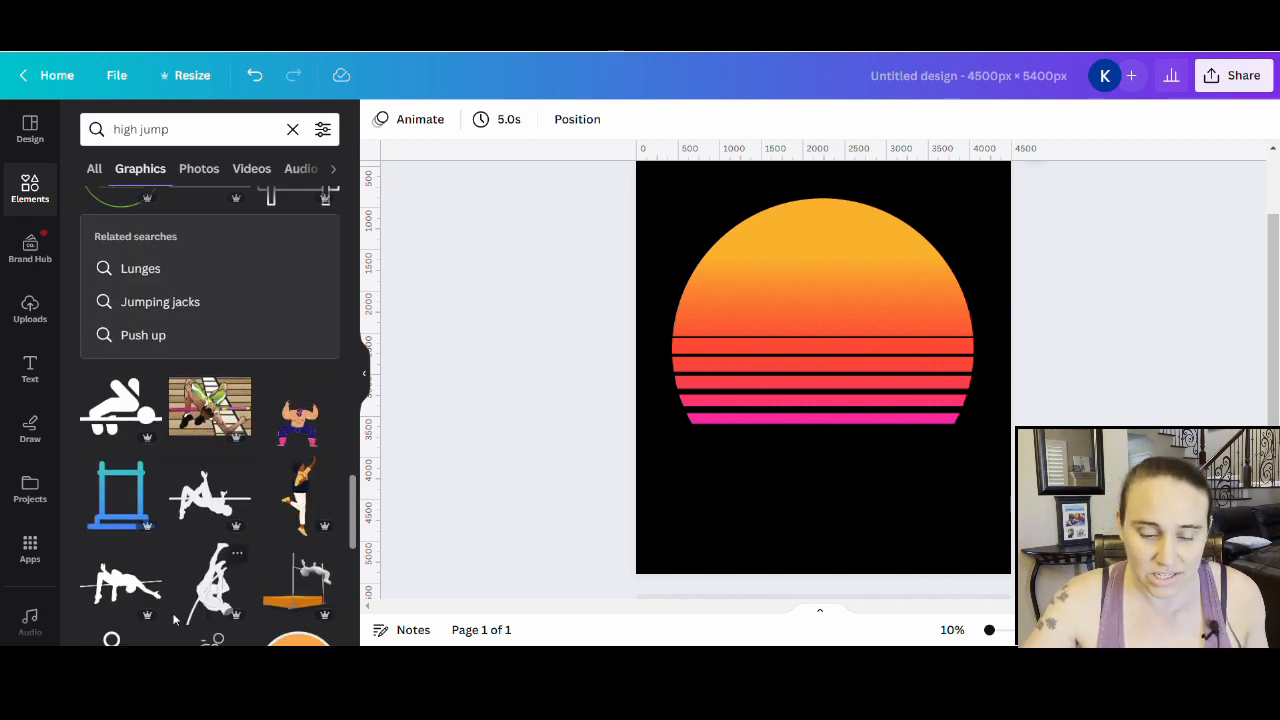
{"action": "scroll", "scroll_direction": "down", "scroll_amount": 3}
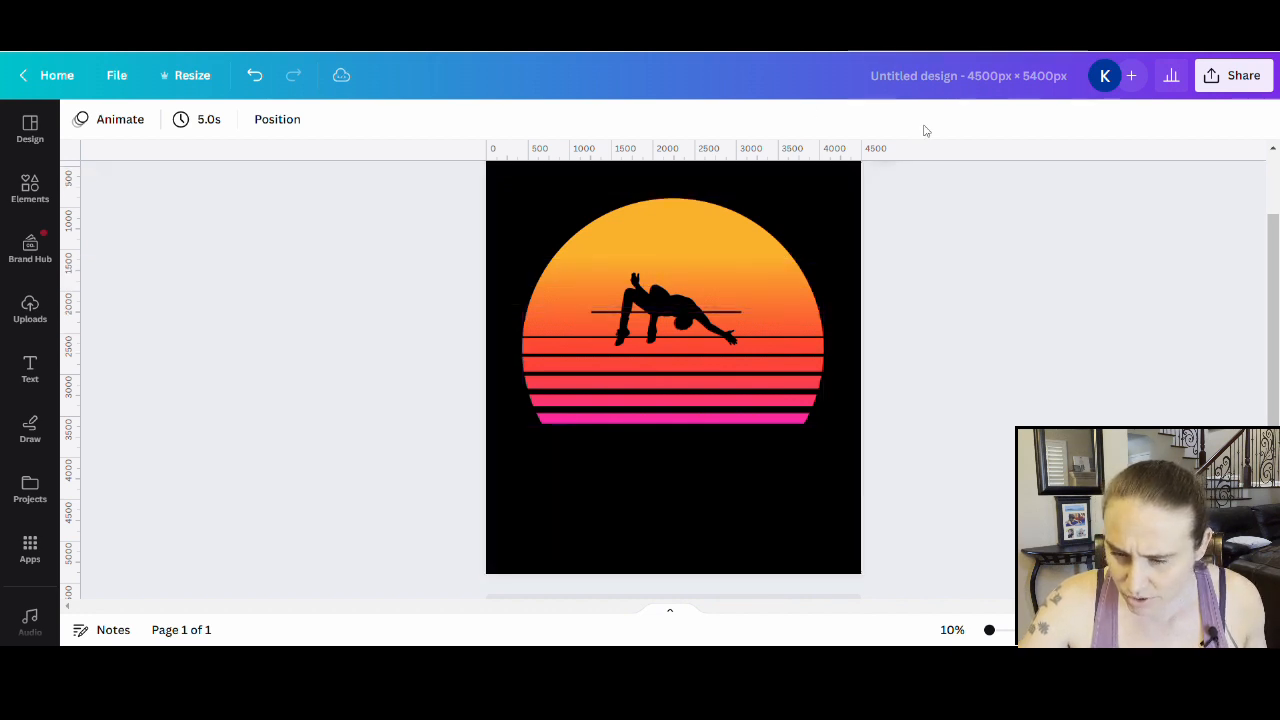
Drag the silhouette's corner handles to enlarge it across the sun
{"action": "left_click", "coordinate": [655, 305]}
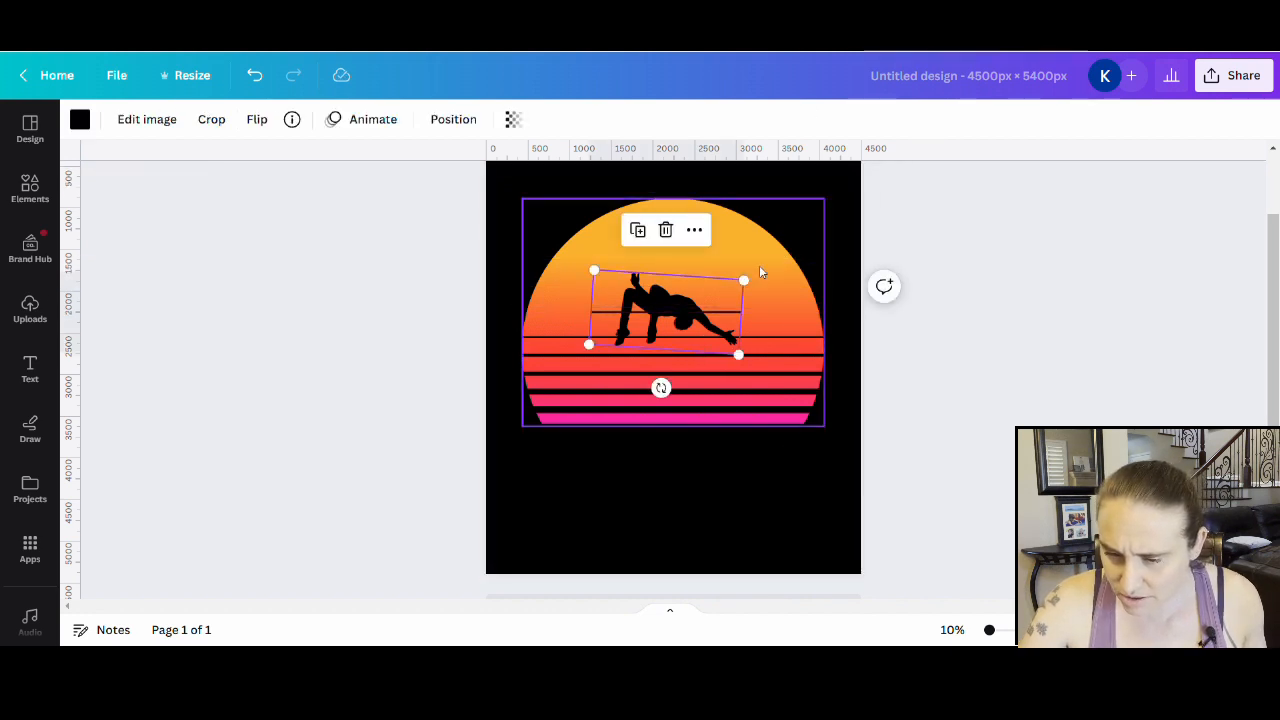
{"action": "left_click_drag", "start_coordinate": [743, 280], "coordinate": [808, 255]}
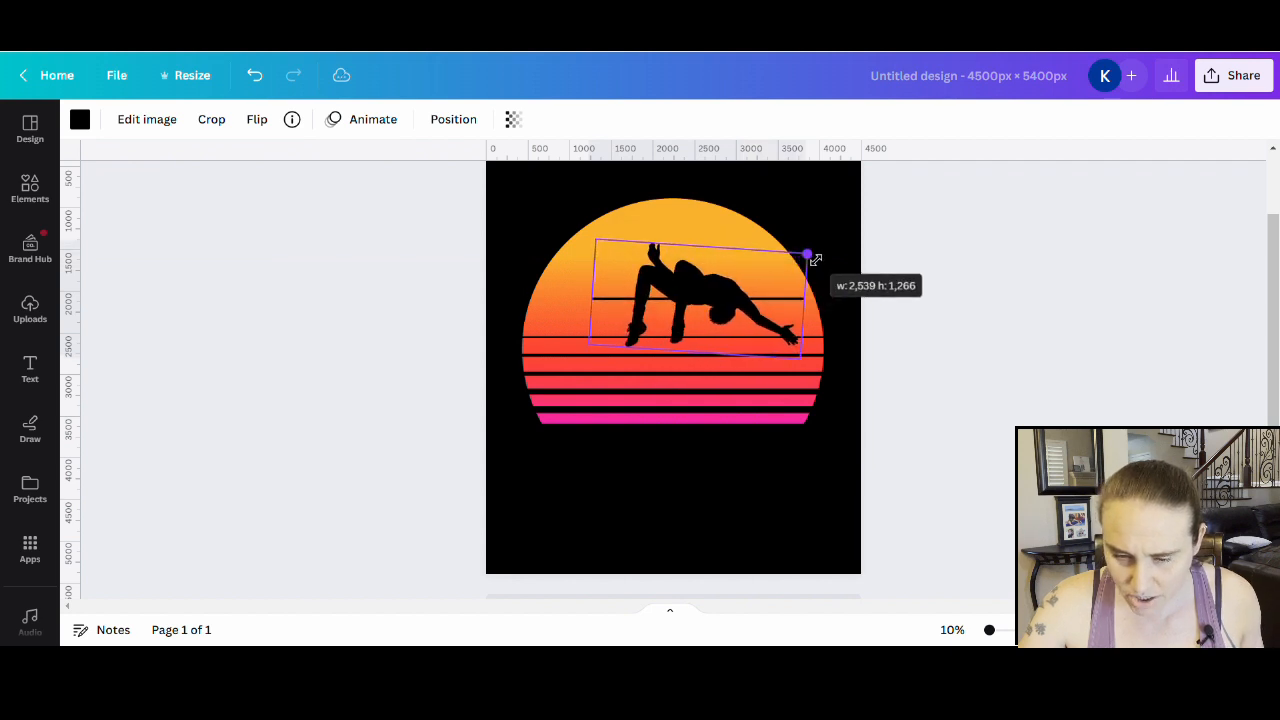
{"action": "left_click_drag", "start_coordinate": [808, 254], "coordinate": [824, 248]}
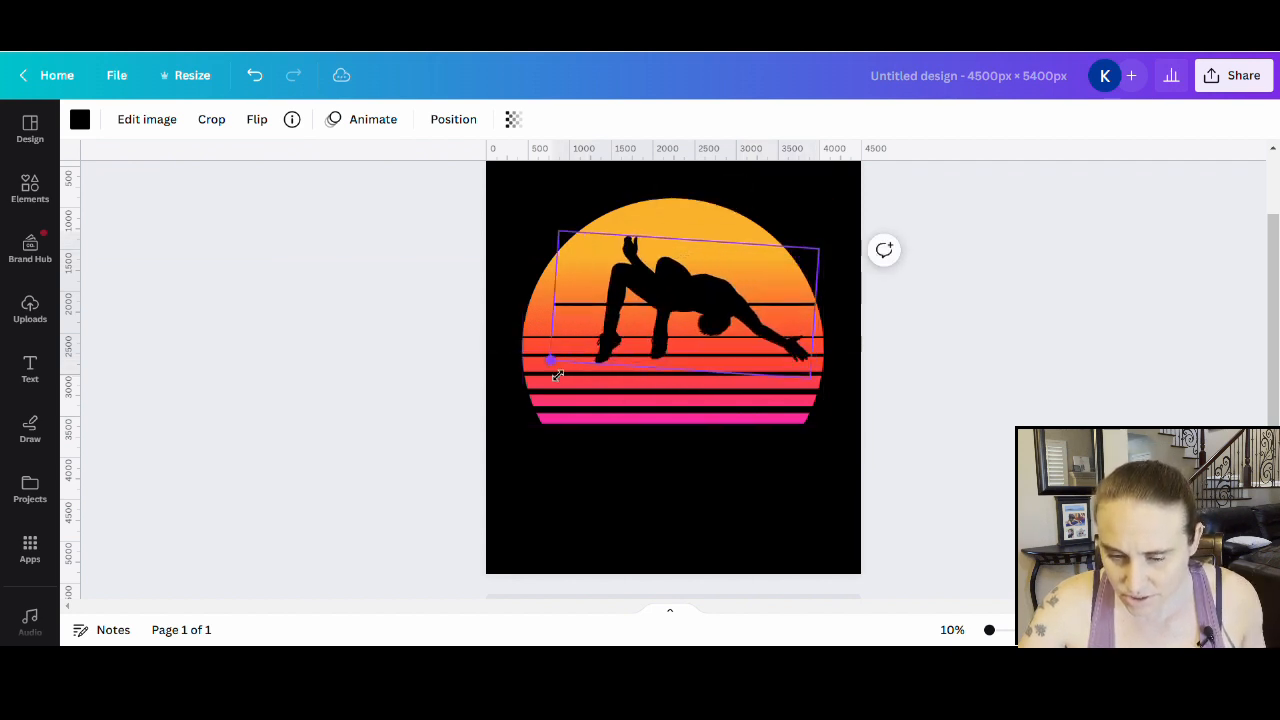
{"action": "left_click_drag", "start_coordinate": [551, 360], "coordinate": [523, 380]}
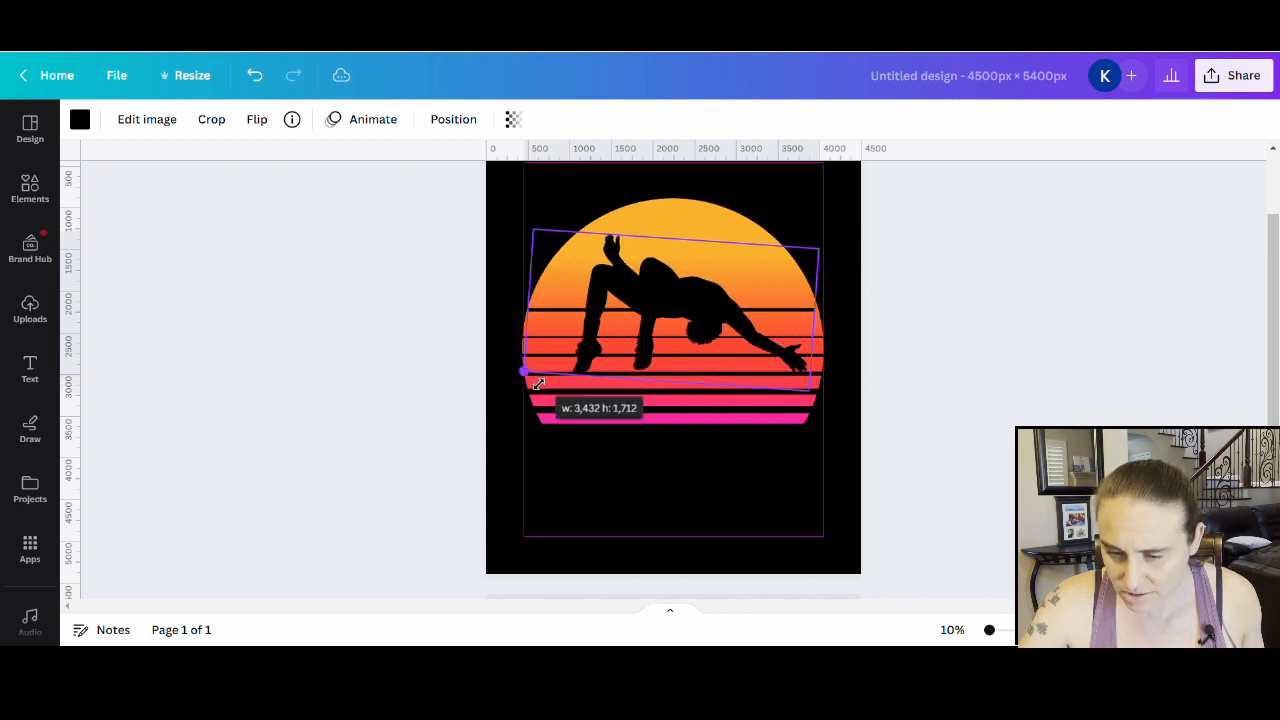
{"action": "left_click_drag", "start_coordinate": [524, 372], "coordinate": [513, 379]}
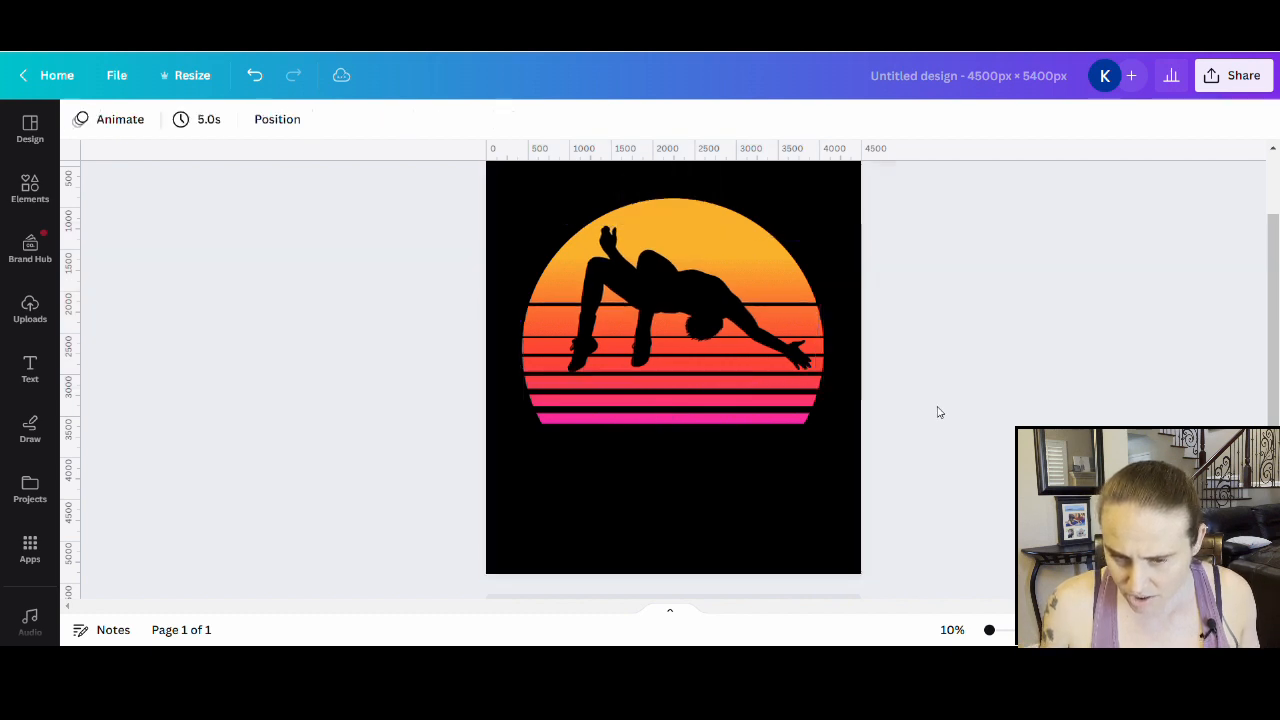
Reselect the silhouette, then click off it to deselect
{"action": "left_click", "coordinate": [670, 310]}
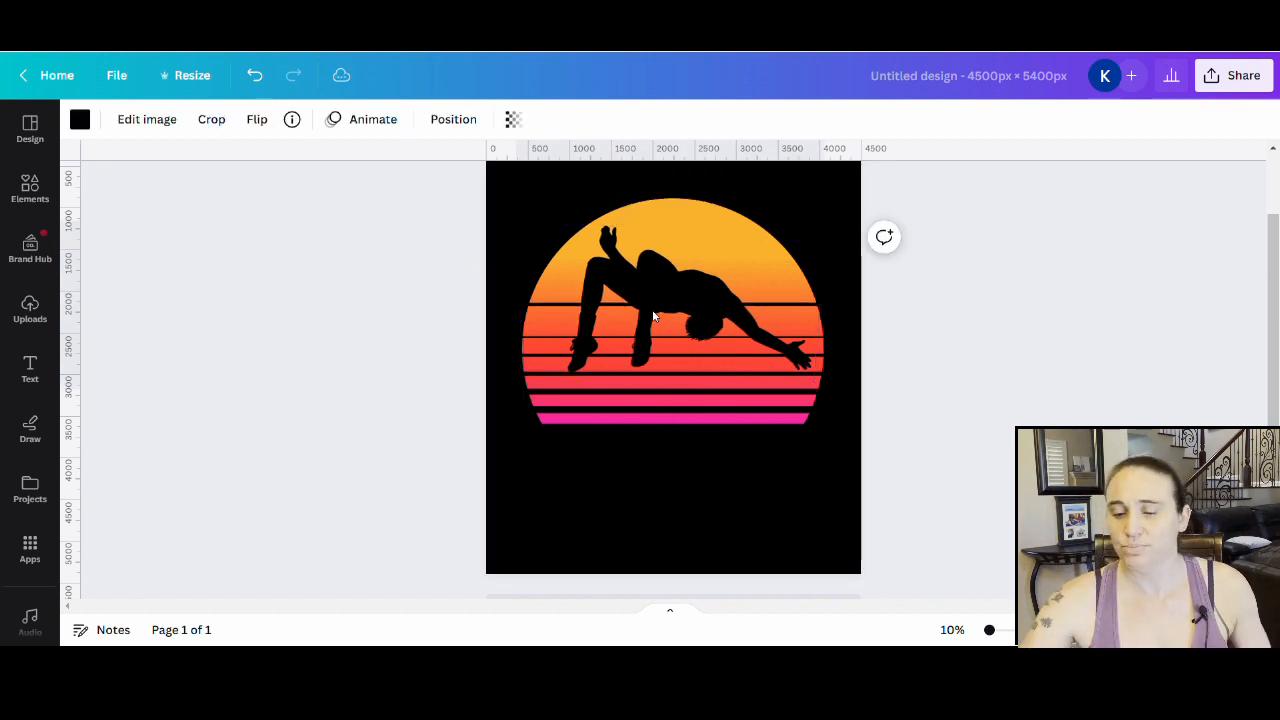
{"action": "left_click", "coordinate": [670, 310]}
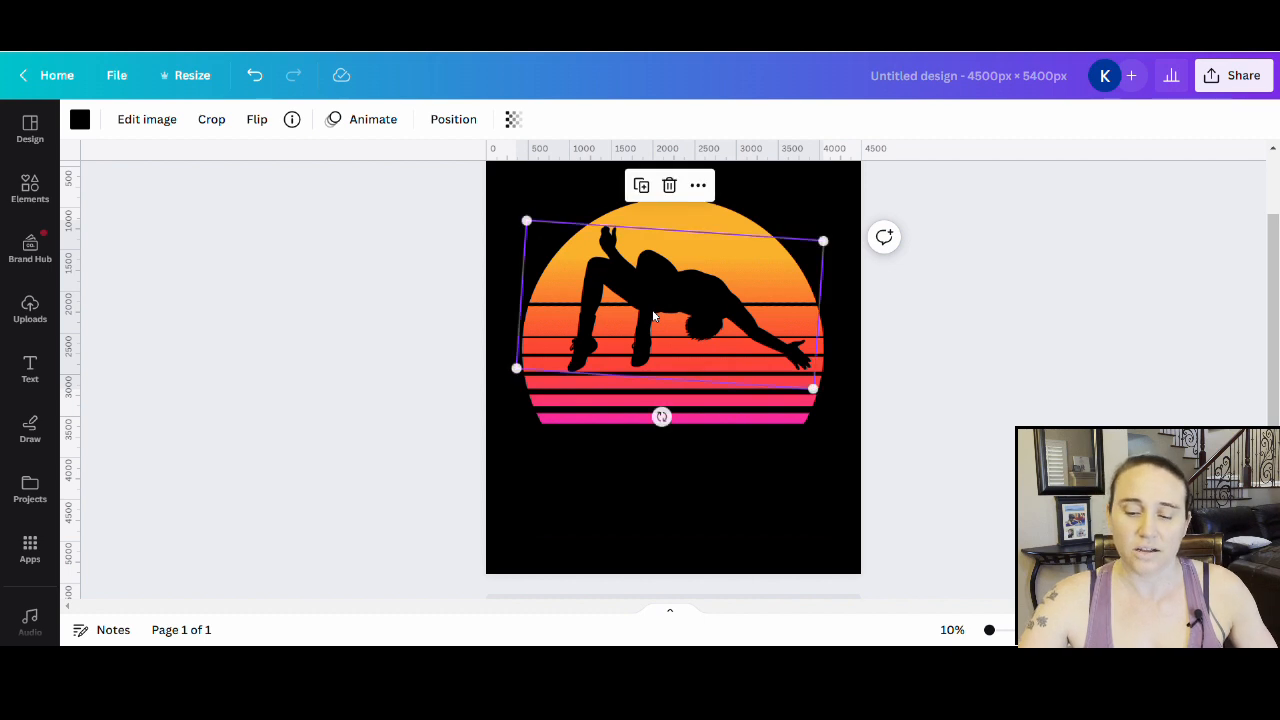
{"action": "mouse_move", "coordinate": [1048, 353]}
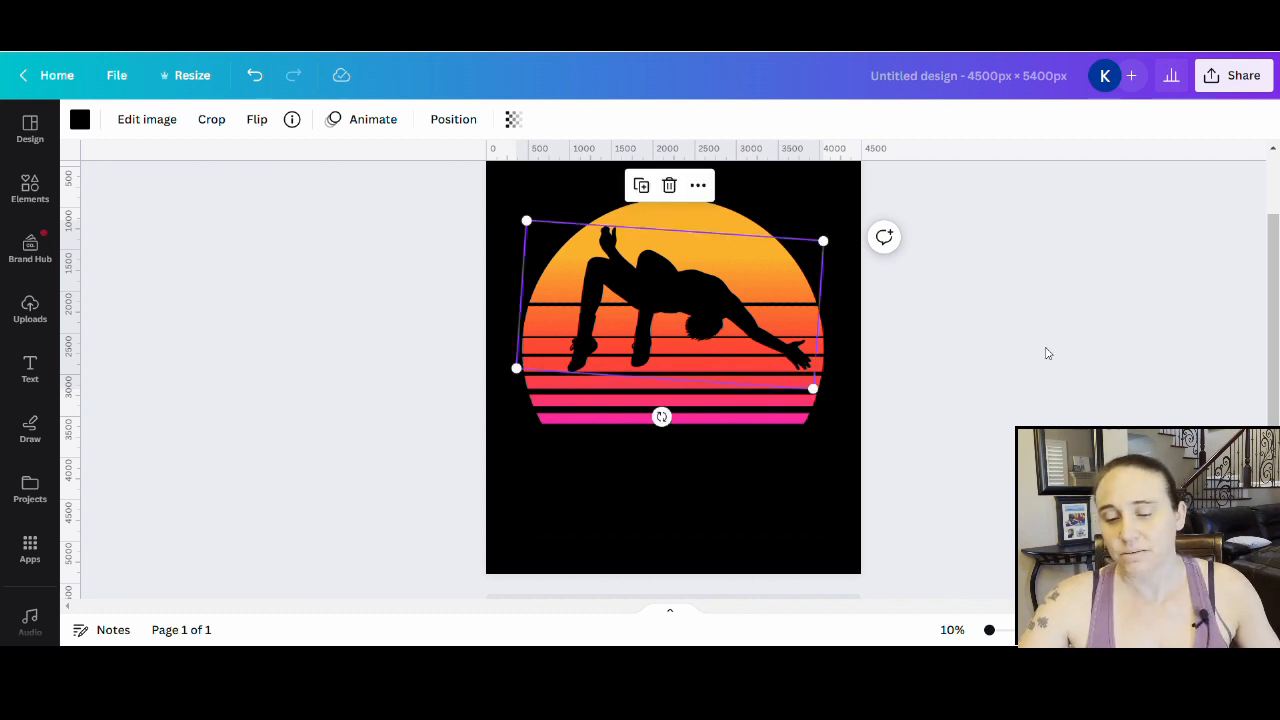
{"action": "left_click", "coordinate": [1048, 353]}
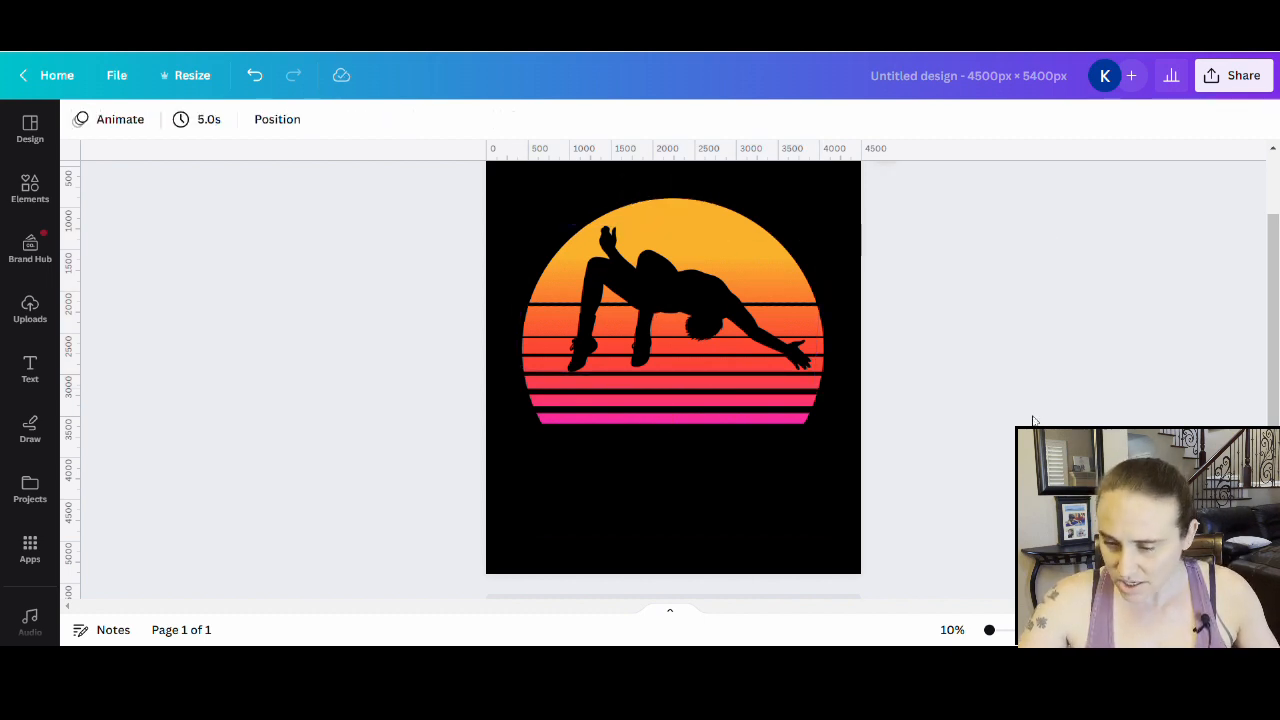
{"action": "left_click", "coordinate": [625, 413]}
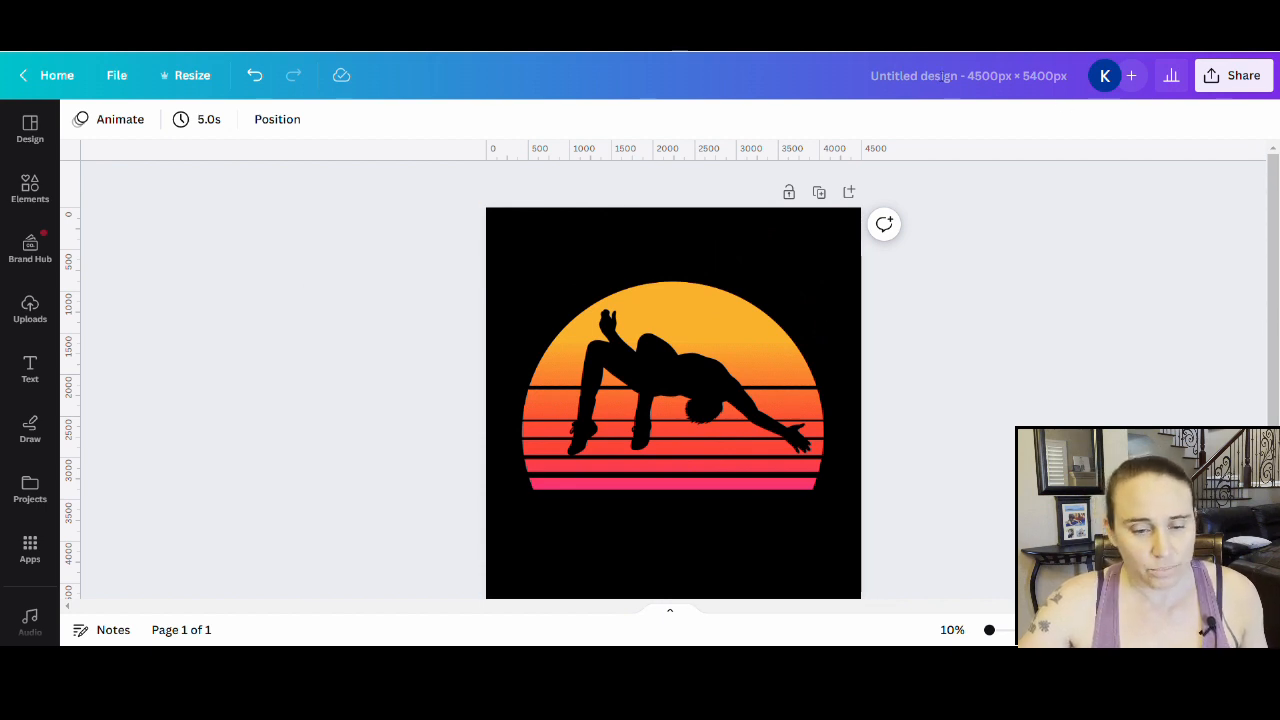
{"action": "left_click", "coordinate": [672, 400]}
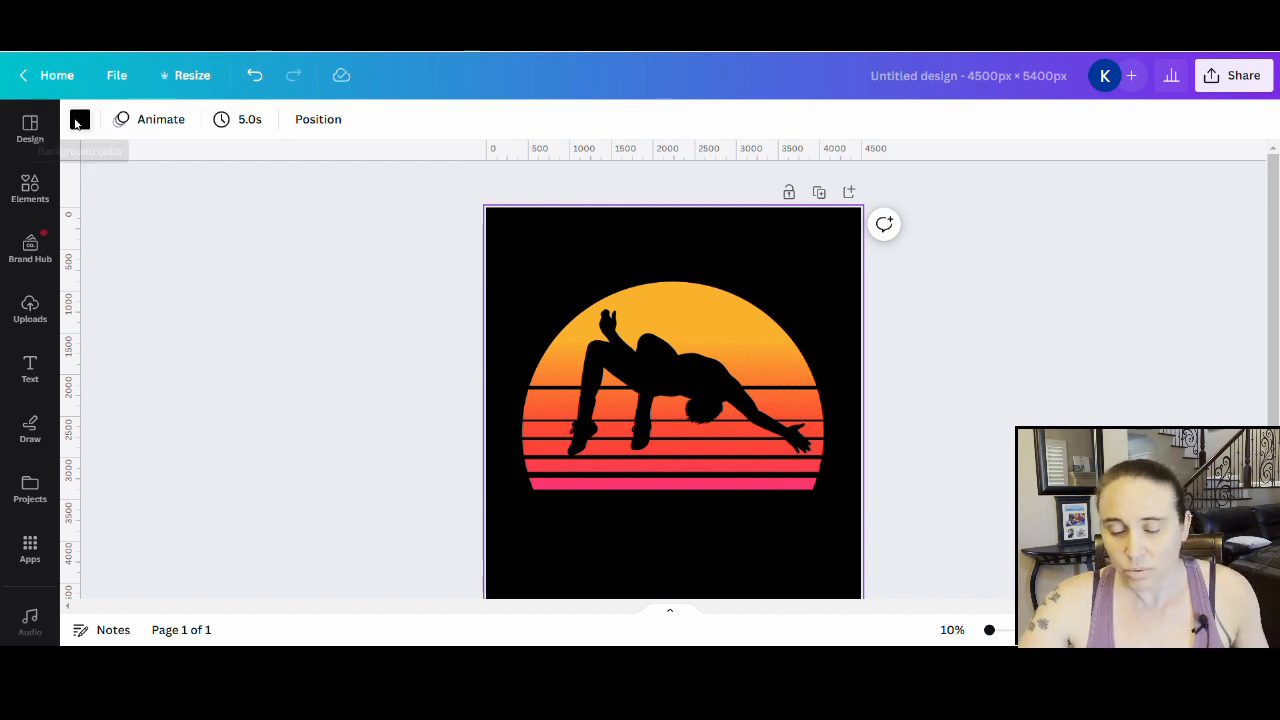
{"action": "left_click", "coordinate": [79, 119]}
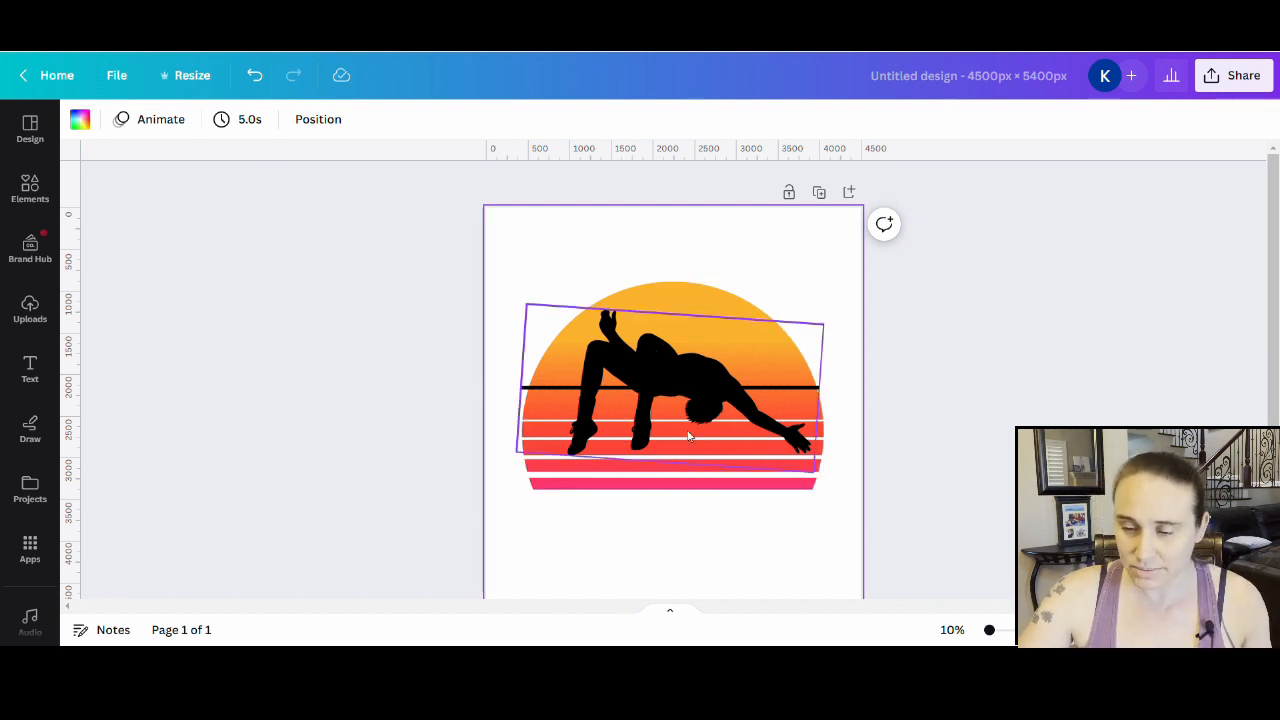
{"action": "left_click", "coordinate": [980, 362]}
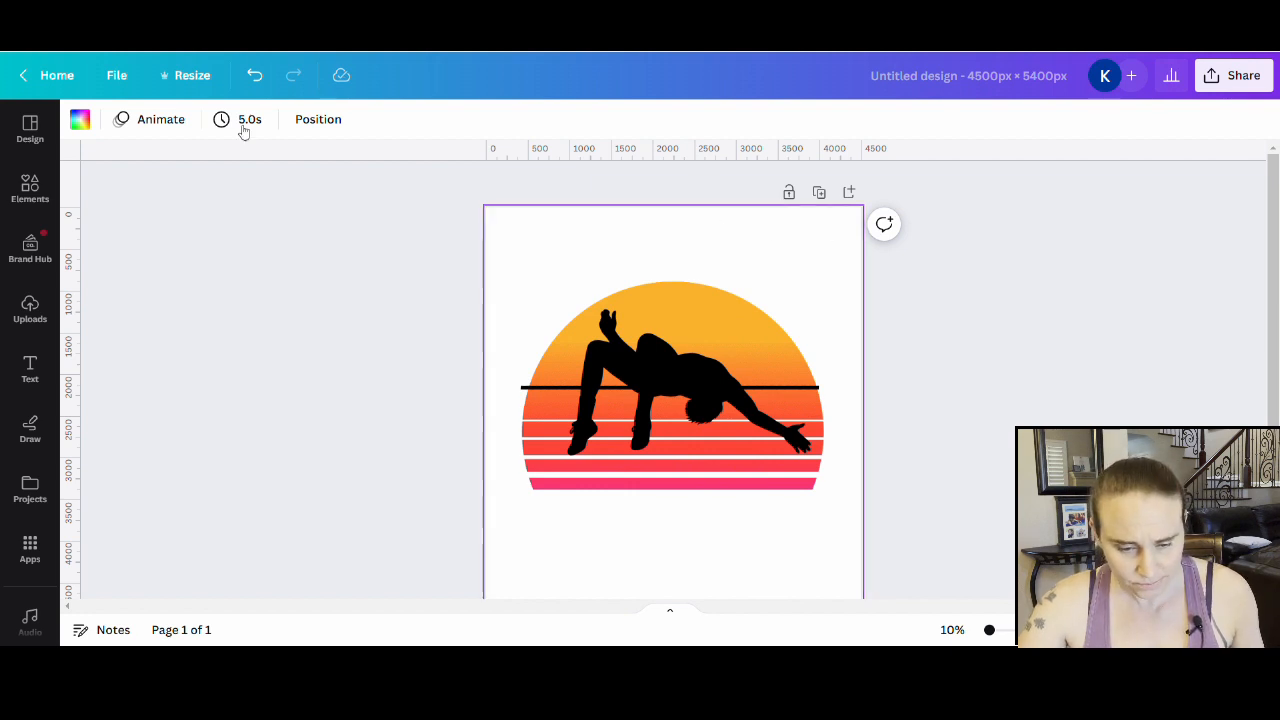
{"action": "left_click", "coordinate": [79, 119]}
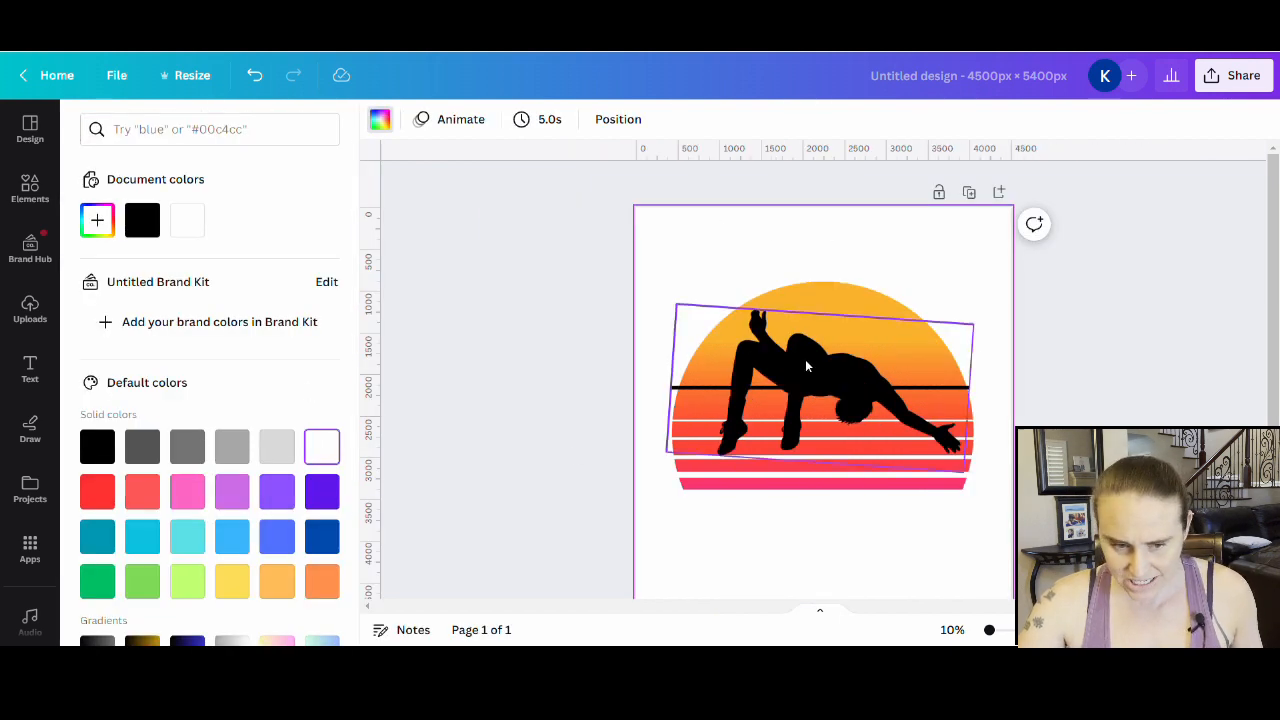
{"action": "left_click", "coordinate": [97, 446]}
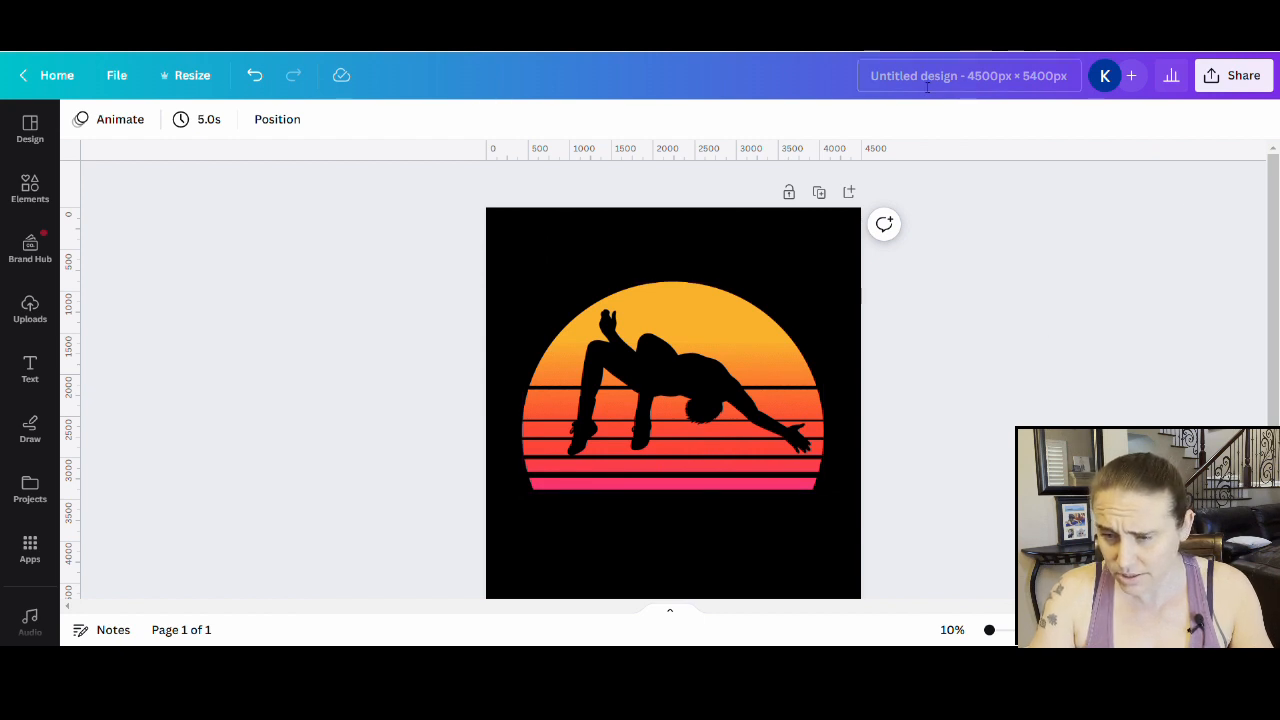
Title the design 'high jumper' and download it as a PNG from Share
{"action": "type", "text": "high jumper"}
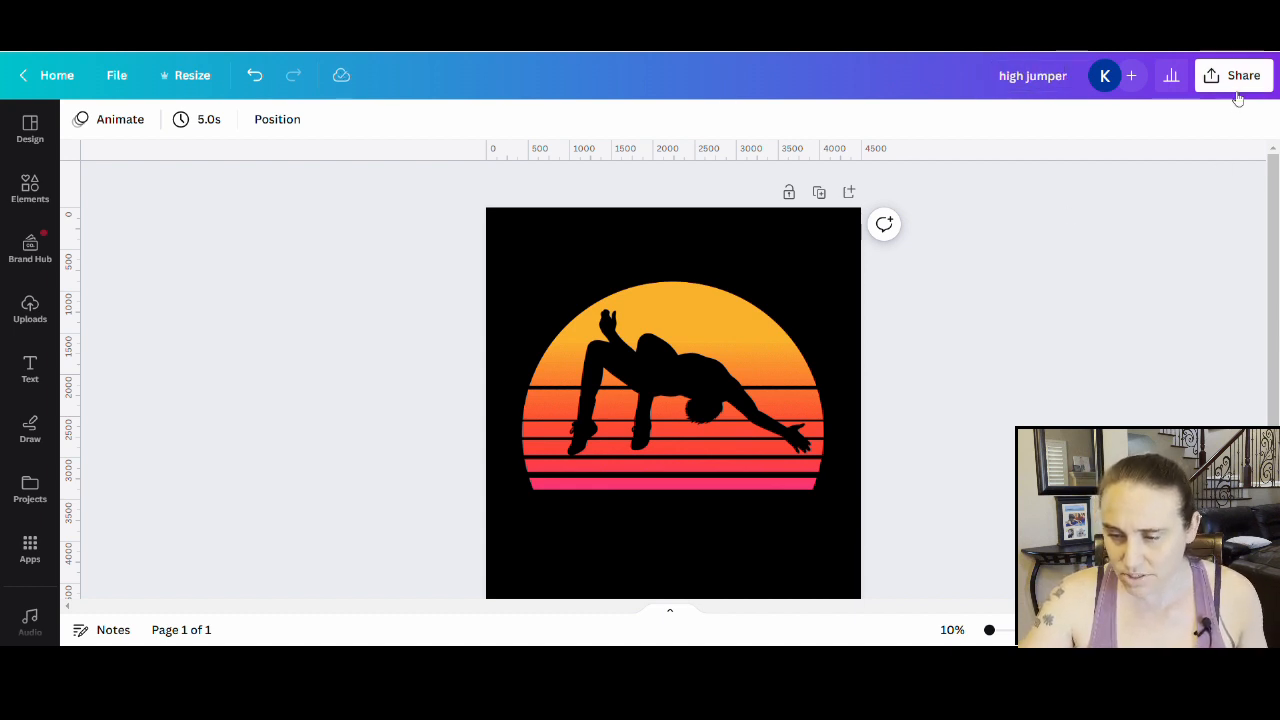
{"action": "left_click", "coordinate": [1242, 75]}
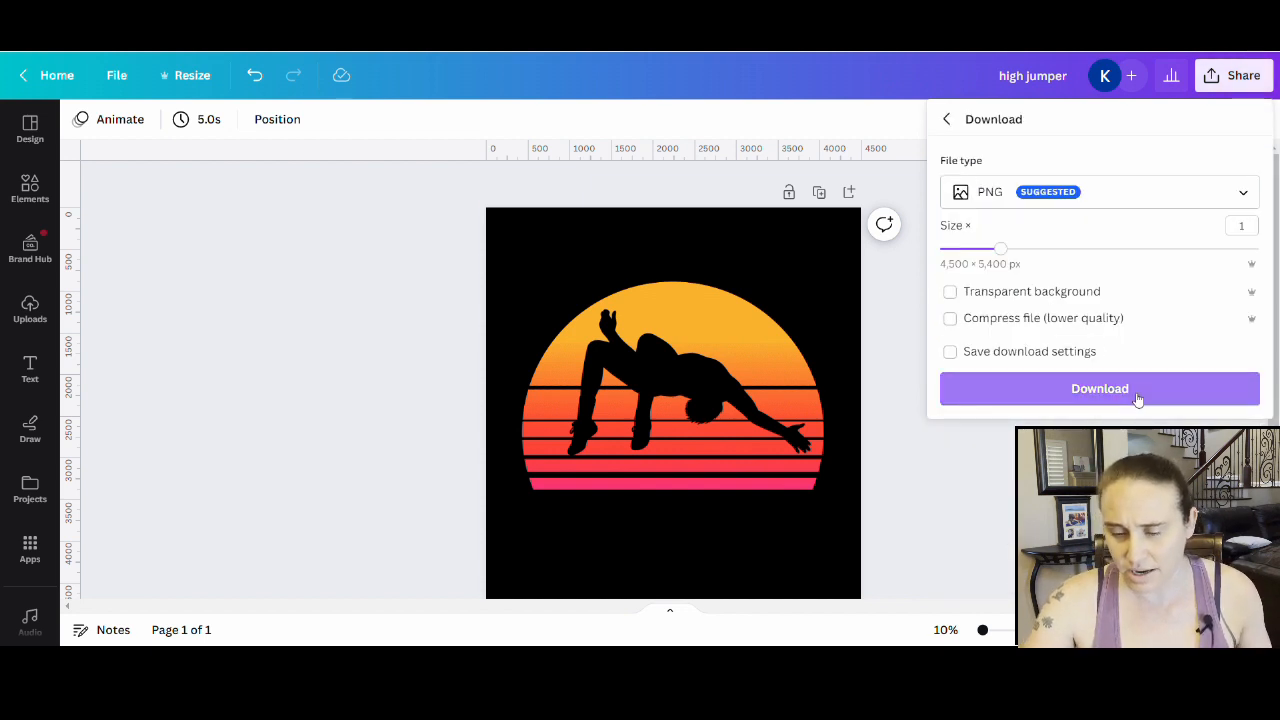
{"action": "left_click", "coordinate": [1099, 388]}
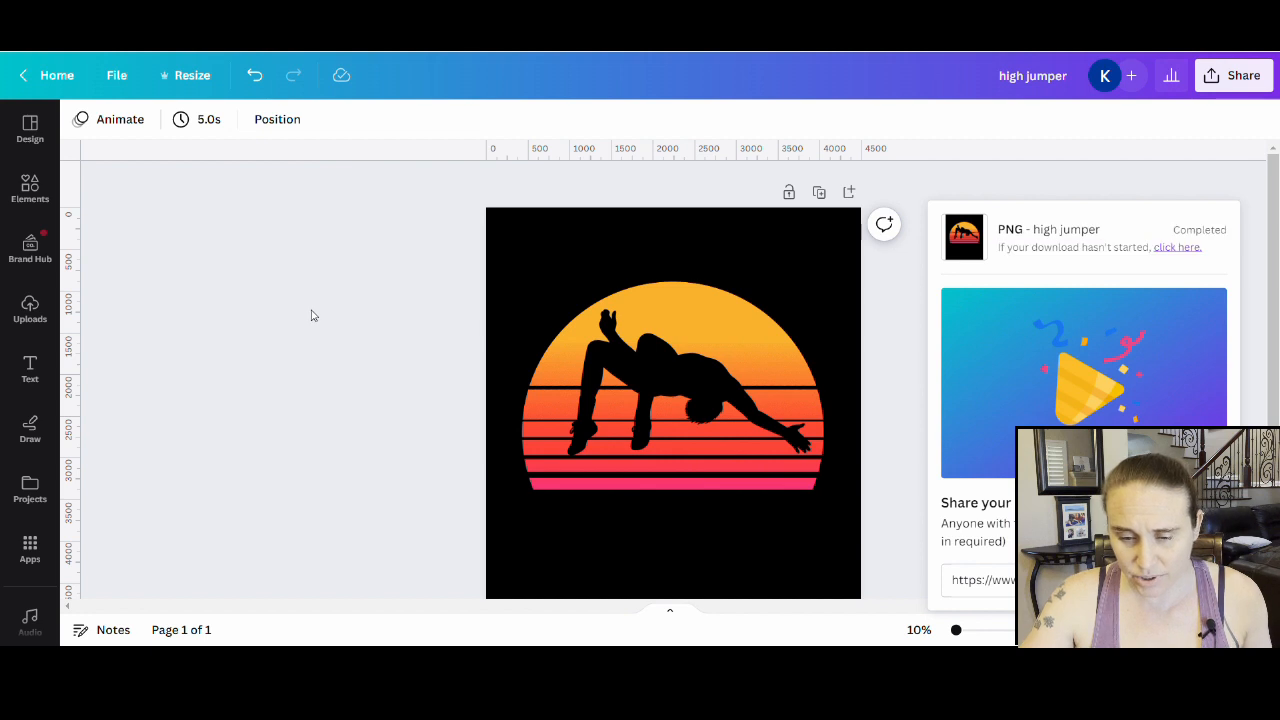
Add a second page and clear its black background
{"action": "scroll", "scroll_direction": "down", "scroll_amount": 3}
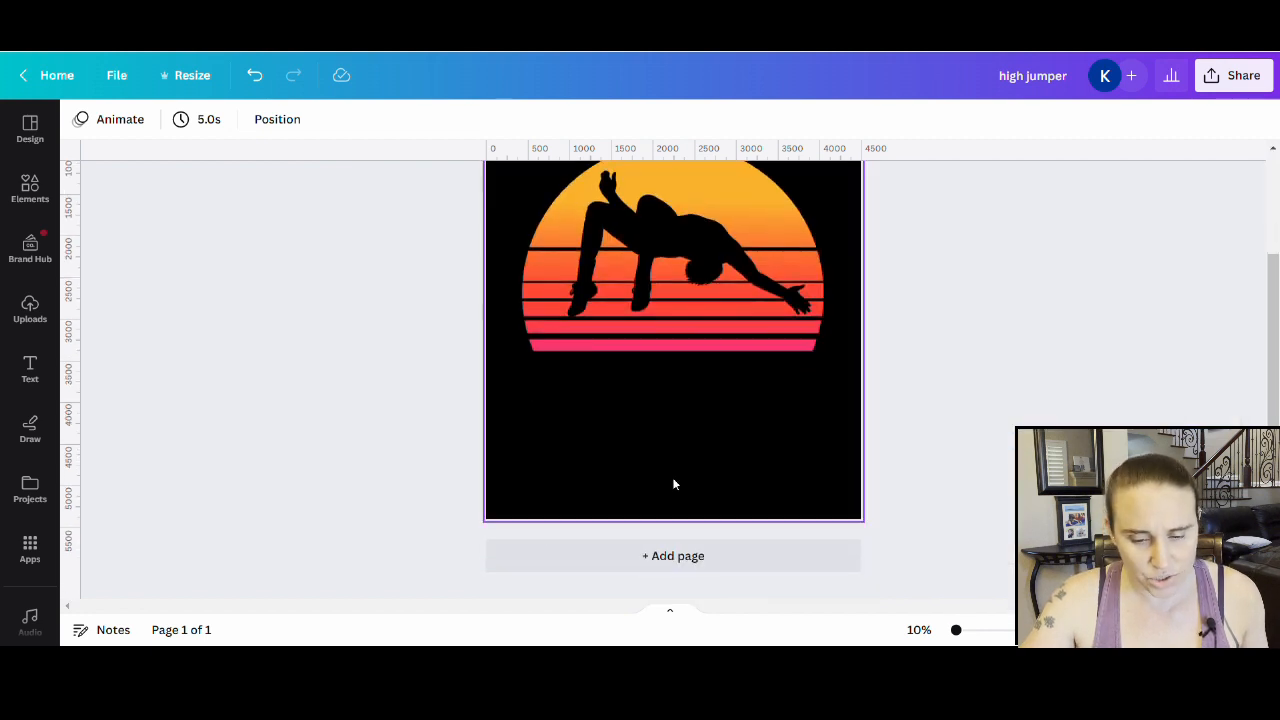
{"action": "left_click", "coordinate": [673, 555]}
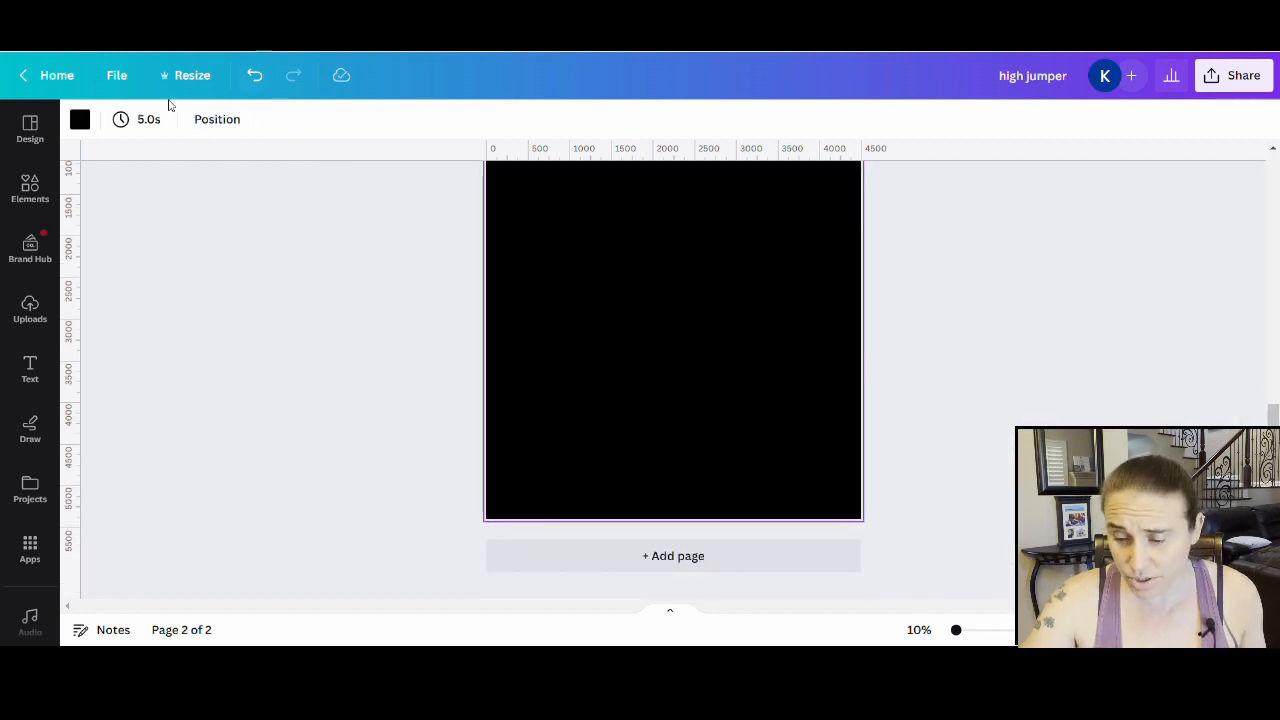
{"action": "left_click", "coordinate": [80, 119]}
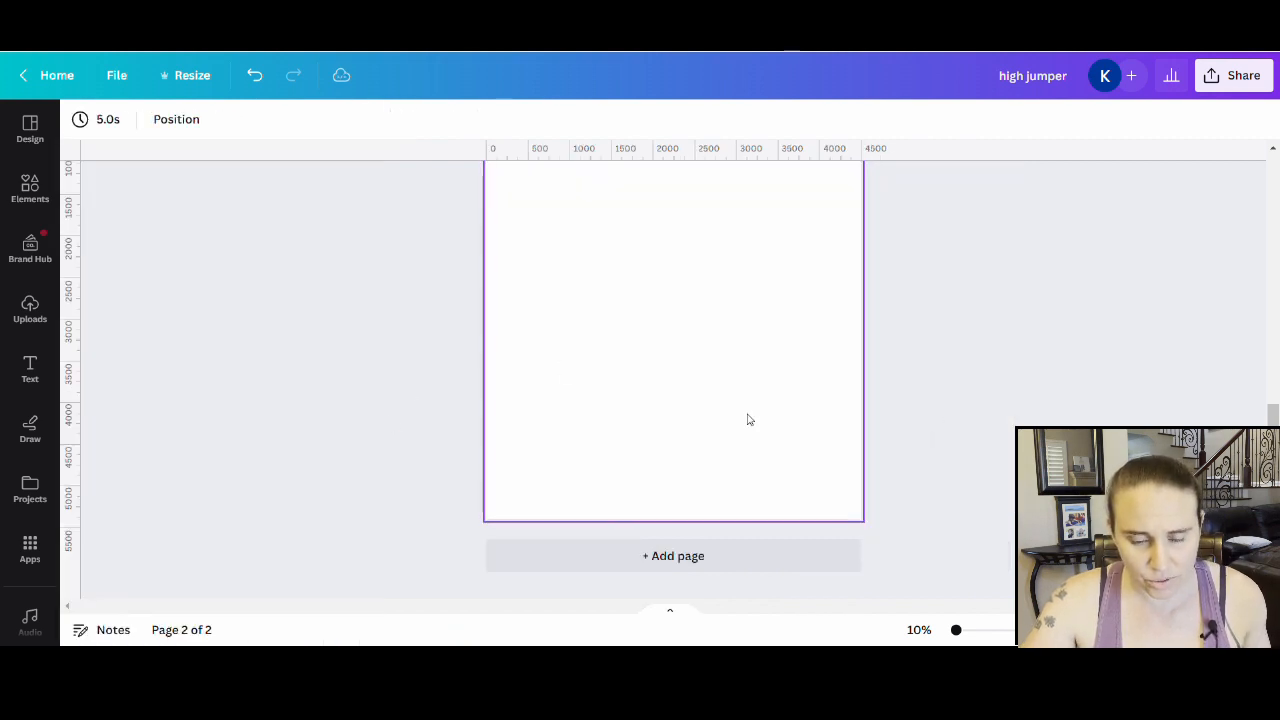
Insert the uploaded high-jumper image onto page 2 and select it
{"action": "left_click", "coordinate": [30, 310]}
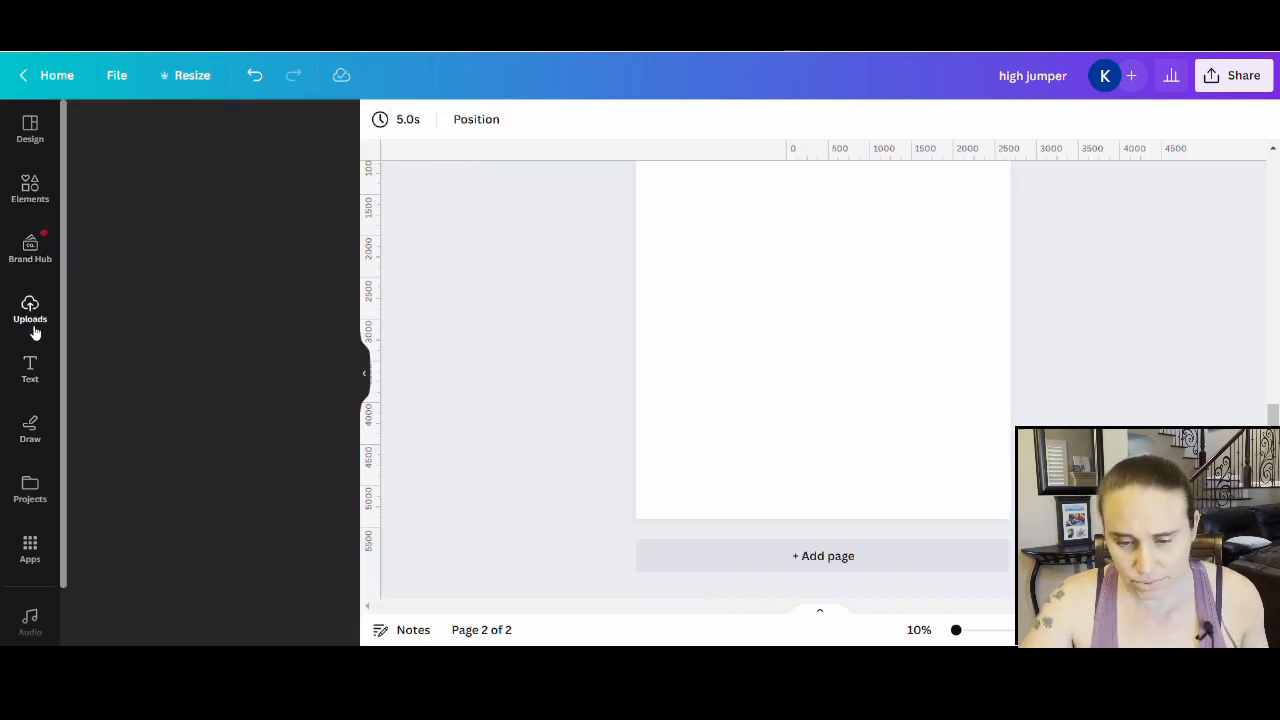
{"action": "left_click", "coordinate": [30, 310]}
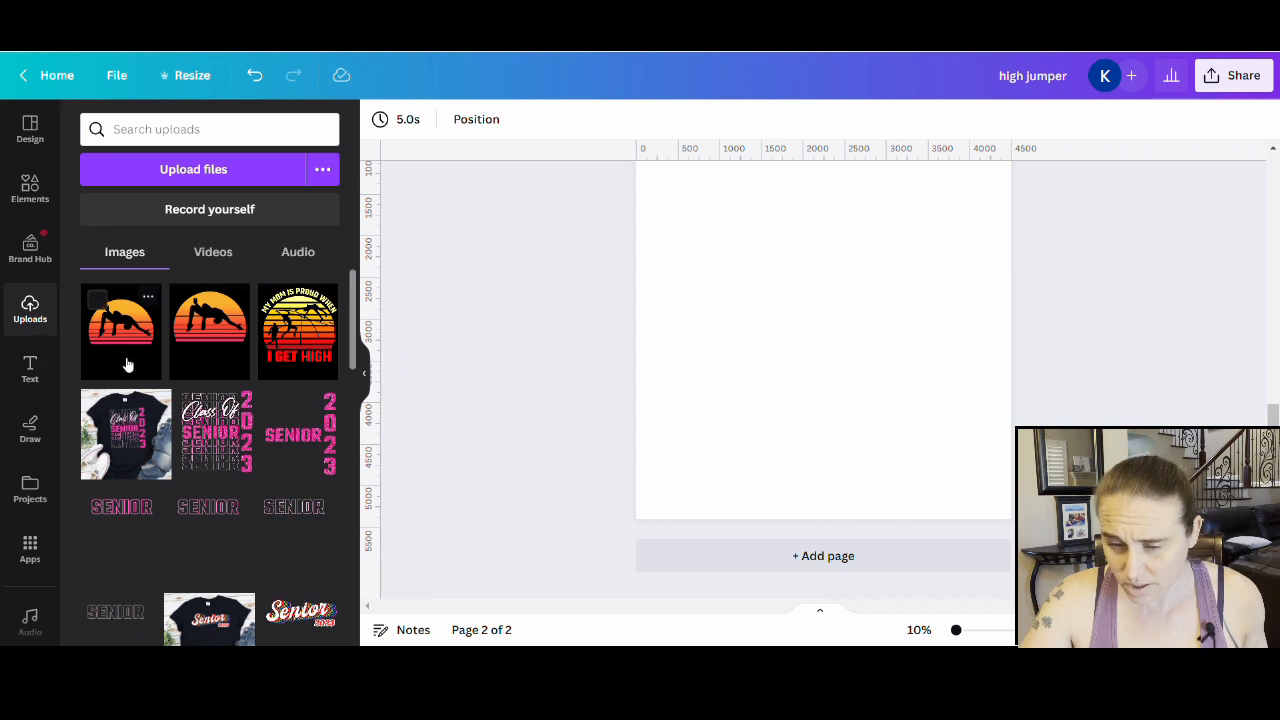
{"action": "left_click", "coordinate": [121, 331]}
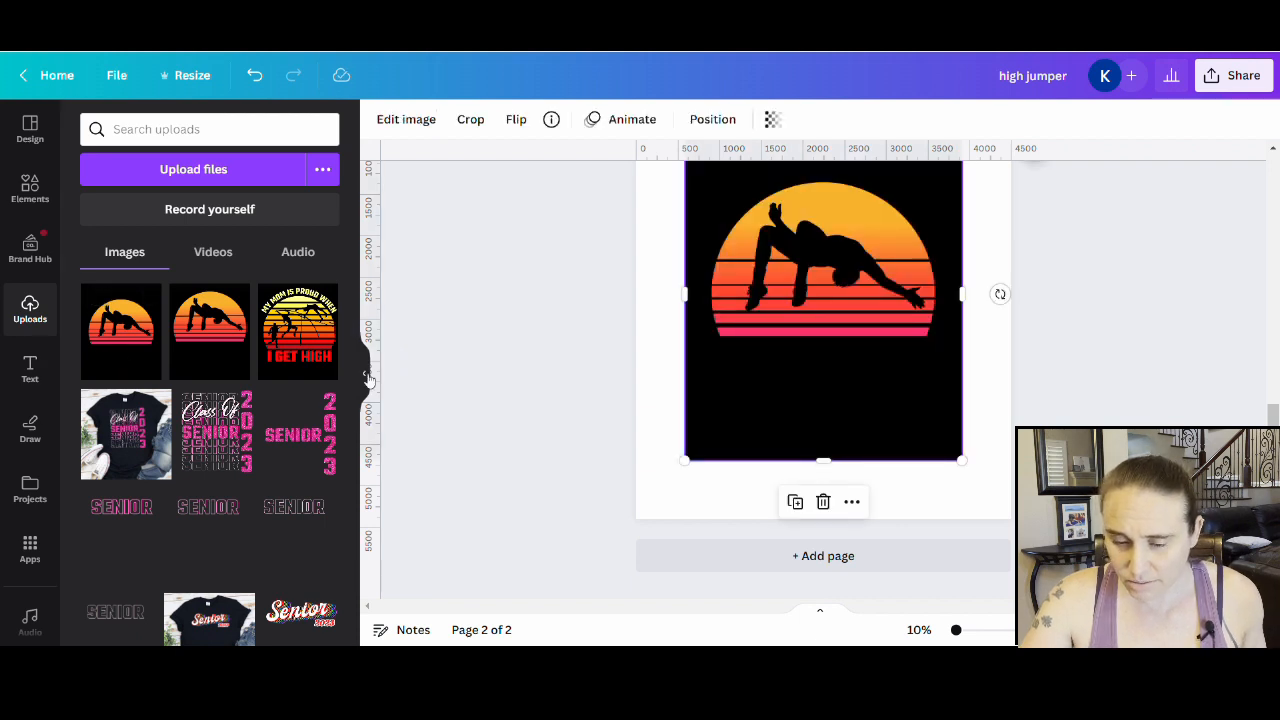
{"action": "left_click", "coordinate": [29, 309]}
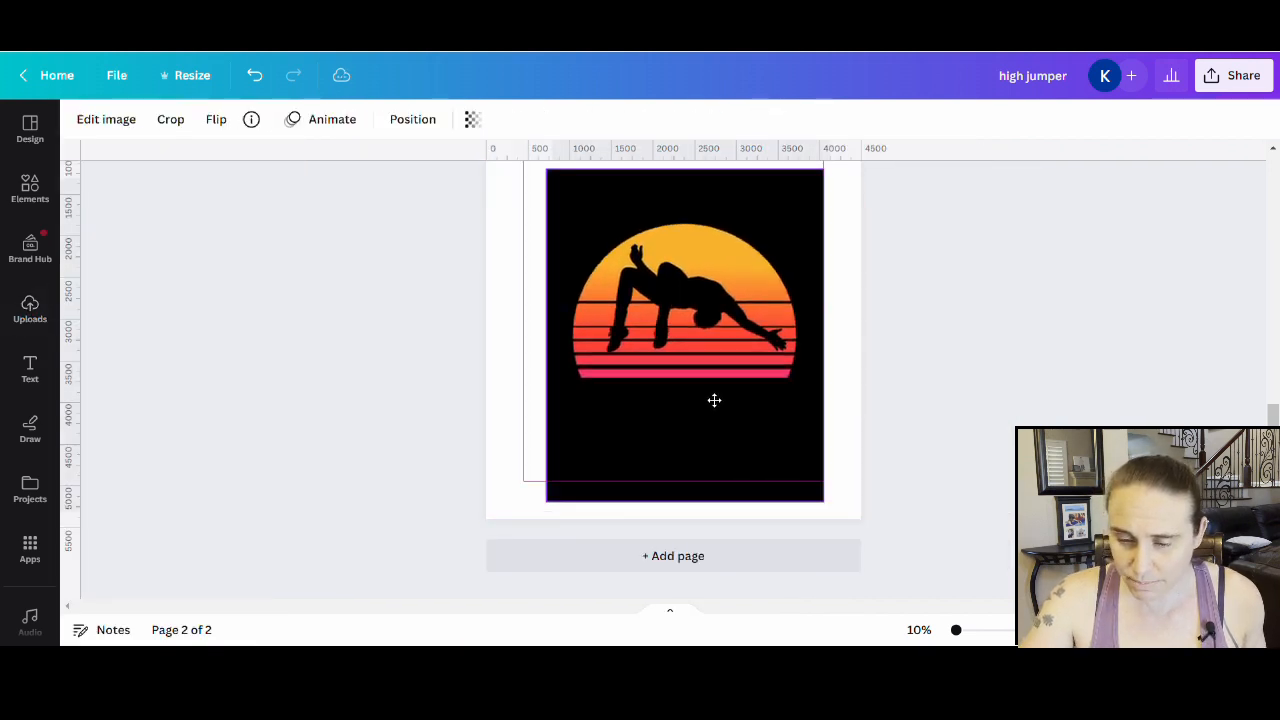
{"action": "left_click", "coordinate": [684, 330]}
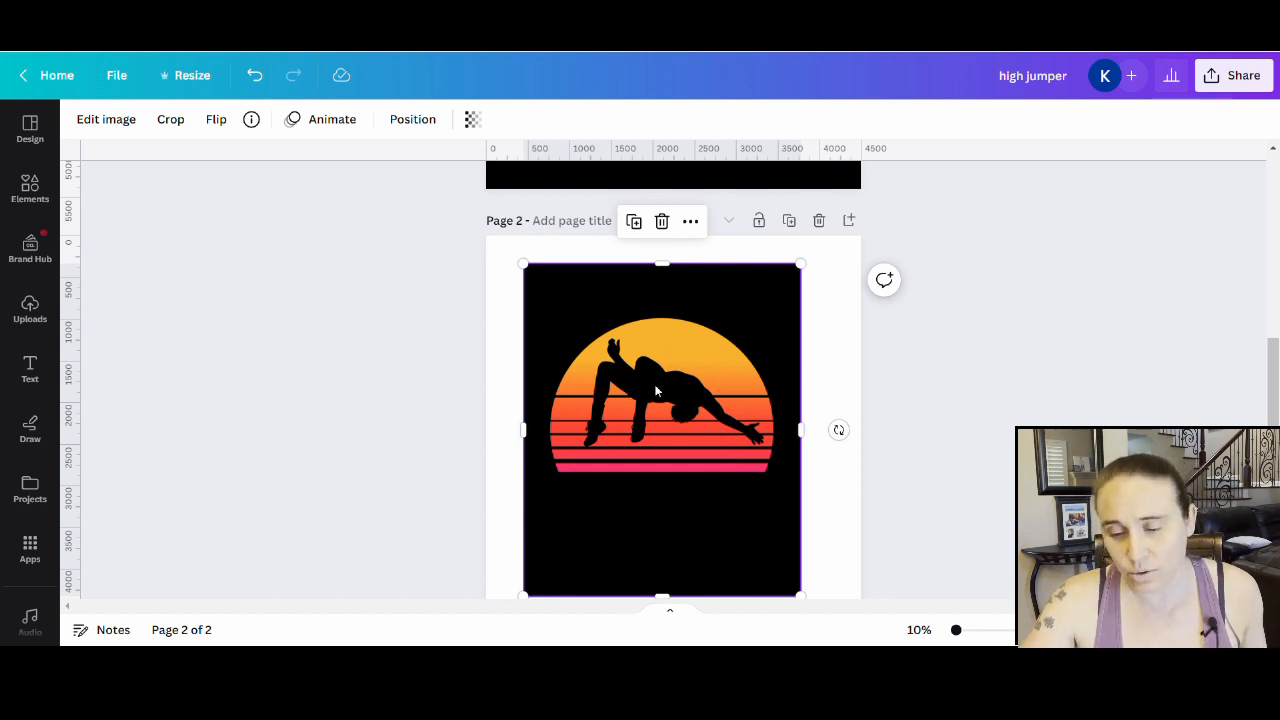
{"action": "mouse_move", "coordinate": [760, 357]}
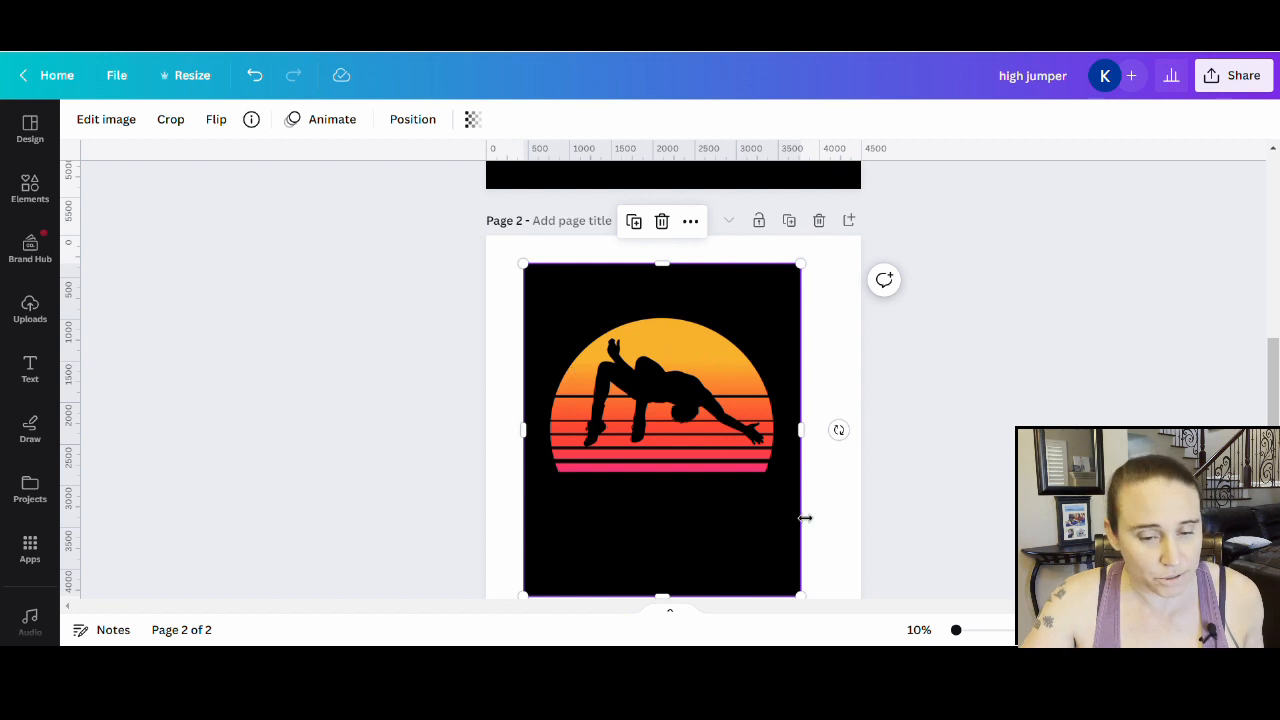
{"action": "mouse_move", "coordinate": [700, 390]}
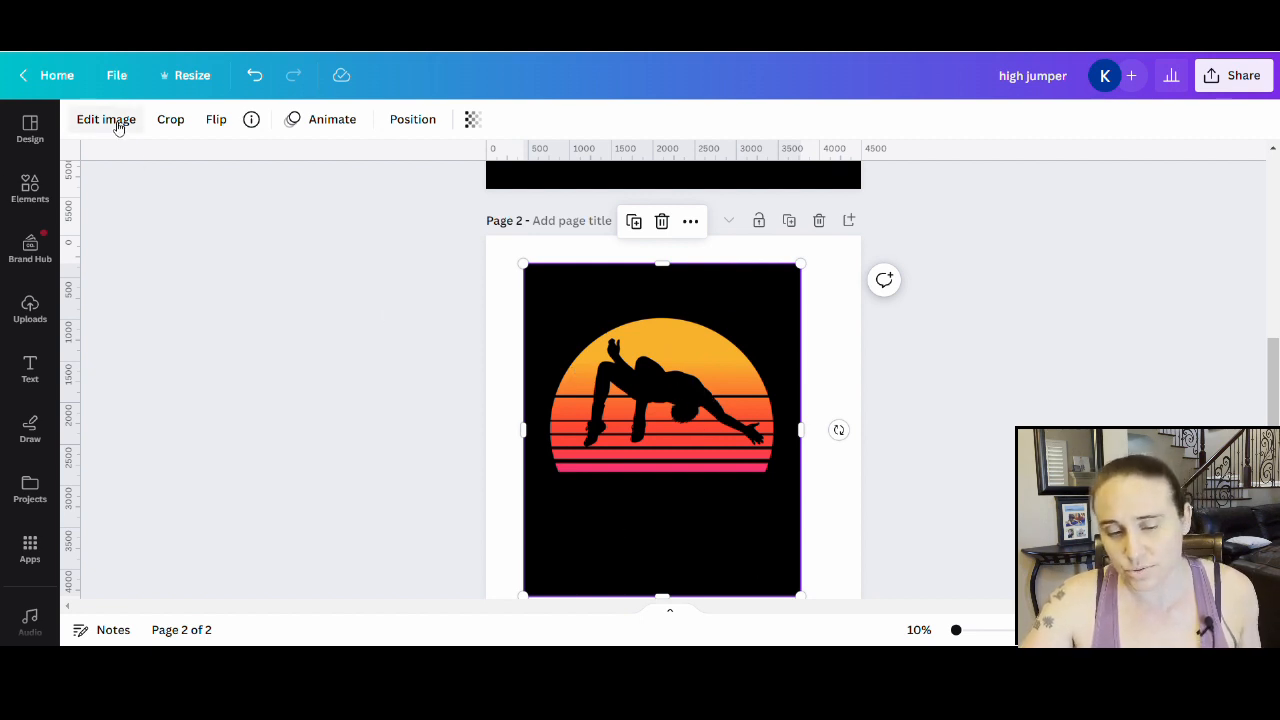
Run BG Remover on the page-2 image, check it with the Erase brush, and apply
{"action": "left_click", "coordinate": [106, 119]}
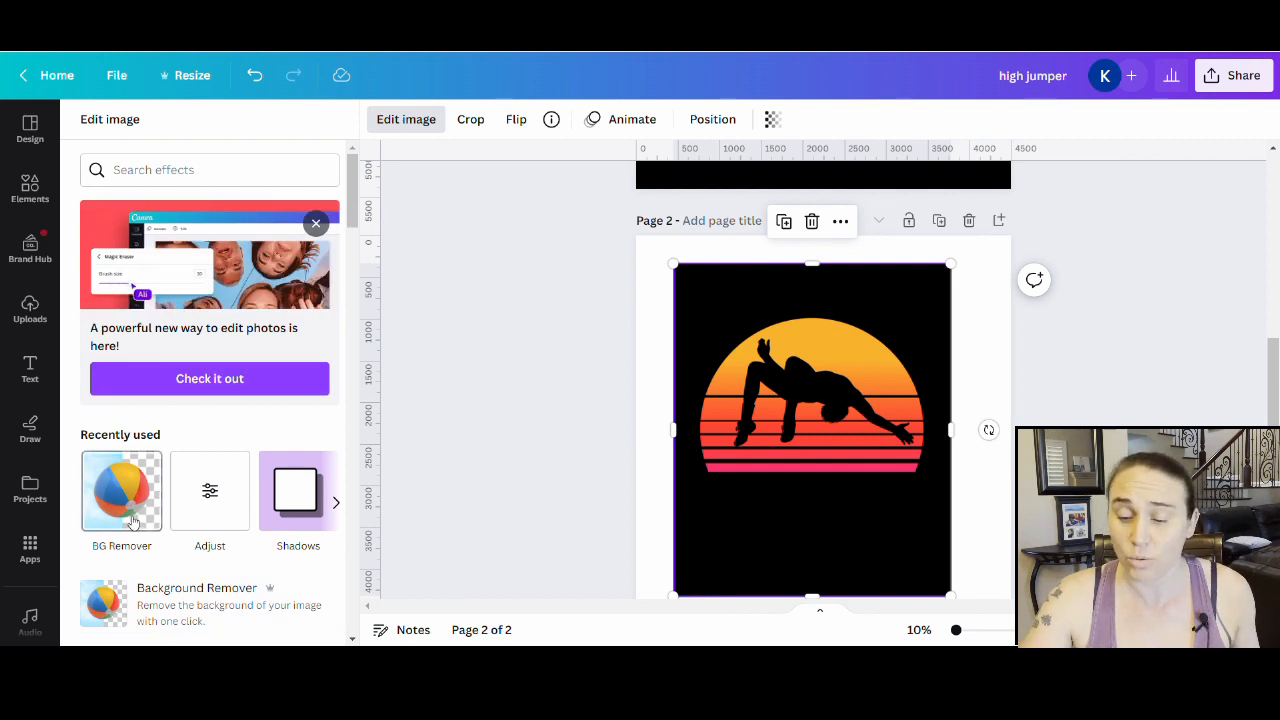
{"action": "left_click", "coordinate": [121, 490]}
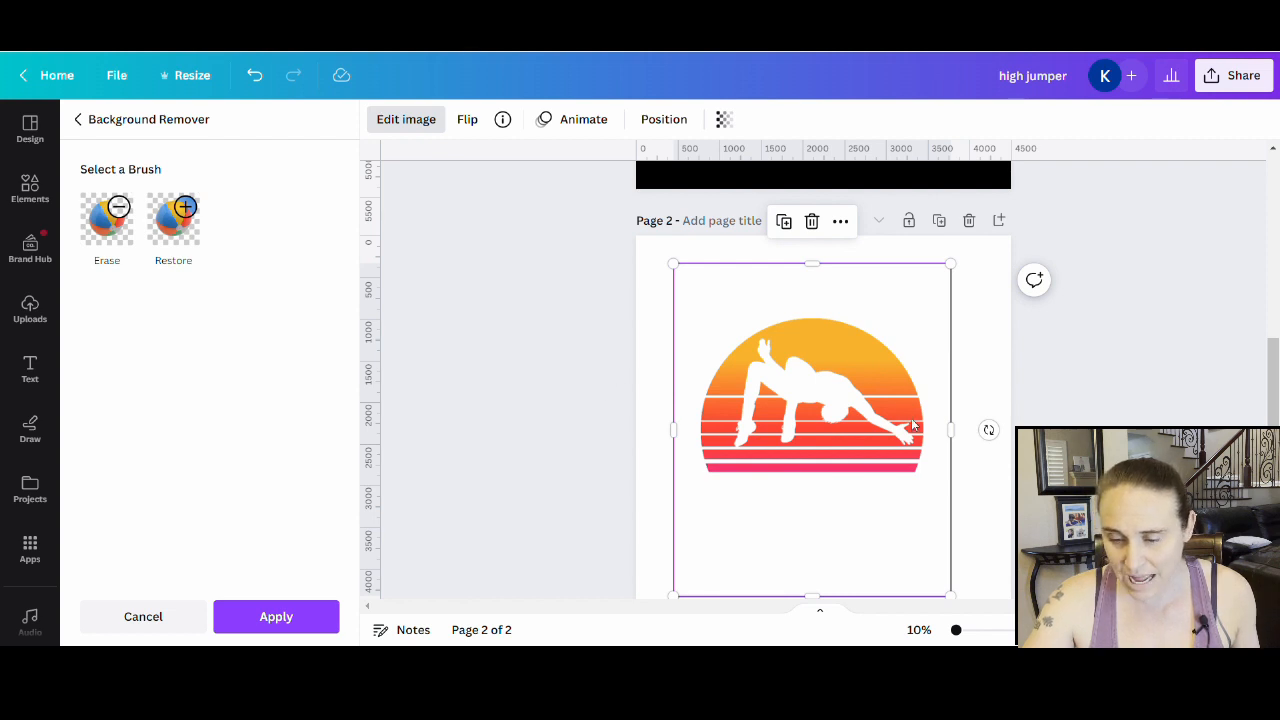
{"action": "mouse_move", "coordinate": [817, 406]}
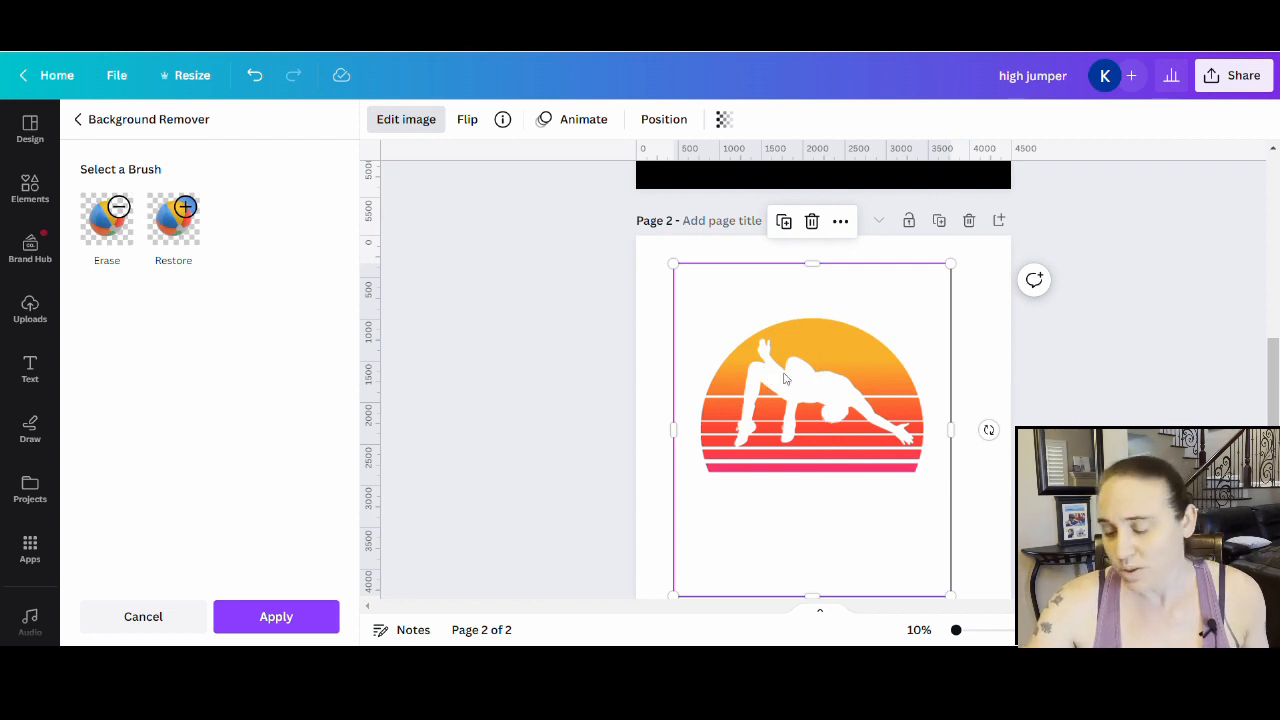
{"action": "mouse_move", "coordinate": [715, 407]}
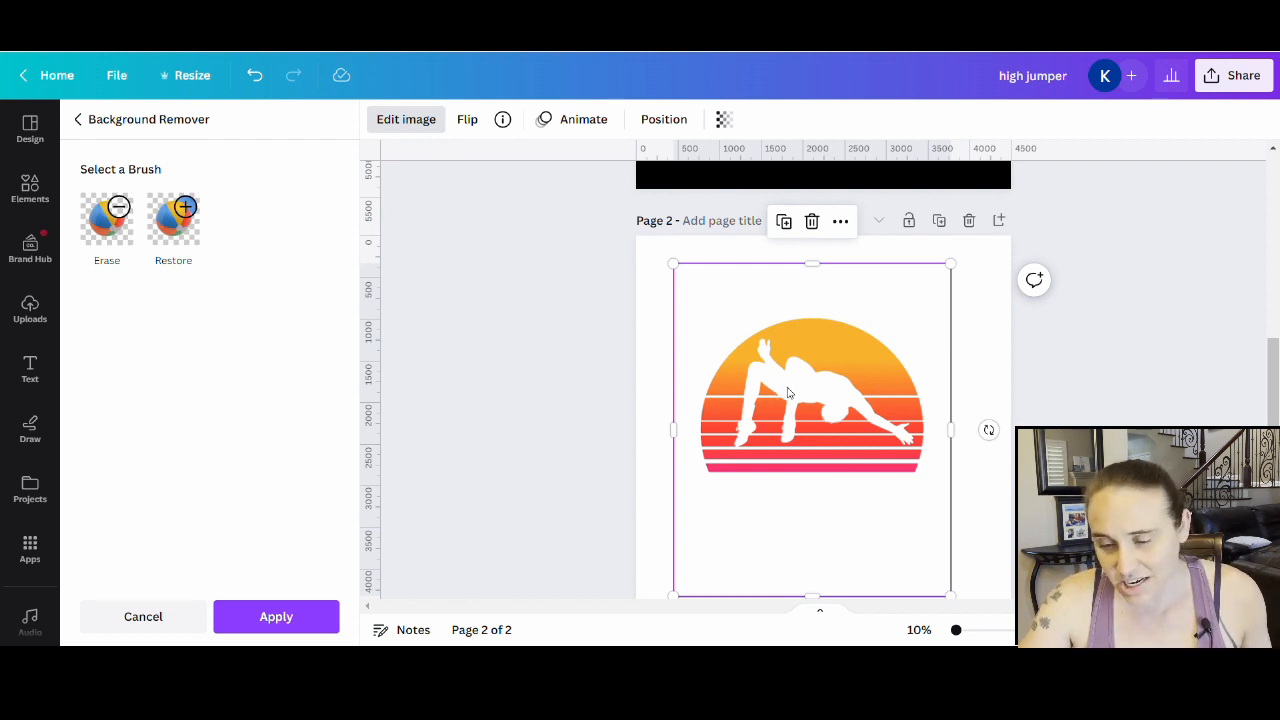
{"action": "mouse_move", "coordinate": [788, 392]}
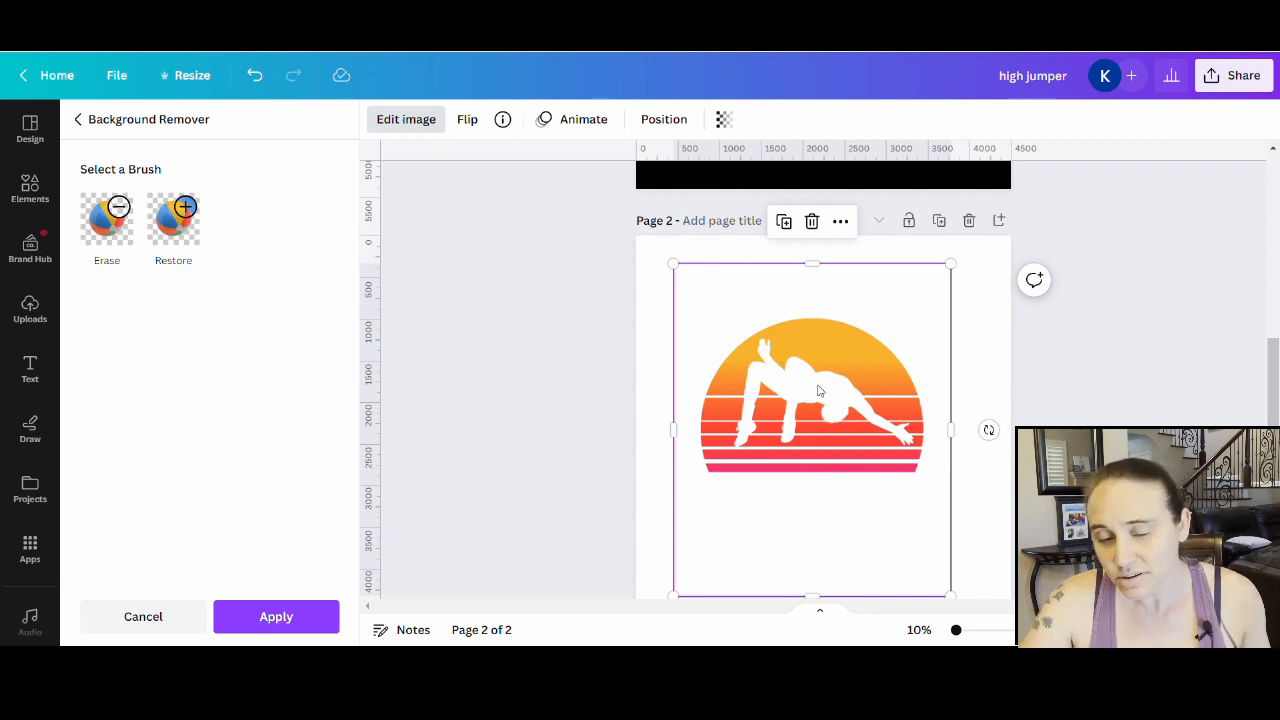
{"action": "mouse_move", "coordinate": [830, 369]}
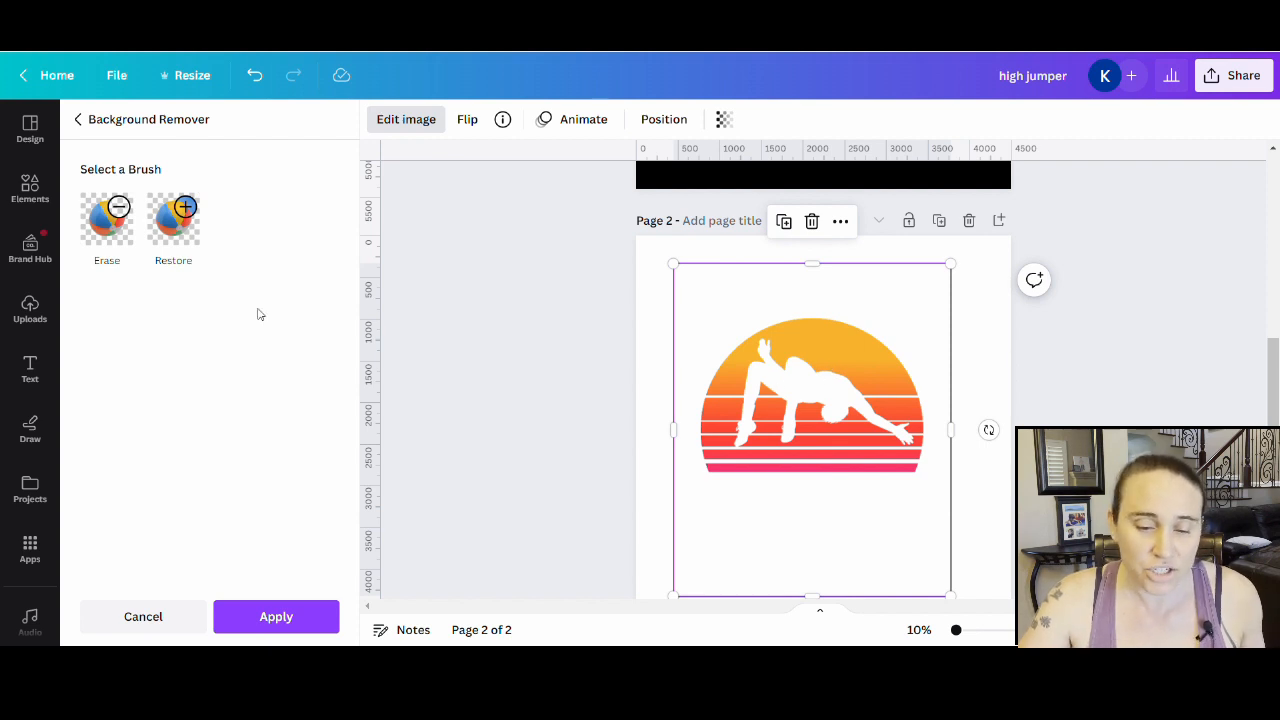
{"action": "mouse_move", "coordinate": [133, 224]}
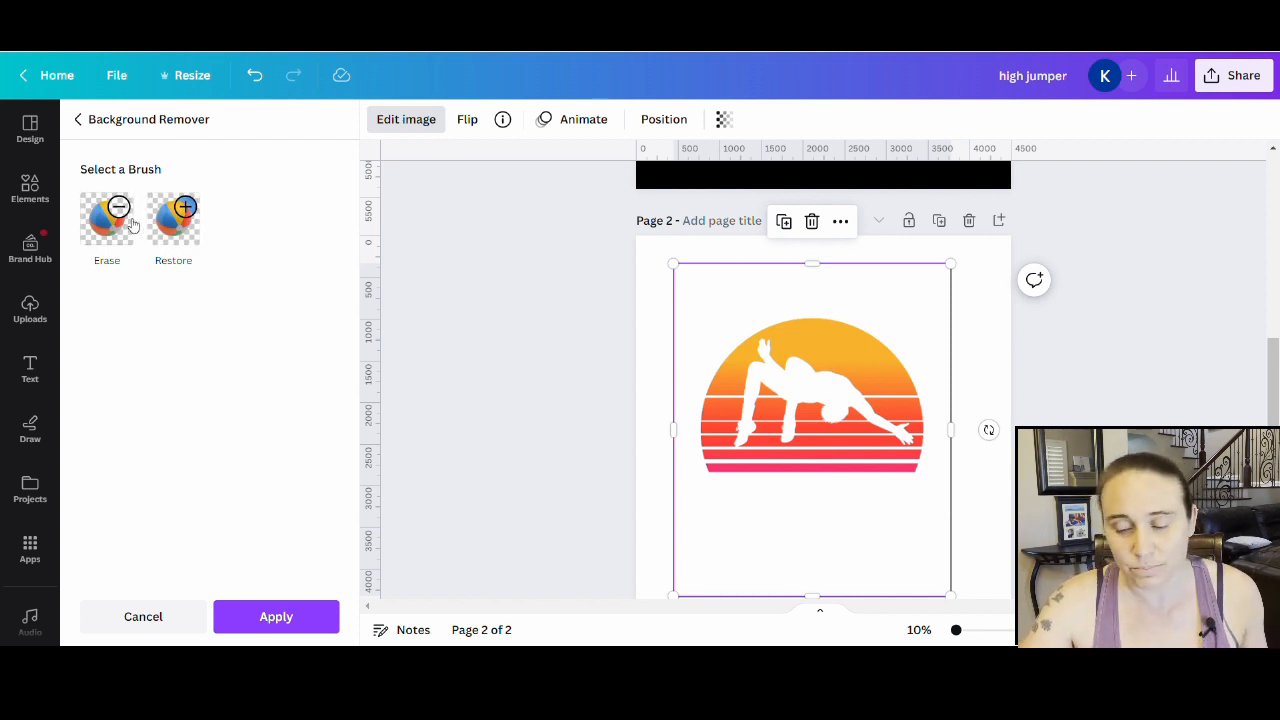
{"action": "left_click", "coordinate": [107, 217]}
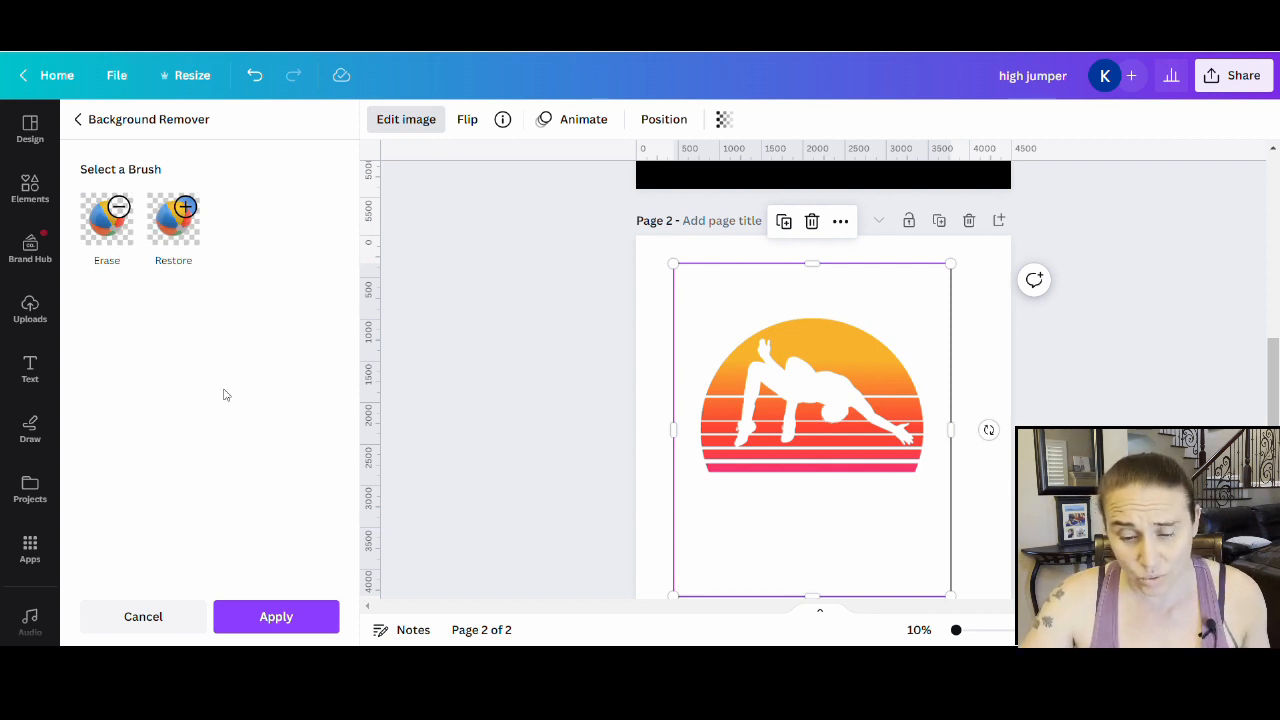
{"action": "mouse_move", "coordinate": [237, 416]}
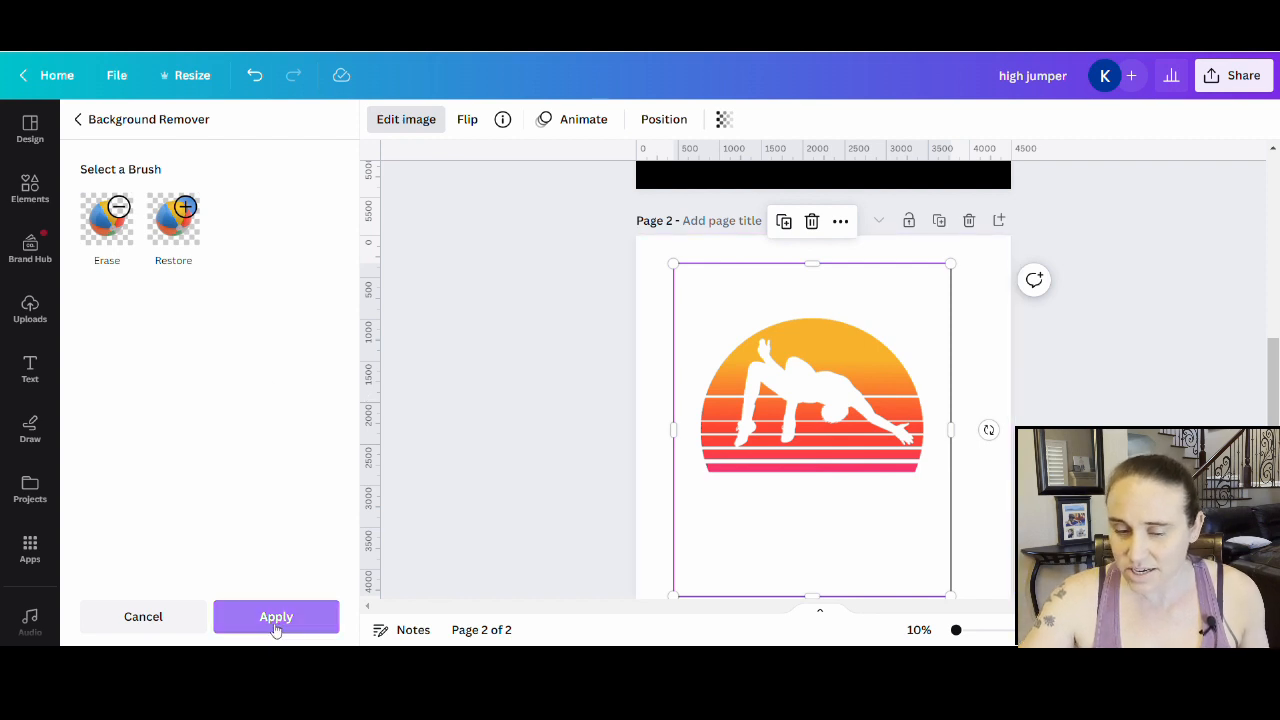
{"action": "left_click", "coordinate": [276, 616]}
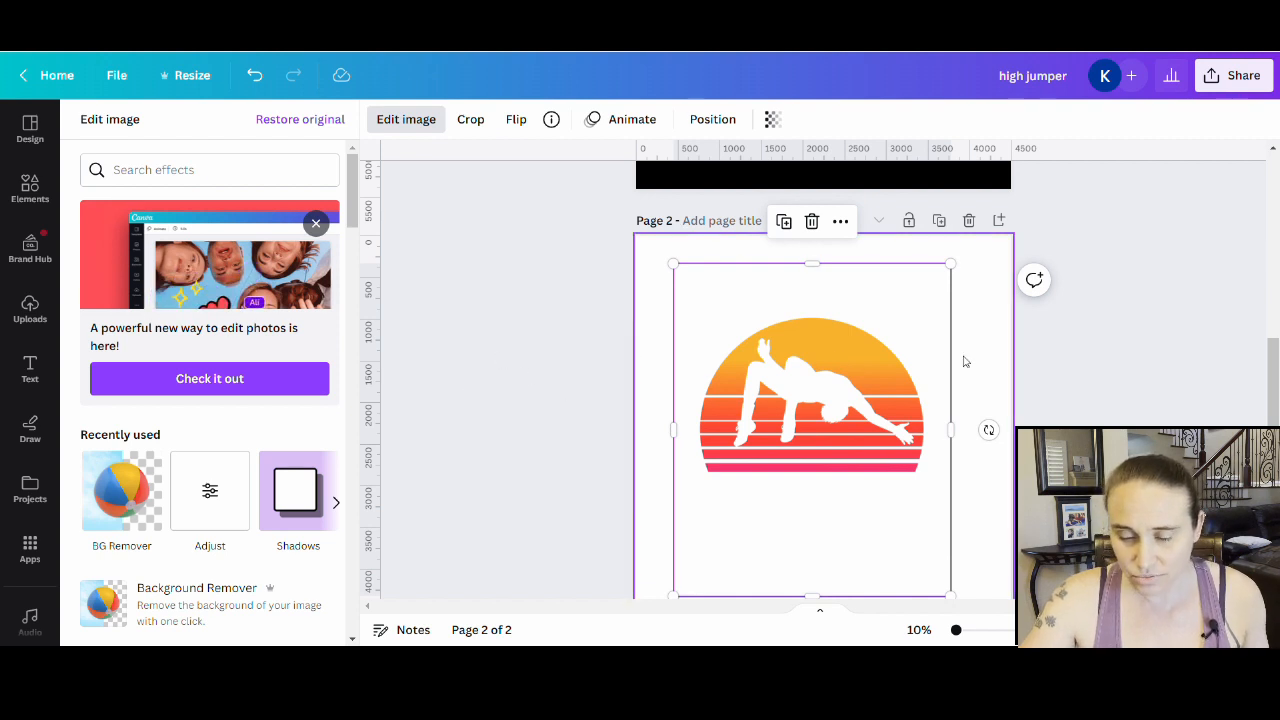
Try turquoise, blue and gradient page backgrounds, then set page 2's background to solid black
{"action": "left_click", "coordinate": [985, 343]}
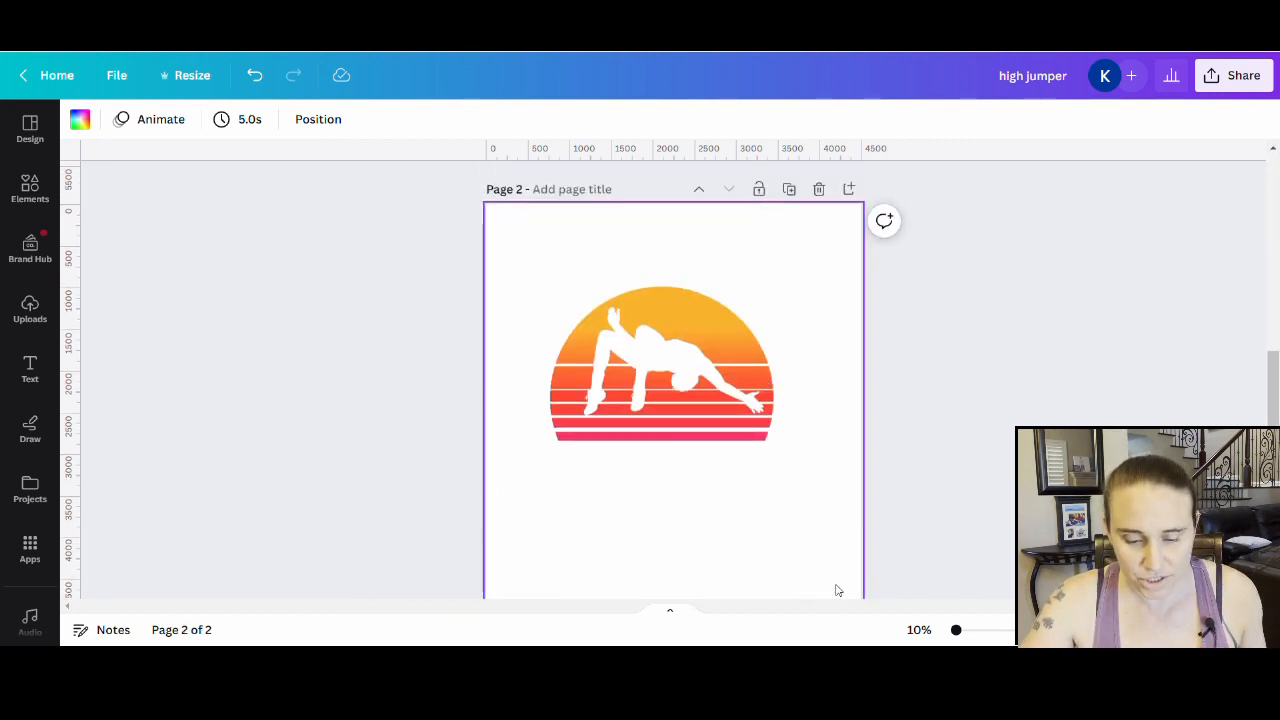
{"action": "left_click", "coordinate": [80, 119]}
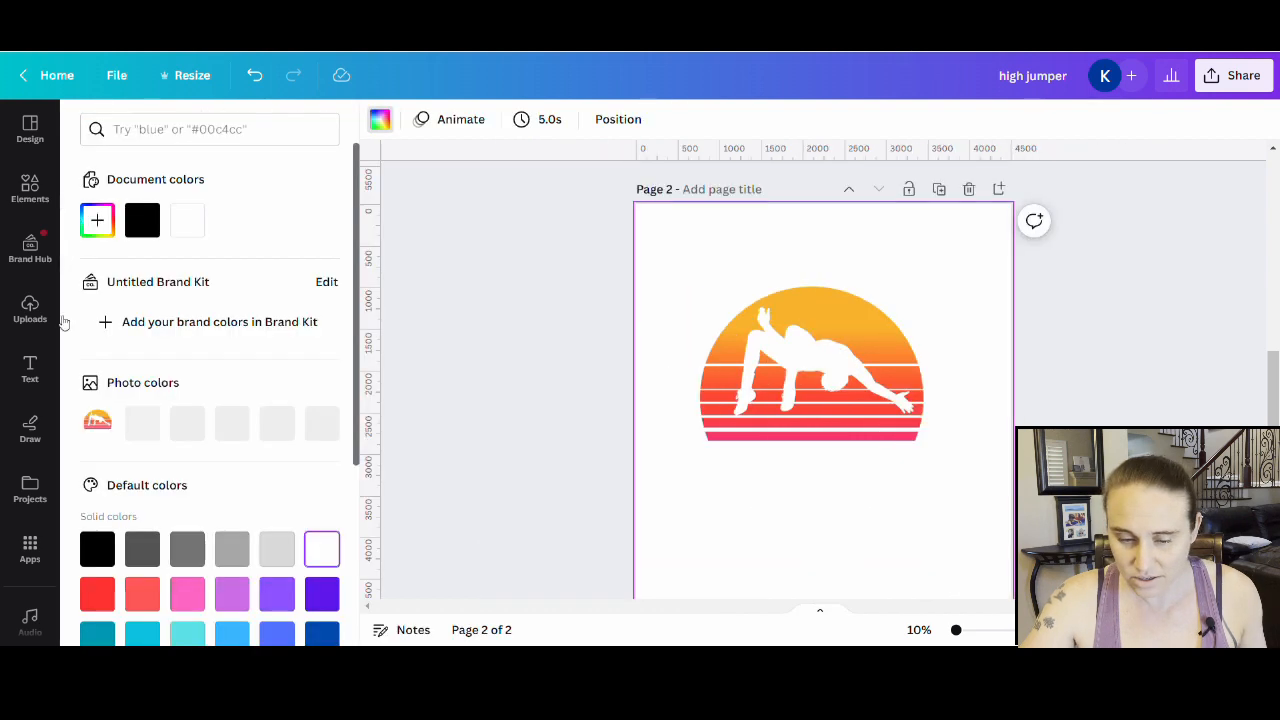
{"action": "left_click", "coordinate": [187, 471]}
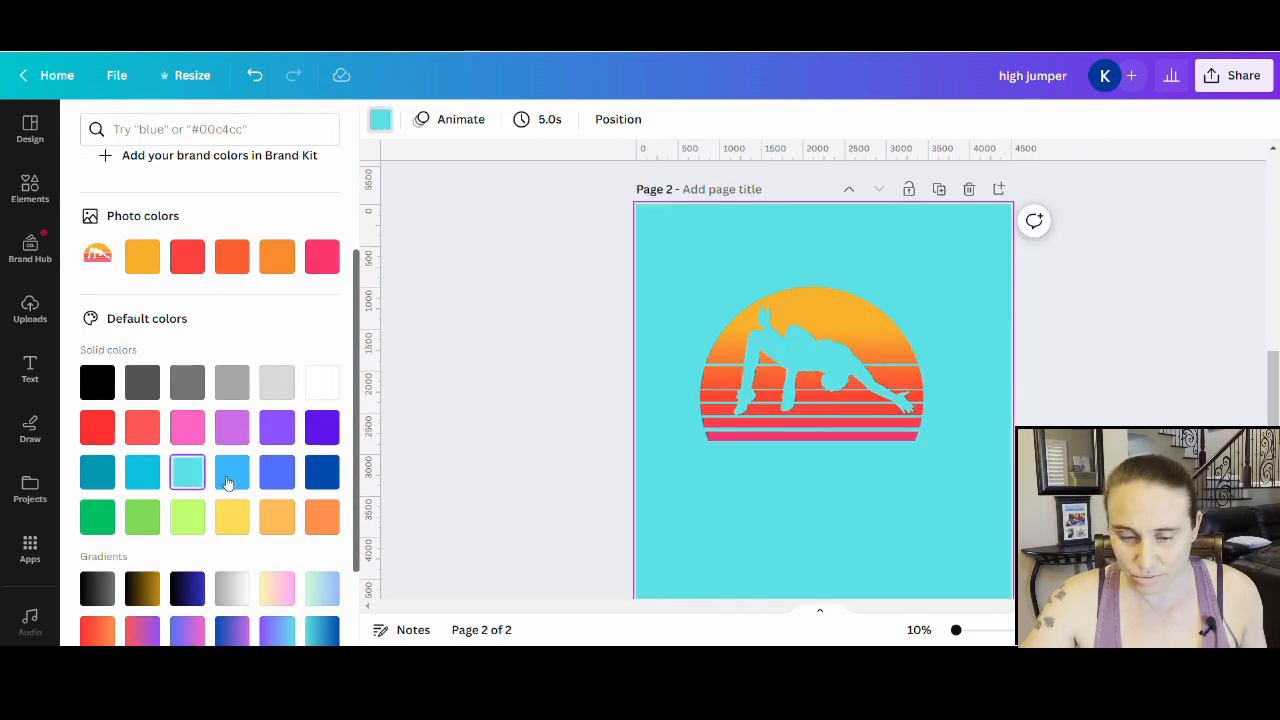
{"action": "left_click", "coordinate": [277, 472]}
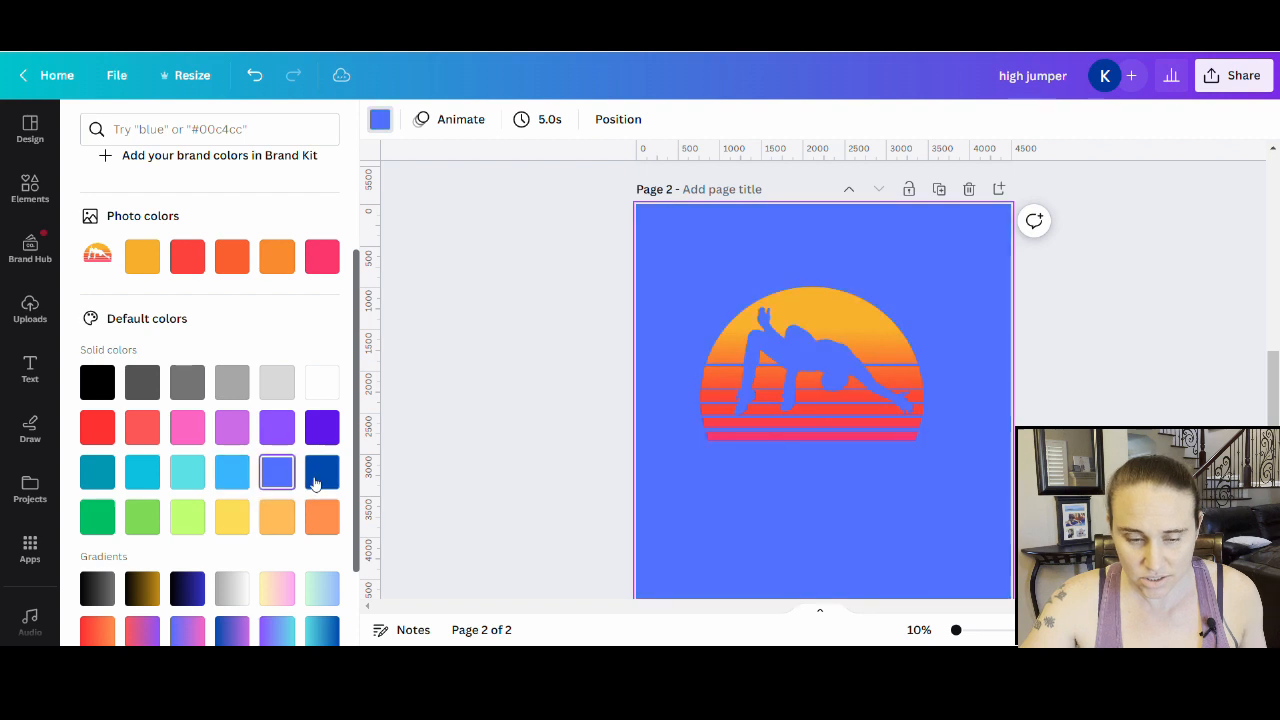
{"action": "left_click", "coordinate": [321, 427]}
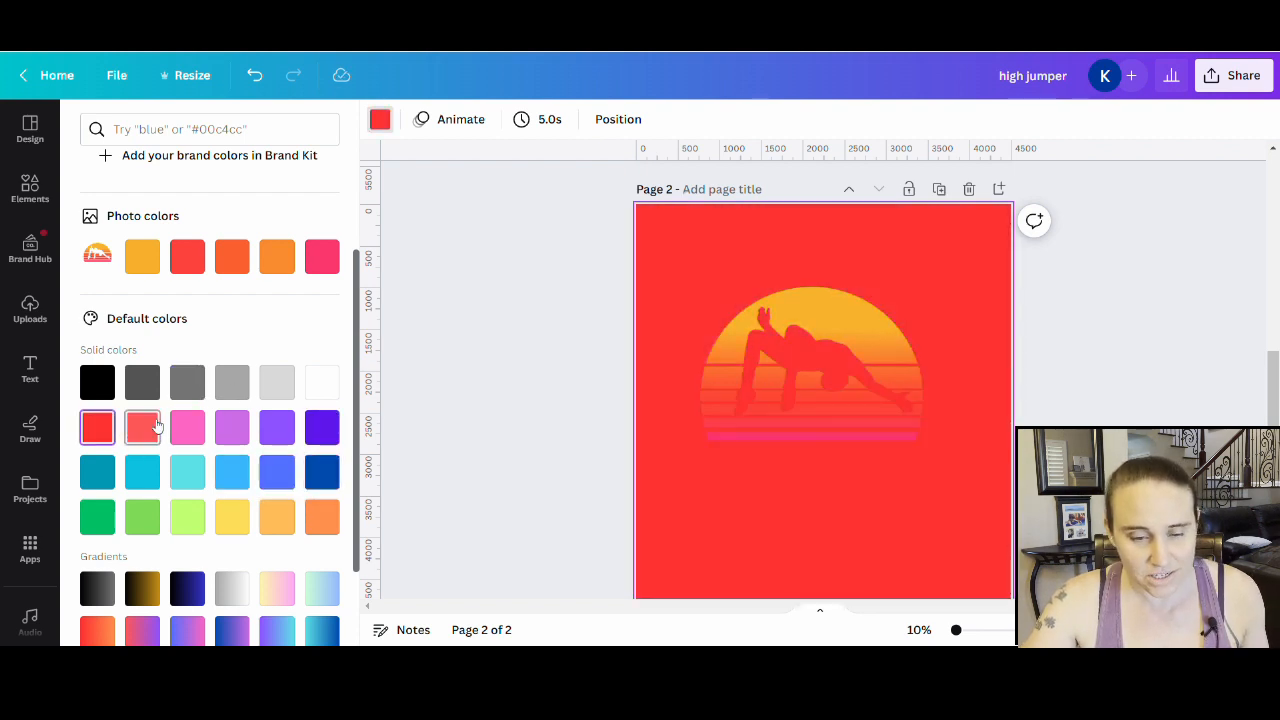
{"action": "scroll", "scroll_direction": "down", "scroll_amount": 3}
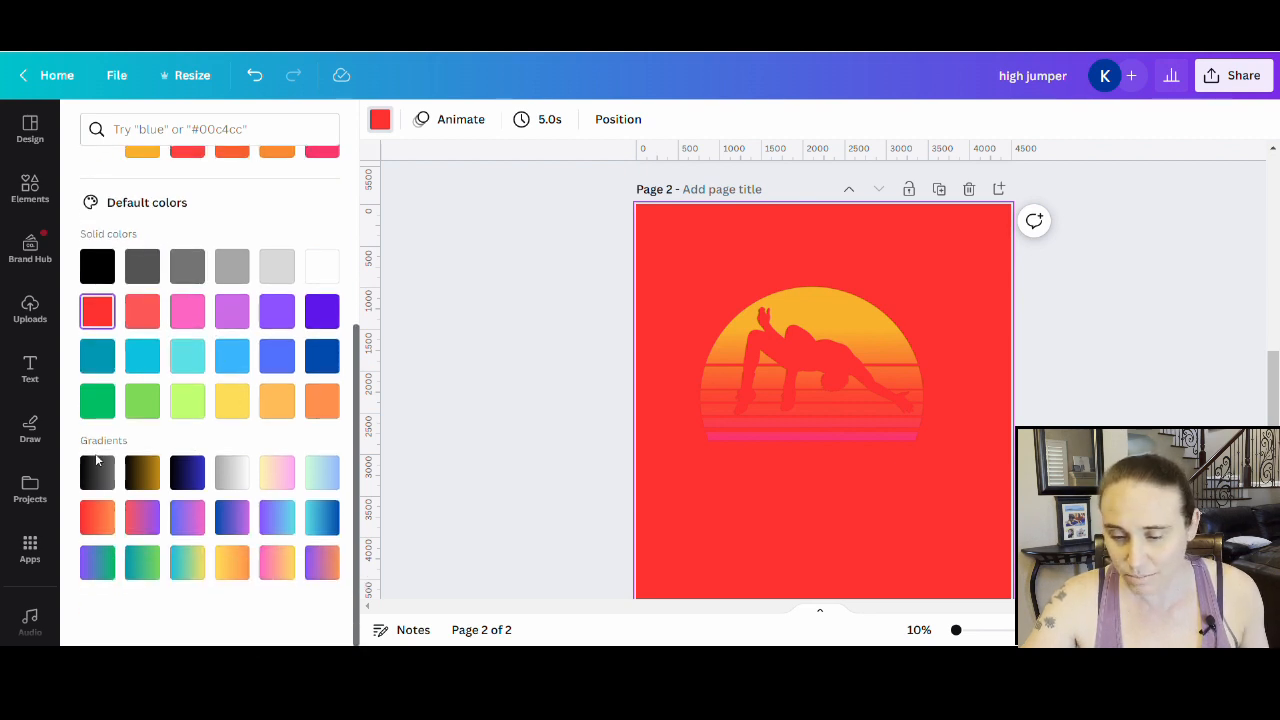
{"action": "mouse_move", "coordinate": [232, 472]}
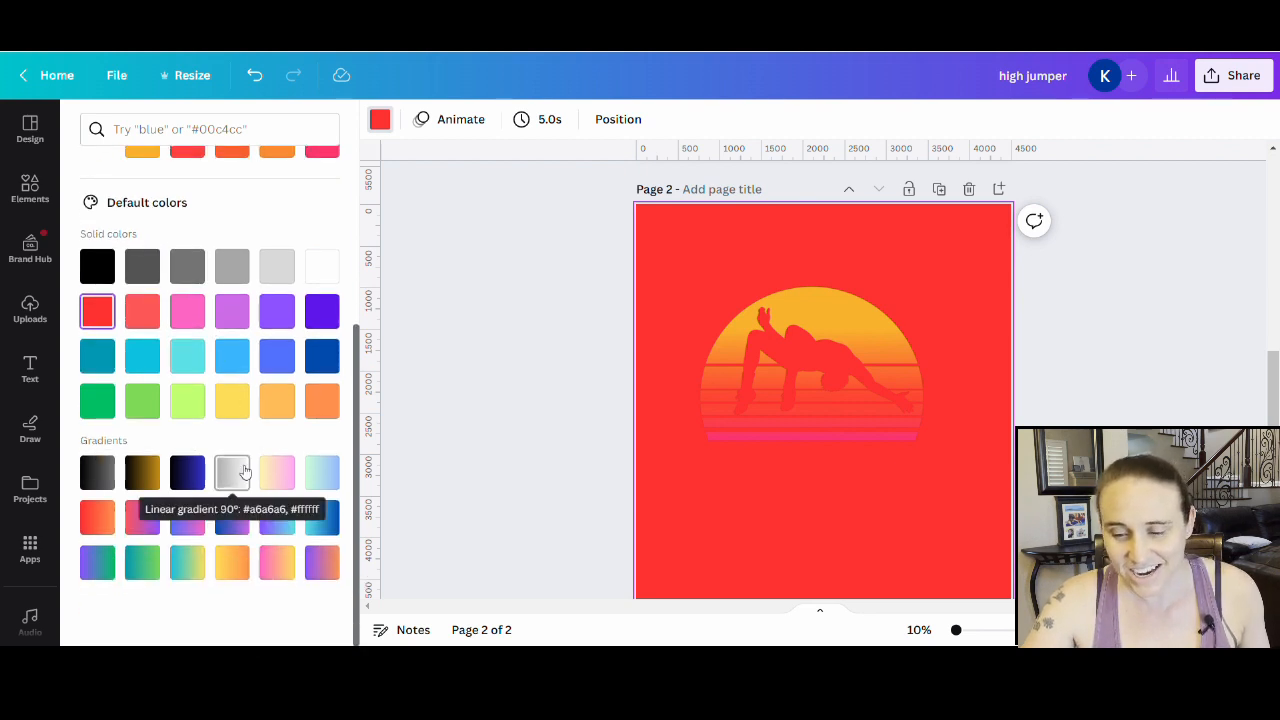
{"action": "left_click", "coordinate": [277, 563]}
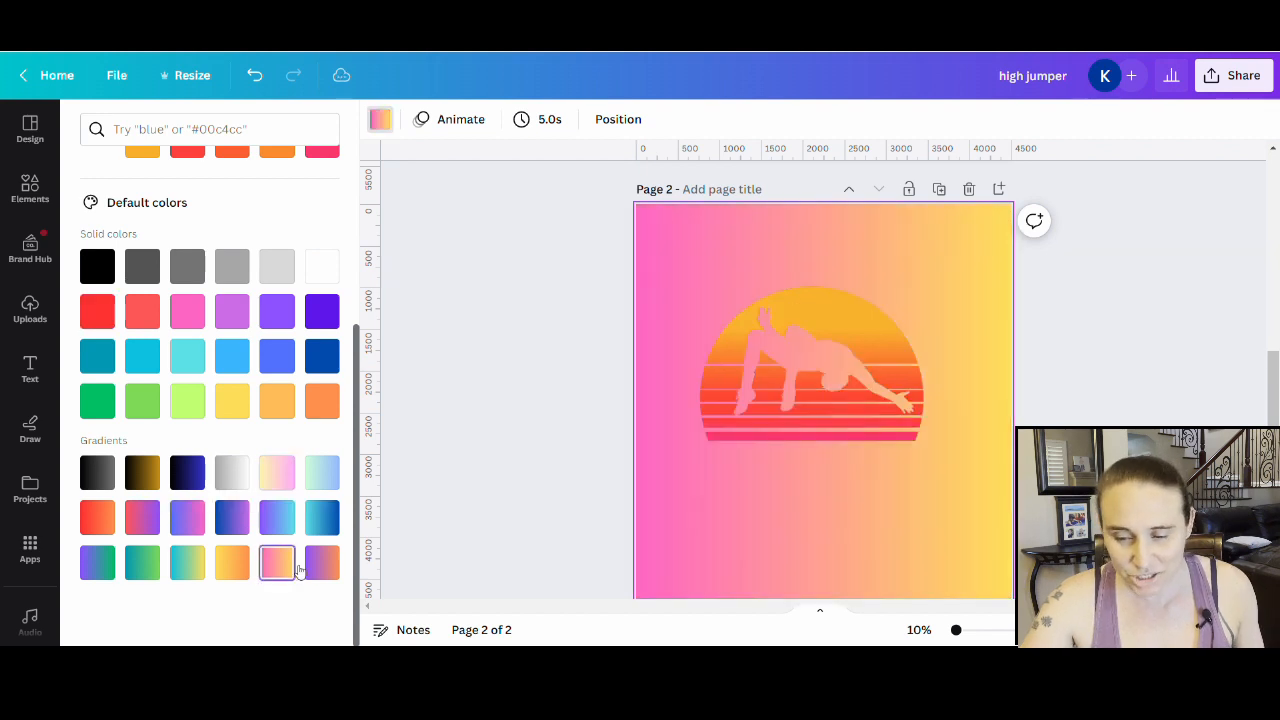
{"action": "left_click", "coordinate": [322, 472]}
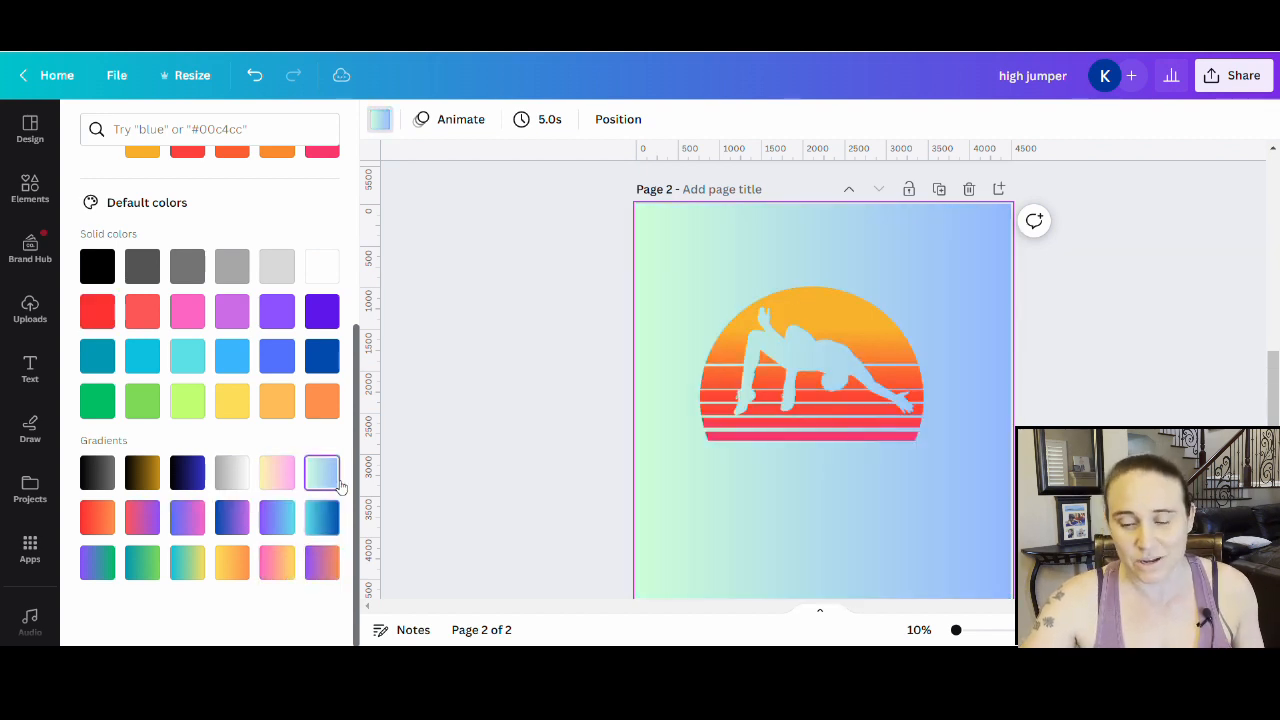
{"action": "left_click", "coordinate": [142, 472]}
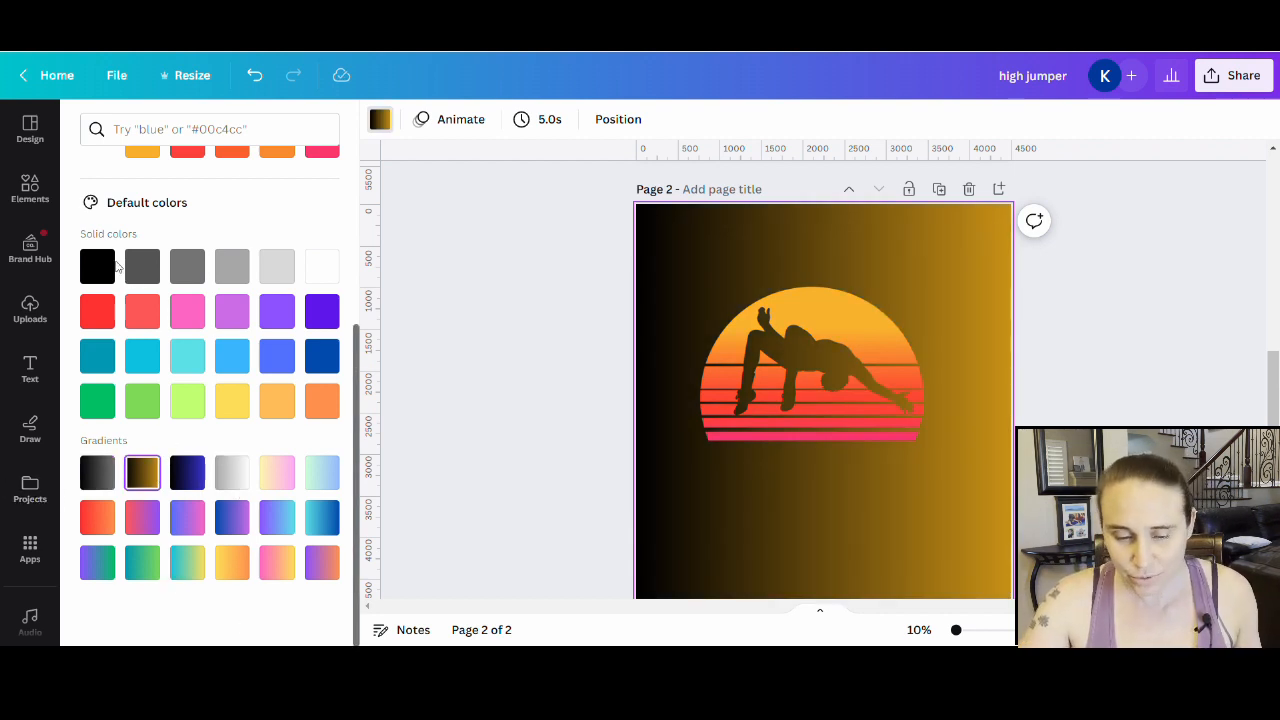
{"action": "left_click", "coordinate": [97, 266]}
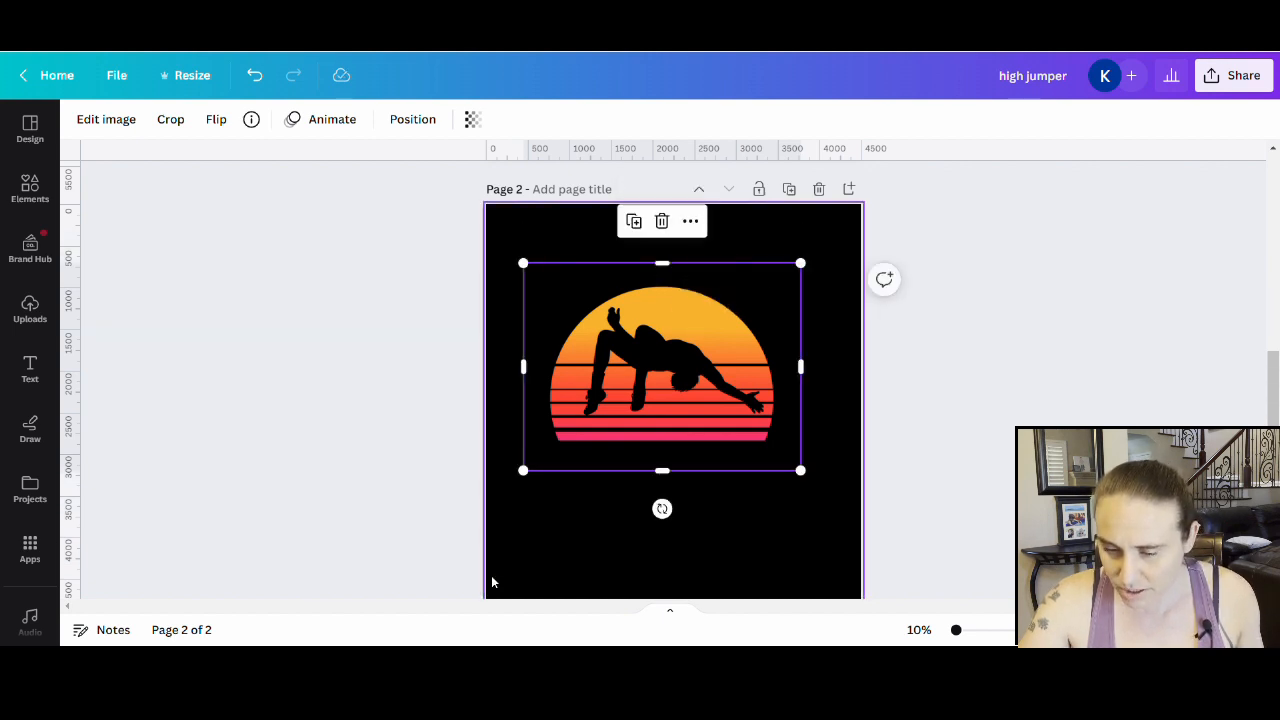
Drag the sunset jumper cutout's corner outward until it spans most of the black page
{"action": "left_click_drag", "start_coordinate": [523, 470], "coordinate": [491, 493]}
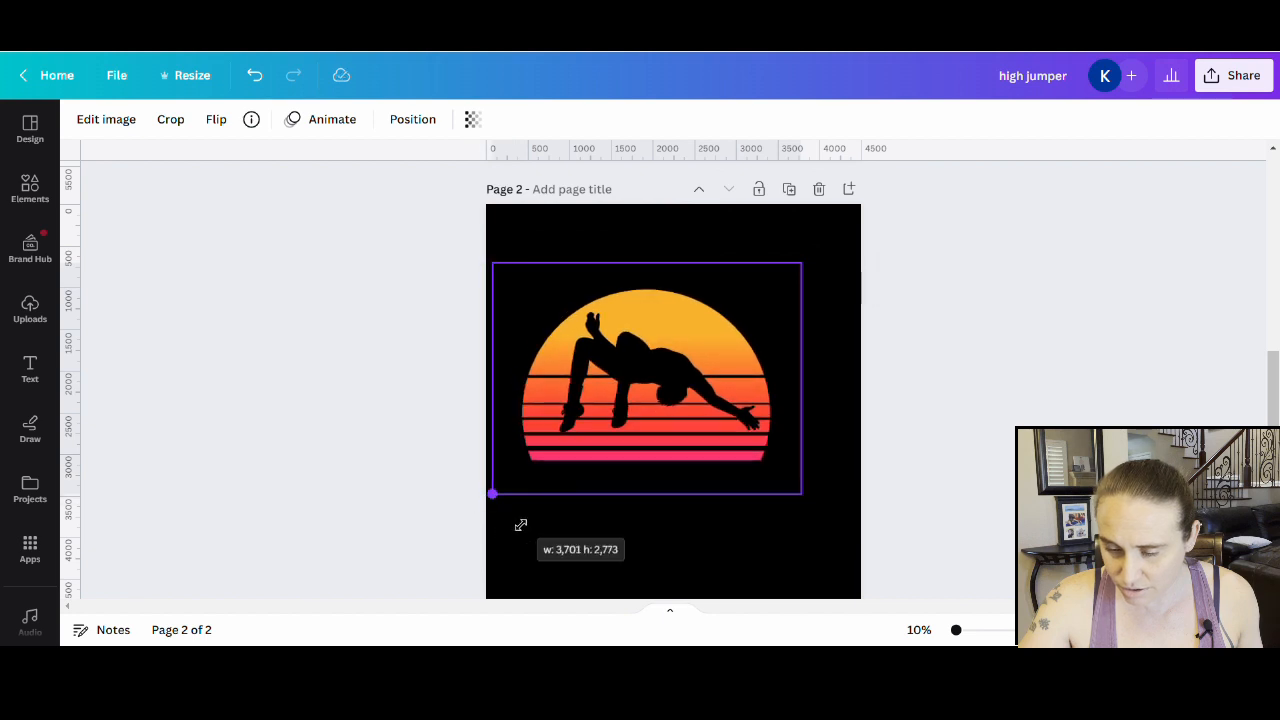
{"action": "left_click_drag", "start_coordinate": [492, 492], "coordinate": [843, 530]}
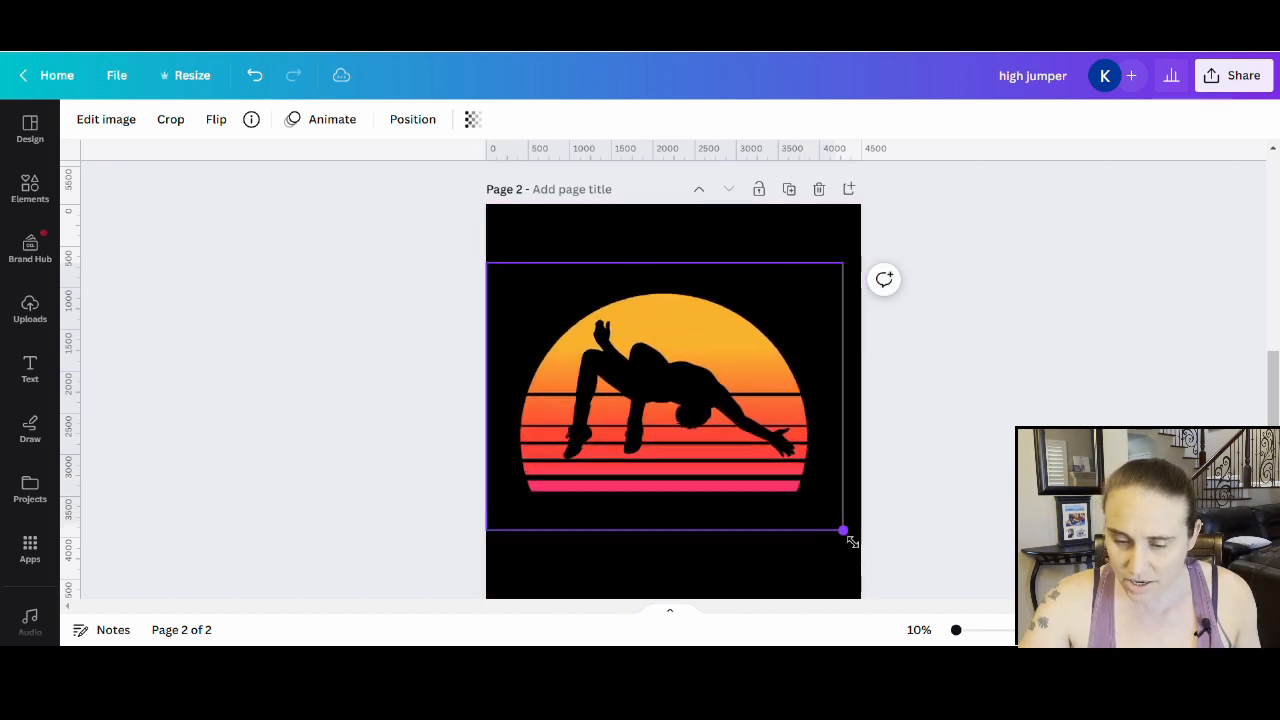
{"action": "left_click_drag", "start_coordinate": [843, 530], "coordinate": [860, 543]}
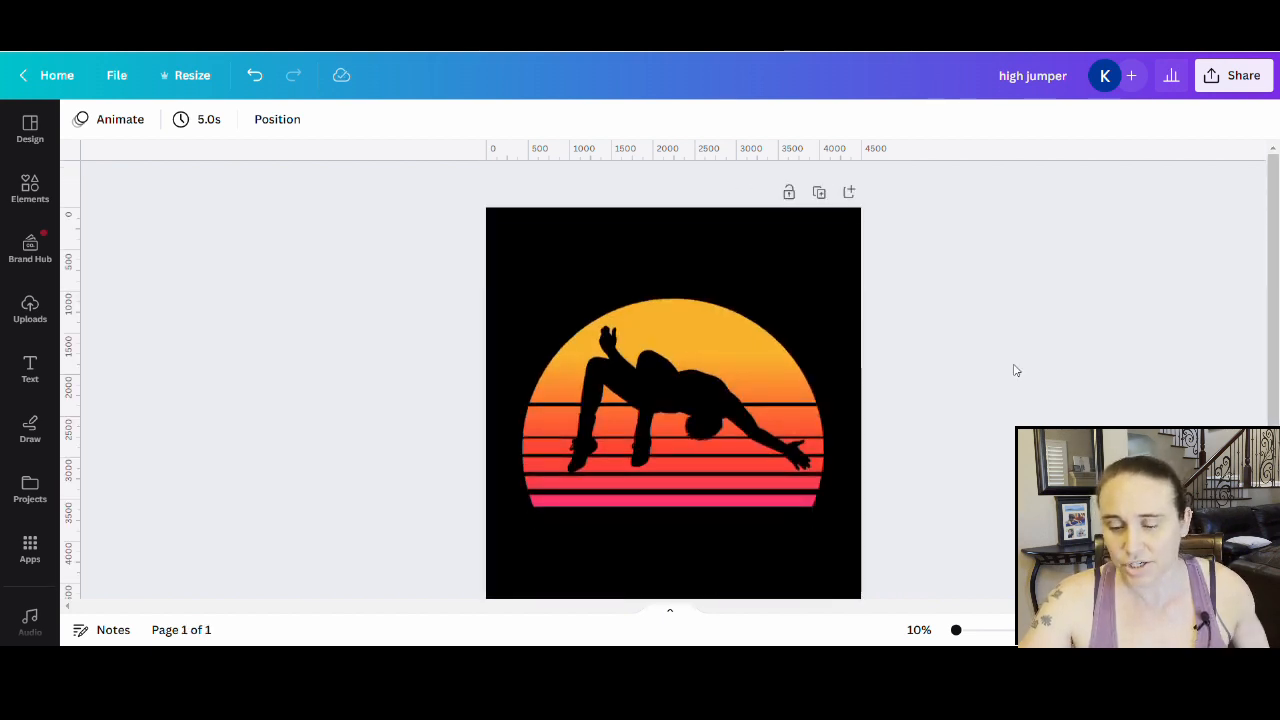
Add a text box reading 'MY MOM IS PROUD WHEN' and move it above the sun
{"action": "left_click", "coordinate": [672, 400]}
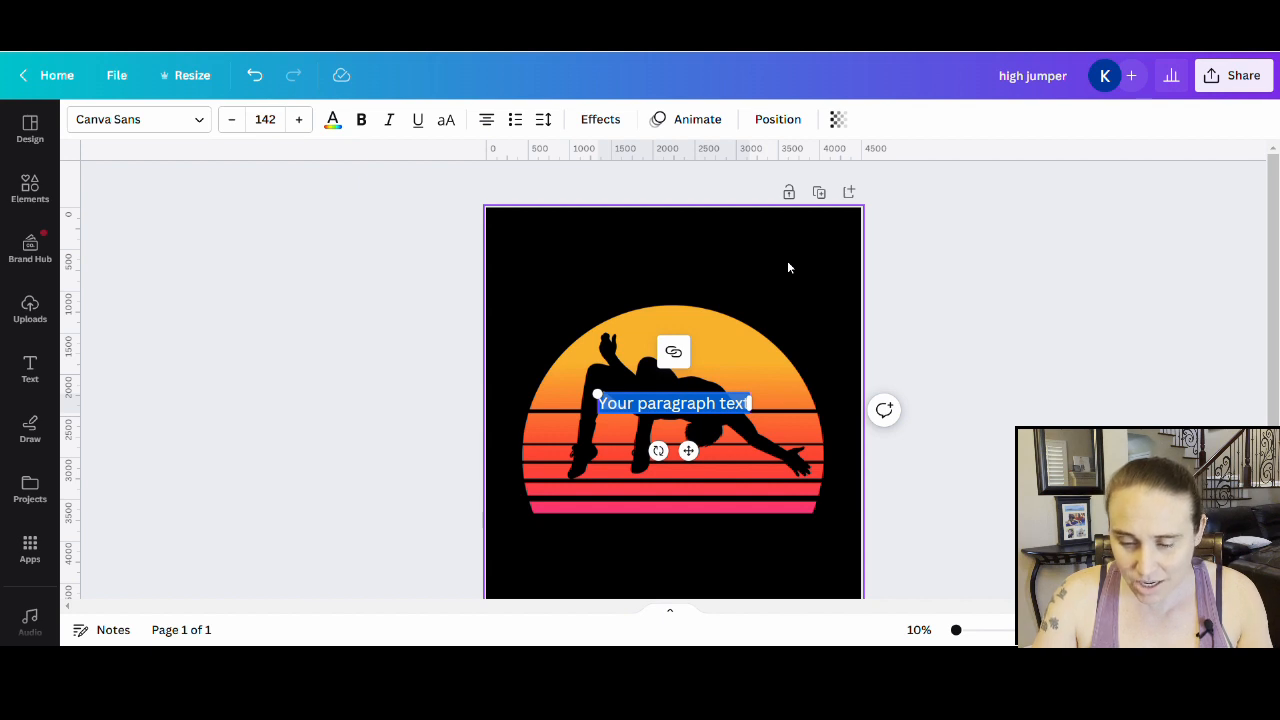
{"action": "type", "text": "MY MOM IS PROUD WHEN"}
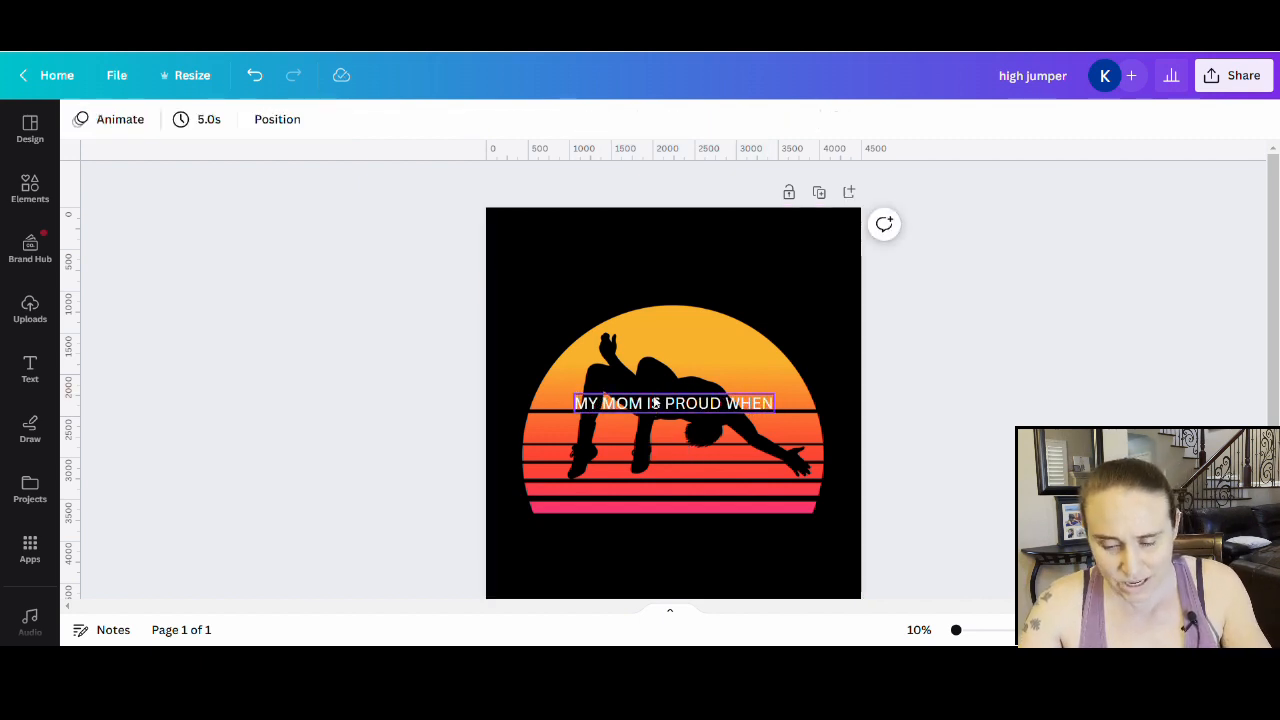
{"action": "left_click_drag", "start_coordinate": [673, 402], "coordinate": [673, 269]}
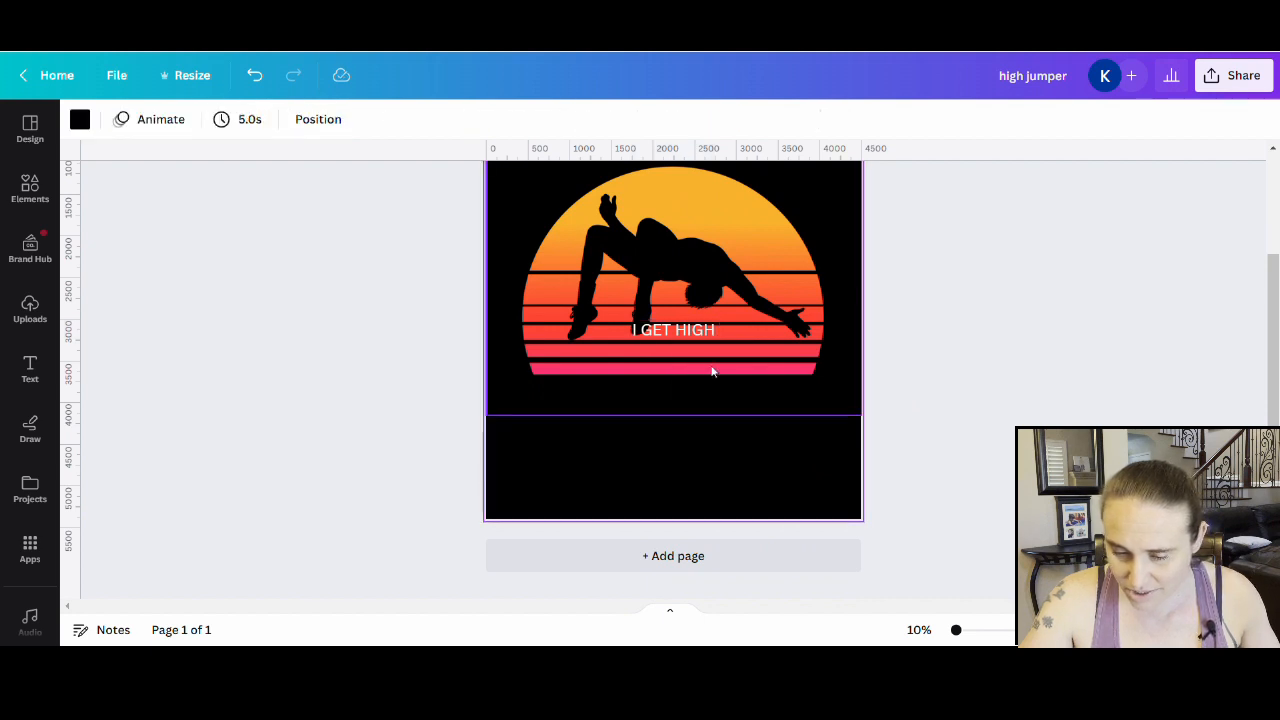
Place the 'I GET HIGH' caption below the sun
{"action": "left_click", "coordinate": [673, 329]}
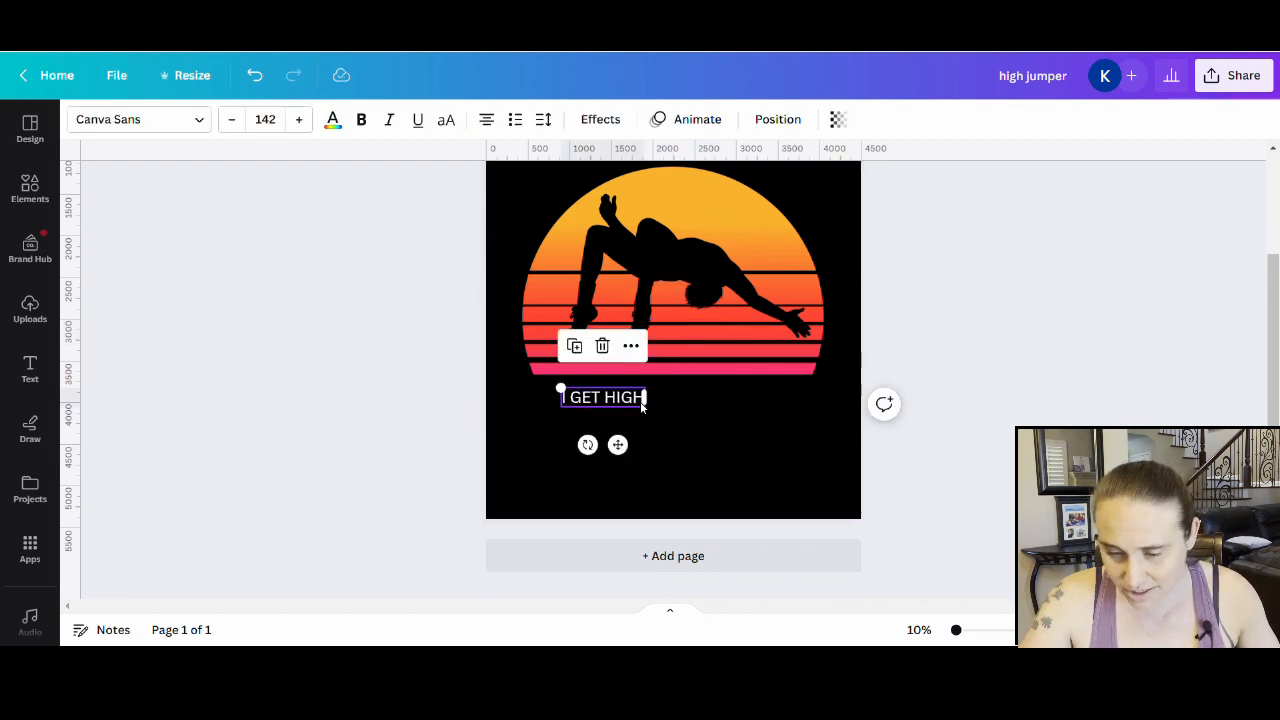
{"action": "left_click_drag", "start_coordinate": [643, 408], "coordinate": [665, 413]}
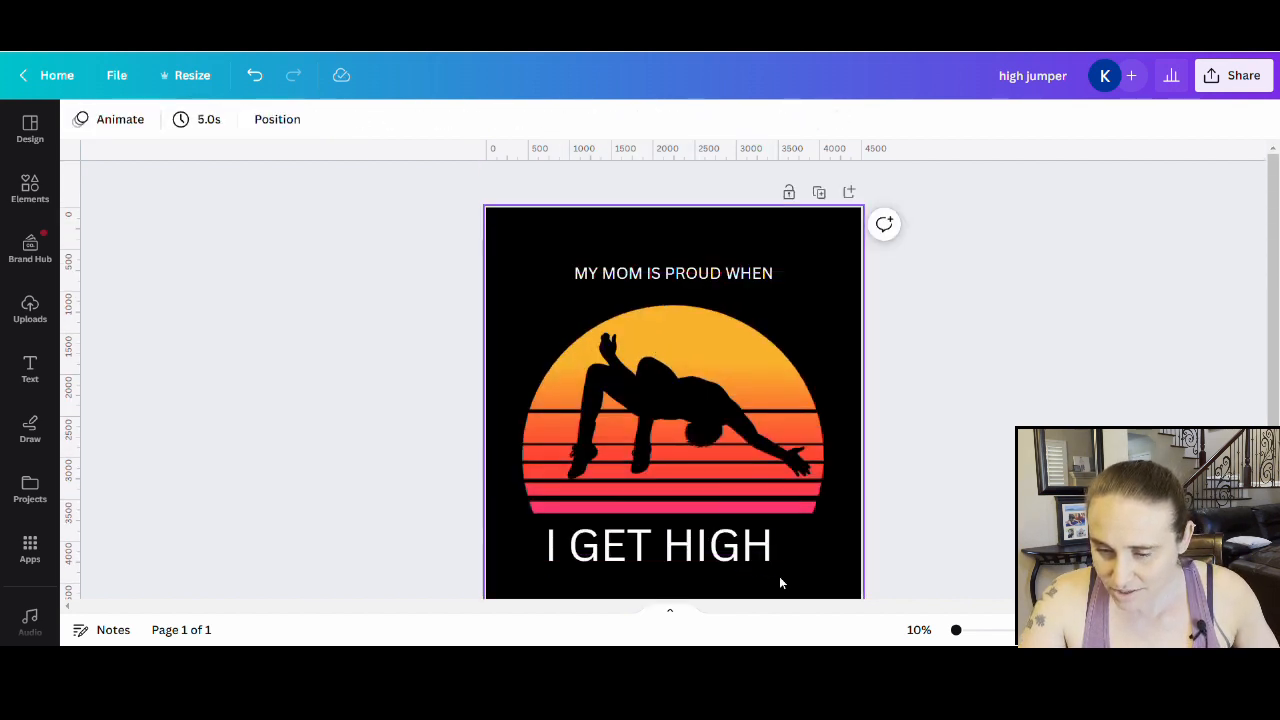
{"action": "left_click", "coordinate": [673, 273]}
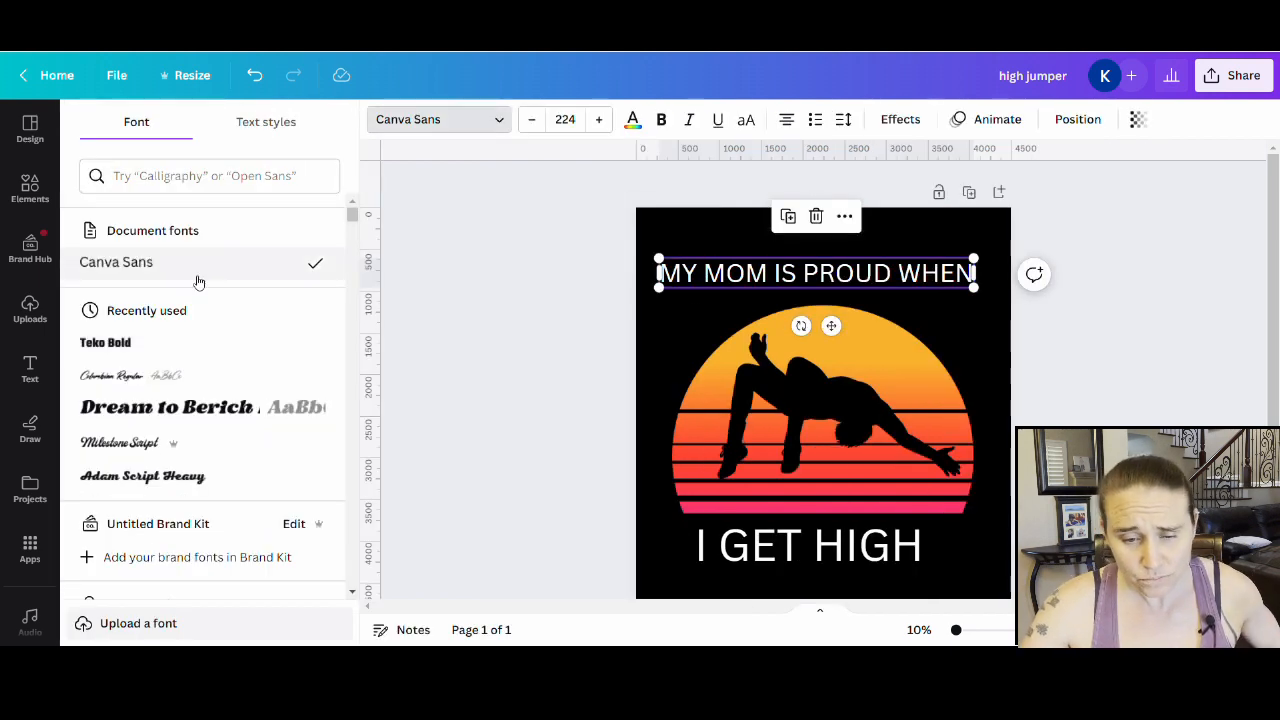
Search 'narrow' fonts and try Agrandir Narrow Black and Squada One on the top caption
{"action": "type", "text": "NARROW"}
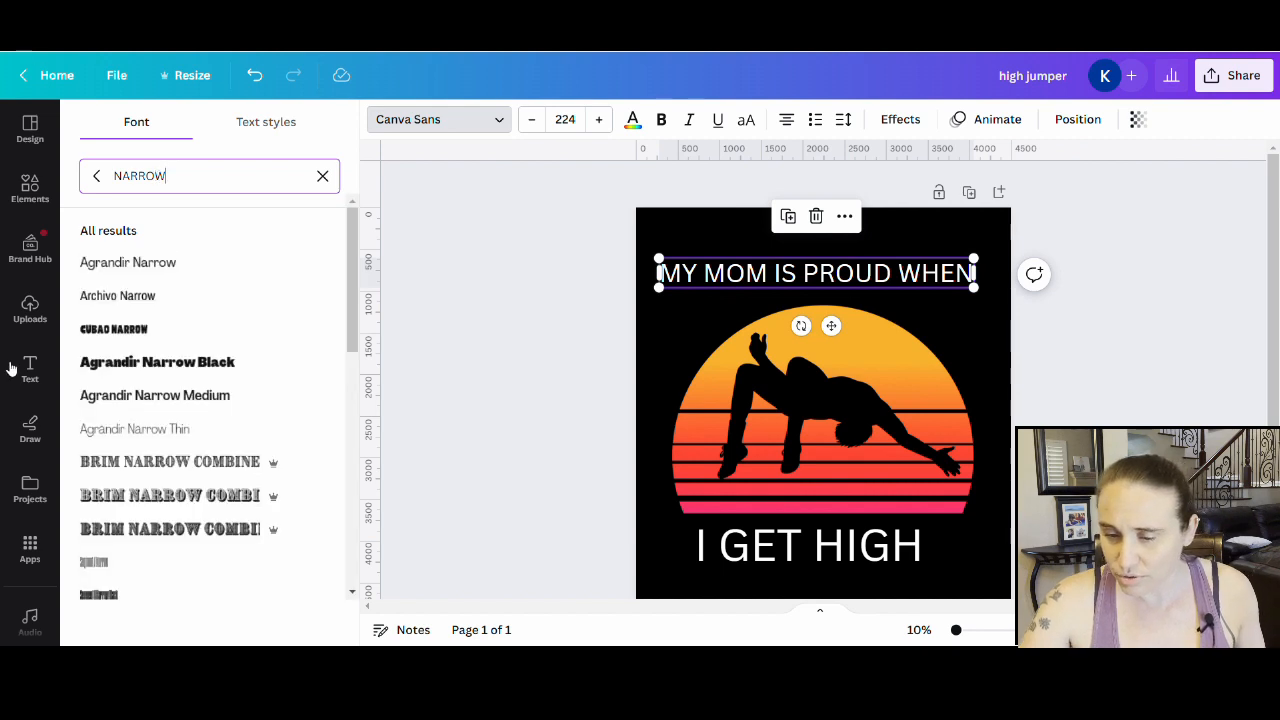
{"action": "mouse_move", "coordinate": [183, 362]}
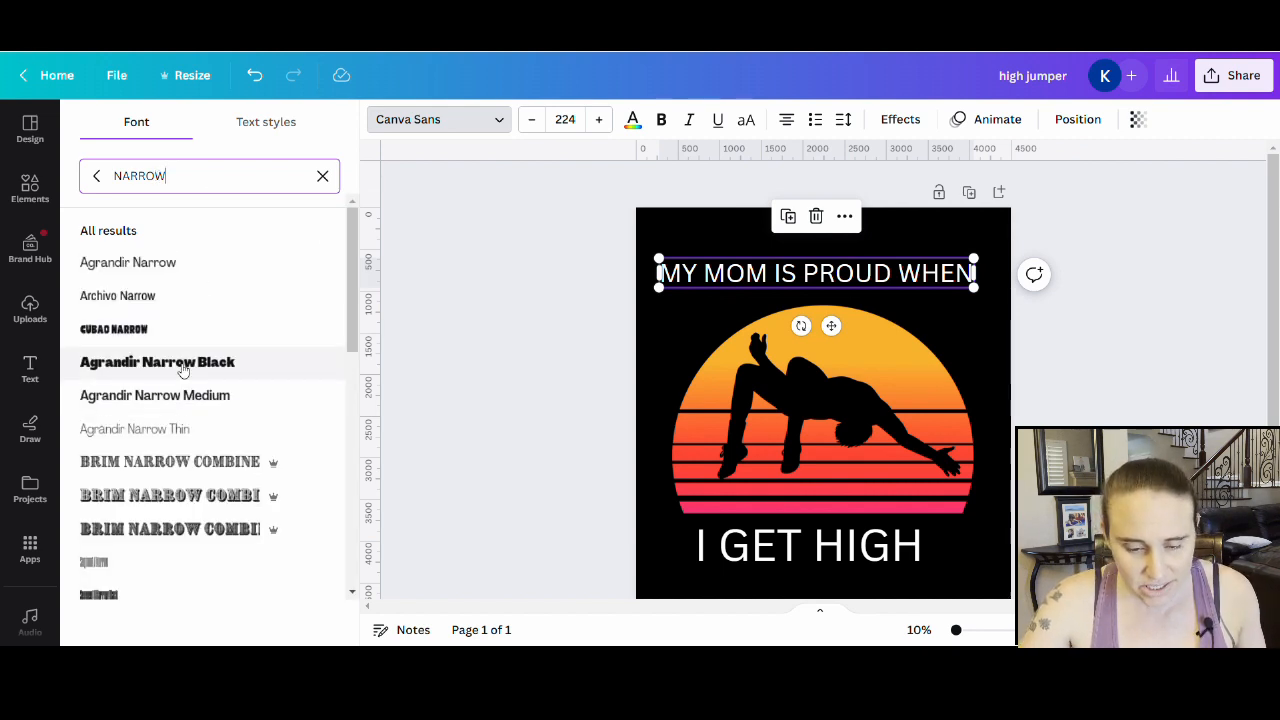
{"action": "left_click", "coordinate": [157, 362]}
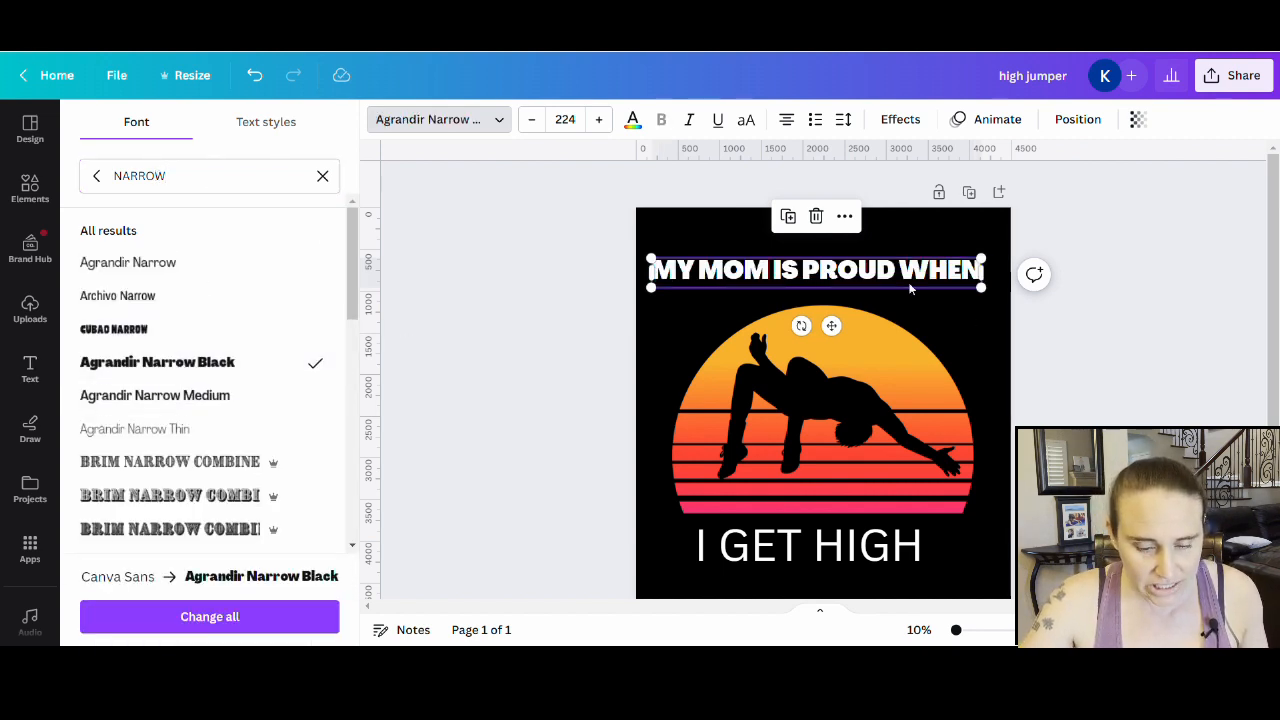
{"action": "scroll", "scroll_direction": "down", "scroll_amount": 3}
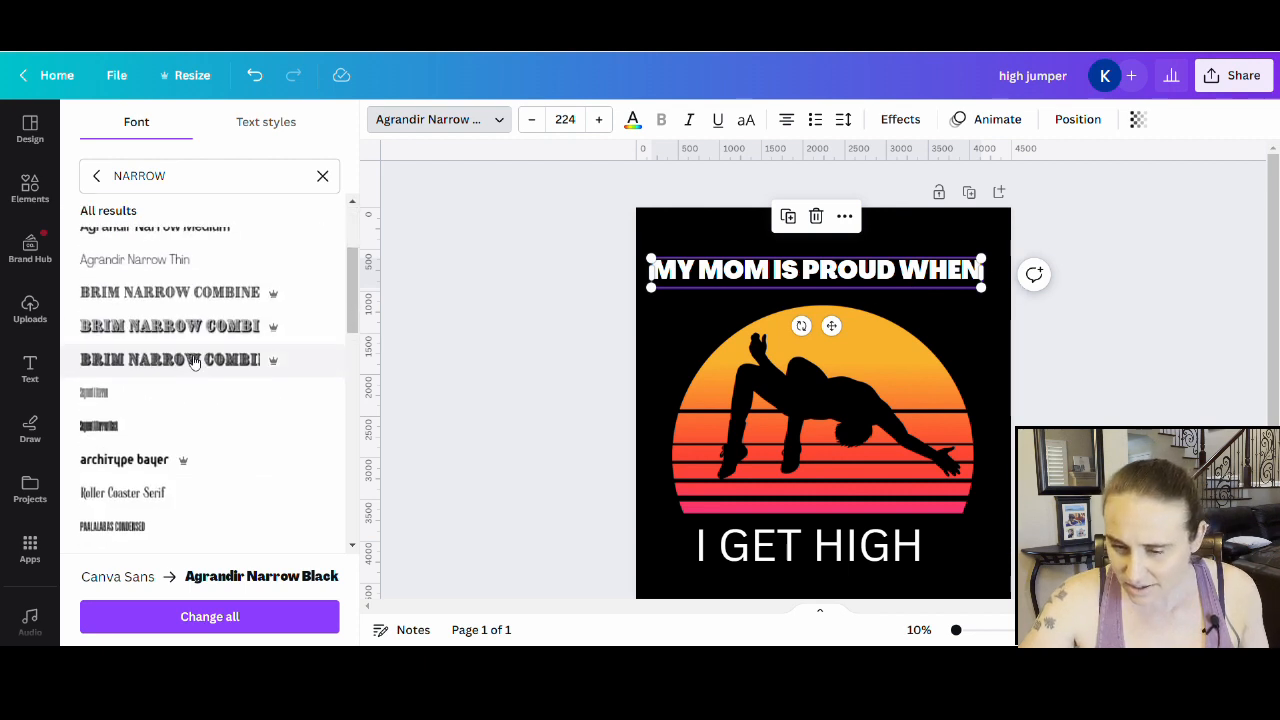
{"action": "scroll", "scroll_direction": "down", "scroll_amount": 3}
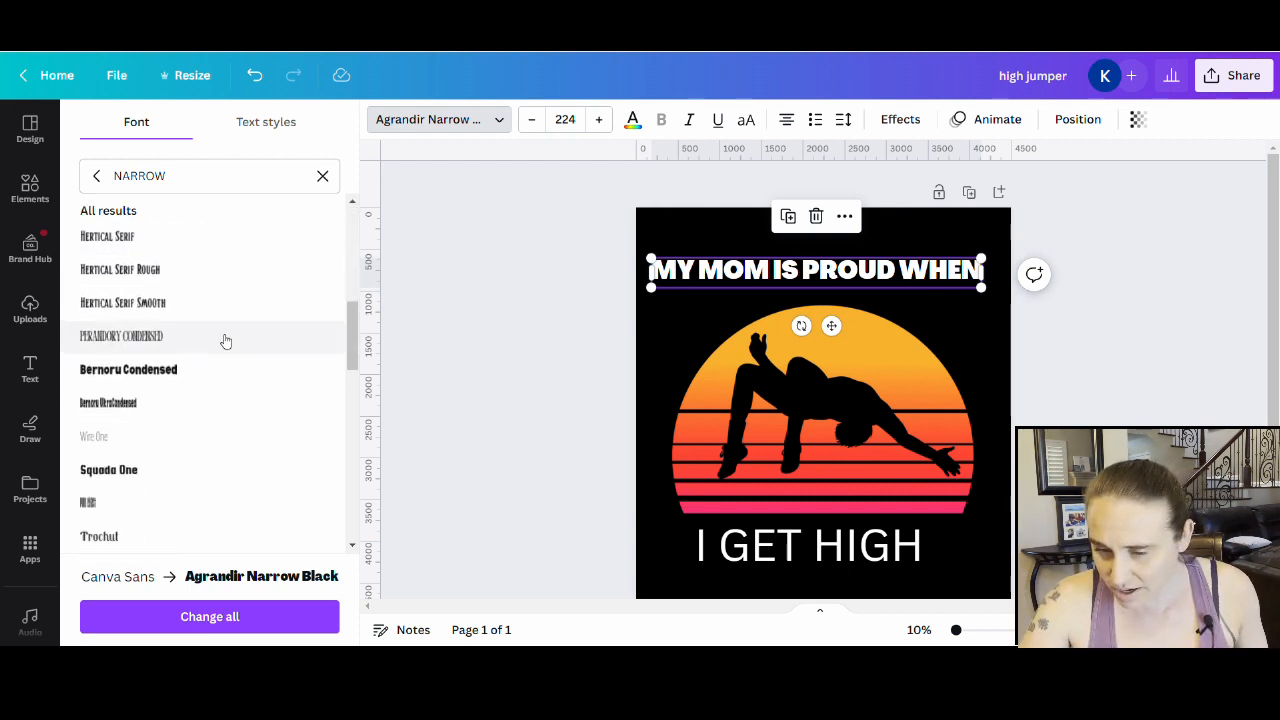
{"action": "left_click", "coordinate": [128, 369]}
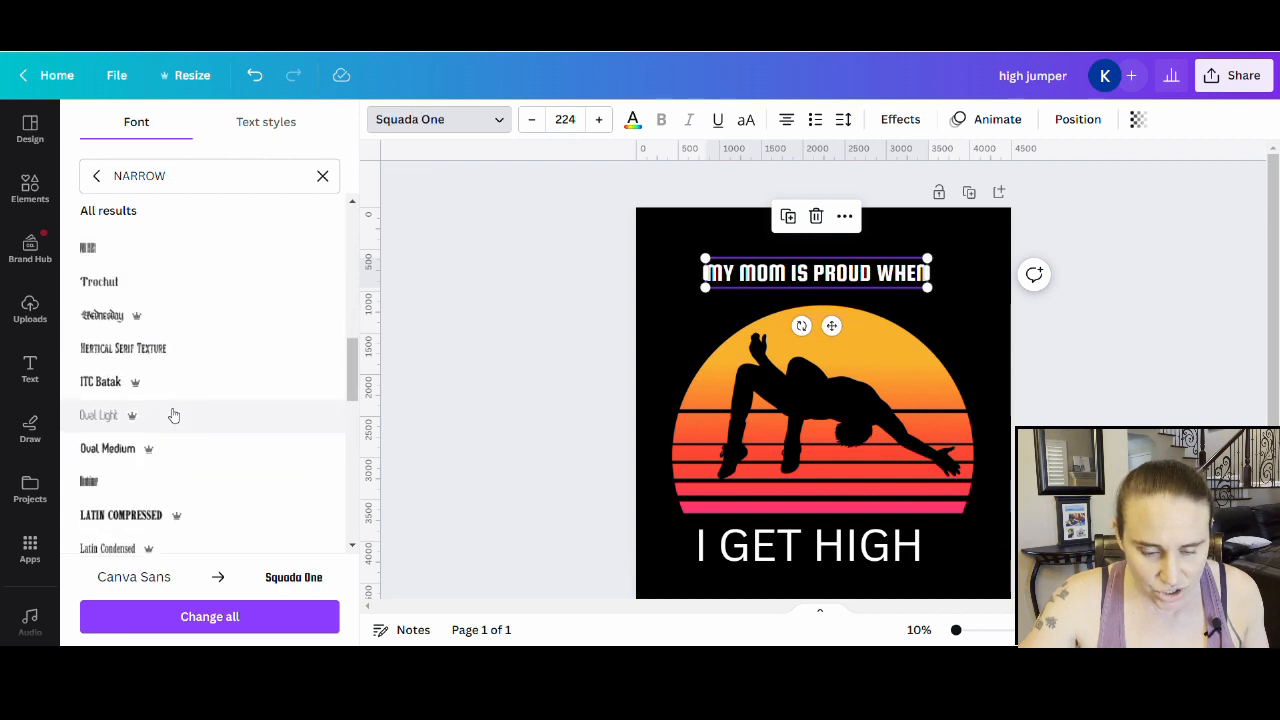
Apply Barlow Condensed to the top caption and enlarge it across the page
{"action": "scroll", "scroll_direction": "down", "scroll_amount": 3}
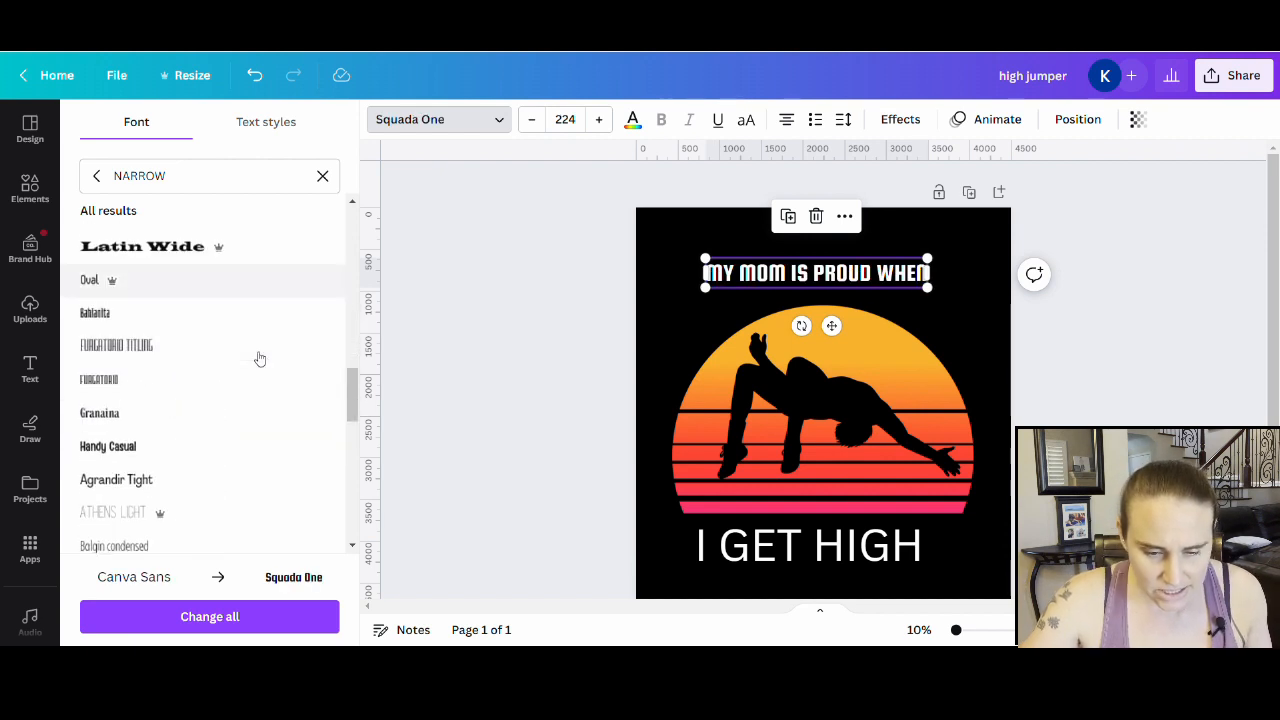
{"action": "scroll", "scroll_direction": "down", "scroll_amount": 3}
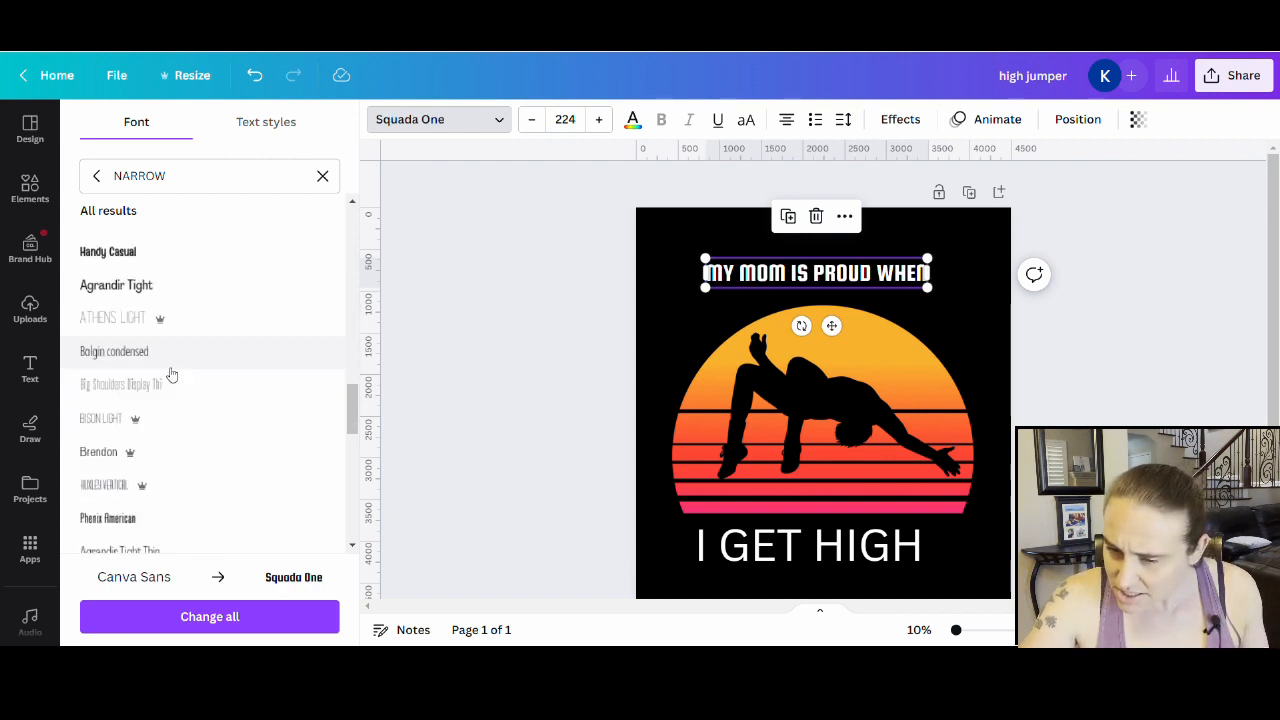
{"action": "scroll", "scroll_direction": "down", "scroll_amount": 3}
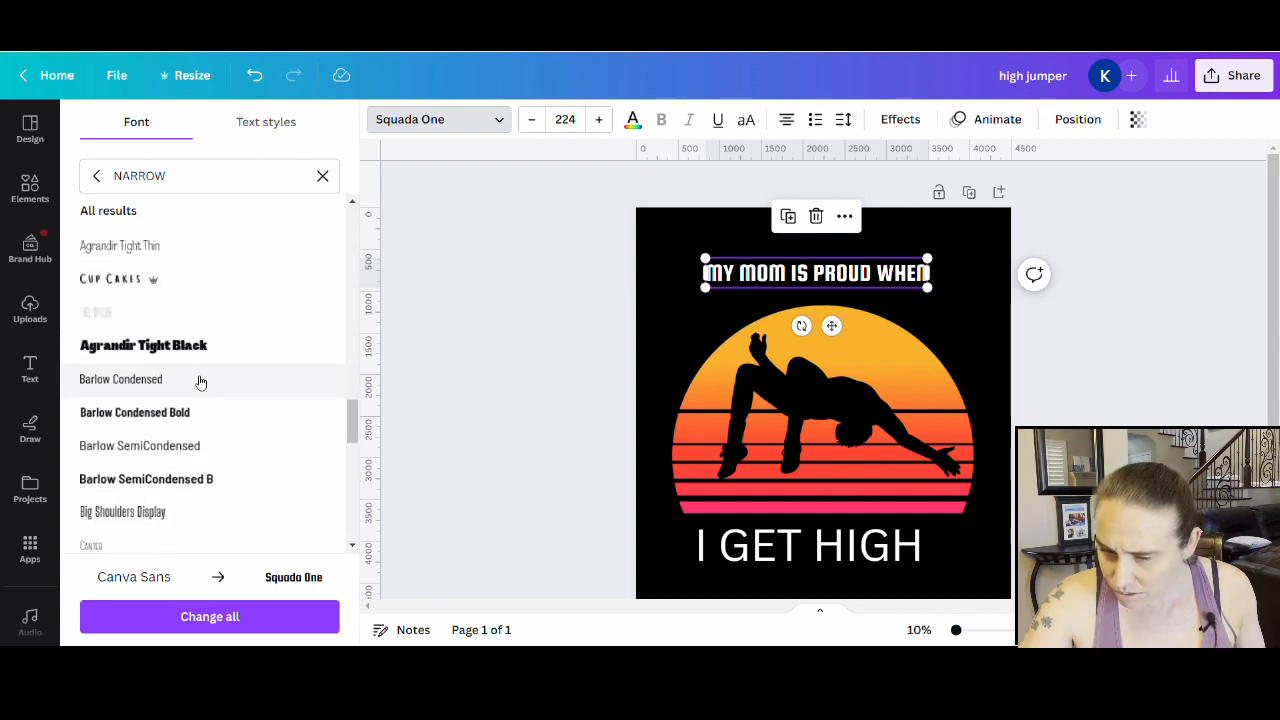
{"action": "left_click", "coordinate": [134, 412]}
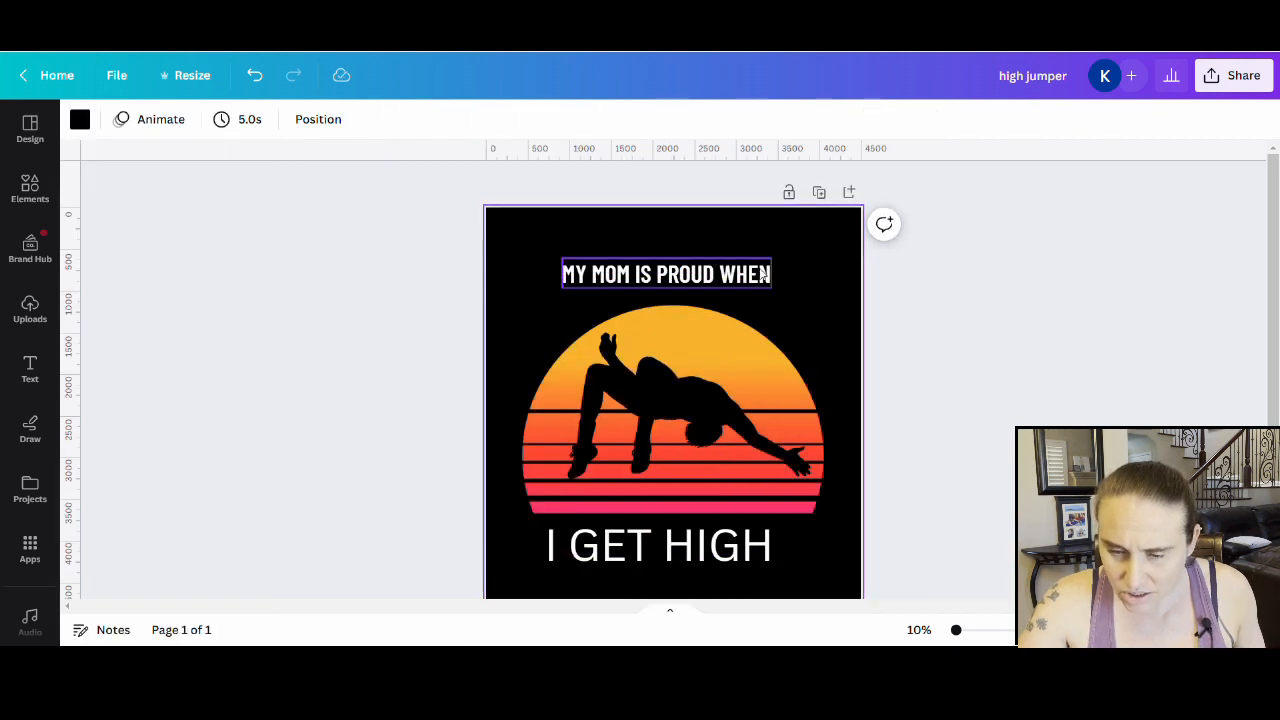
{"action": "left_click", "coordinate": [665, 273]}
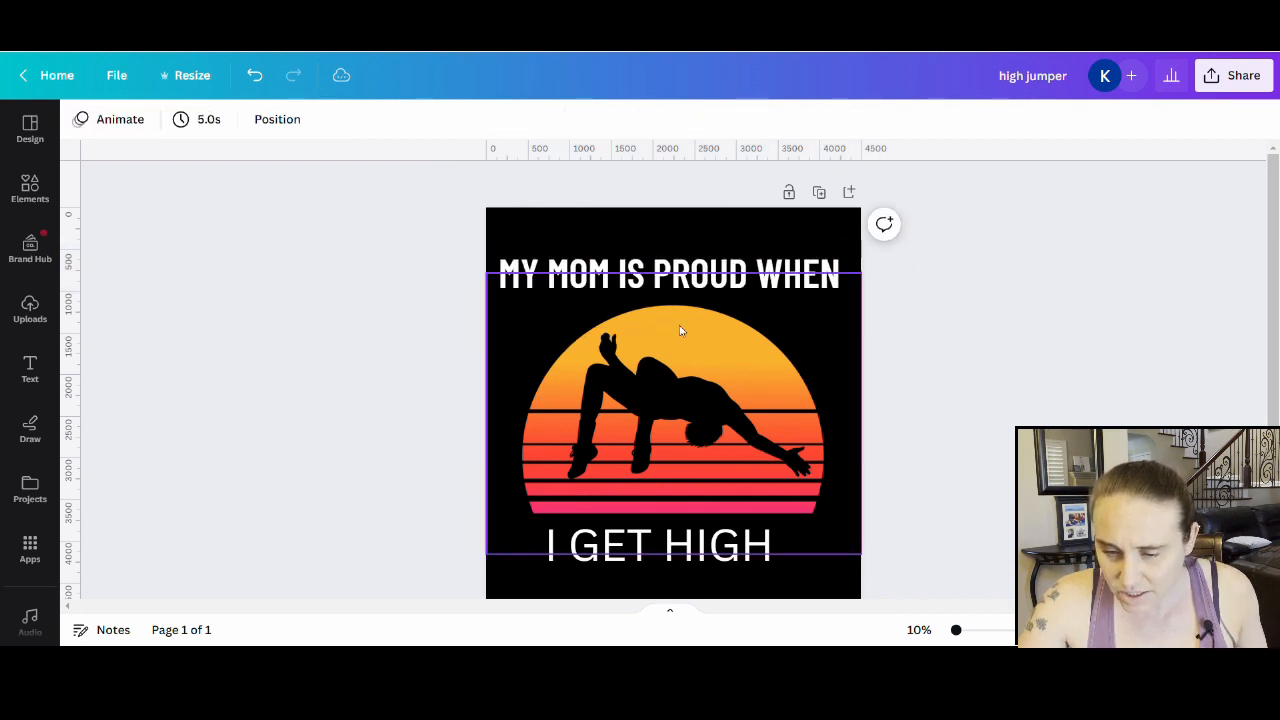
{"action": "left_click", "coordinate": [670, 277]}
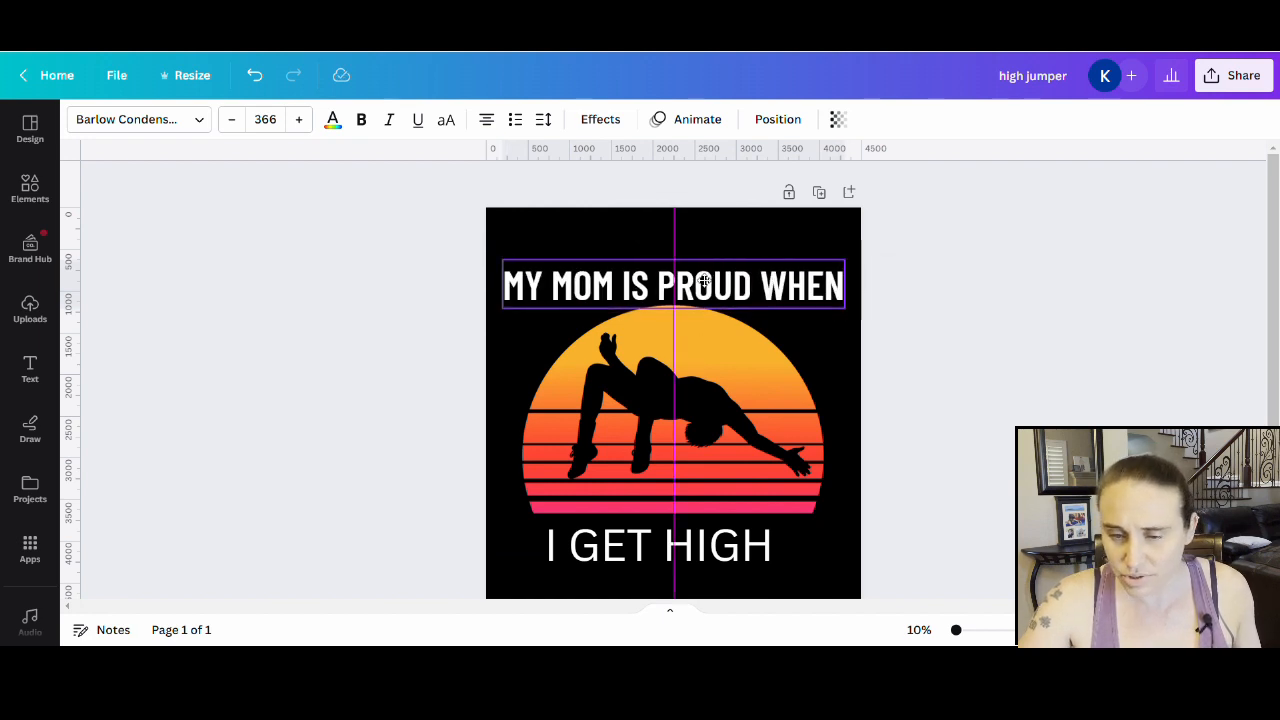
{"action": "left_click", "coordinate": [672, 285]}
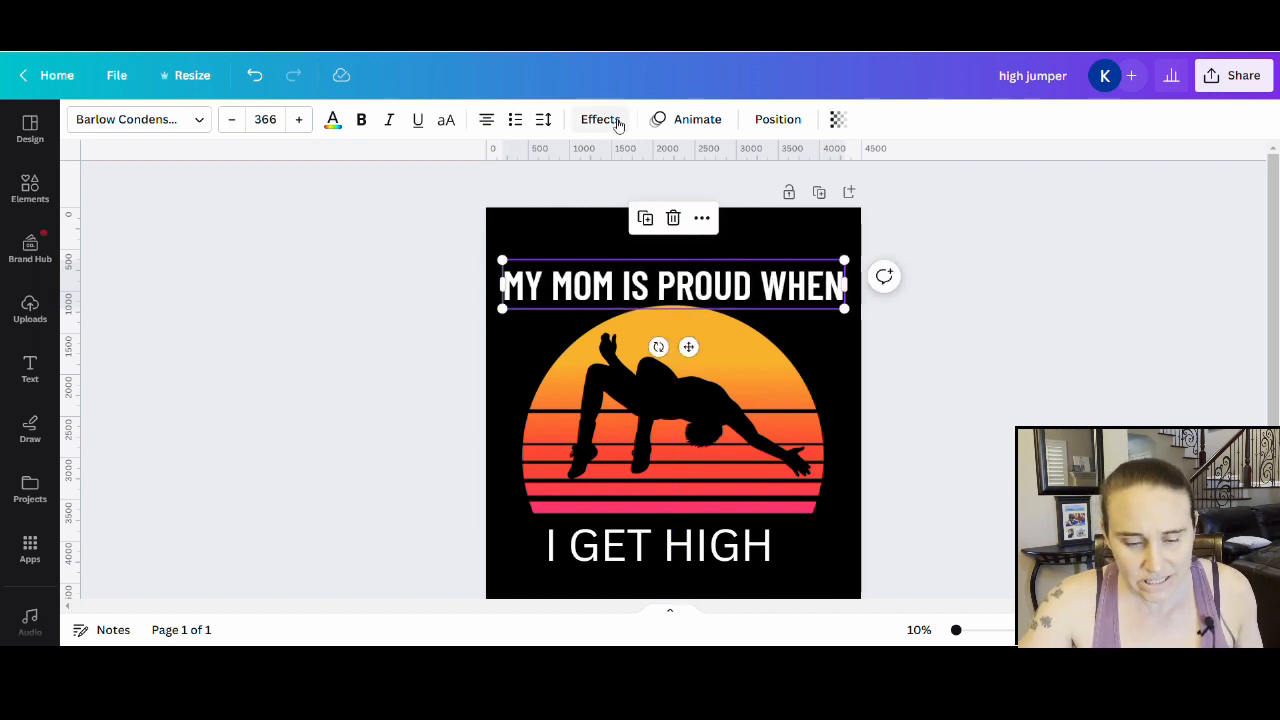
{"action": "left_click", "coordinate": [599, 119]}
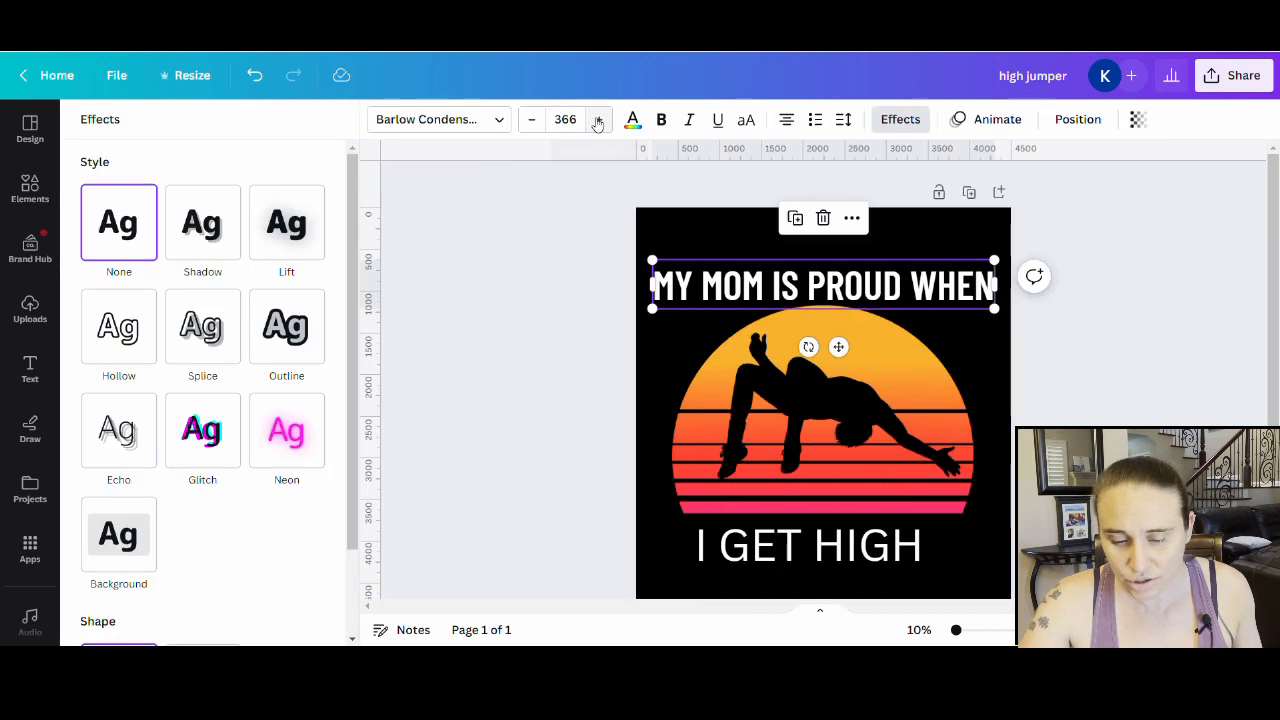
{"action": "scroll", "scroll_direction": "down", "scroll_amount": 3}
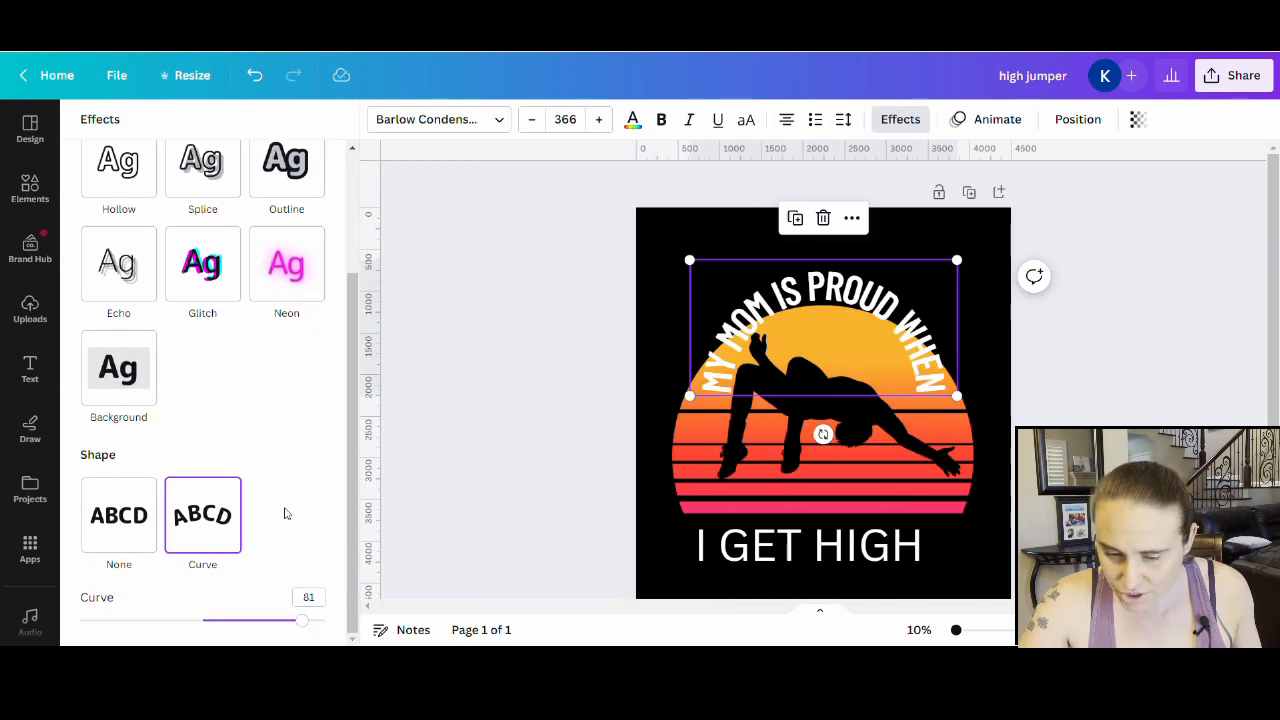
{"action": "left_click_drag", "start_coordinate": [303, 620], "coordinate": [260, 620]}
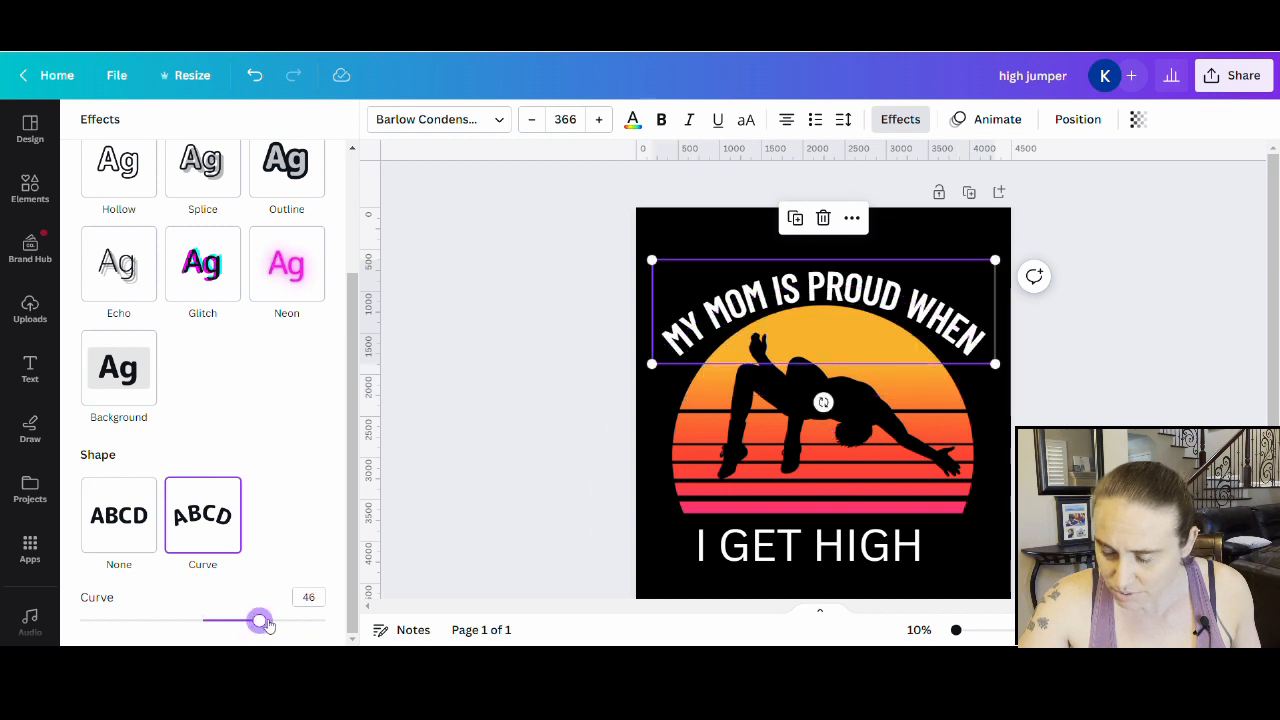
{"action": "left_click_drag", "start_coordinate": [258, 620], "coordinate": [270, 620]}
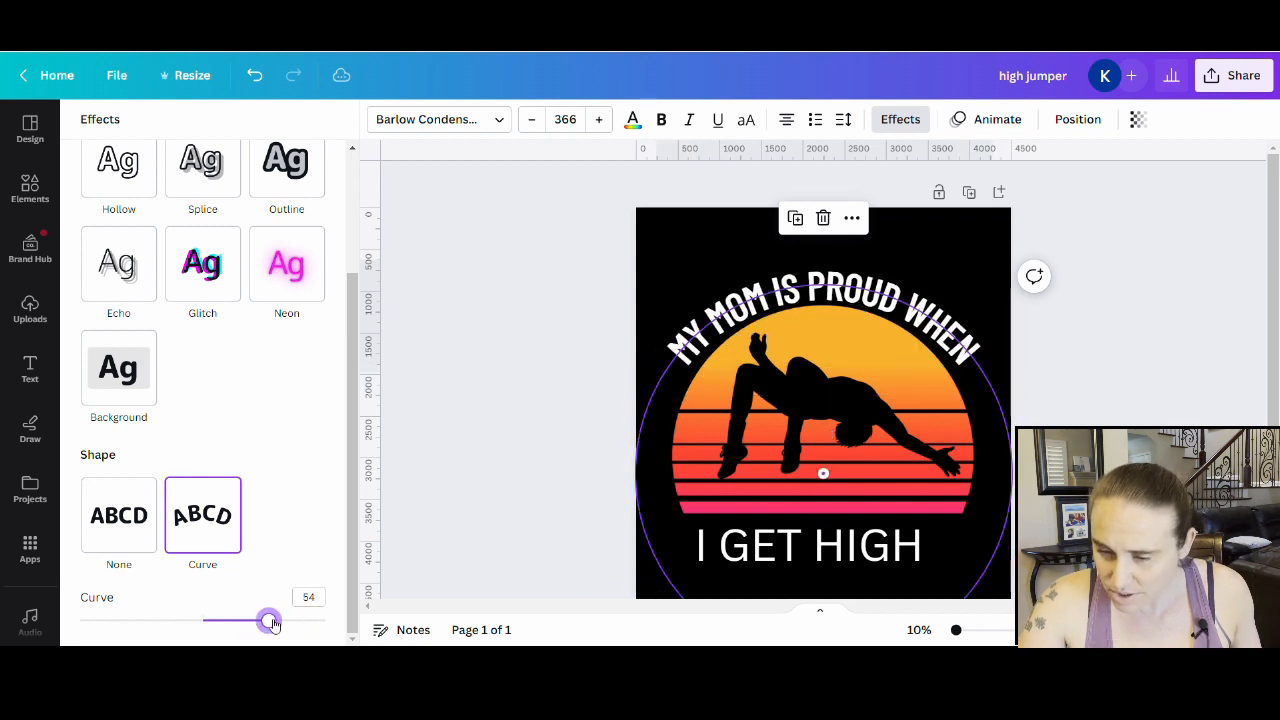
{"action": "left_click_drag", "start_coordinate": [270, 620], "coordinate": [278, 620]}
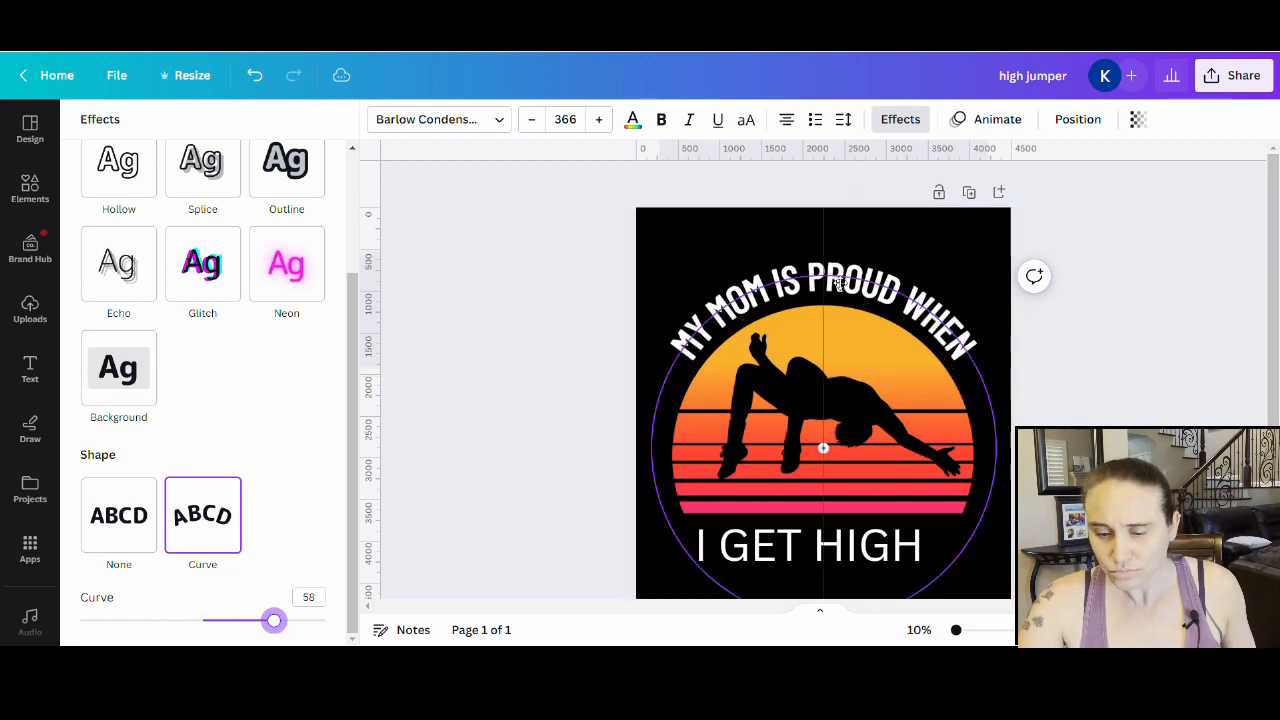
{"action": "left_click", "coordinate": [810, 290]}
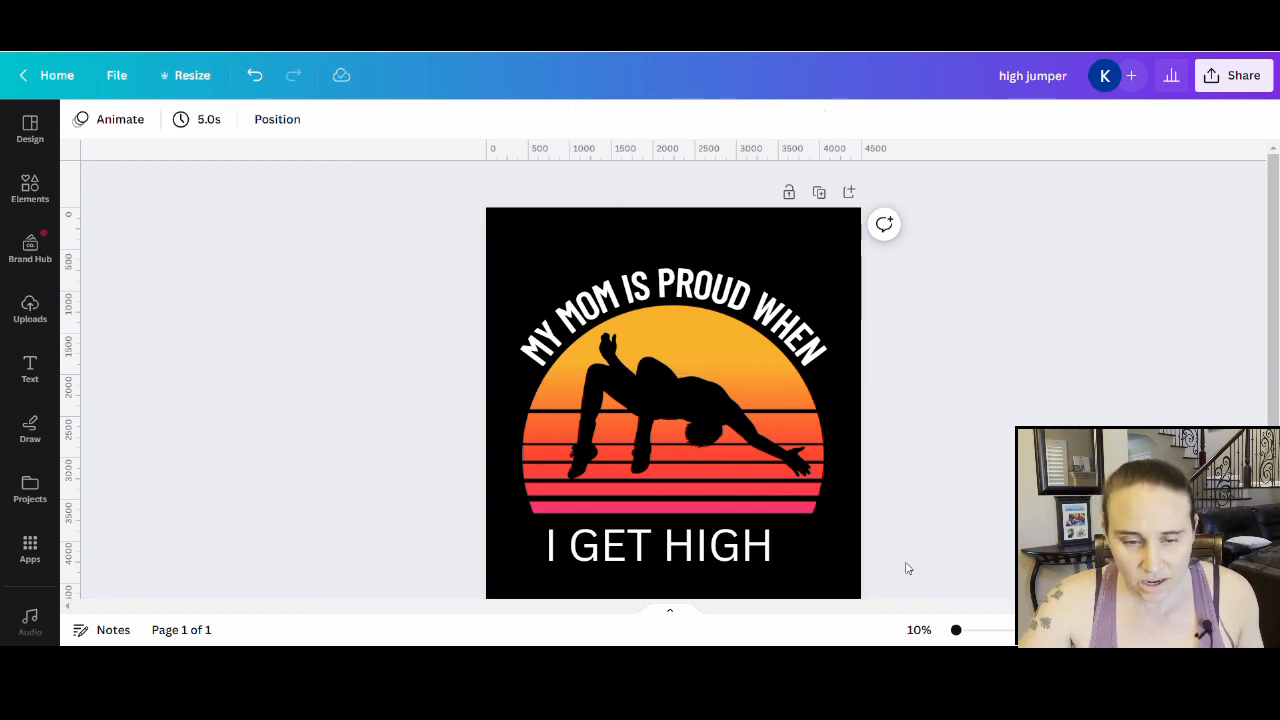
{"action": "left_click", "coordinate": [658, 545]}
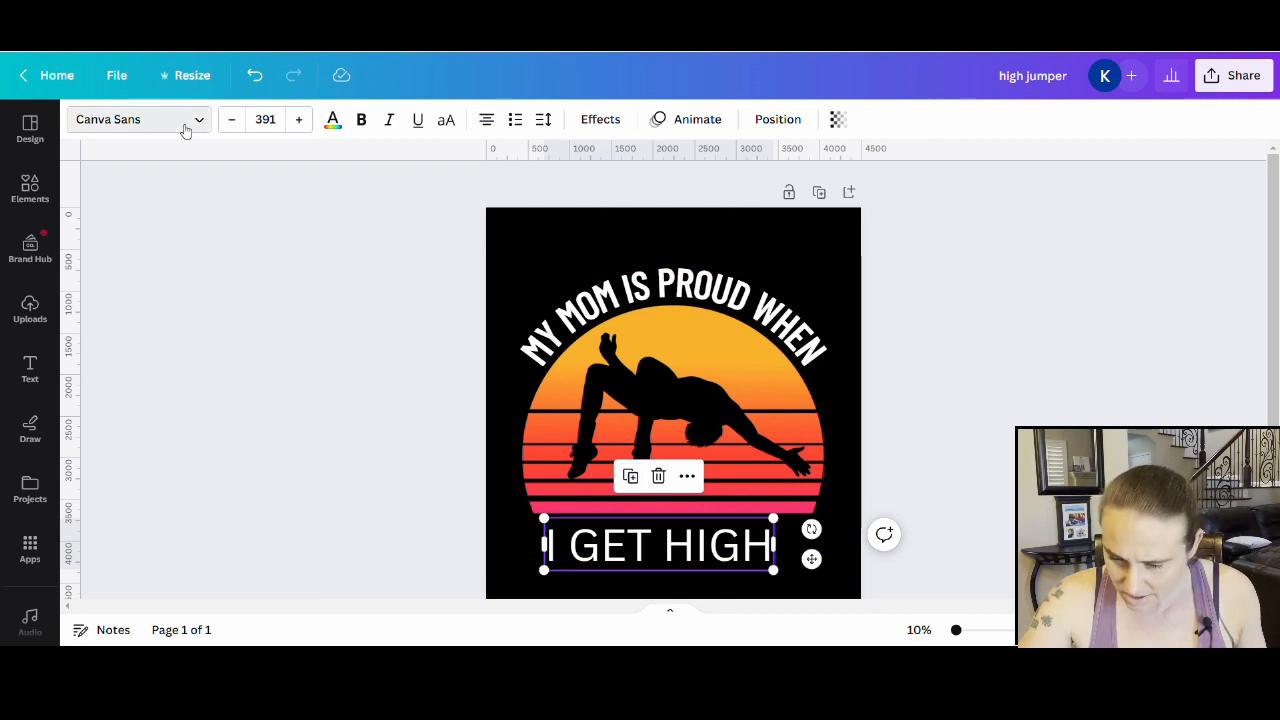
Set I GET HIGH in Barlow SemiCondensed Bold after trying Barlow Condensed Bold
{"action": "left_click", "coordinate": [133, 119]}
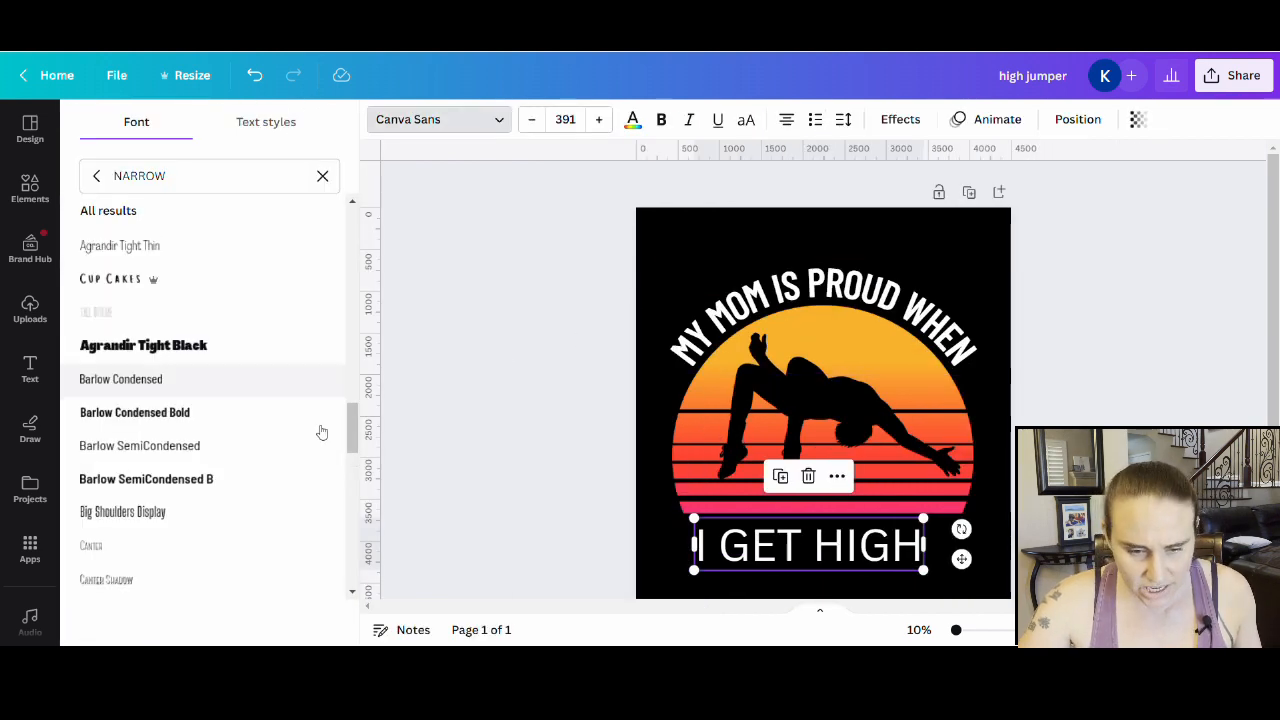
{"action": "left_click", "coordinate": [135, 412]}
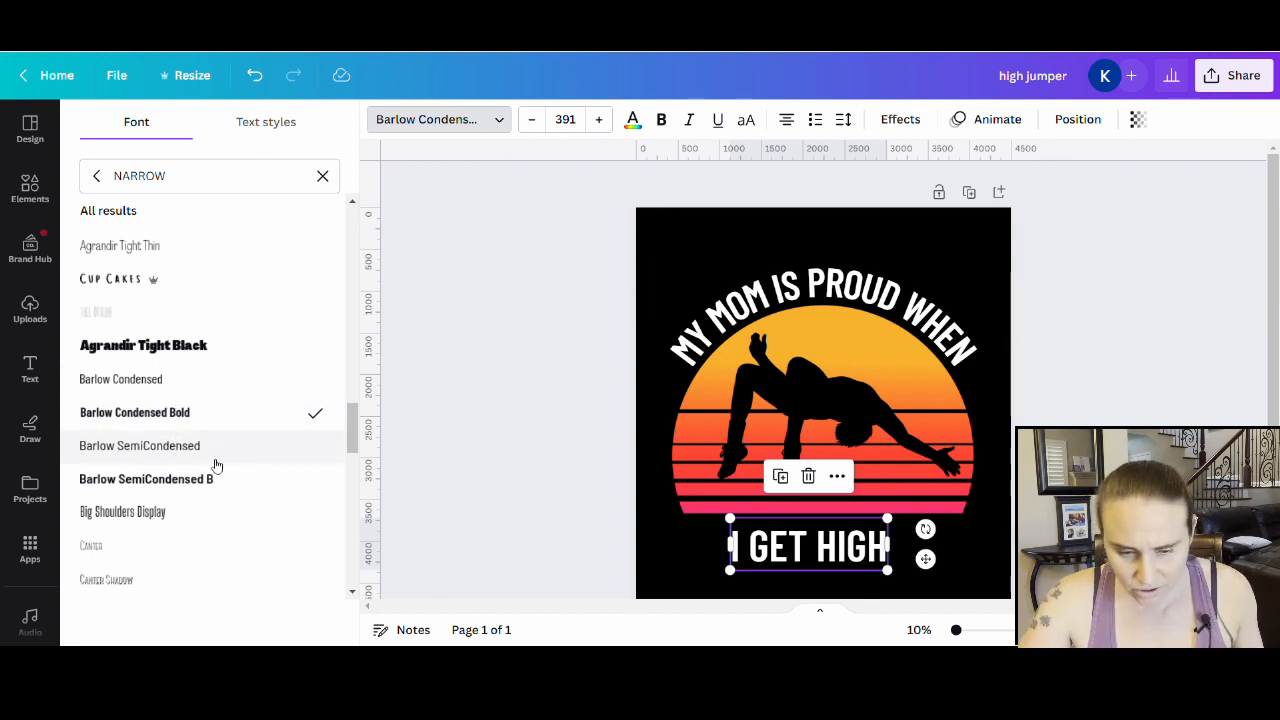
{"action": "mouse_move", "coordinate": [147, 472]}
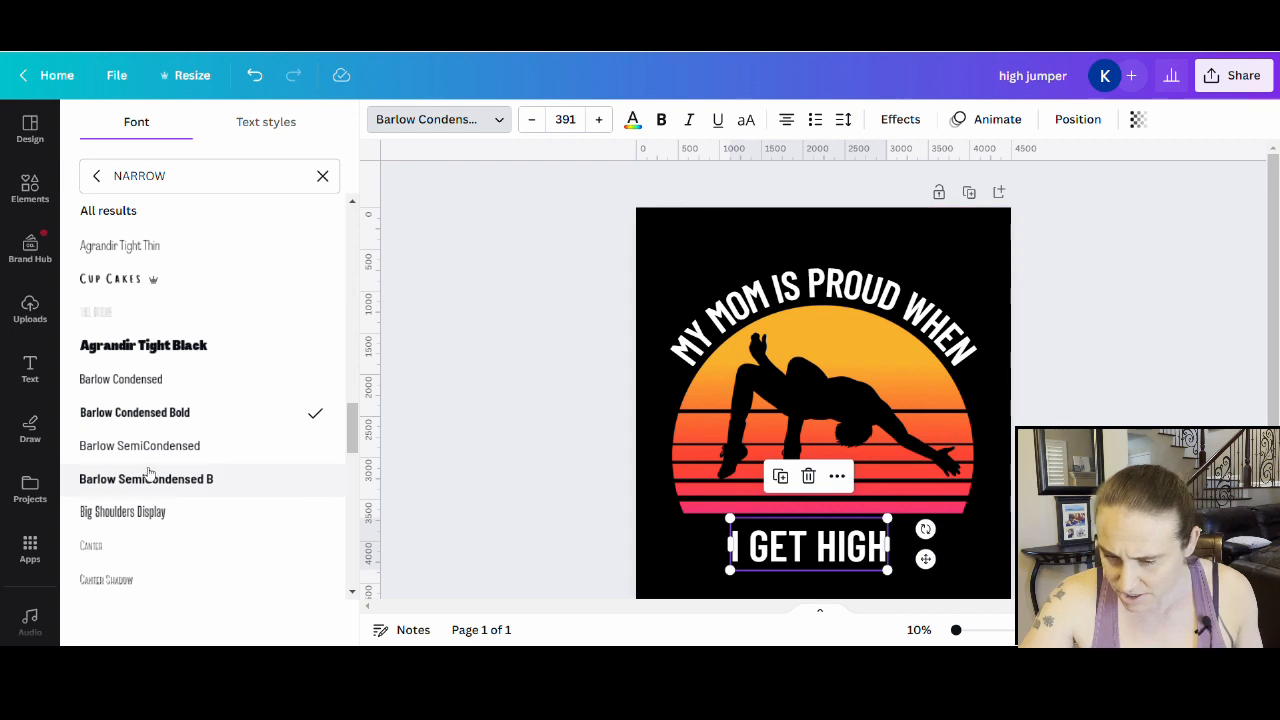
{"action": "left_click", "coordinate": [146, 479]}
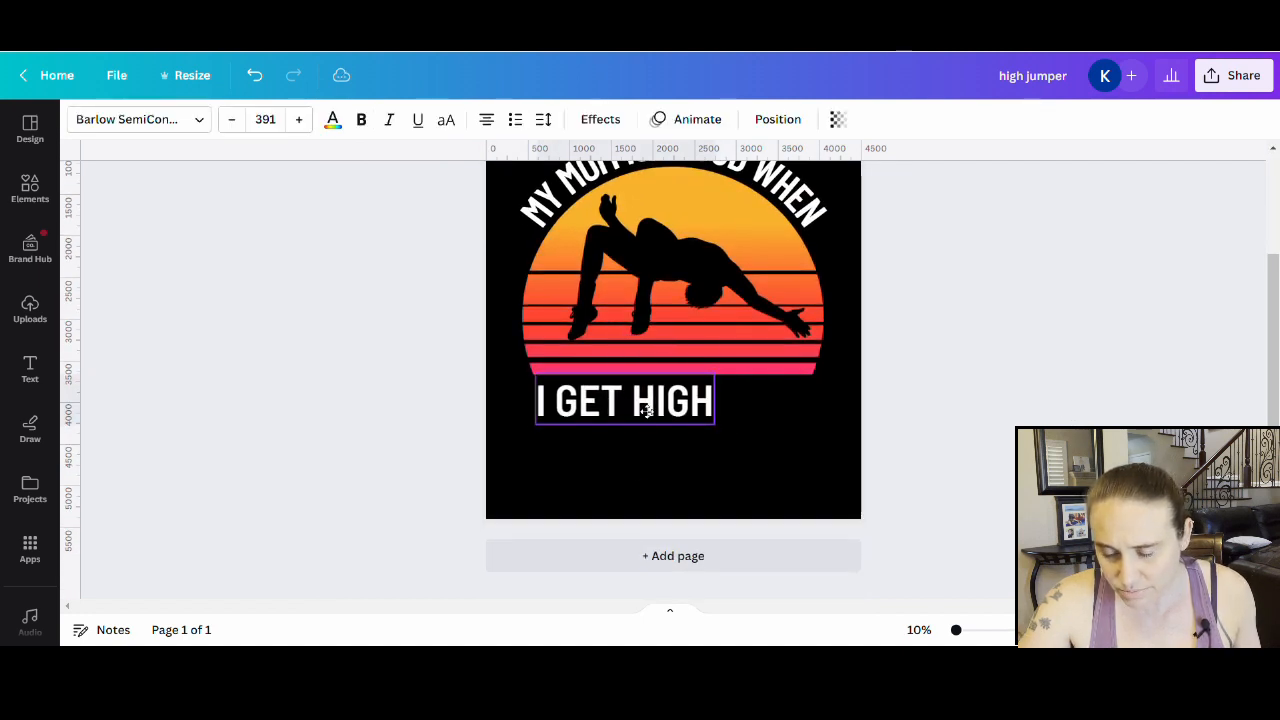
Enlarge I GET HIGH to span the sunset width, then select the curved top caption
{"action": "left_click_drag", "start_coordinate": [713, 425], "coordinate": [810, 453]}
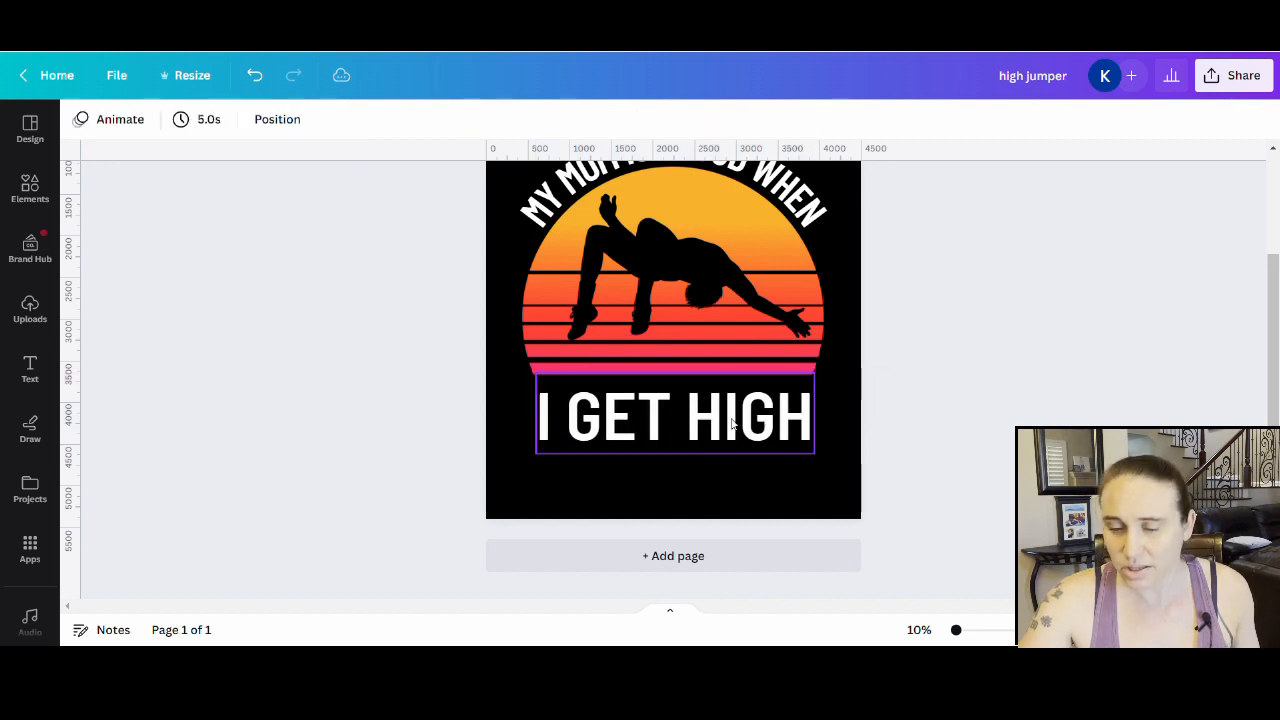
{"action": "left_click", "coordinate": [673, 413]}
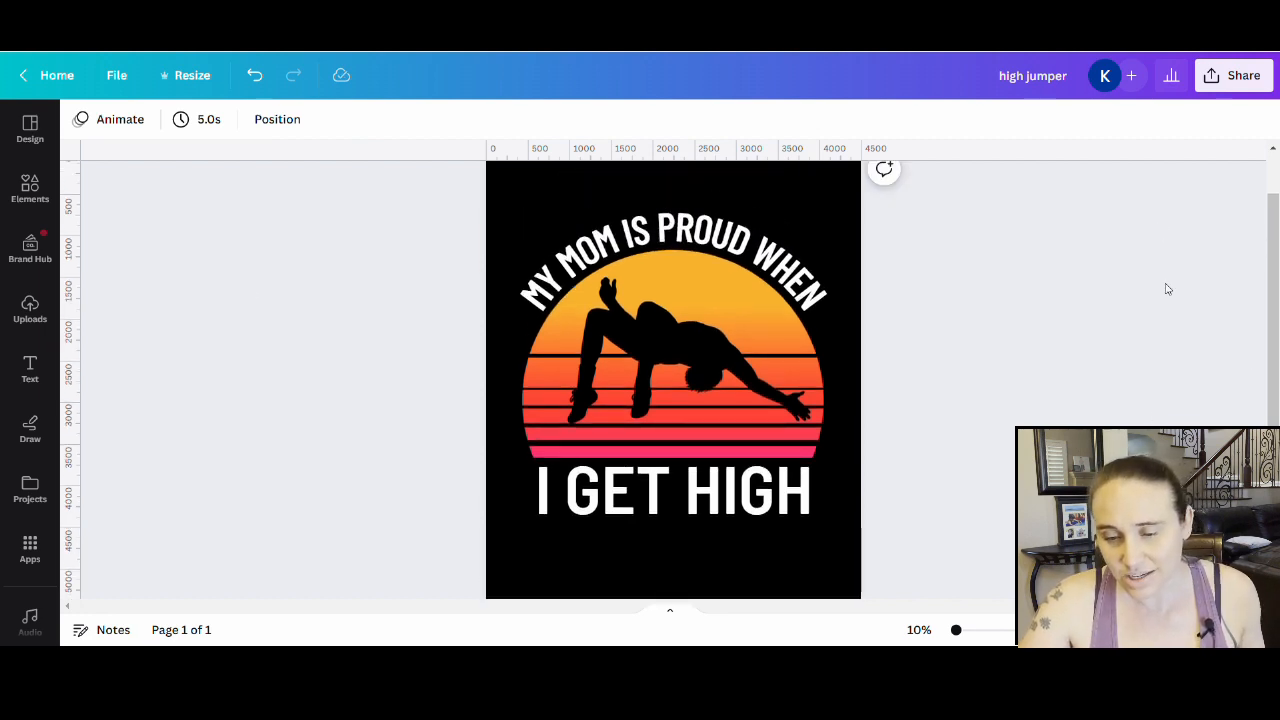
{"action": "left_click", "coordinate": [672, 490]}
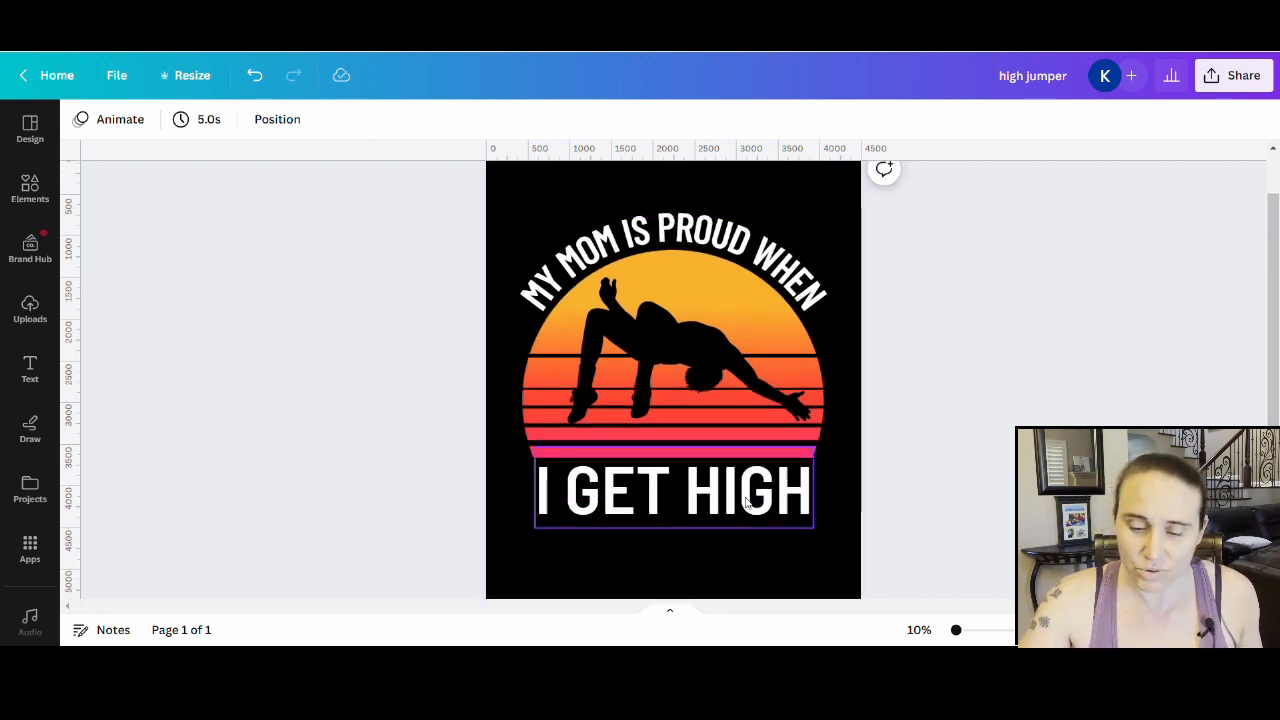
{"action": "left_click", "coordinate": [670, 250]}
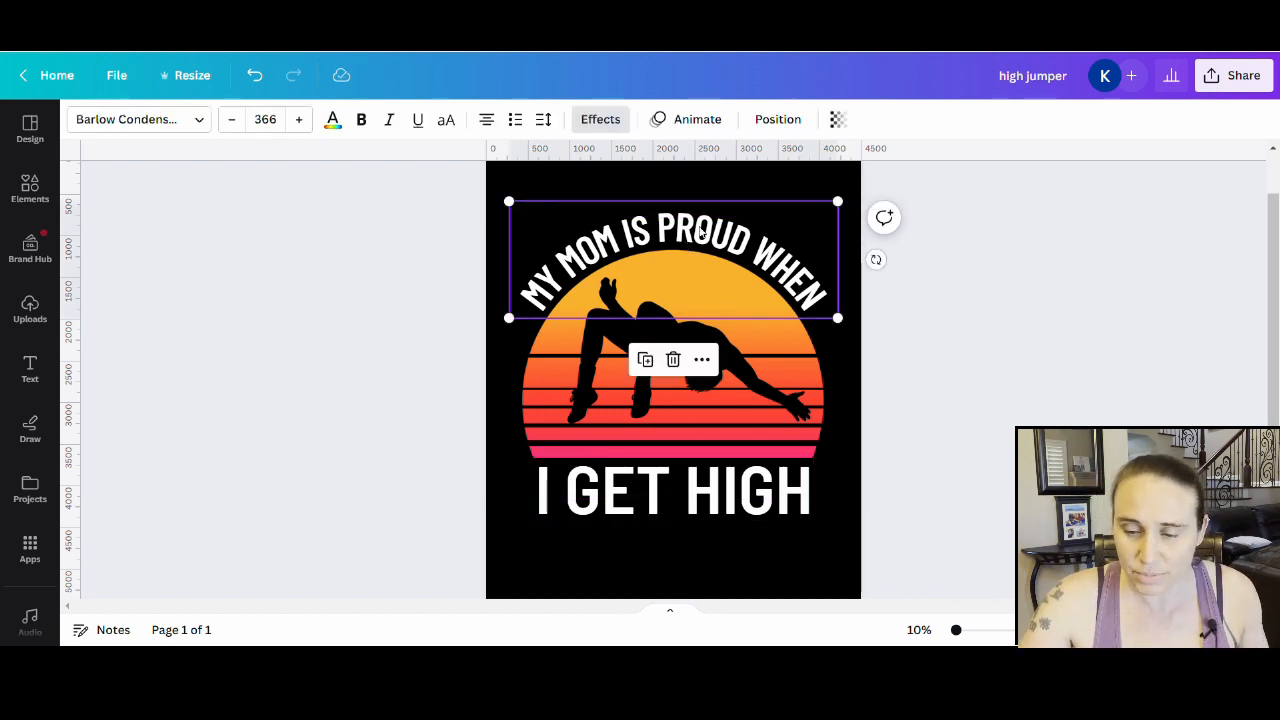
{"action": "mouse_move", "coordinate": [645, 260]}
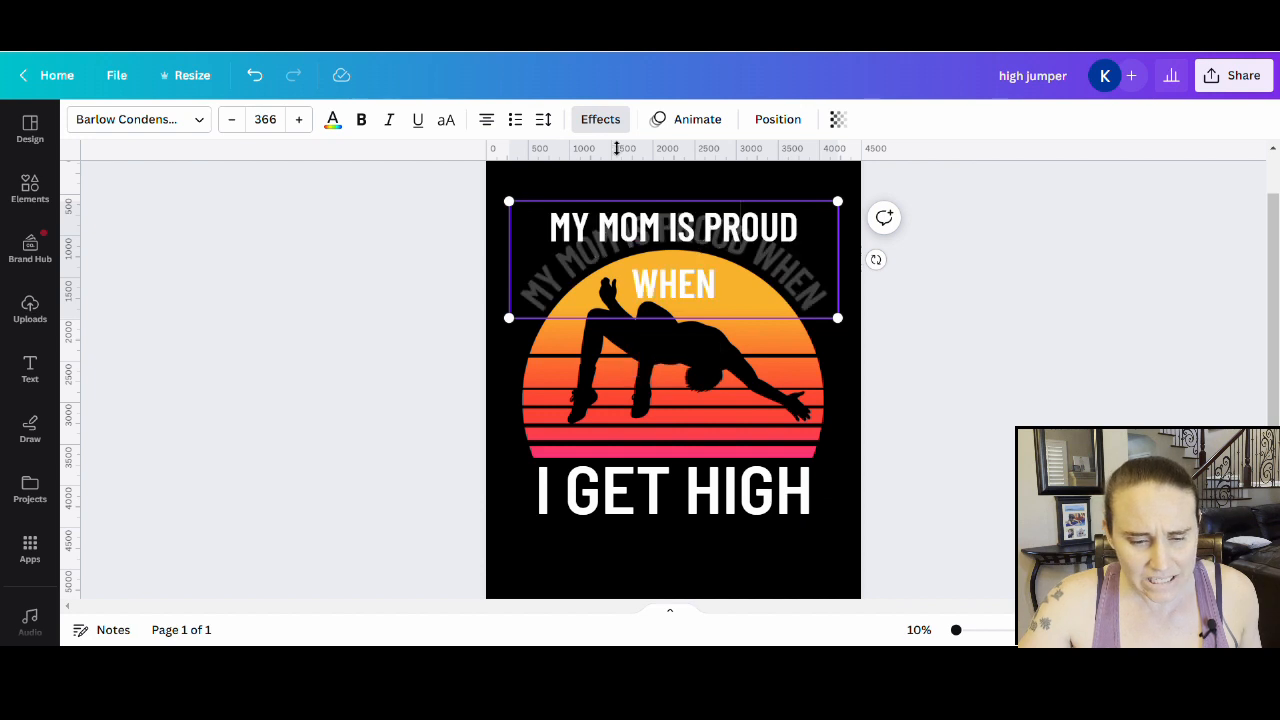
Reload the editor after a crash and colour the curved top caption golden yellow
{"action": "left_click", "coordinate": [332, 119]}
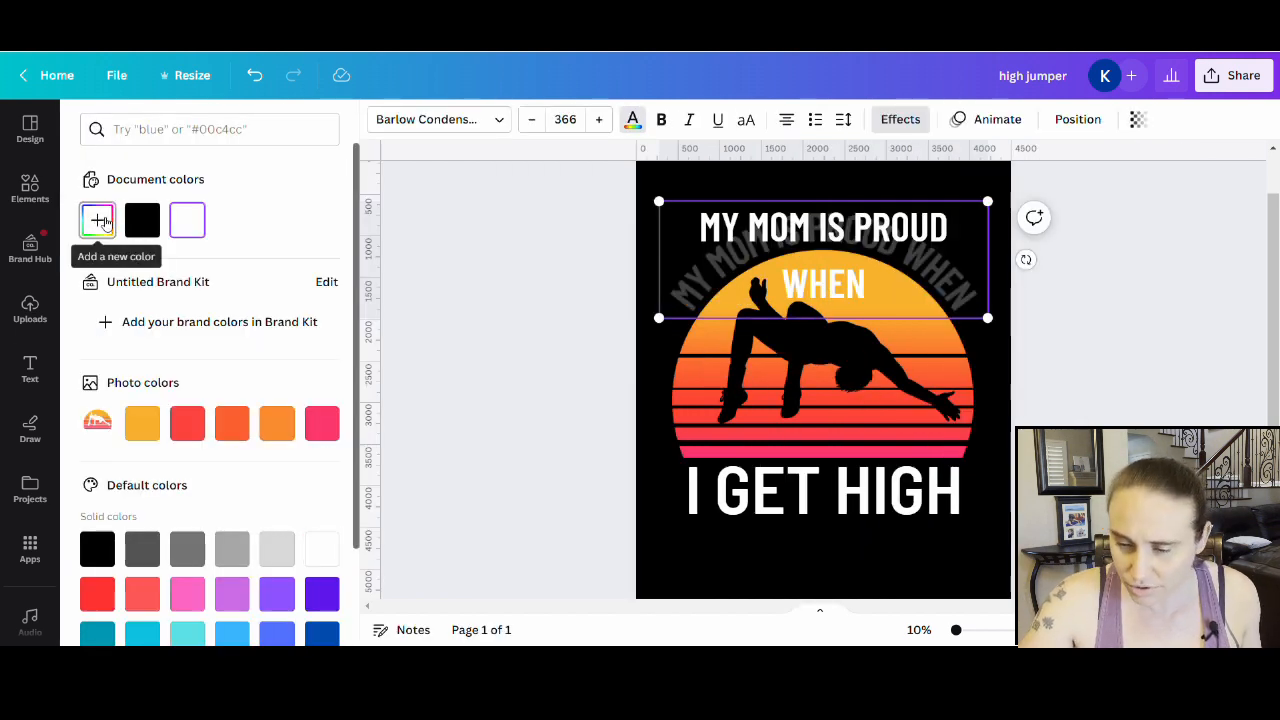
{"action": "left_click", "coordinate": [97, 220]}
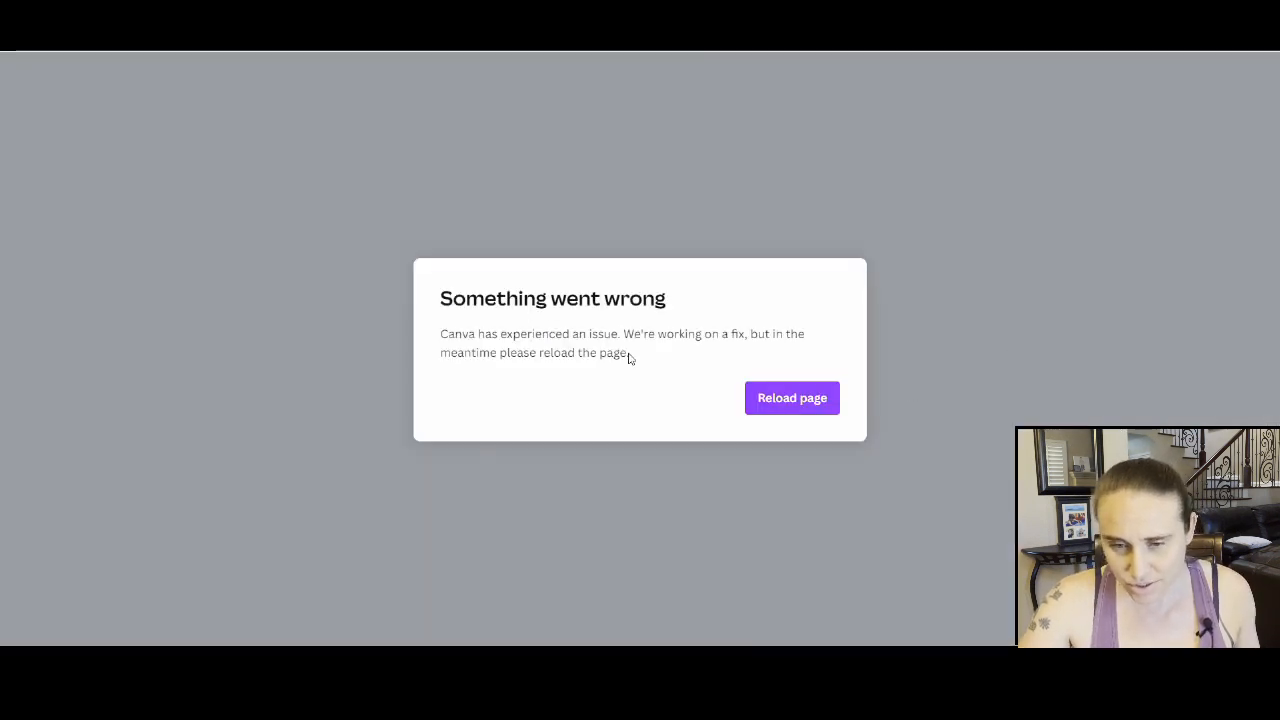
{"action": "left_click", "coordinate": [791, 397]}
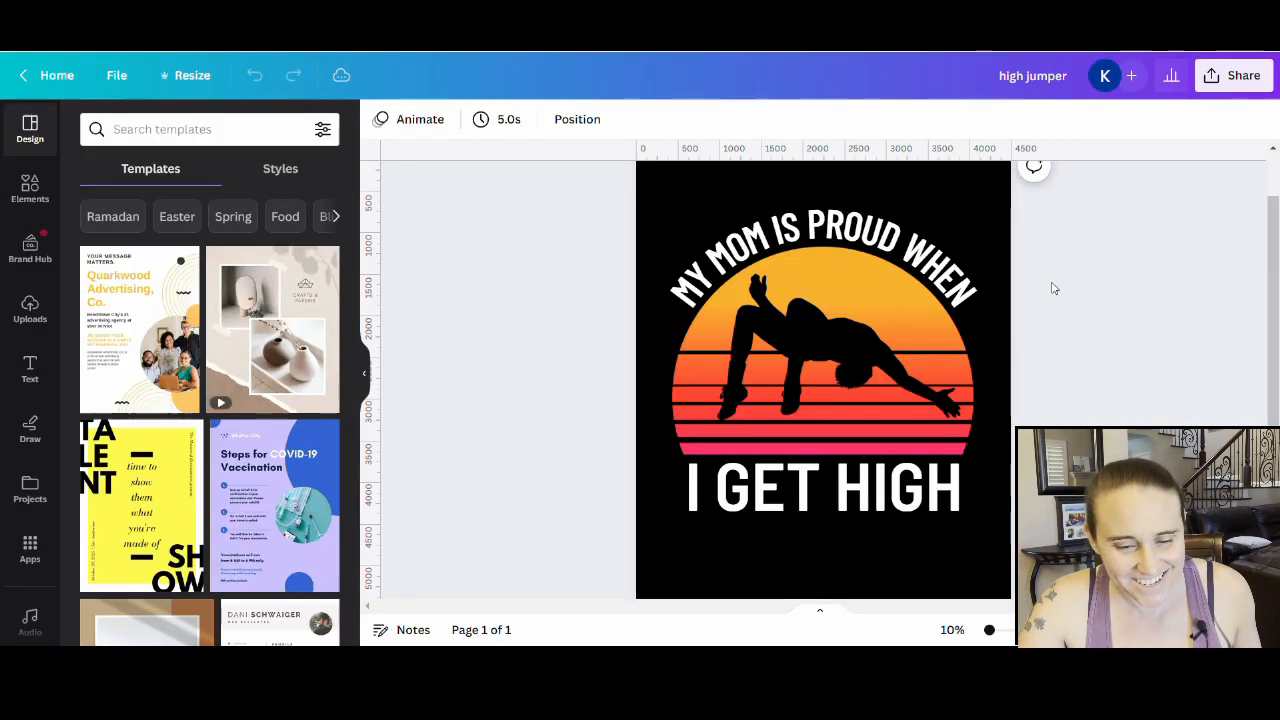
{"action": "left_click", "coordinate": [820, 255]}
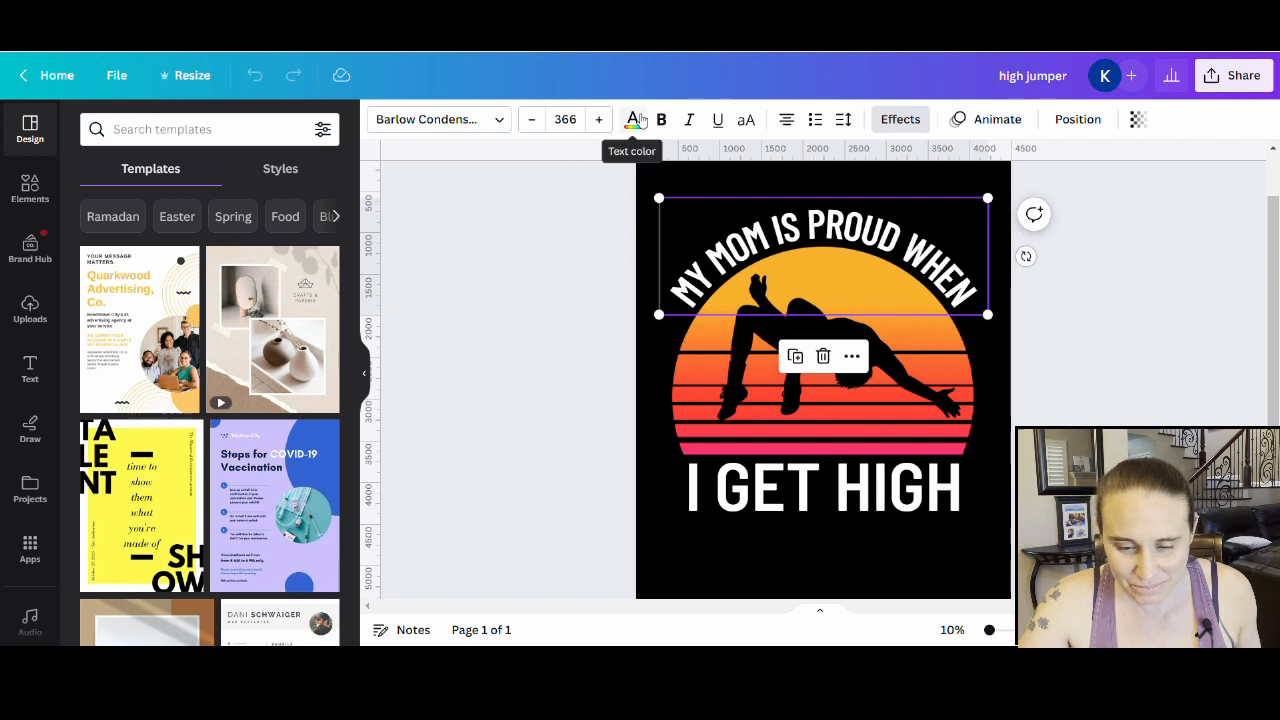
{"action": "left_click", "coordinate": [632, 119]}
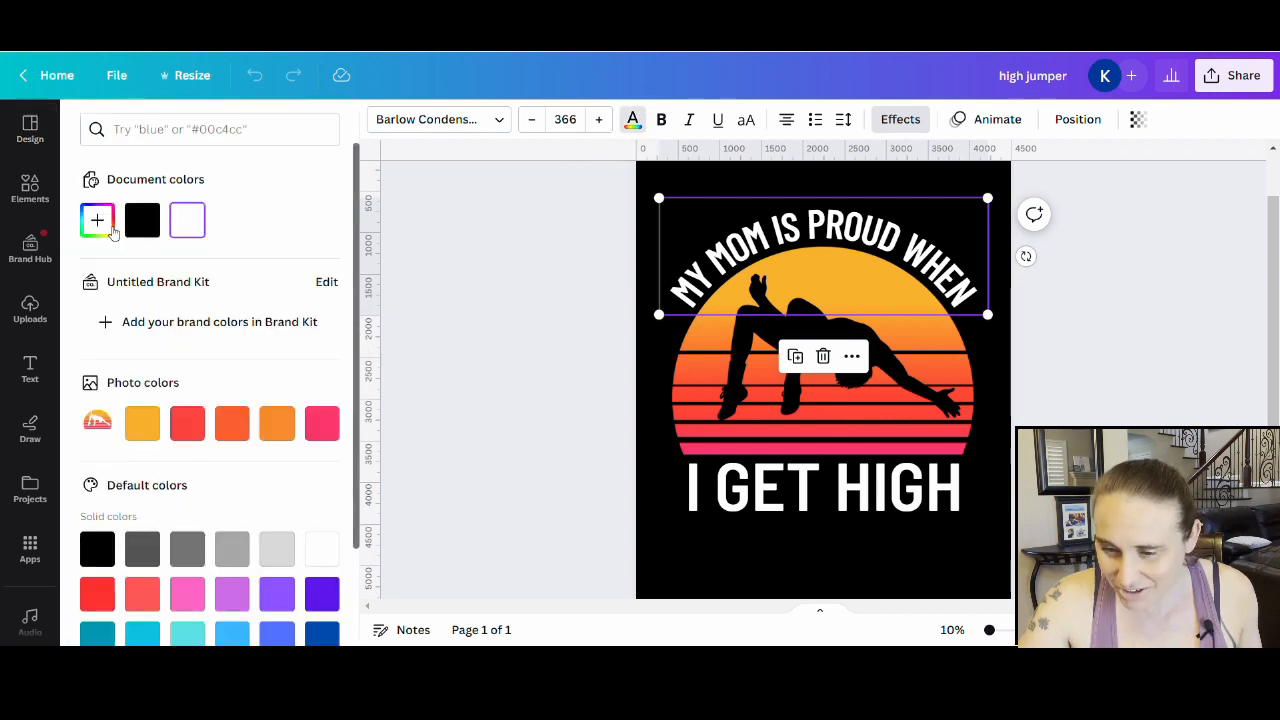
{"action": "left_click", "coordinate": [97, 220]}
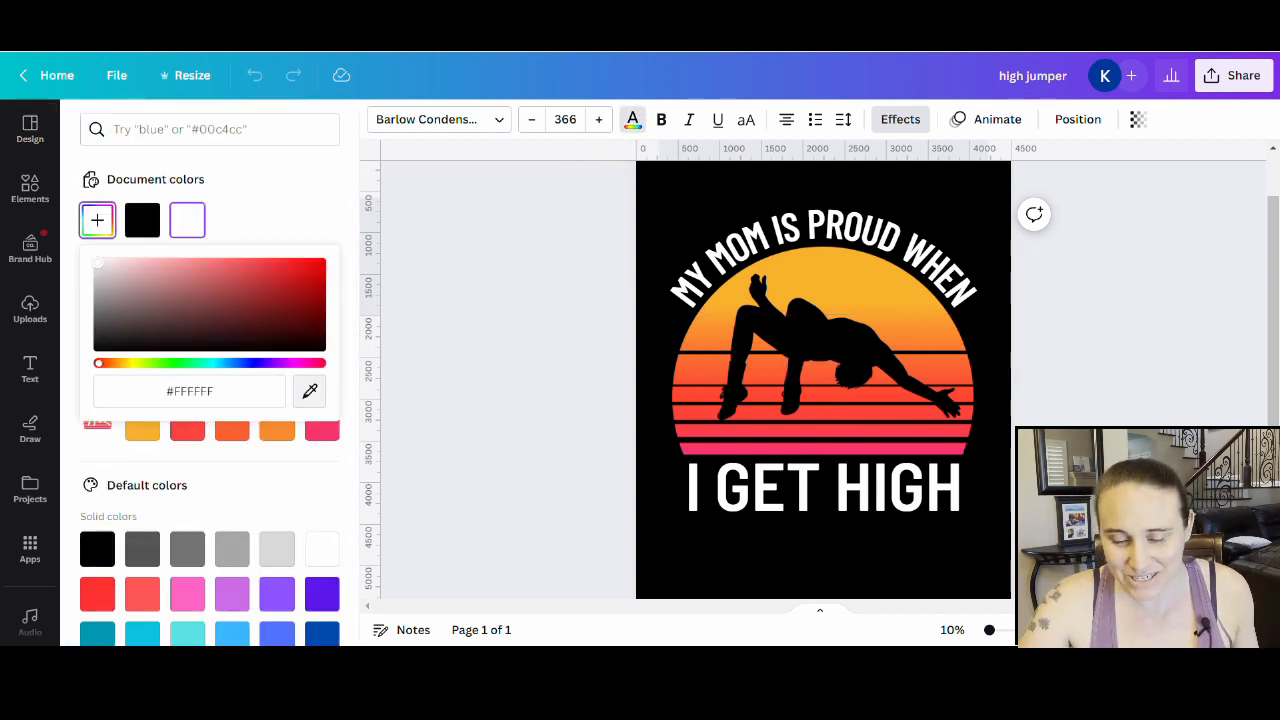
{"action": "left_click", "coordinate": [187, 219]}
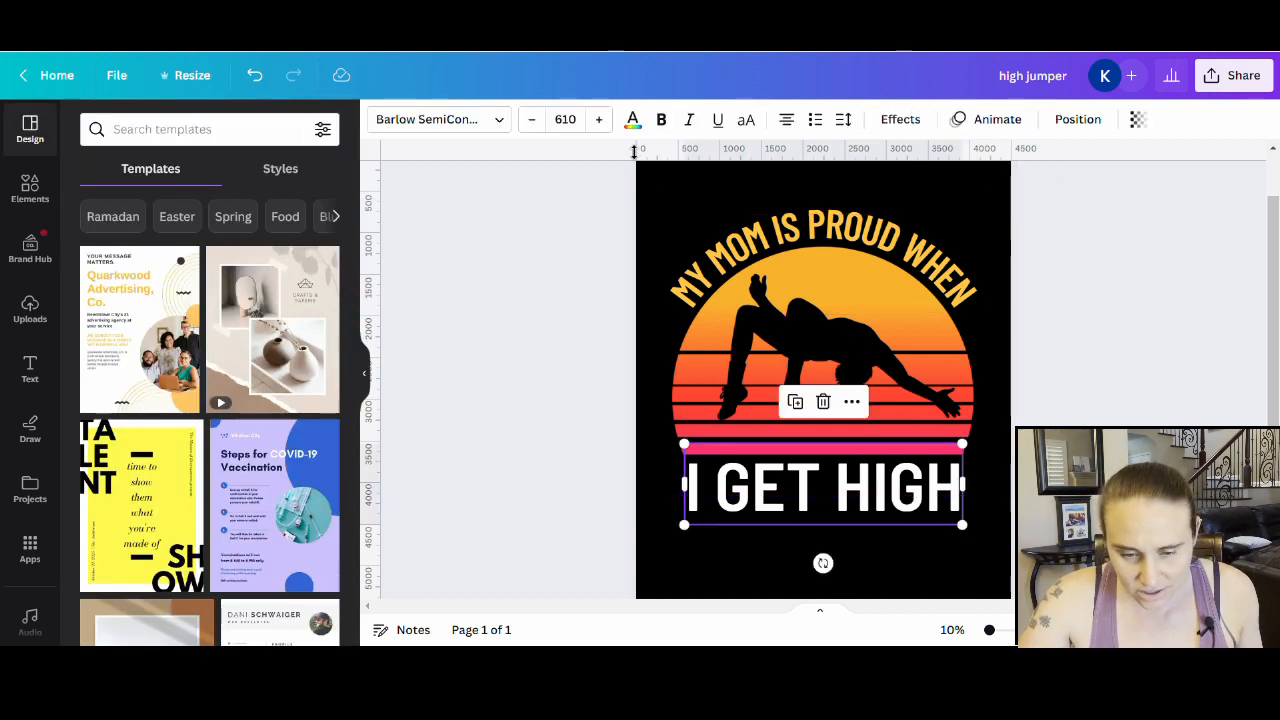
Give I GET HIGH a custom pinkish-red text colour using the hue slider
{"action": "left_click", "coordinate": [631, 119]}
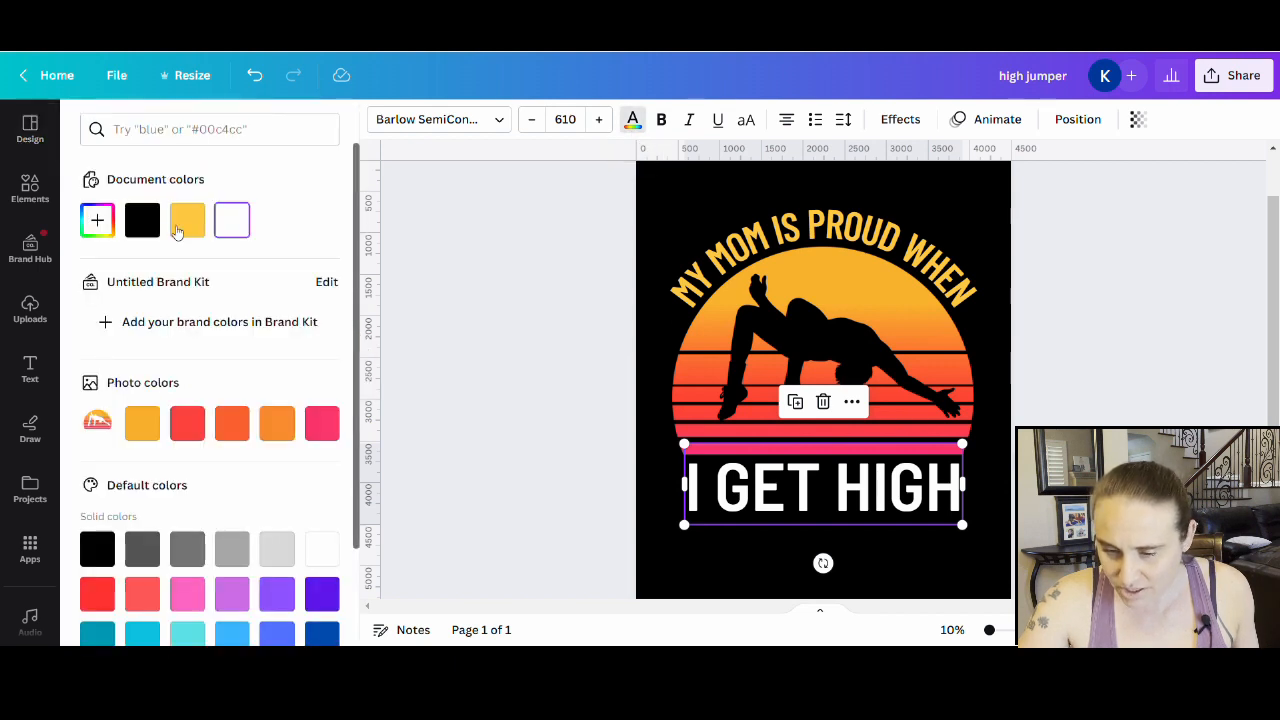
{"action": "left_click", "coordinate": [97, 220]}
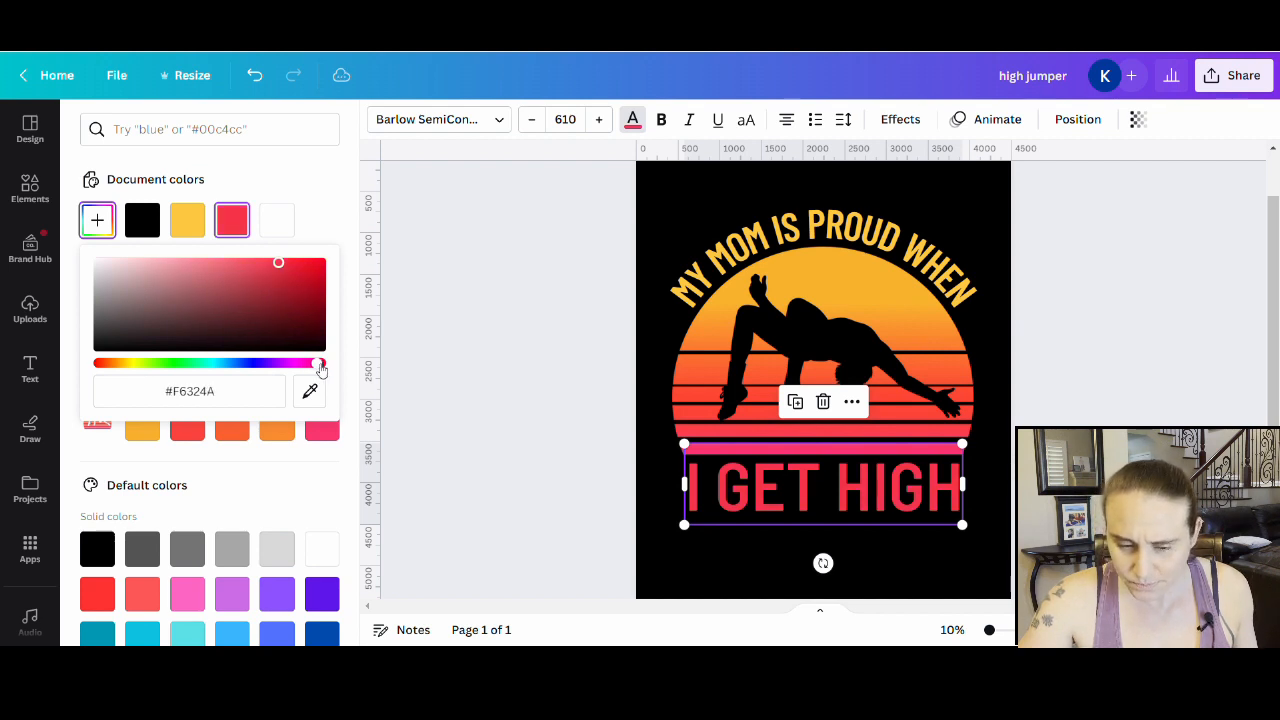
{"action": "left_click_drag", "start_coordinate": [320, 363], "coordinate": [315, 363]}
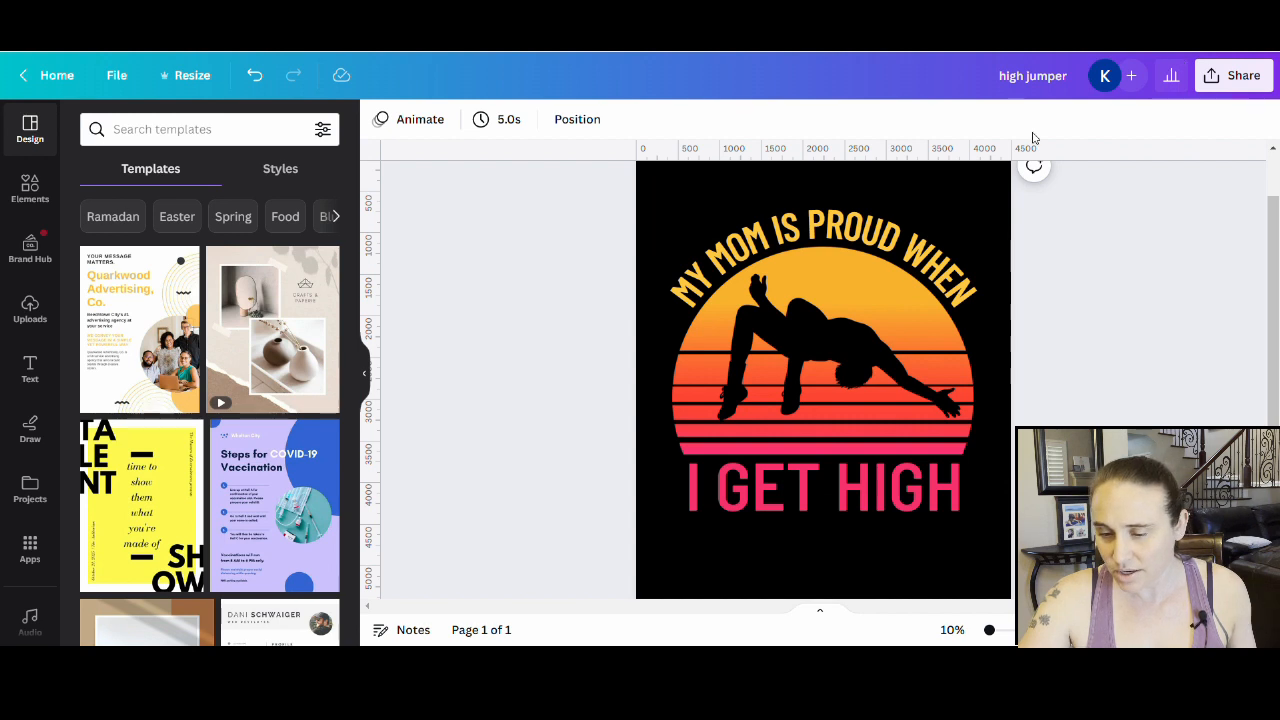
Switch the page background colour from black to white
{"action": "scroll", "scroll_direction": "down", "scroll_amount": 3}
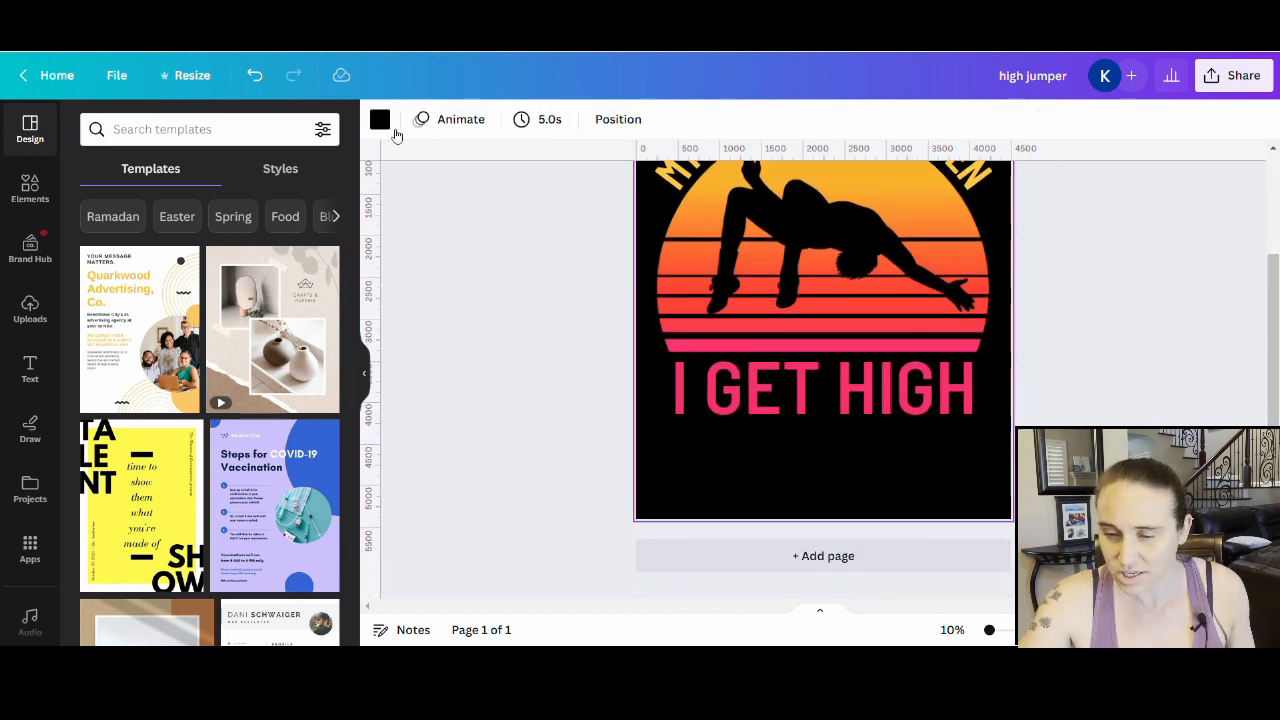
{"action": "left_click", "coordinate": [380, 119]}
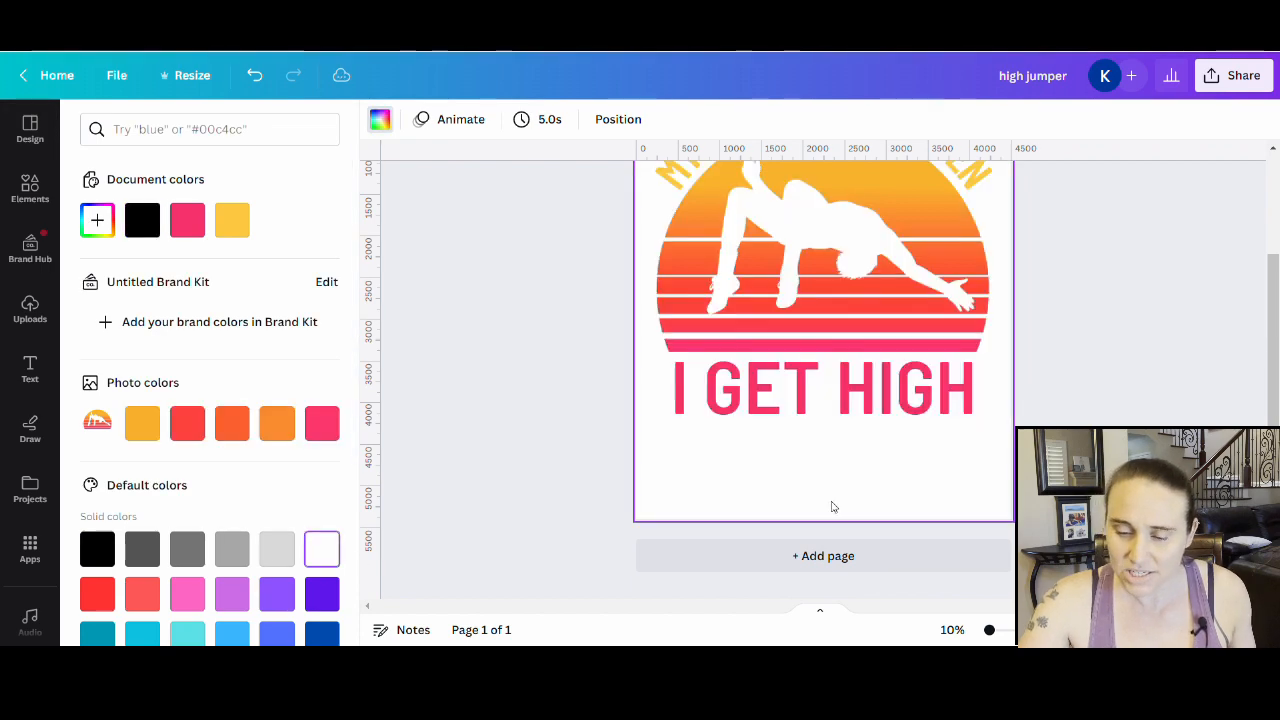
{"action": "left_click", "coordinate": [29, 128]}
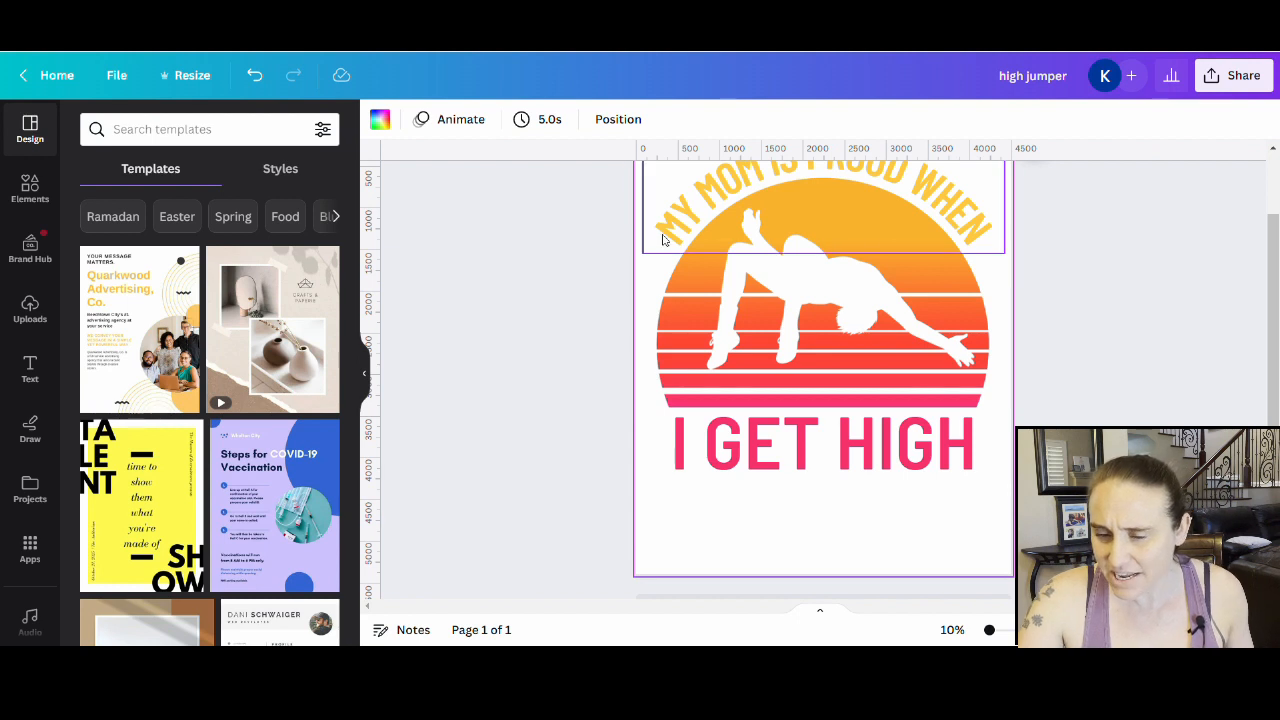
{"action": "mouse_move", "coordinate": [825, 217]}
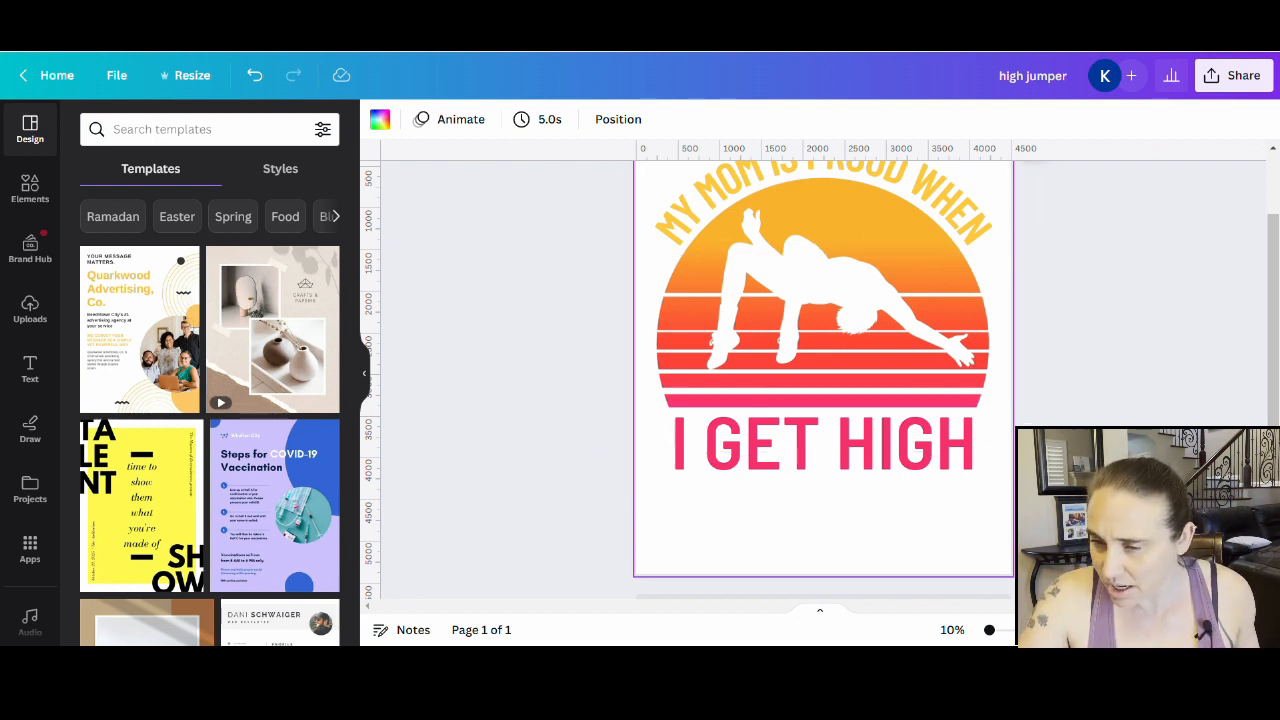
Rename the design 'high jumper SUNSET' and download it as a transparent PNG
{"action": "left_click", "coordinate": [1033, 75]}
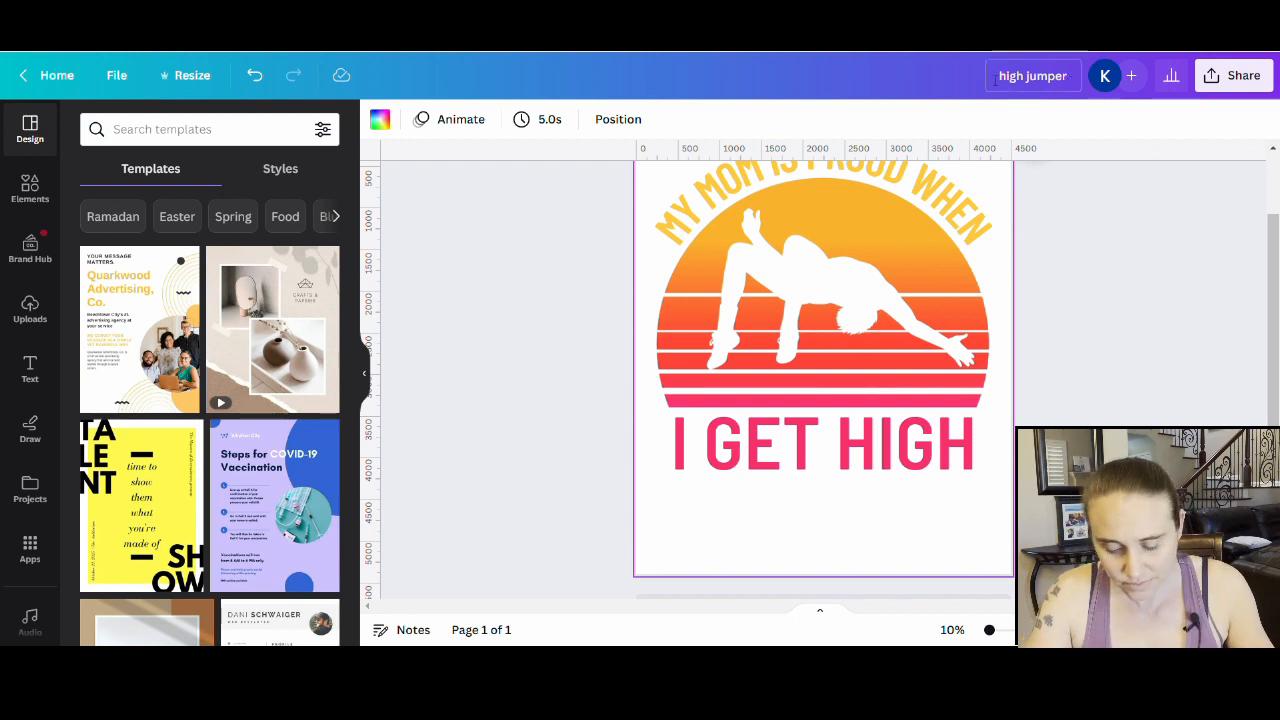
{"action": "left_click", "coordinate": [1033, 75]}
{"action": "type", "text": " SUNSET"}
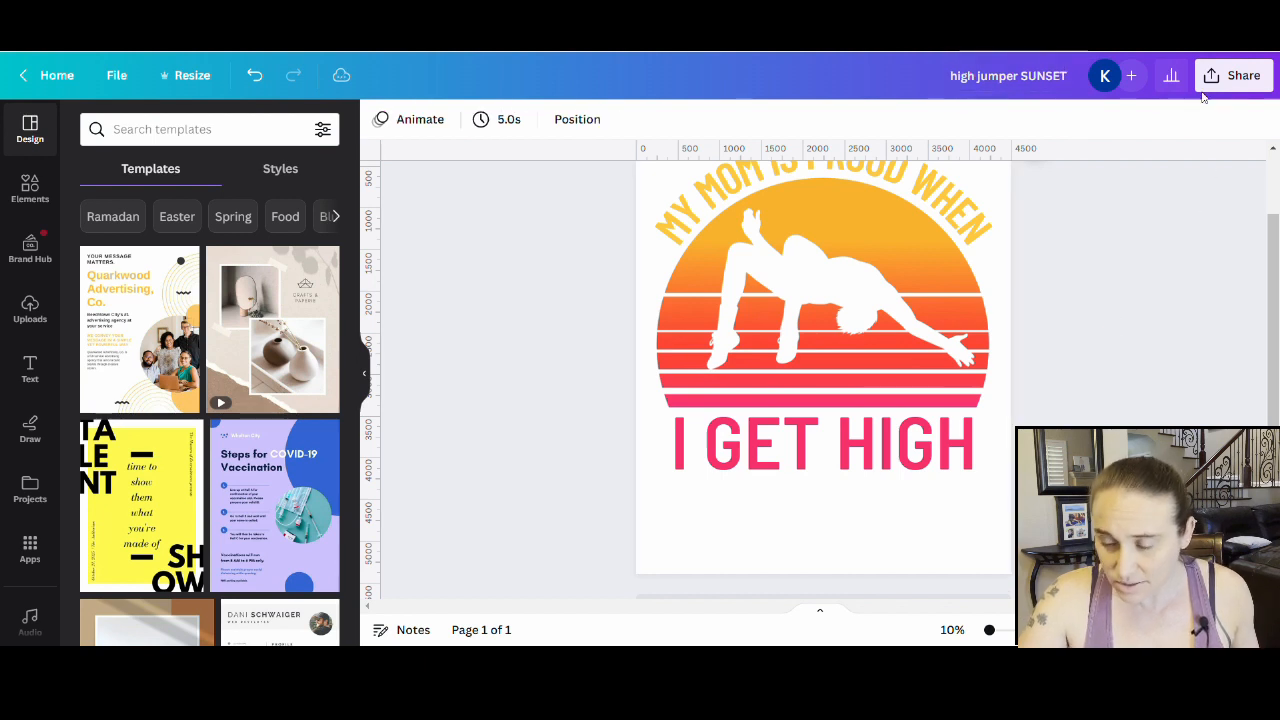
{"action": "left_click", "coordinate": [1233, 75]}
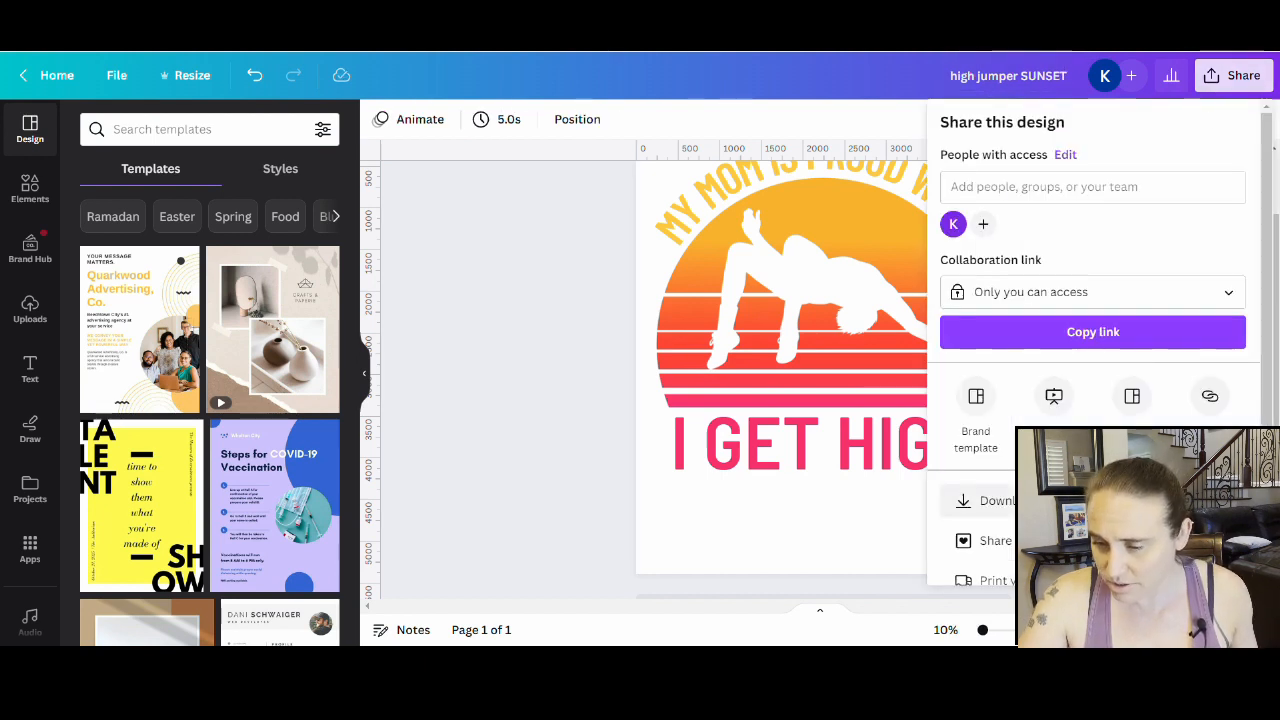
{"action": "left_click", "coordinate": [994, 500]}
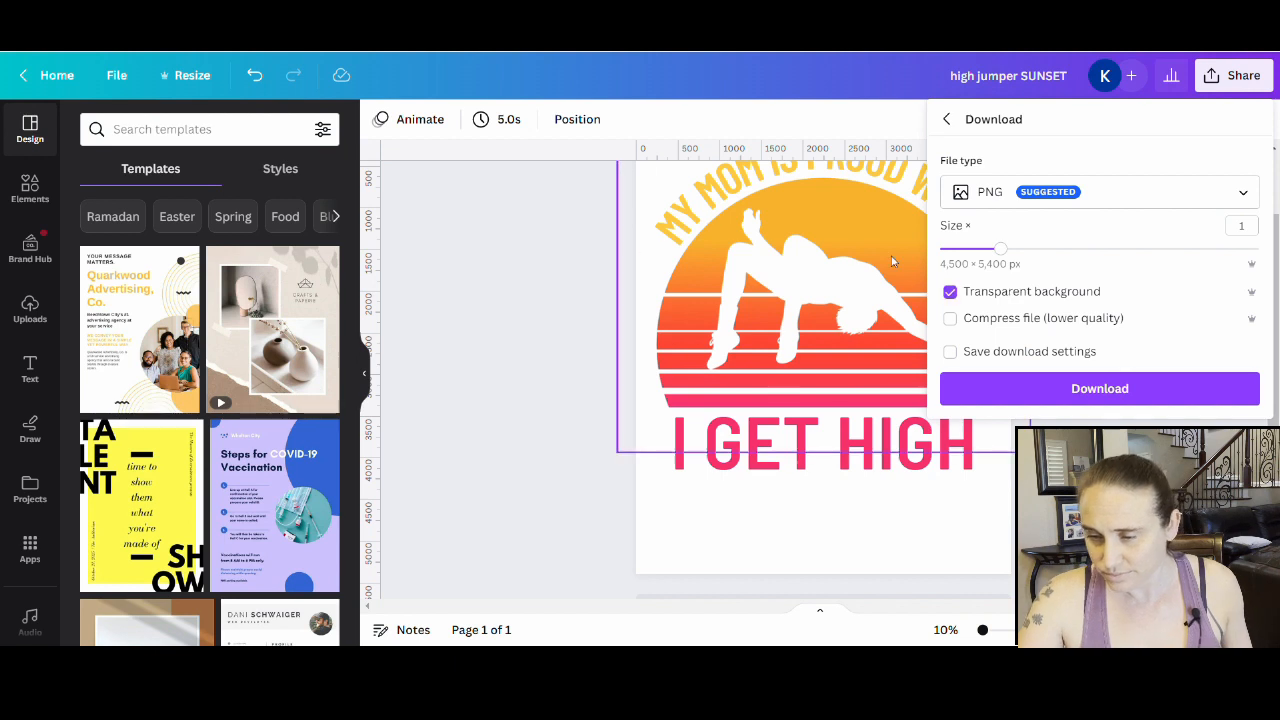
{"action": "left_click", "coordinate": [1098, 388]}
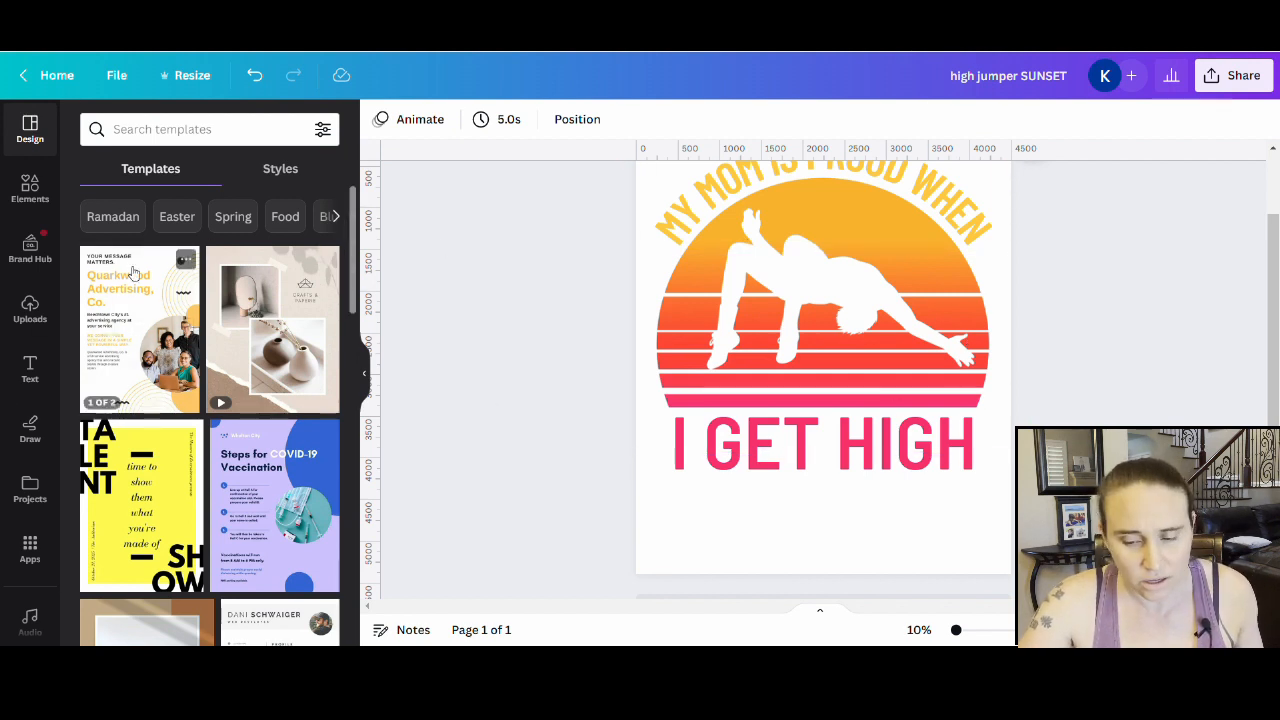
Add a second page holding the uploaded sunset jumper image and select it
{"action": "left_click", "coordinate": [808, 205]}
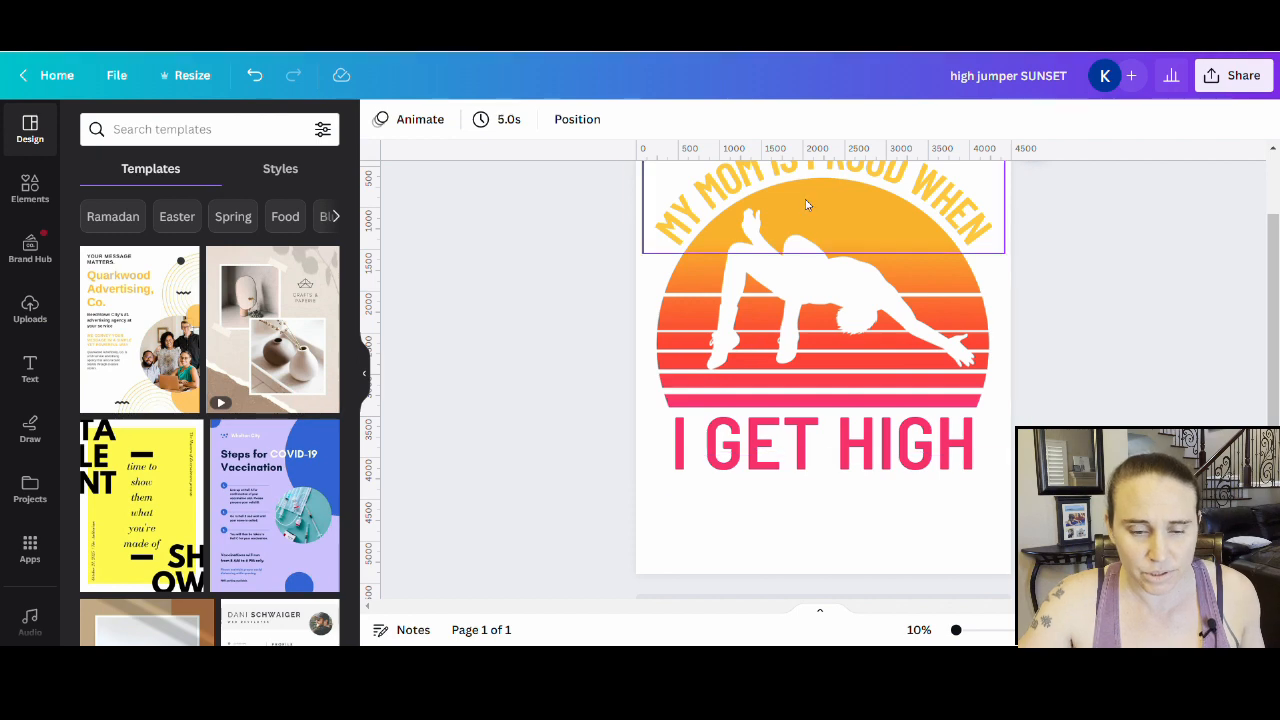
{"action": "left_click", "coordinate": [30, 310]}
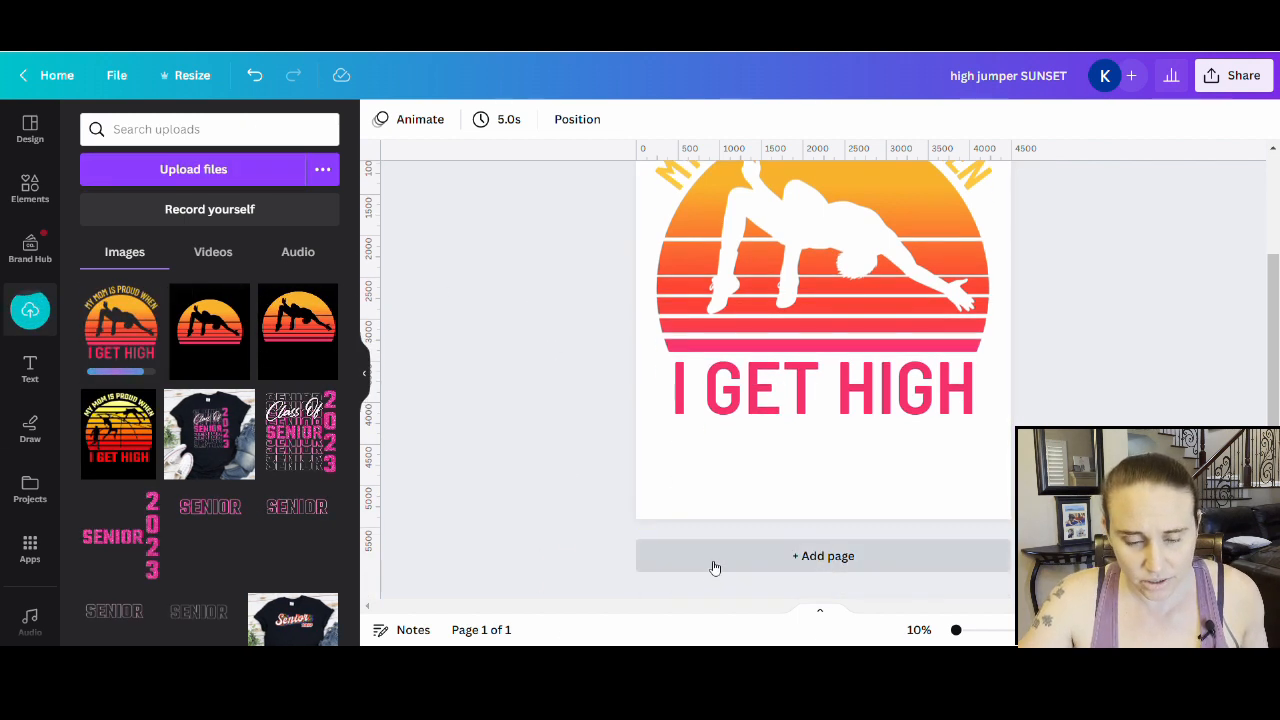
{"action": "left_click", "coordinate": [823, 555]}
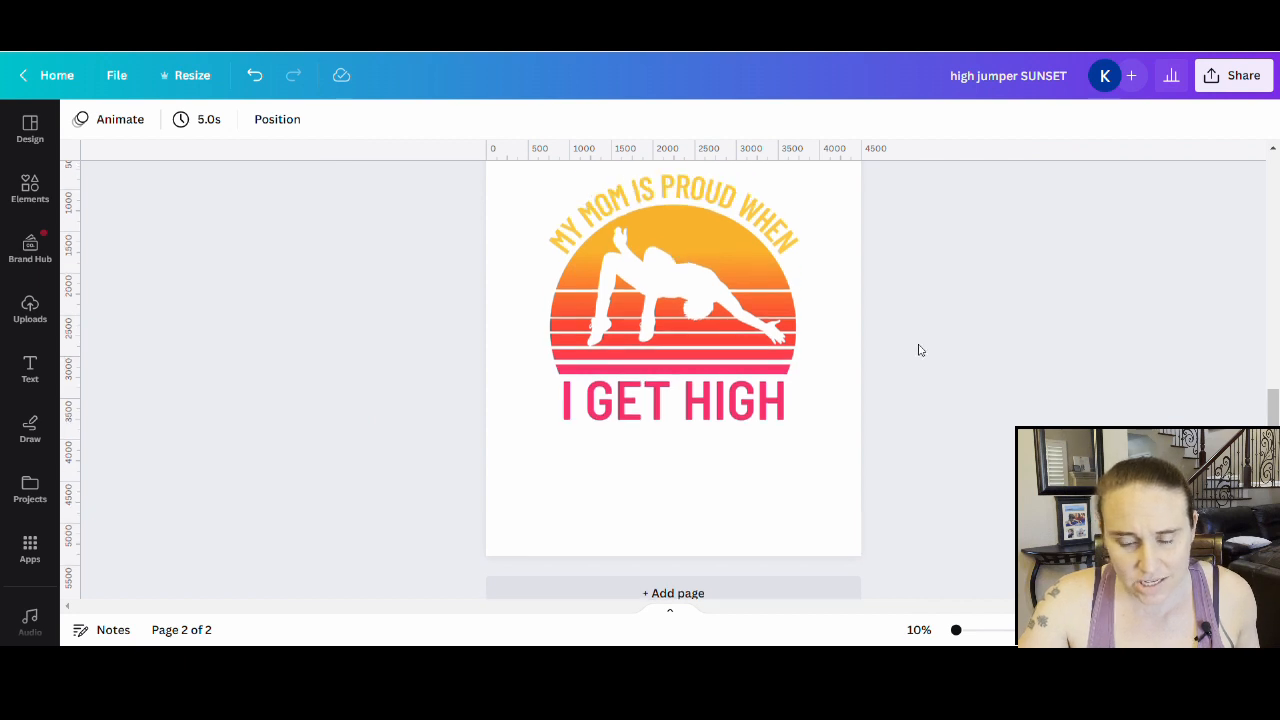
{"action": "left_click", "coordinate": [673, 300]}
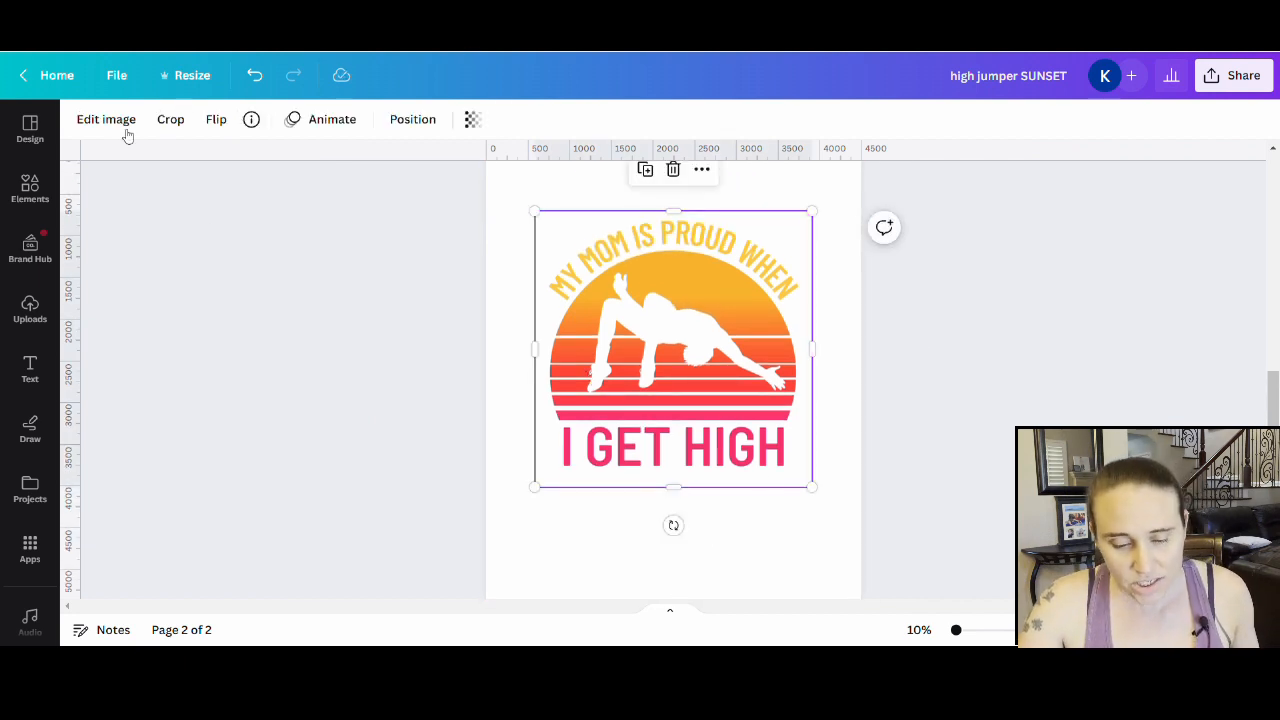
Raise the image's brightness to 16 and saturation to 22 in Edit image
{"action": "left_click", "coordinate": [105, 119]}
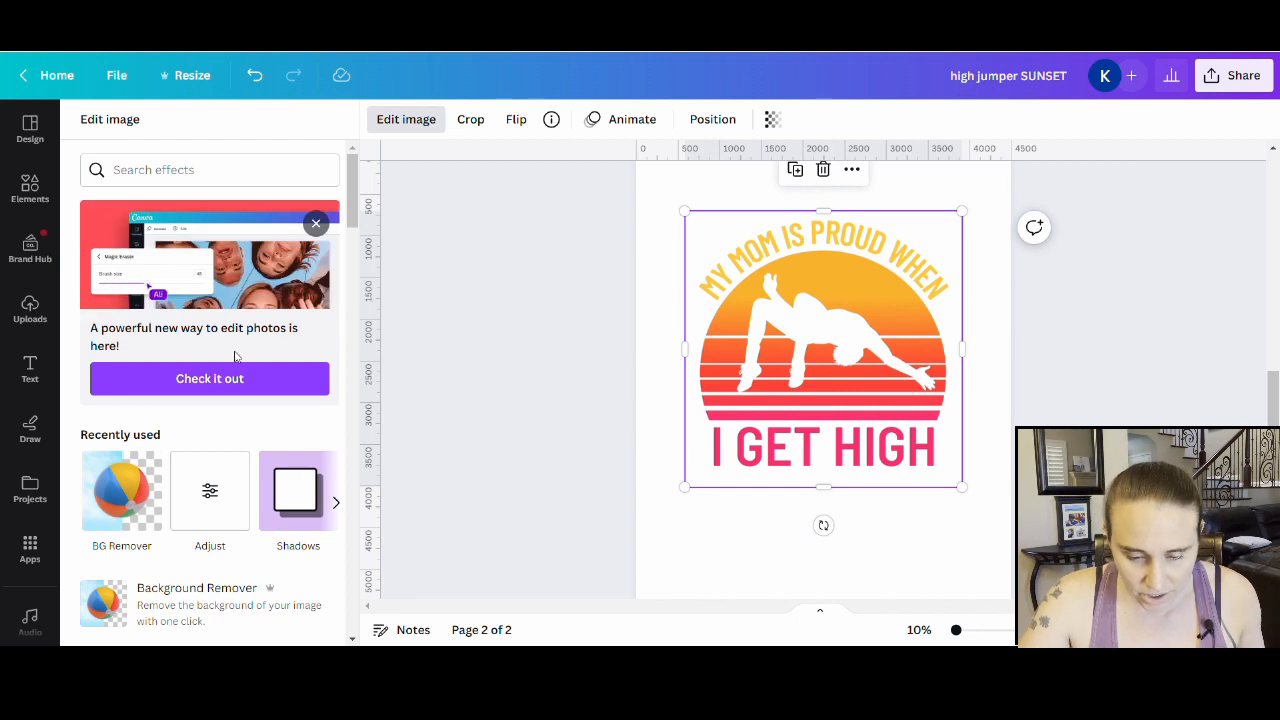
{"action": "scroll", "scroll_direction": "down", "scroll_amount": 3}
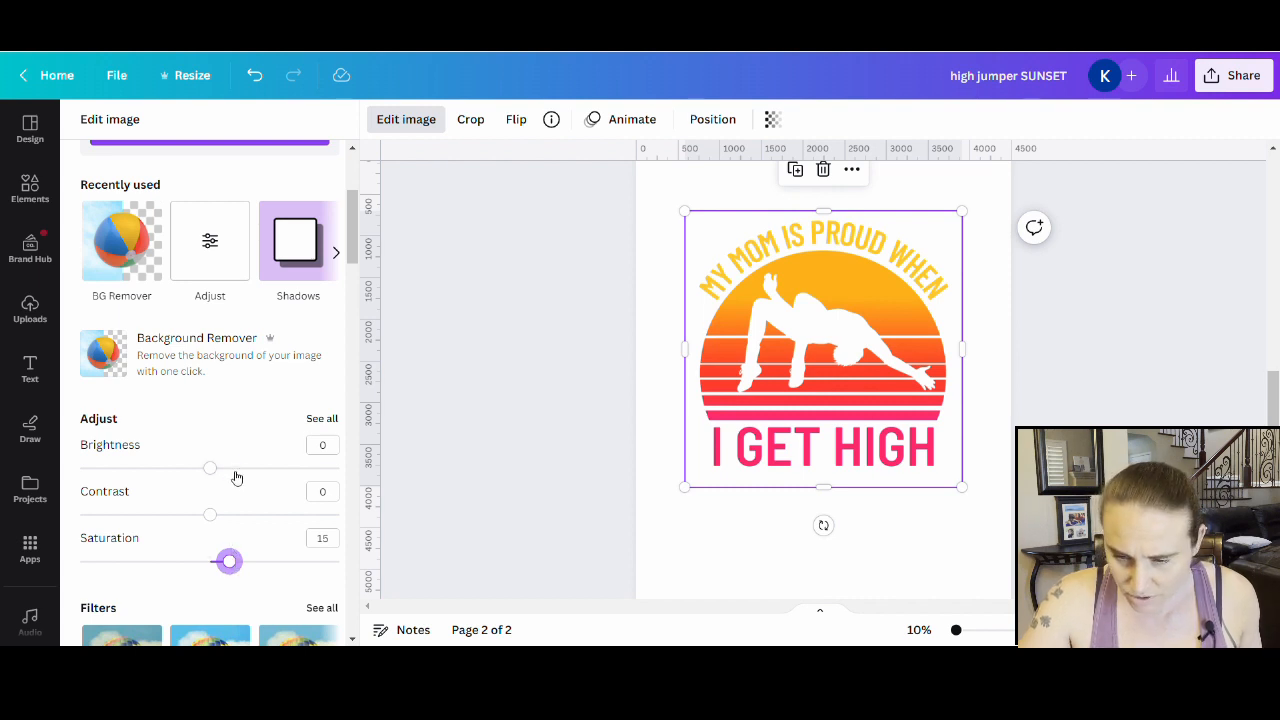
{"action": "left_click_drag", "start_coordinate": [210, 467], "coordinate": [230, 467]}
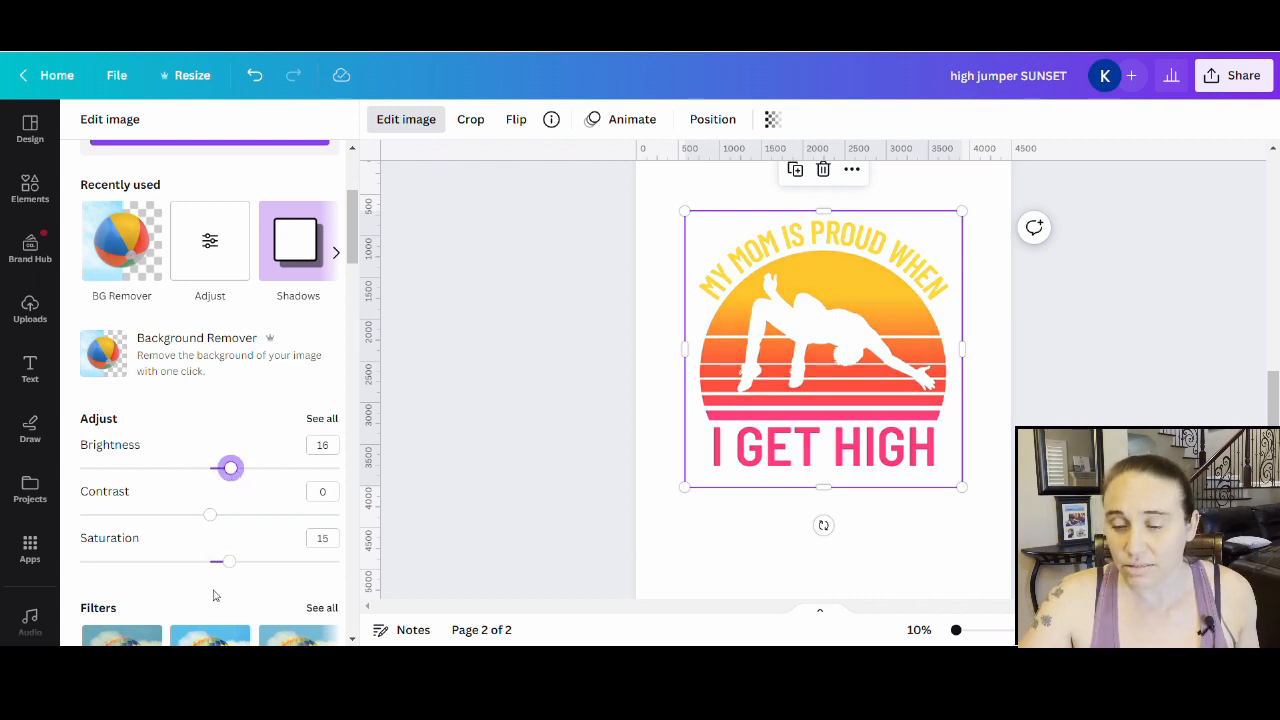
{"action": "left_click_drag", "start_coordinate": [228, 561], "coordinate": [238, 561]}
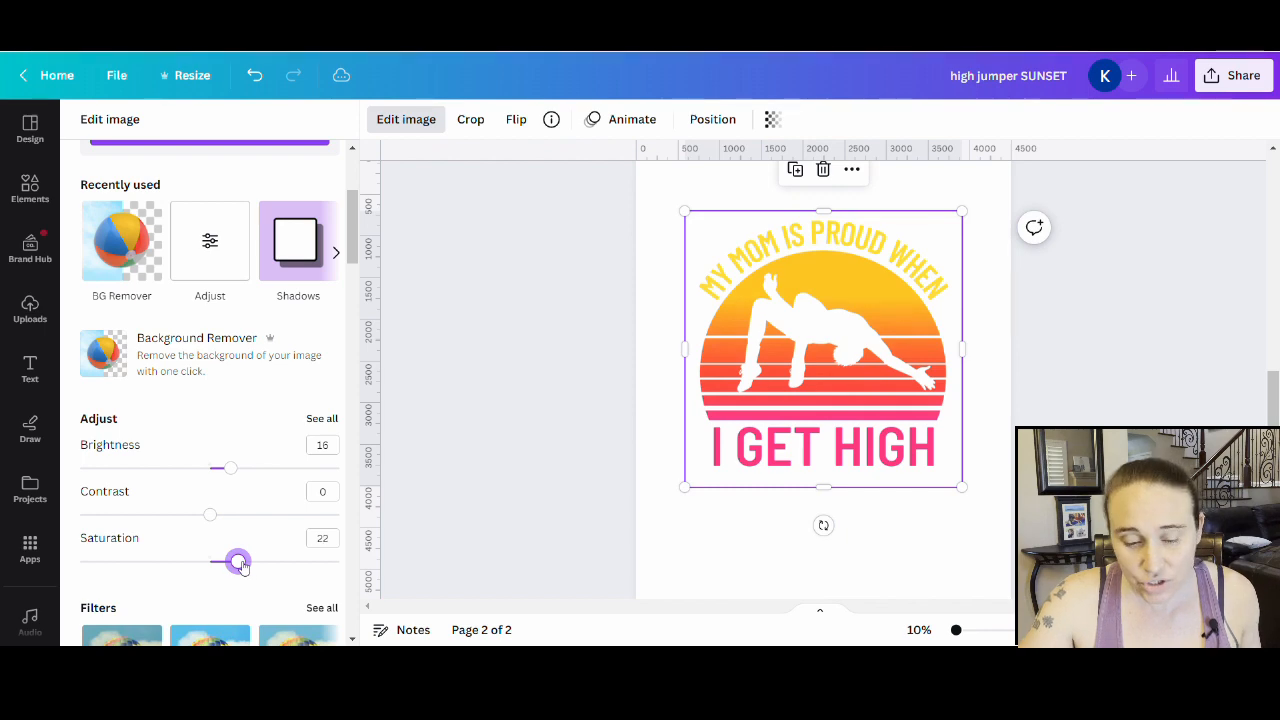
Scroll down the editing panel to the ColorMix filter previews
{"action": "scroll", "scroll_direction": "down", "scroll_amount": 3}
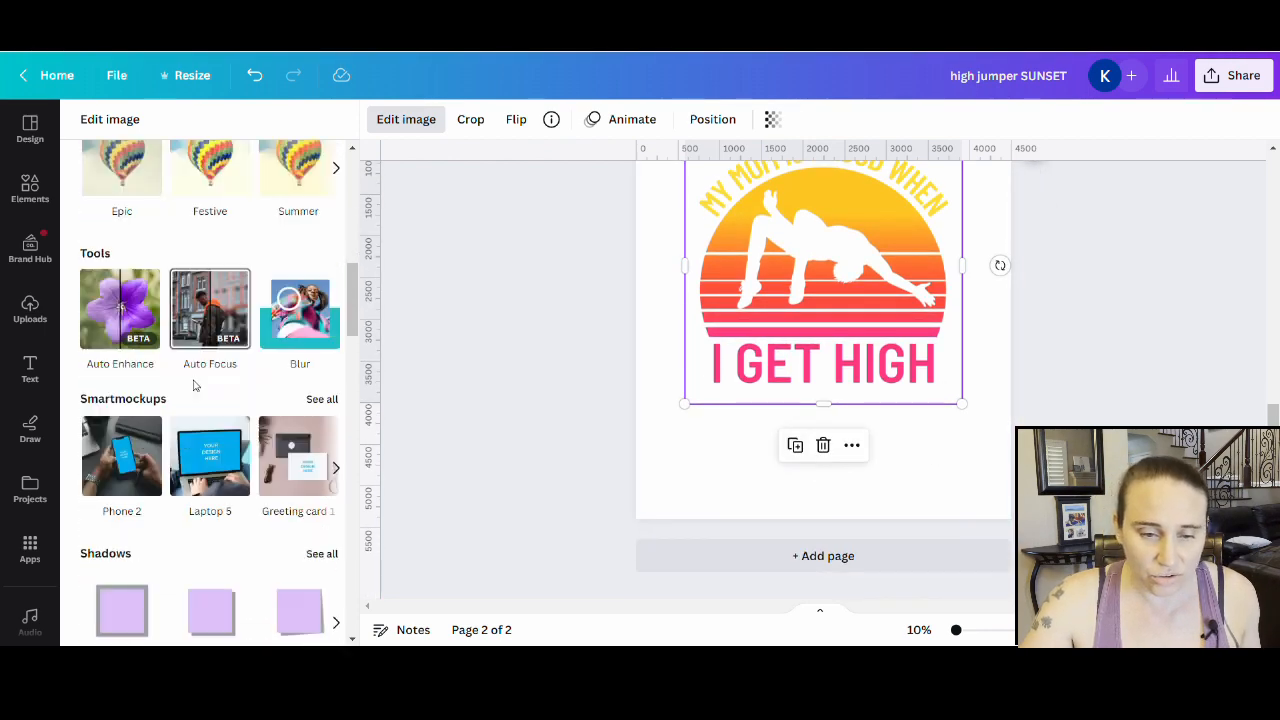
{"action": "scroll", "scroll_direction": "down", "scroll_amount": 3}
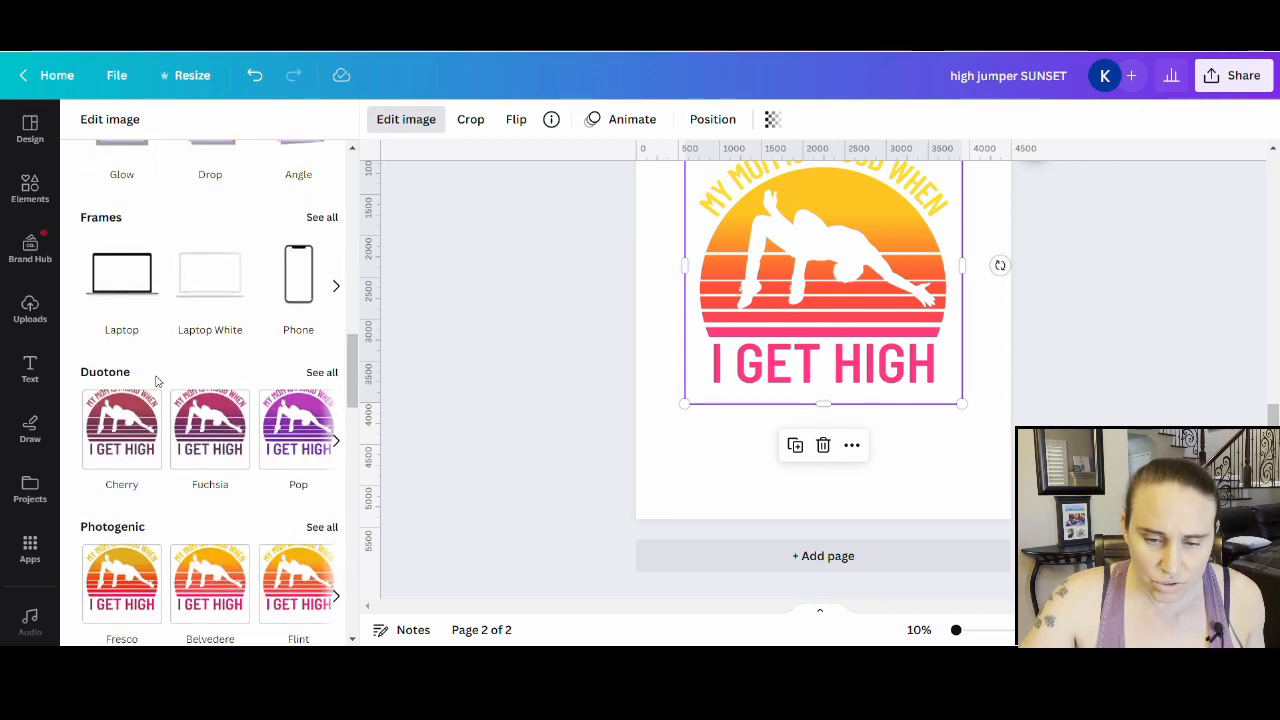
{"action": "scroll", "scroll_direction": "down", "scroll_amount": 3}
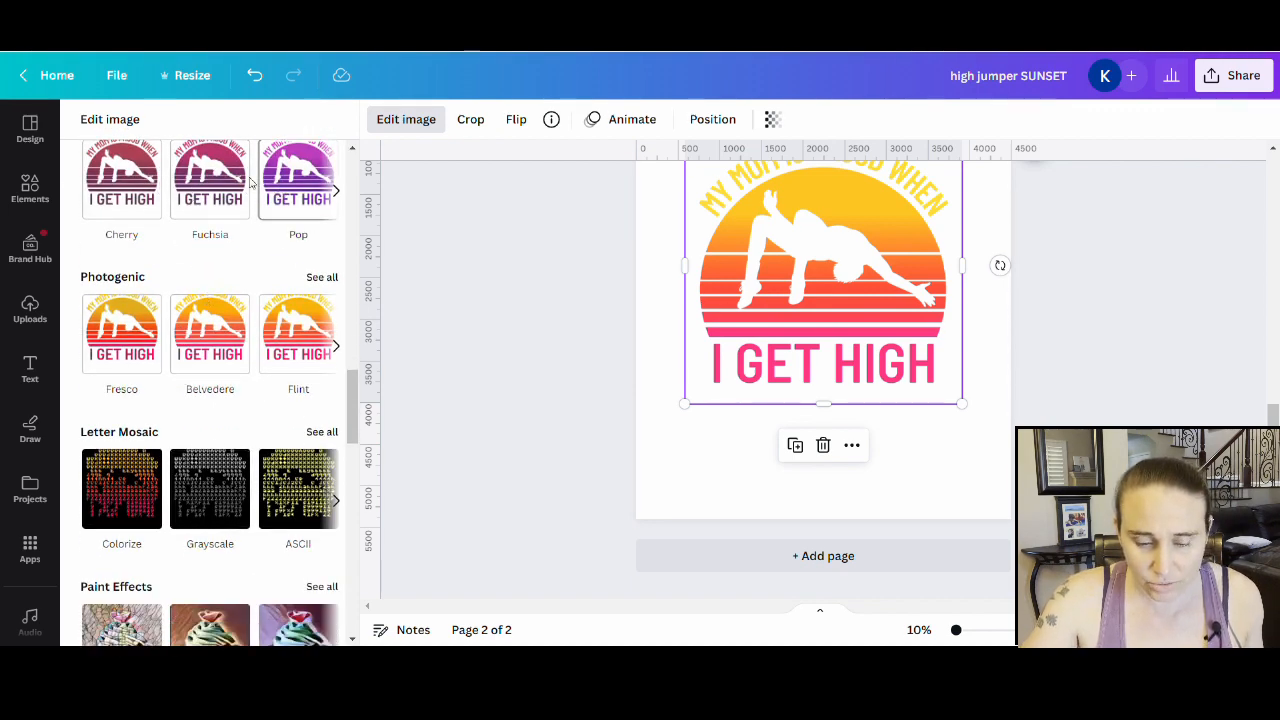
{"action": "scroll", "scroll_direction": "down", "scroll_amount": 3}
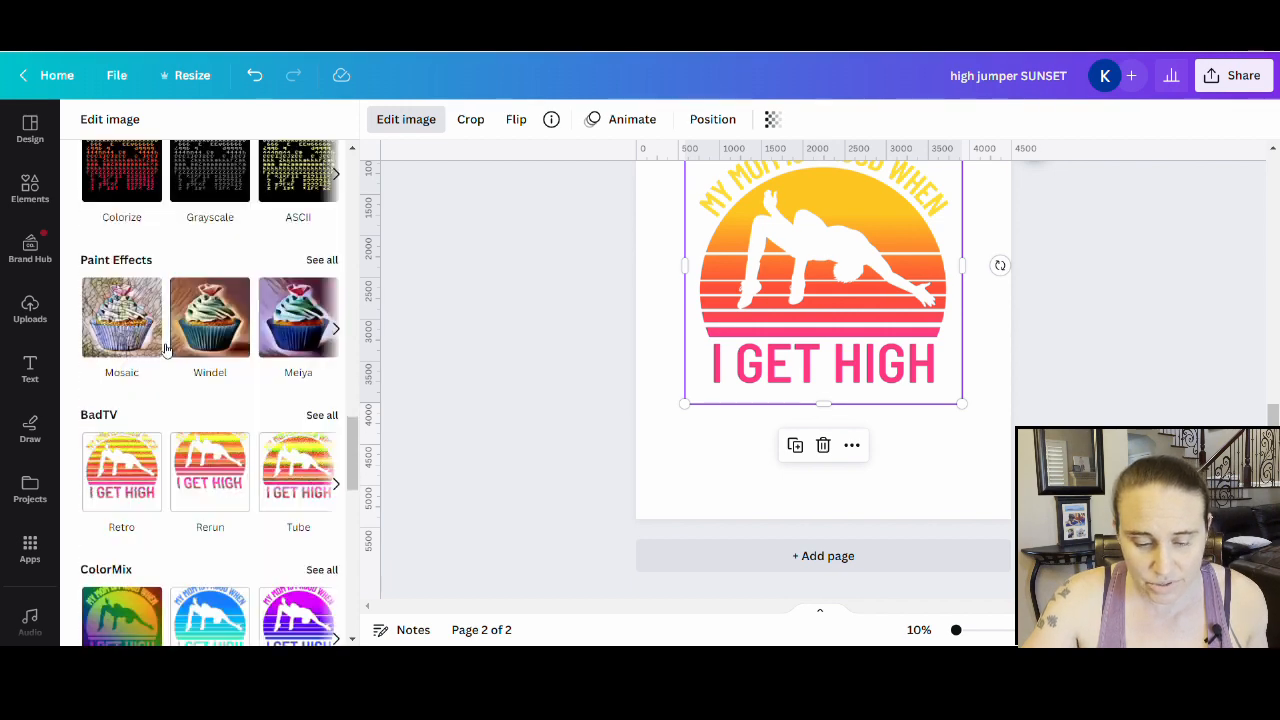
{"action": "scroll", "scroll_direction": "down", "scroll_amount": 3}
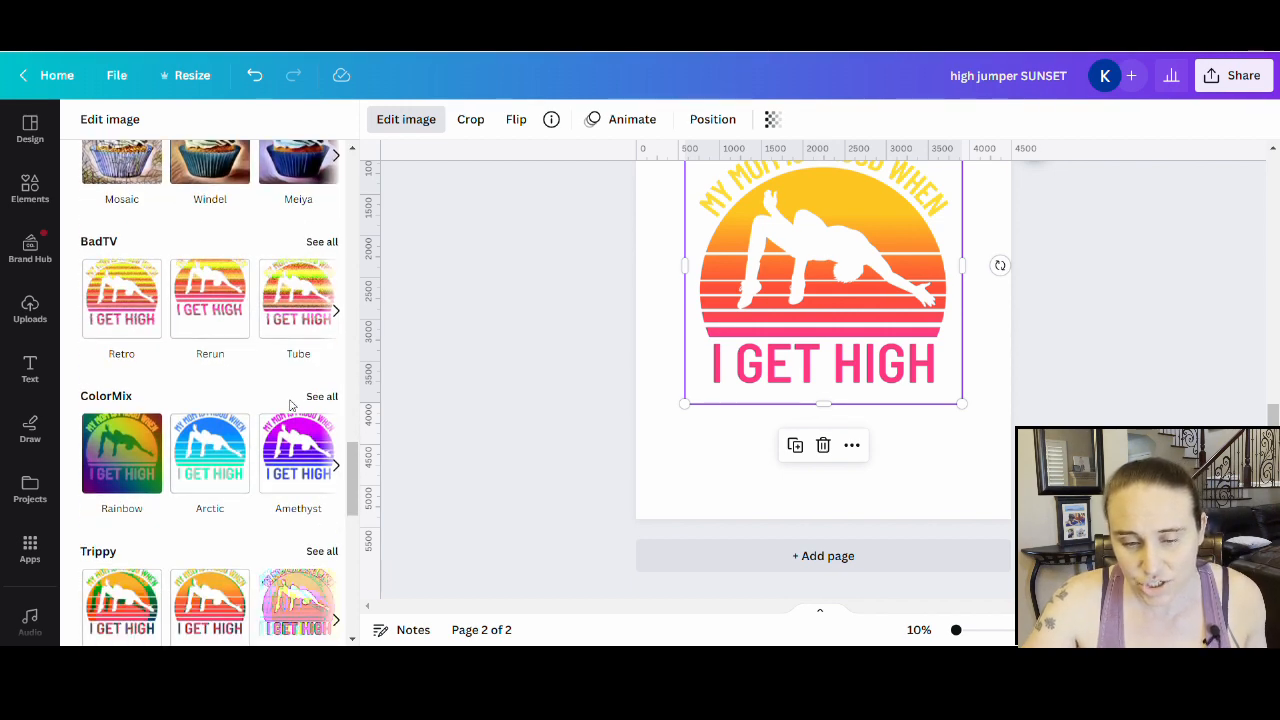
Show all ColorMix filters, preview Arctic and Amethyst, then settle on green Parakeet
{"action": "left_click", "coordinate": [321, 396]}
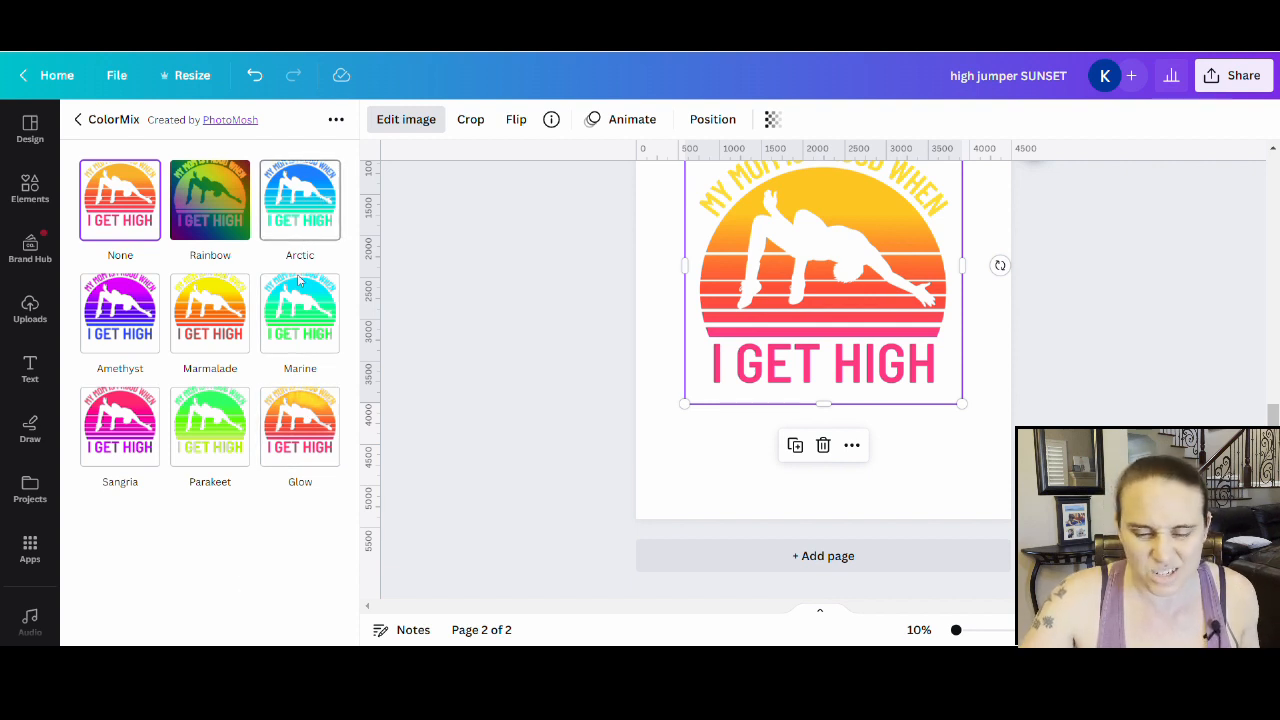
{"action": "mouse_move", "coordinate": [135, 485]}
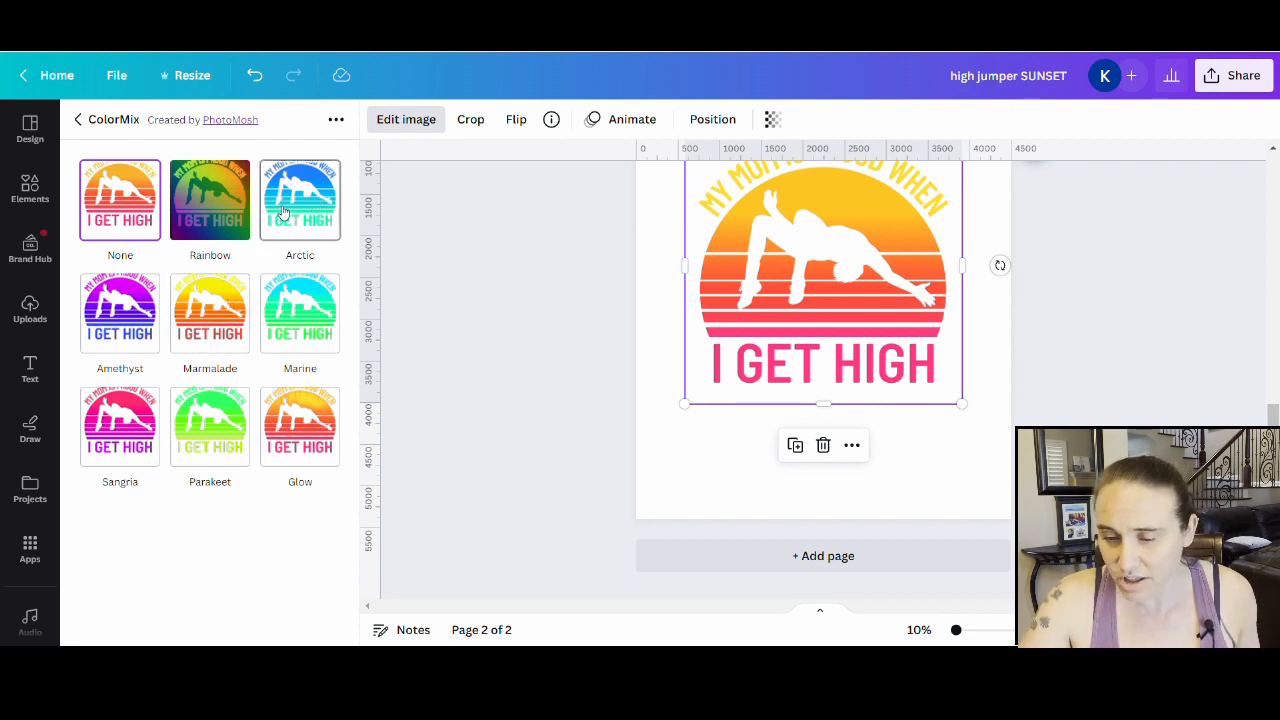
{"action": "left_click", "coordinate": [300, 199]}
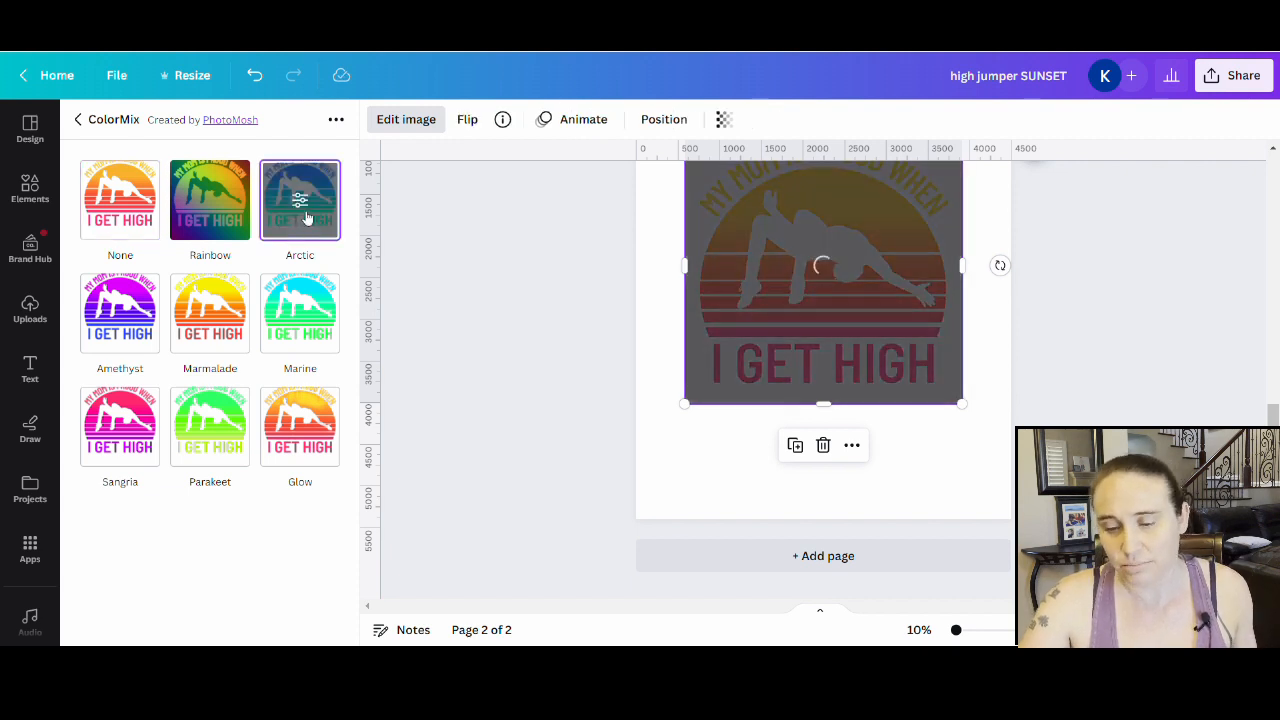
{"action": "left_click", "coordinate": [299, 200]}
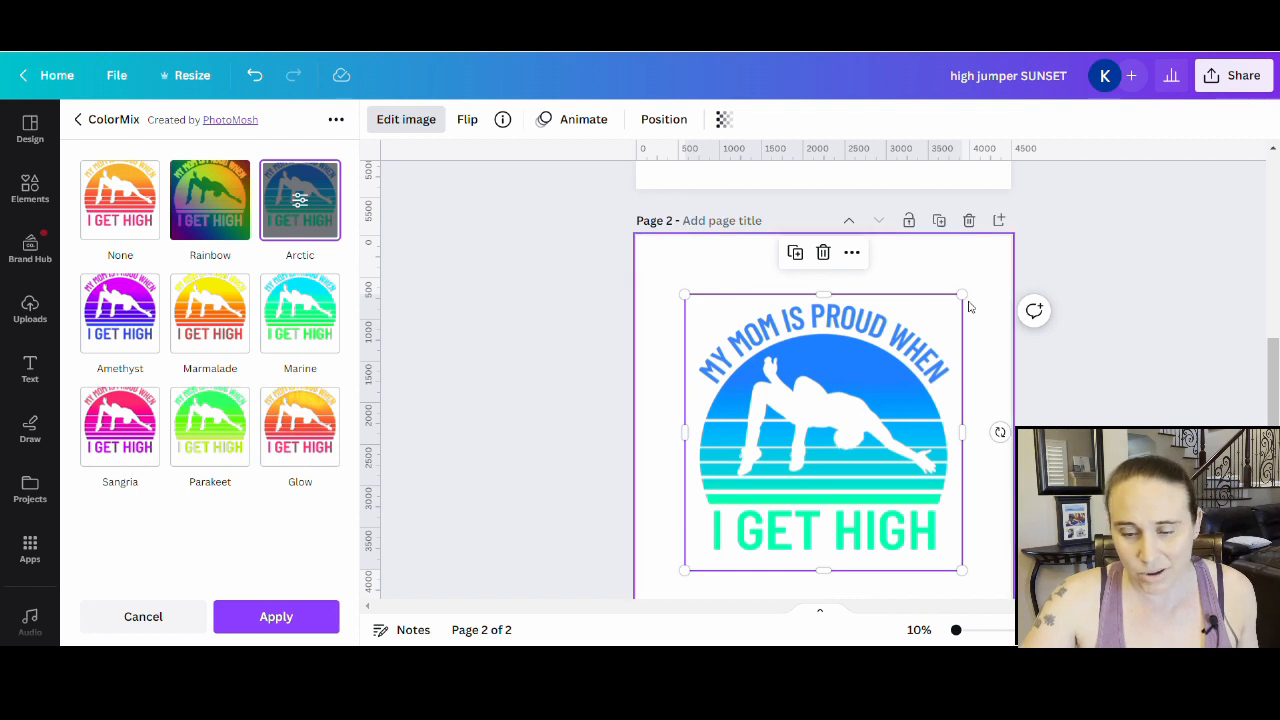
{"action": "mouse_move", "coordinate": [938, 345]}
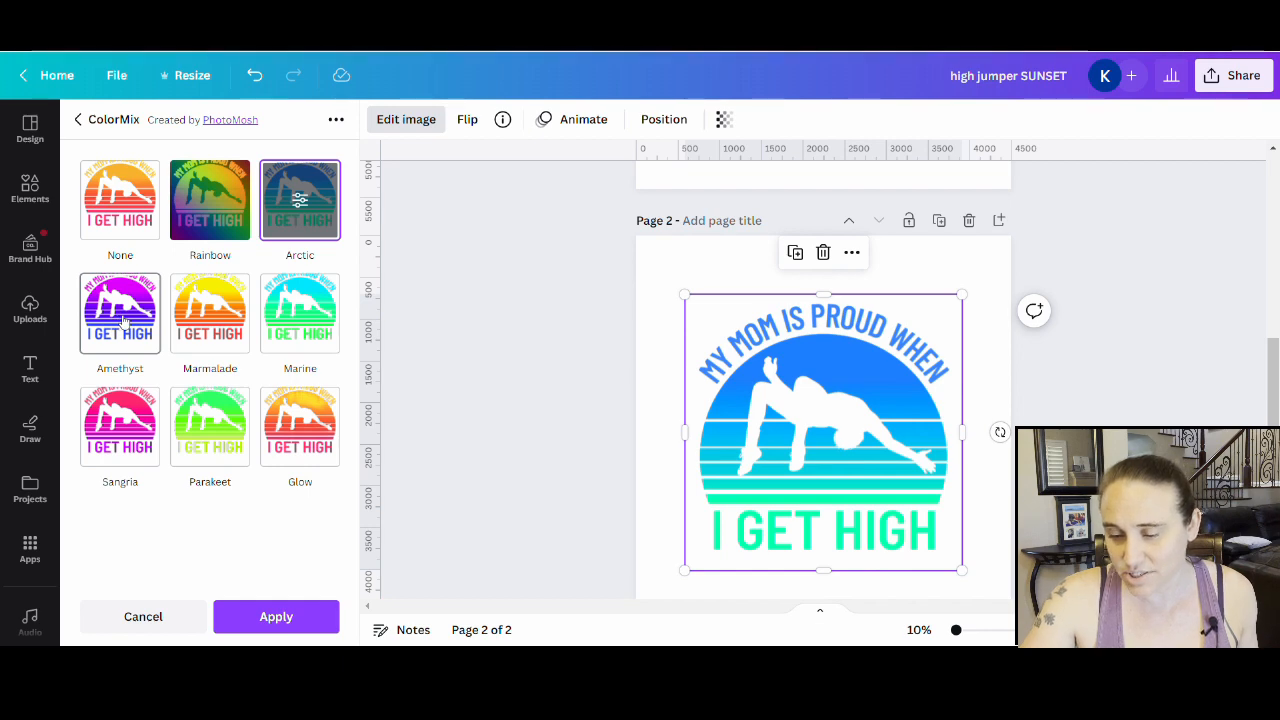
{"action": "left_click", "coordinate": [119, 313]}
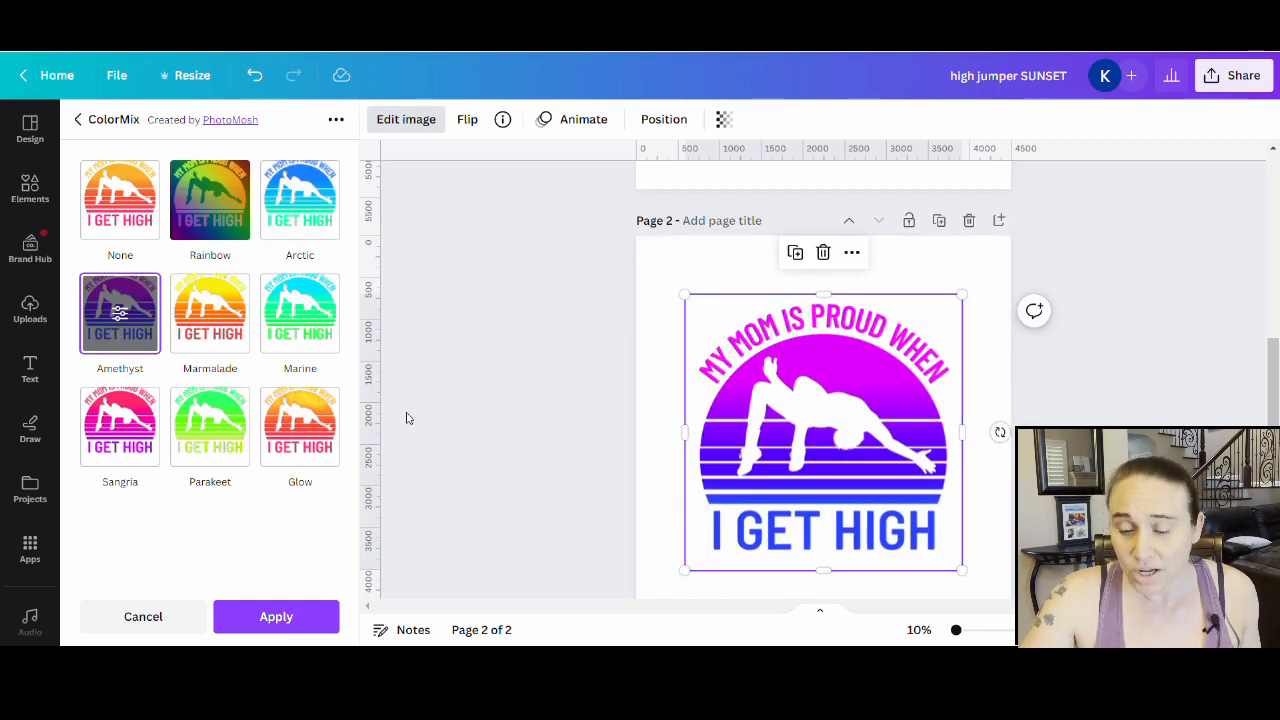
{"action": "left_click", "coordinate": [210, 424]}
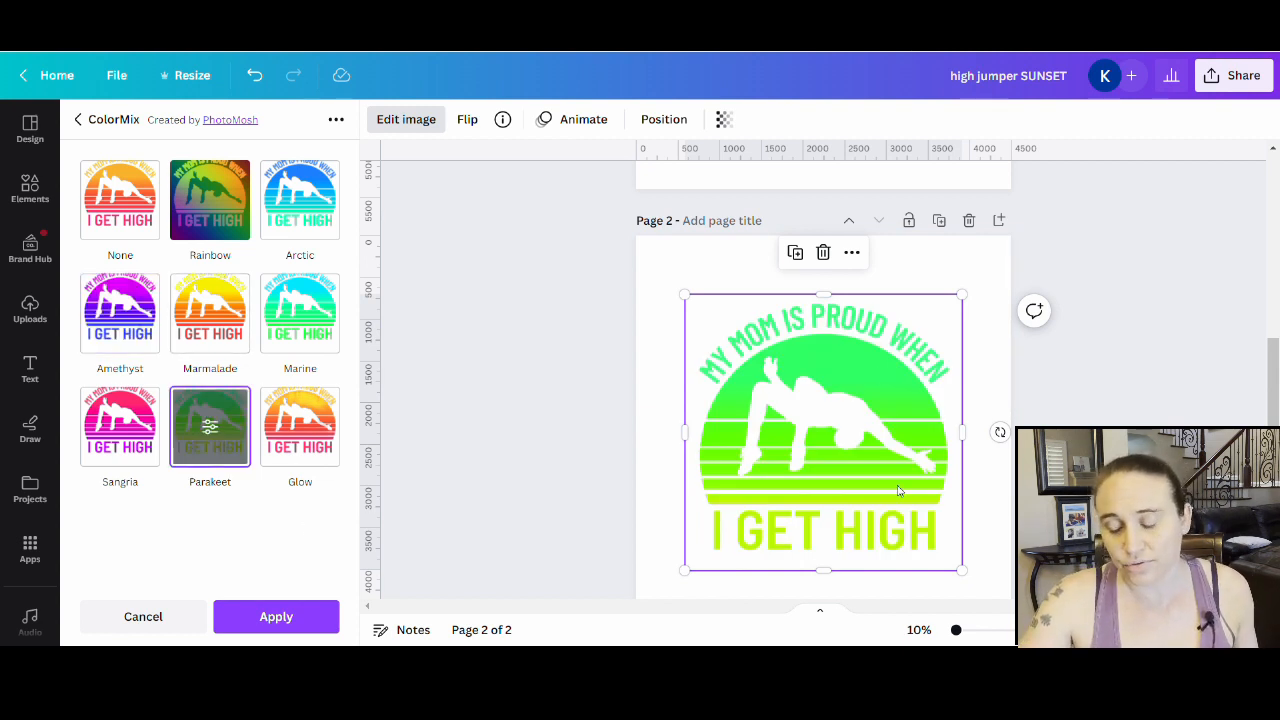
{"action": "mouse_move", "coordinate": [920, 373]}
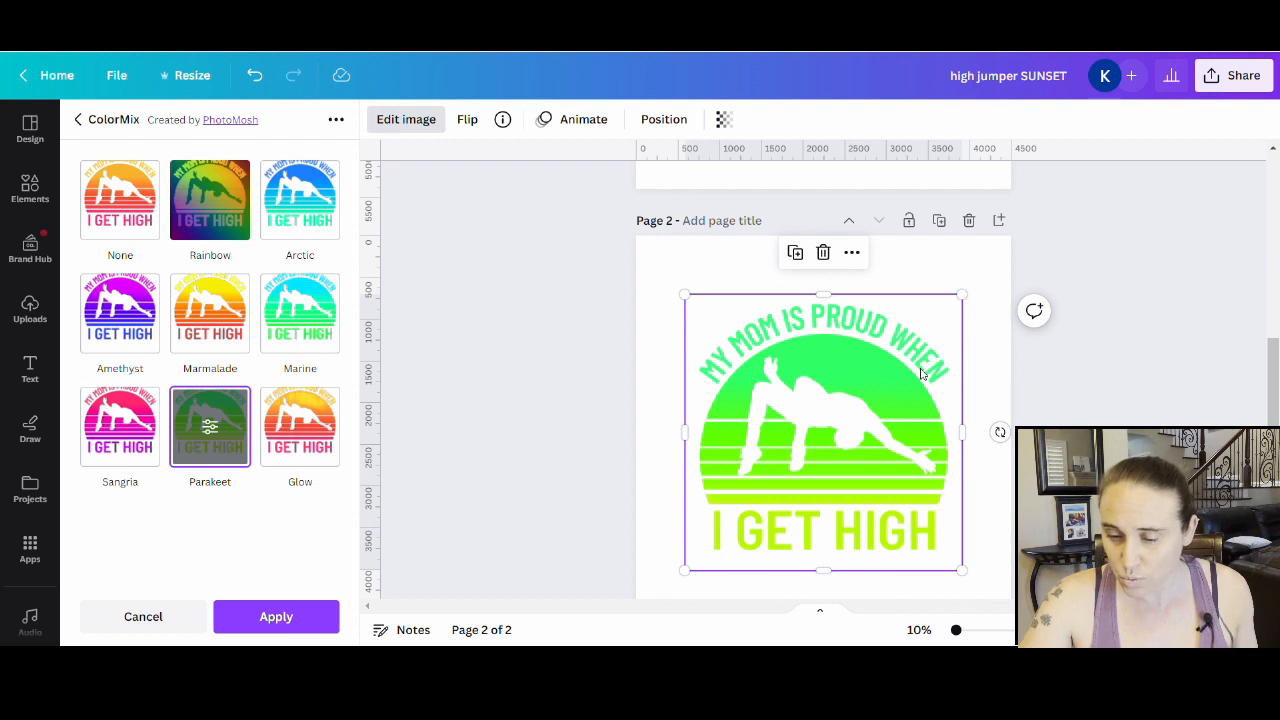
{"action": "mouse_move", "coordinate": [867, 344]}
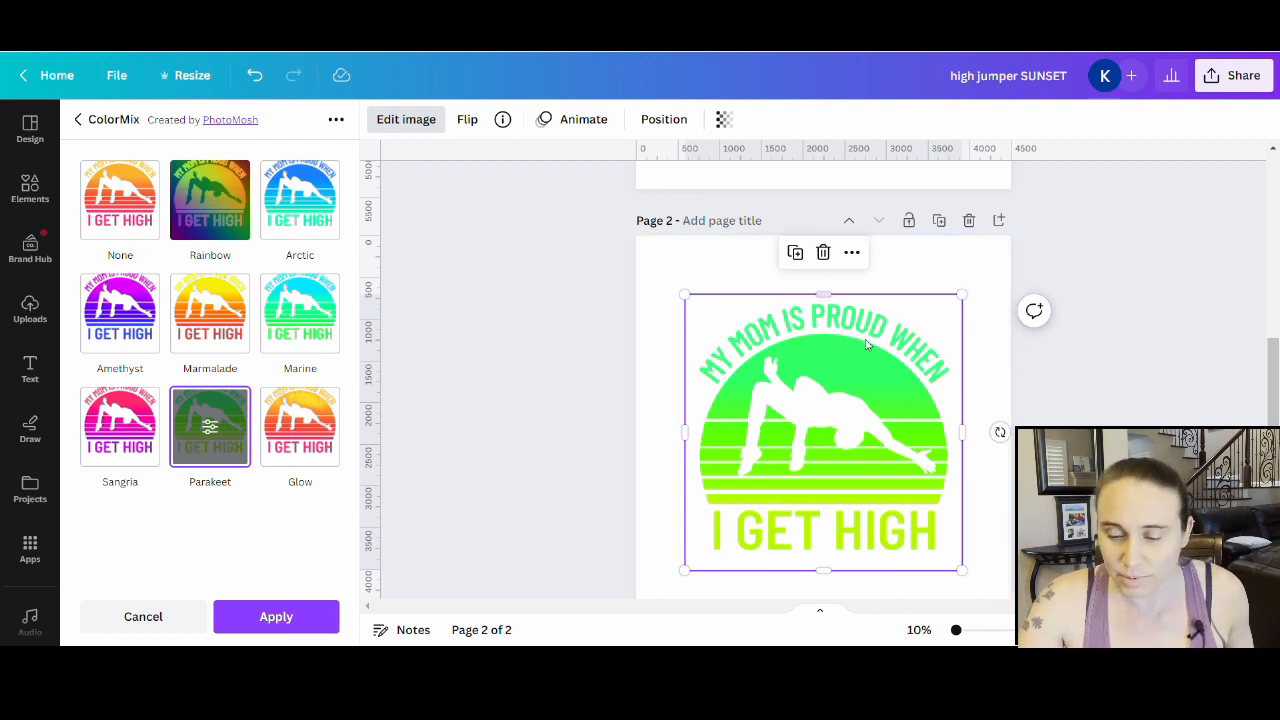
{"action": "mouse_move", "coordinate": [755, 352]}
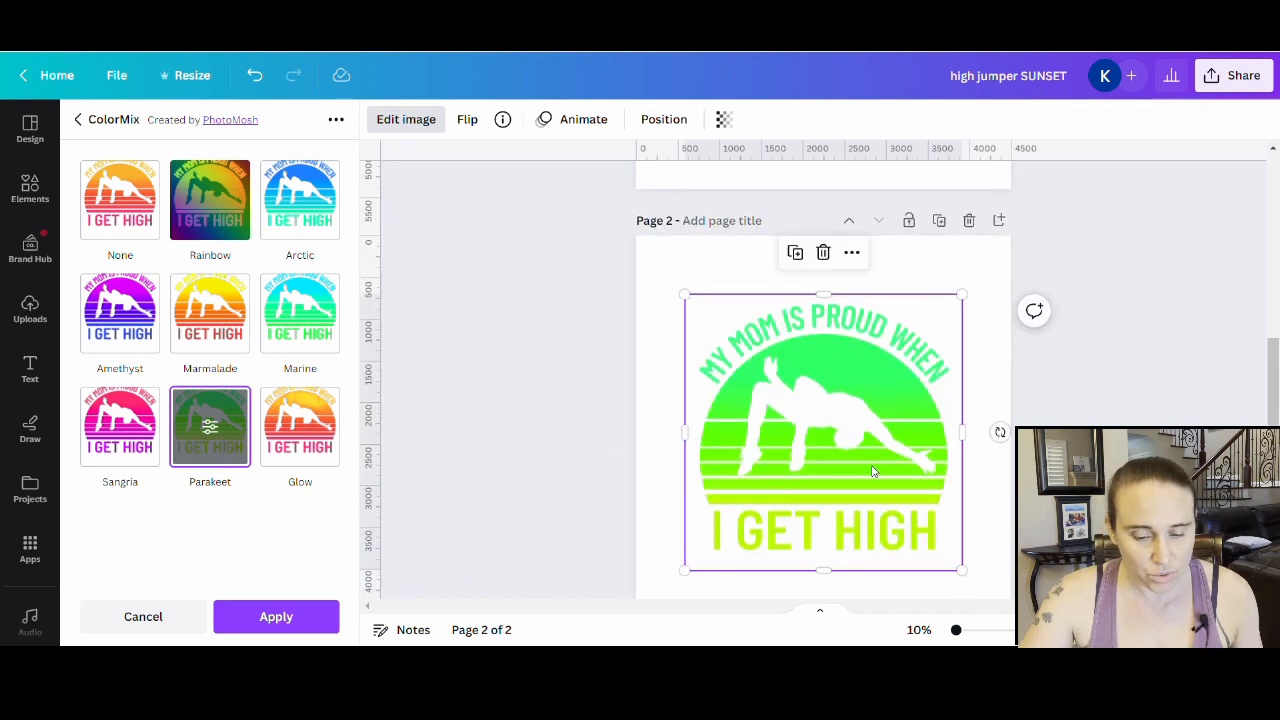
{"action": "mouse_move", "coordinate": [868, 474]}
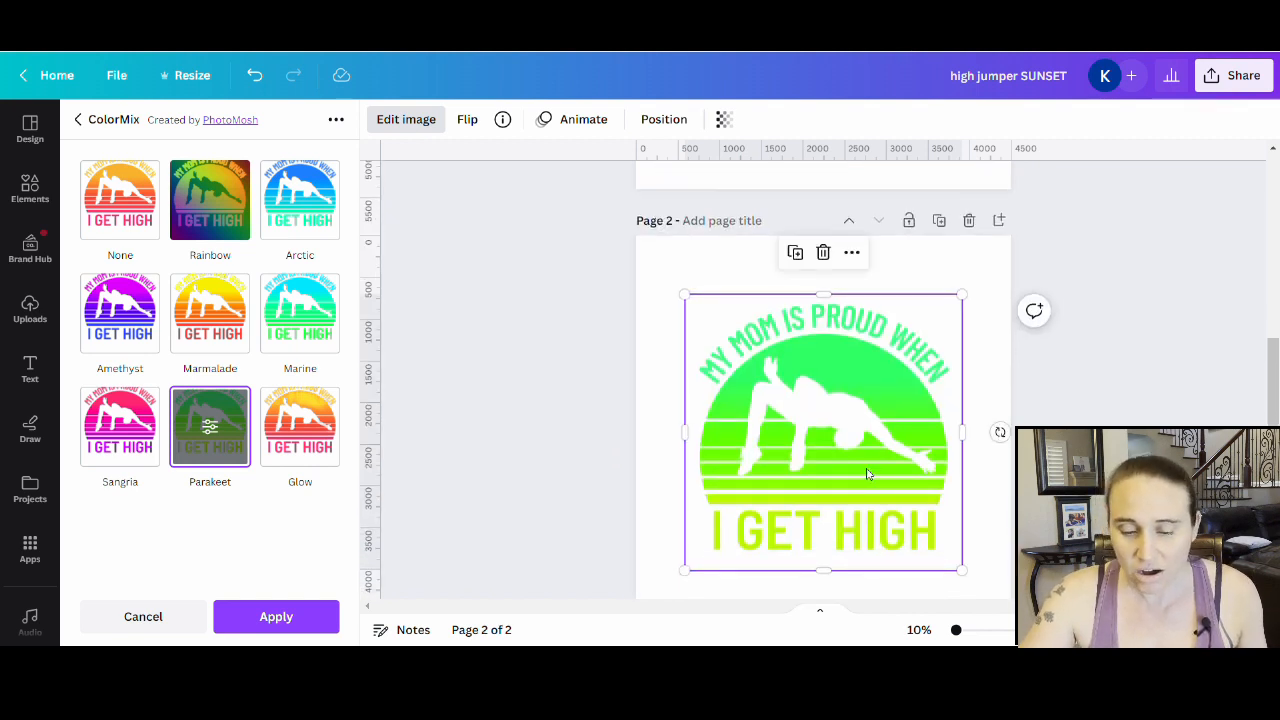